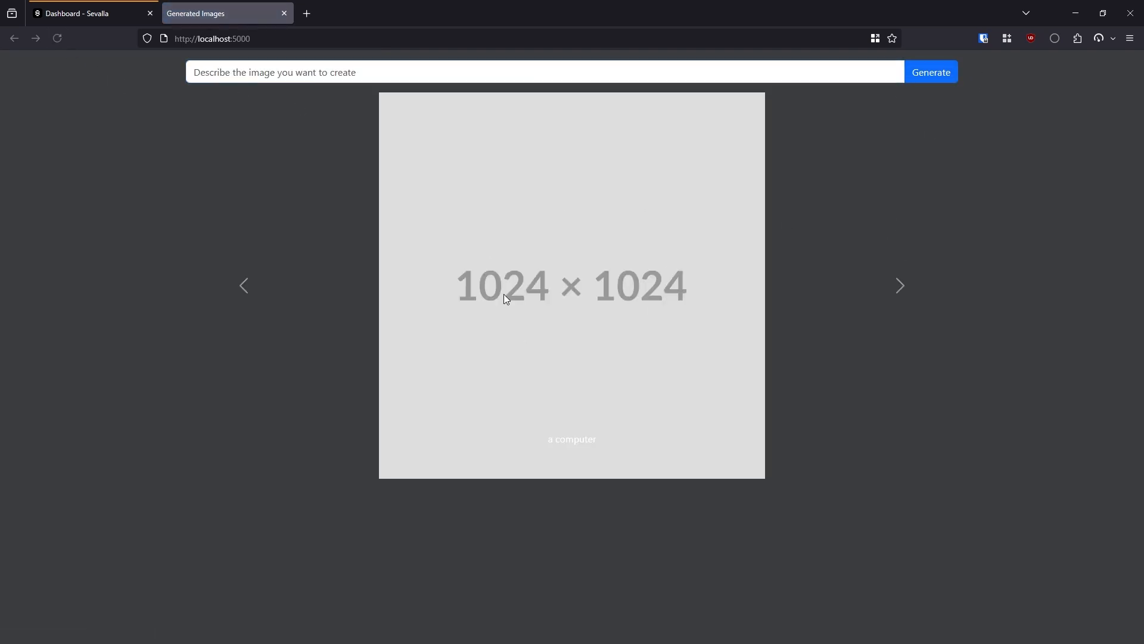
mouse_move(702, 290)
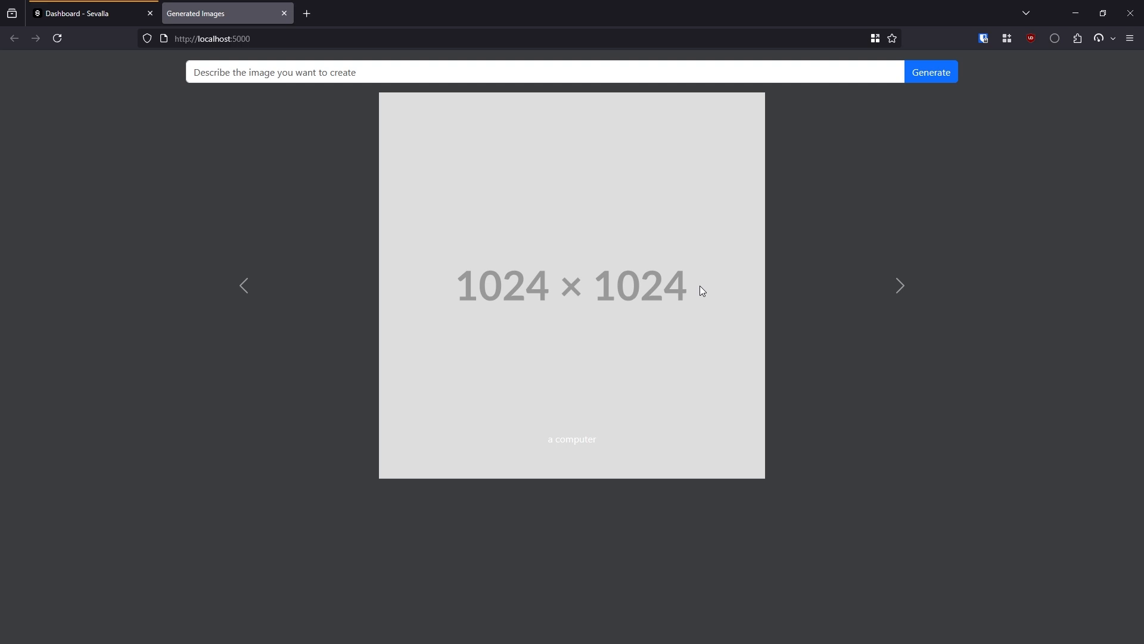
mouse_move(738, 267)
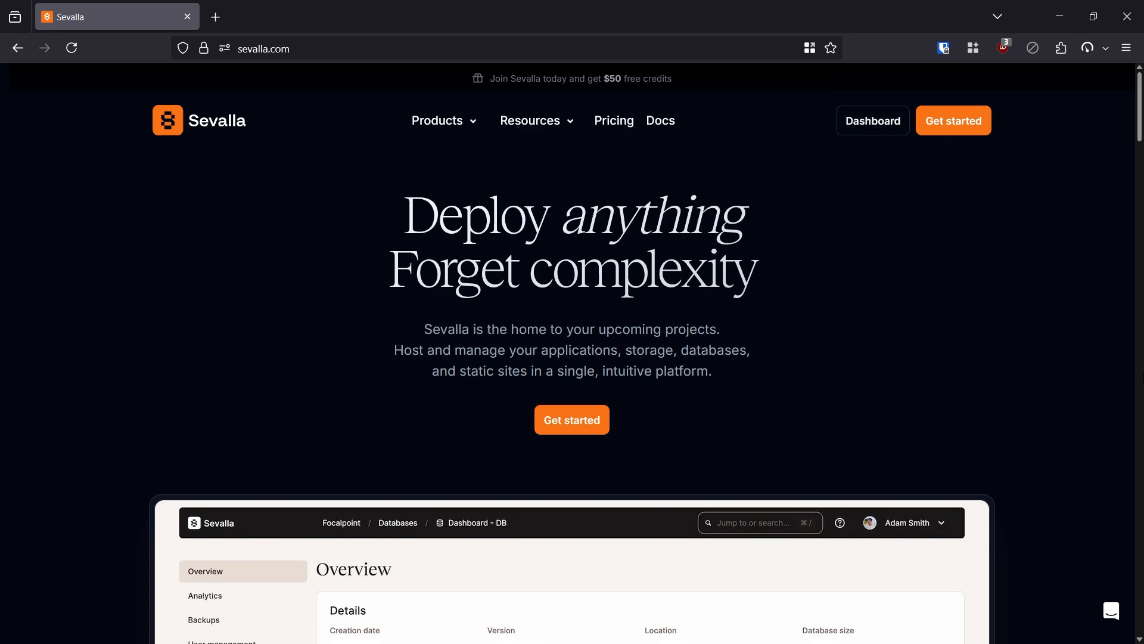
Choose the deploy_celery_flask repository and enable automatic deployment on every commit.
scroll("down", 3)
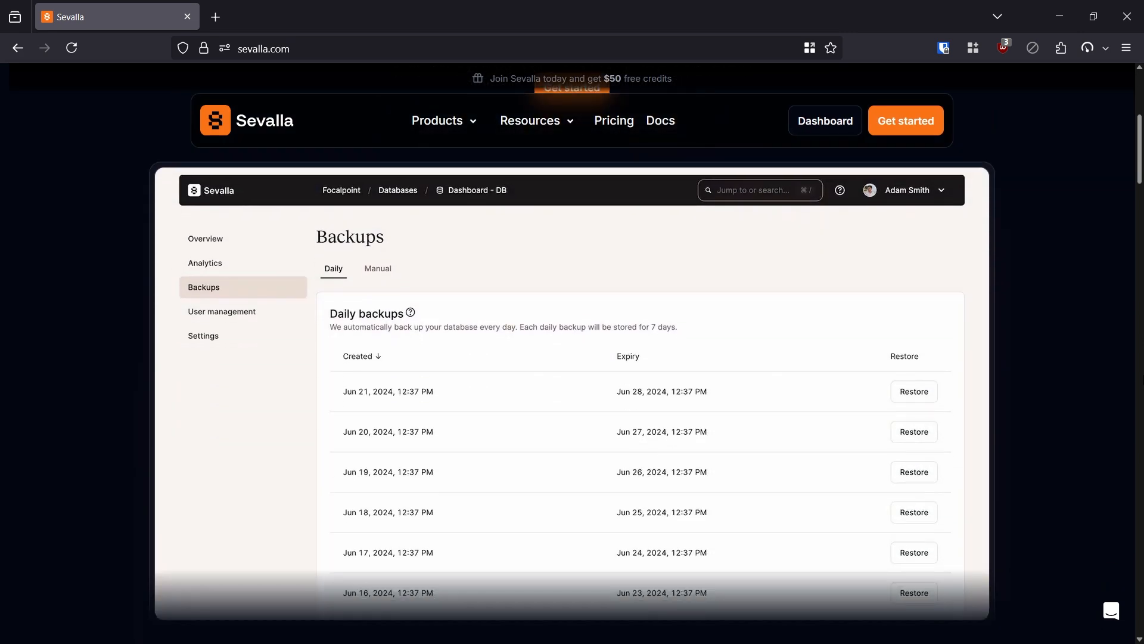
scroll("down", 3)
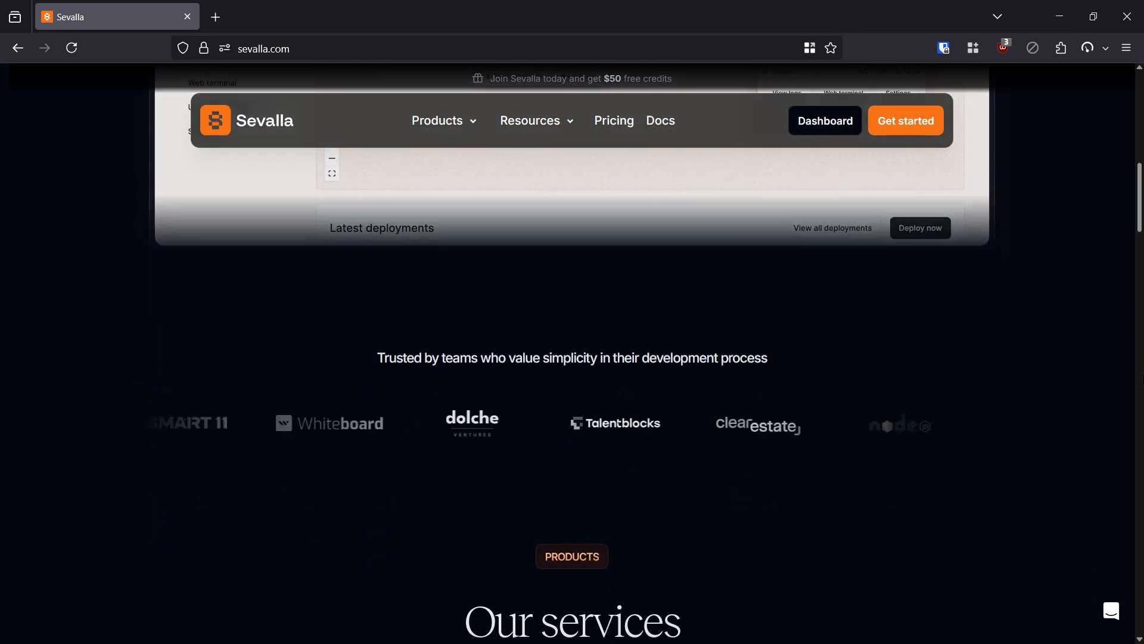
scroll("down", 3)
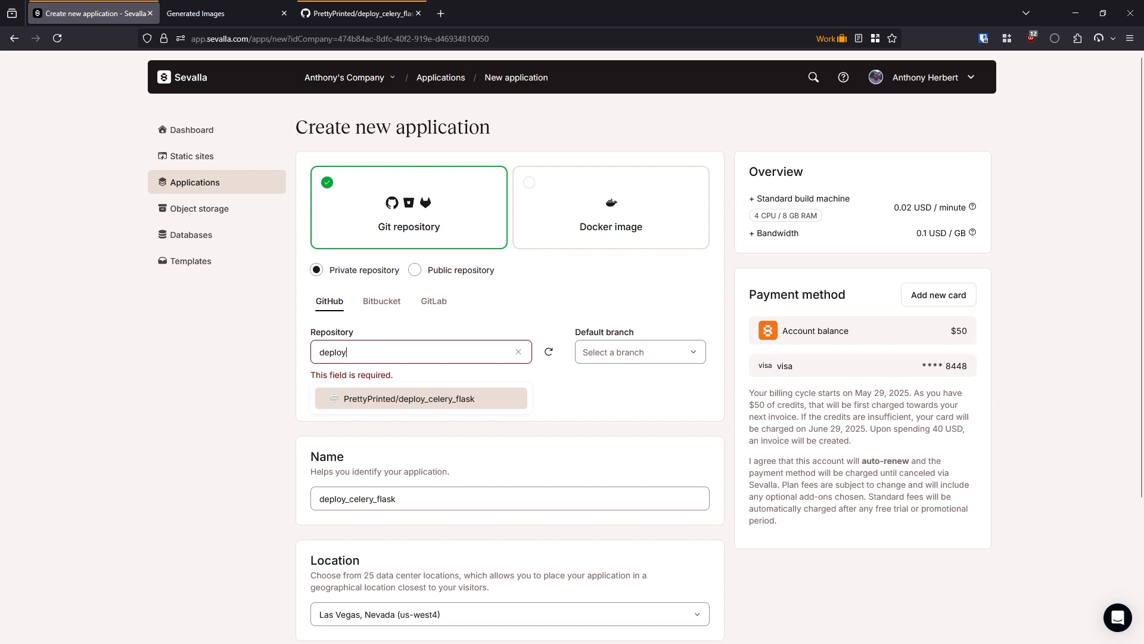
left_click(411, 399)
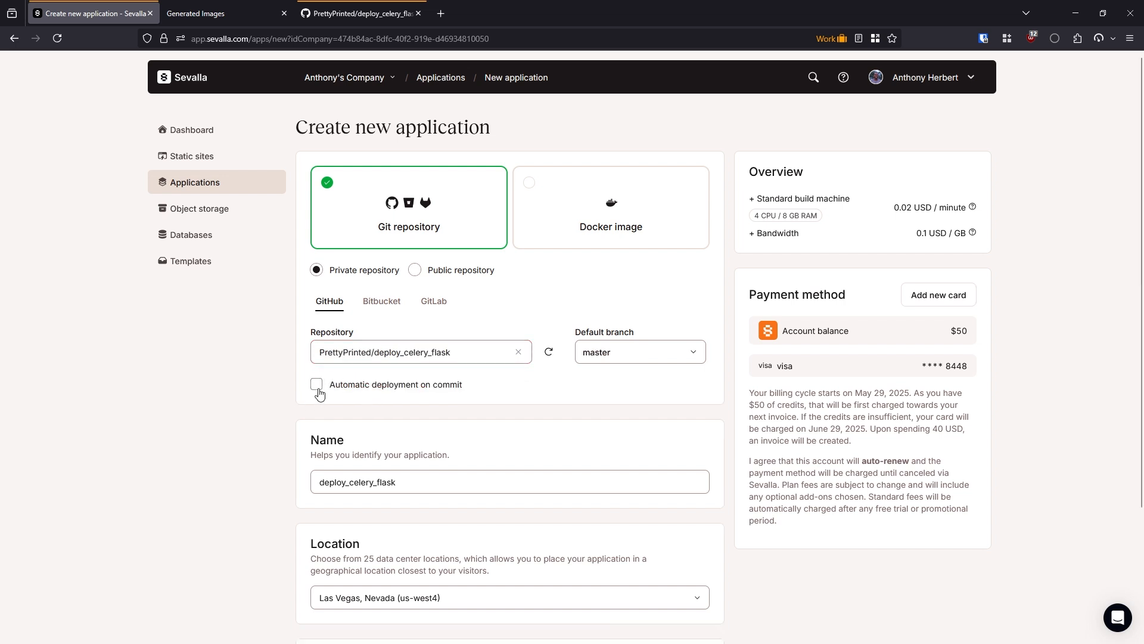
left_click(316, 384)
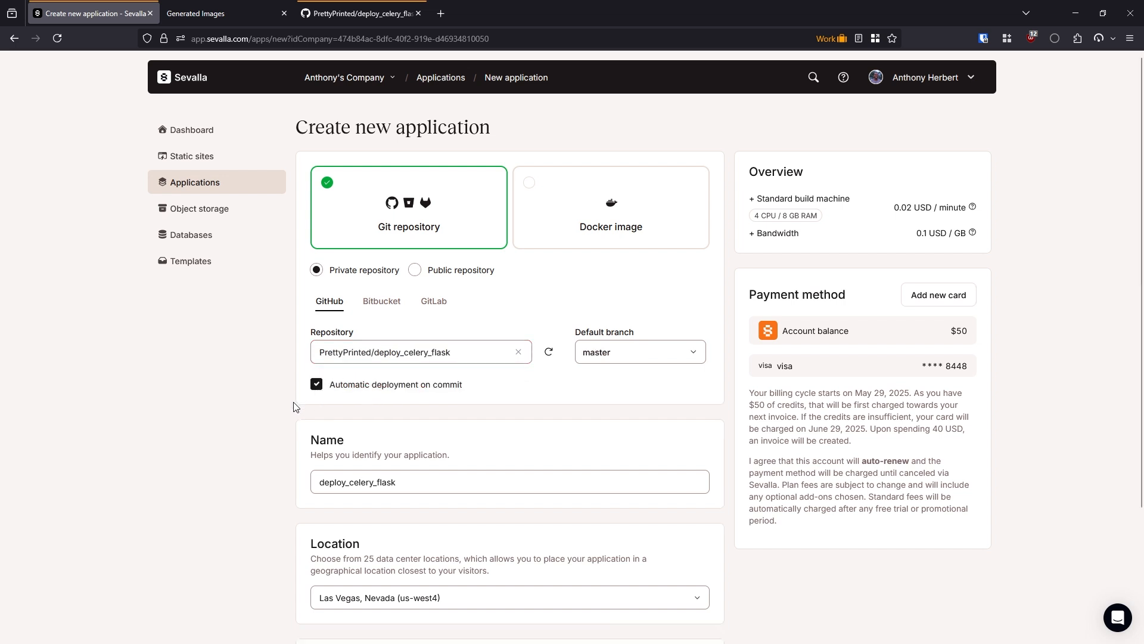
Scroll past Resources and bring up the new database form, picking a database type.
scroll("down", 3)
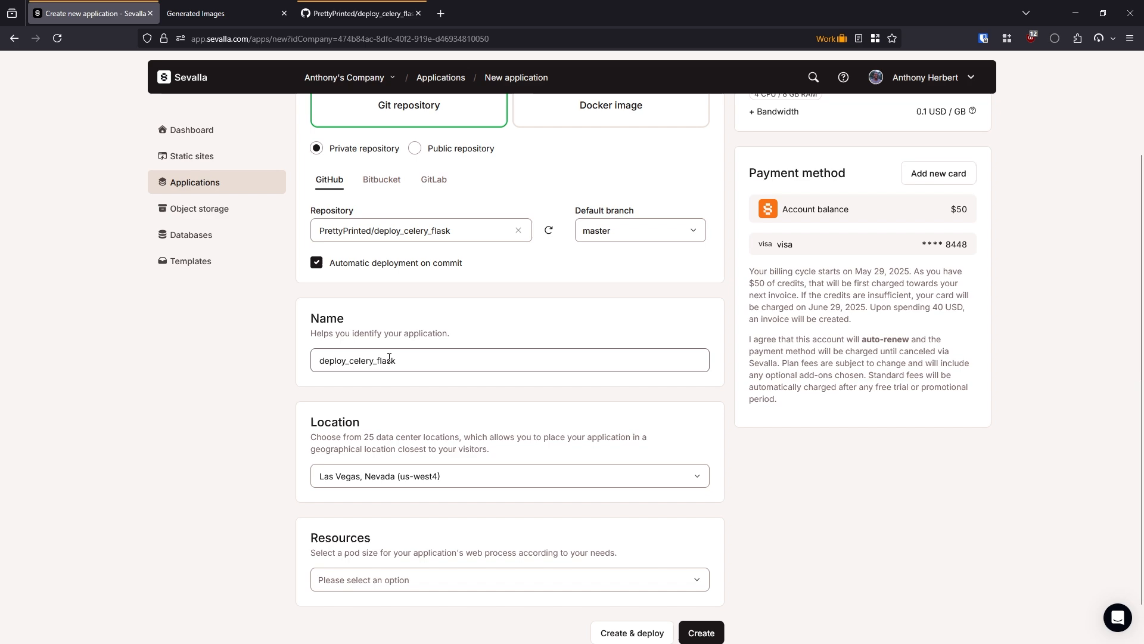
scroll("down", 3)
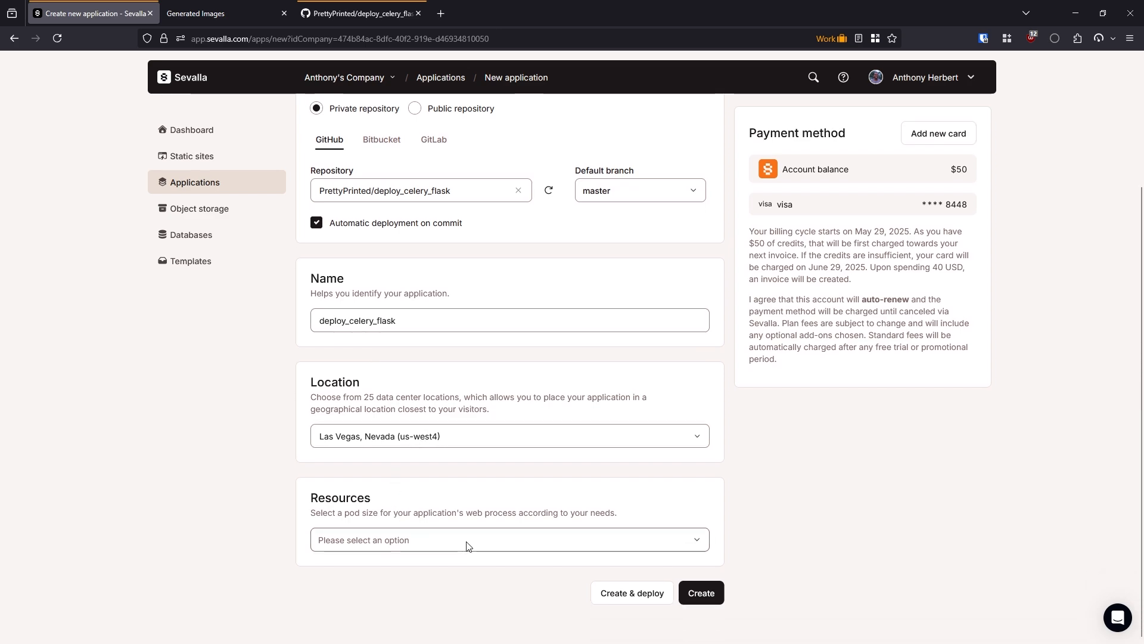
left_click(192, 235)
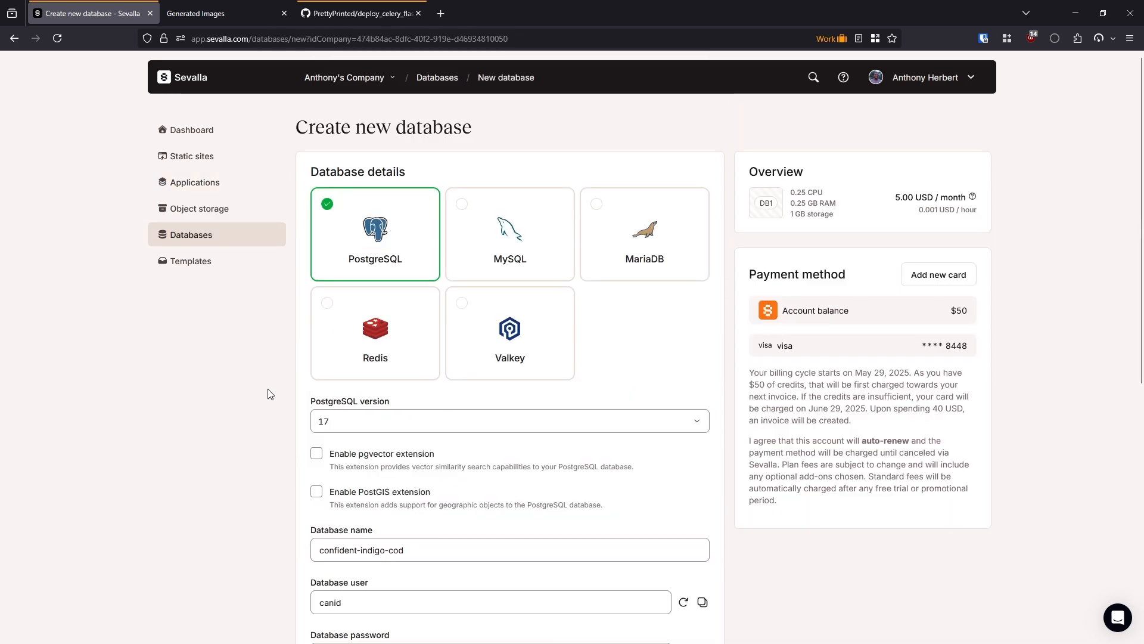
mouse_move(349, 314)
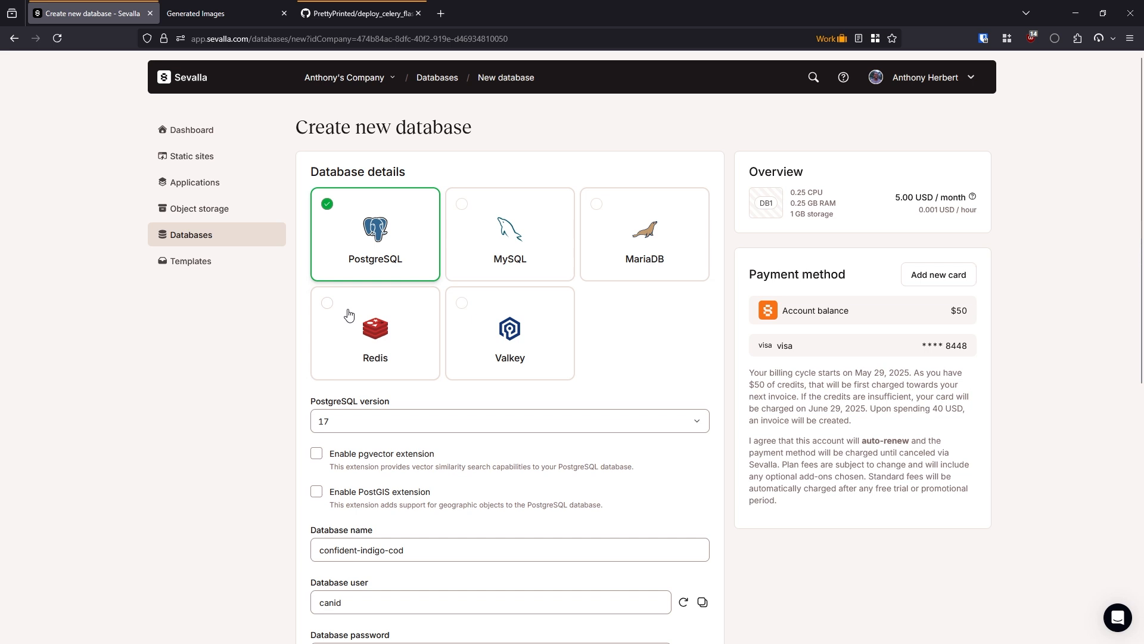
left_click(200, 208)
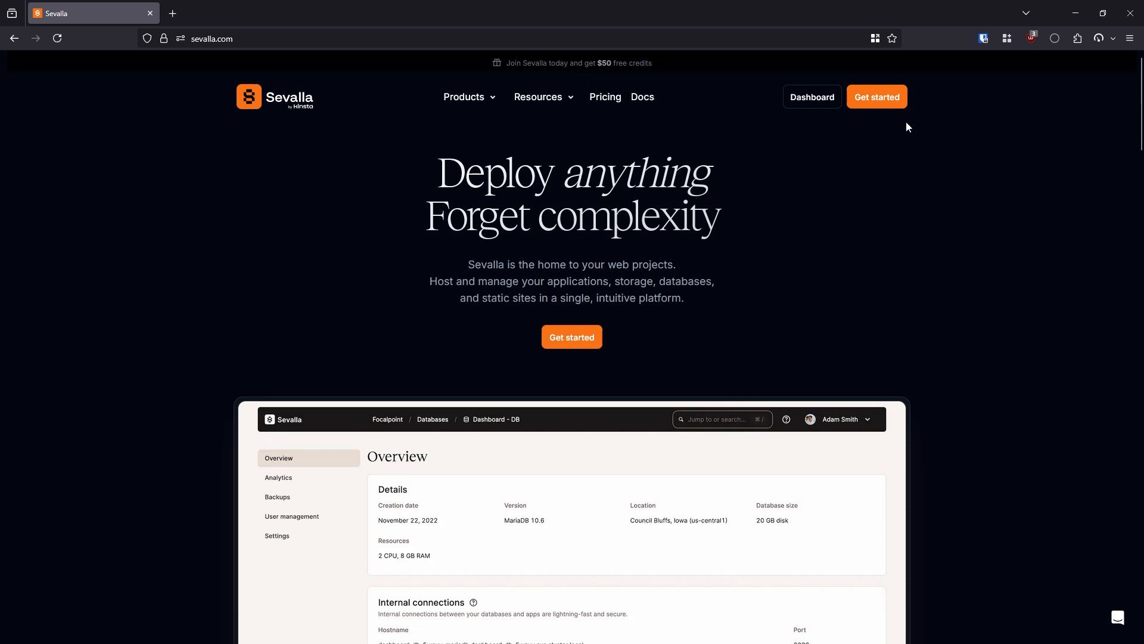
left_click(877, 97)
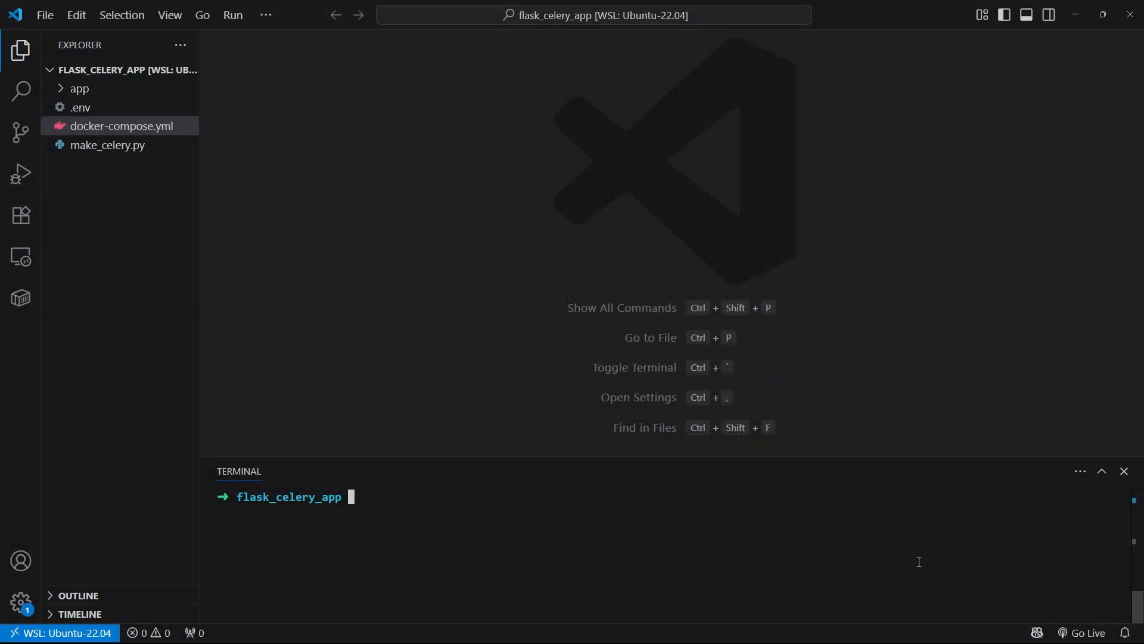
Expand the app folder and initialize flask_celery_app as a uv project with uv init.
left_click(79, 88)
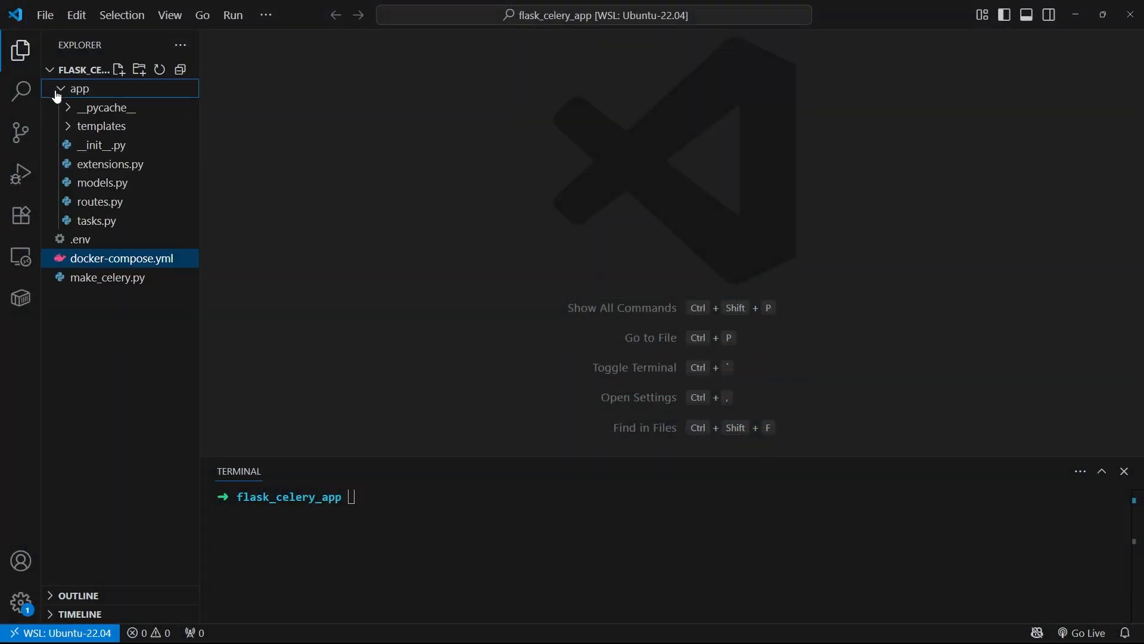
mouse_move(96, 221)
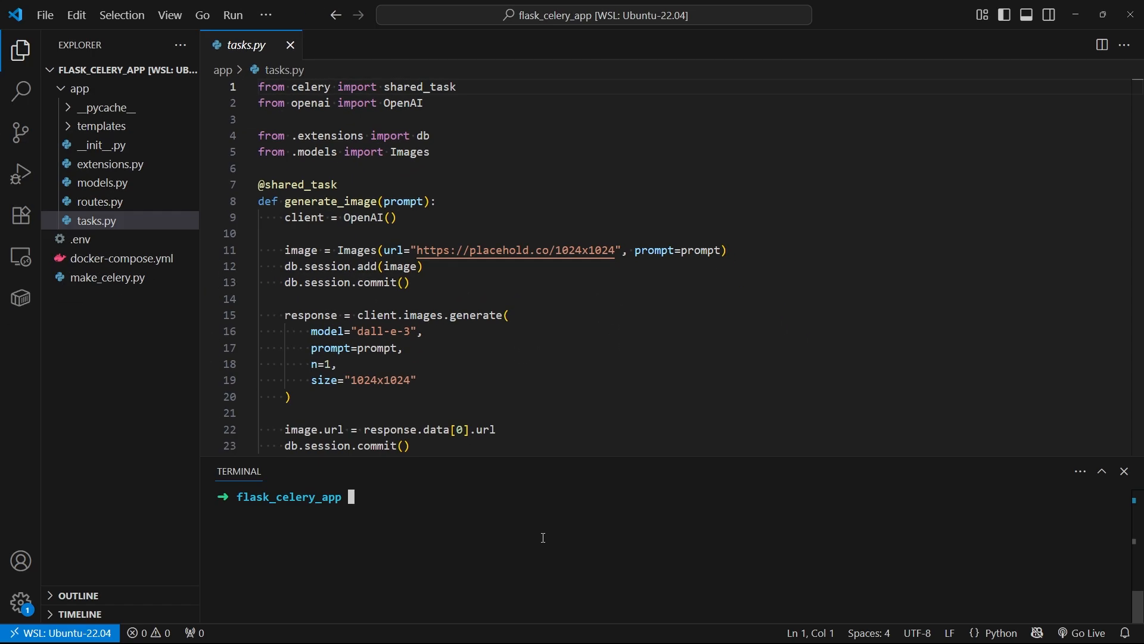
type("uv init")
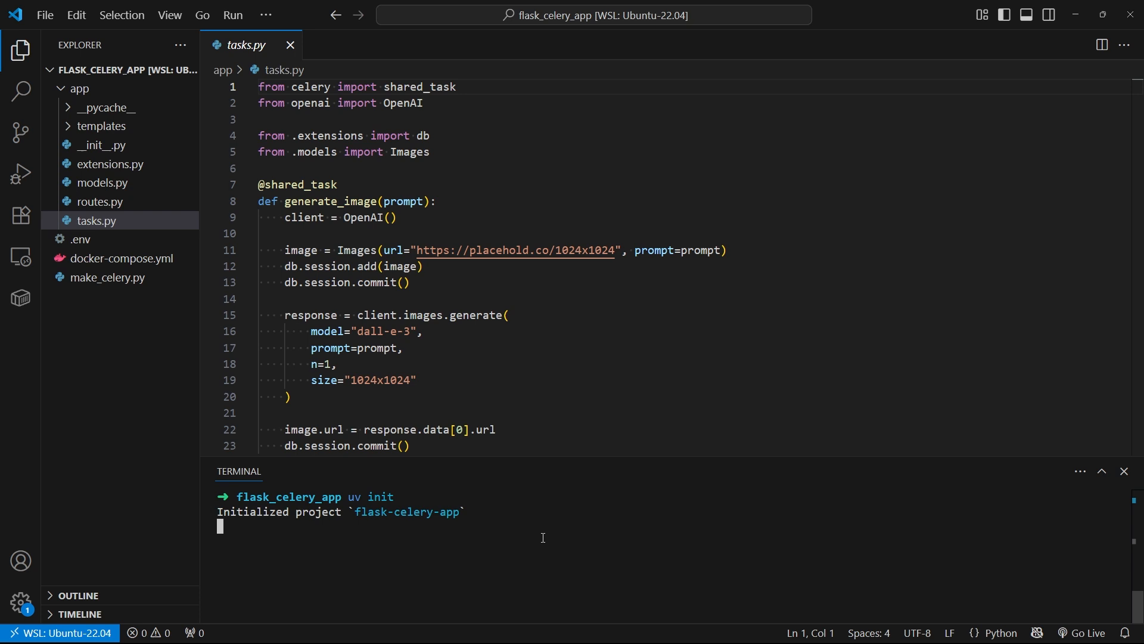
type("rm")
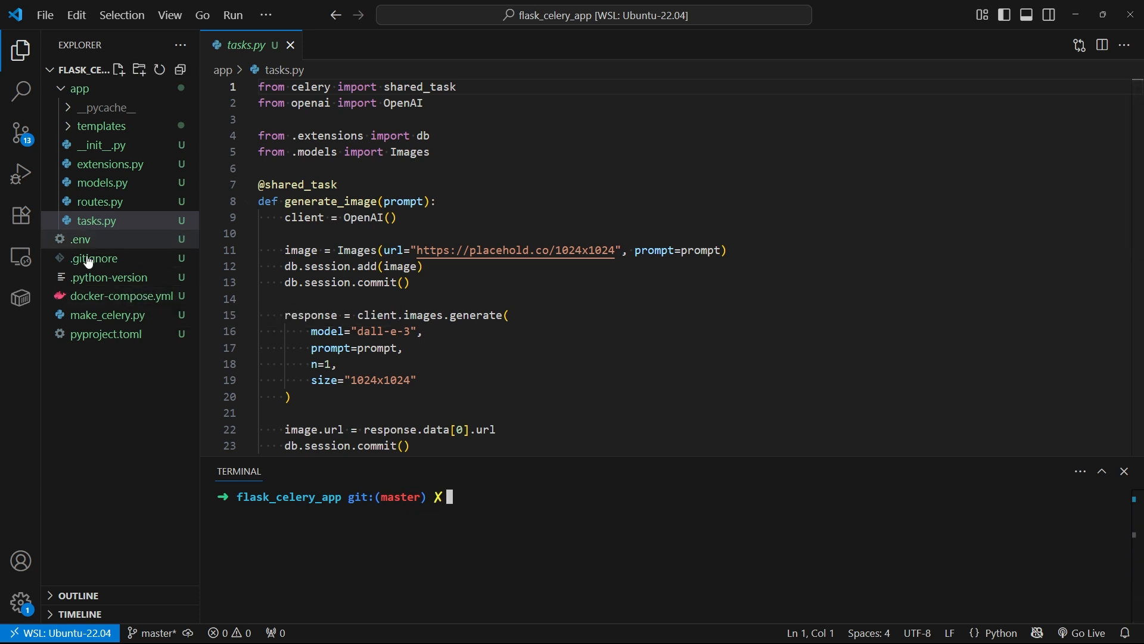
Check .python-version and pyproject.toml, then uv add flask, flask-sqlalchemy-lite, openai, redis, python-dotenv, celery.
left_click(109, 276)
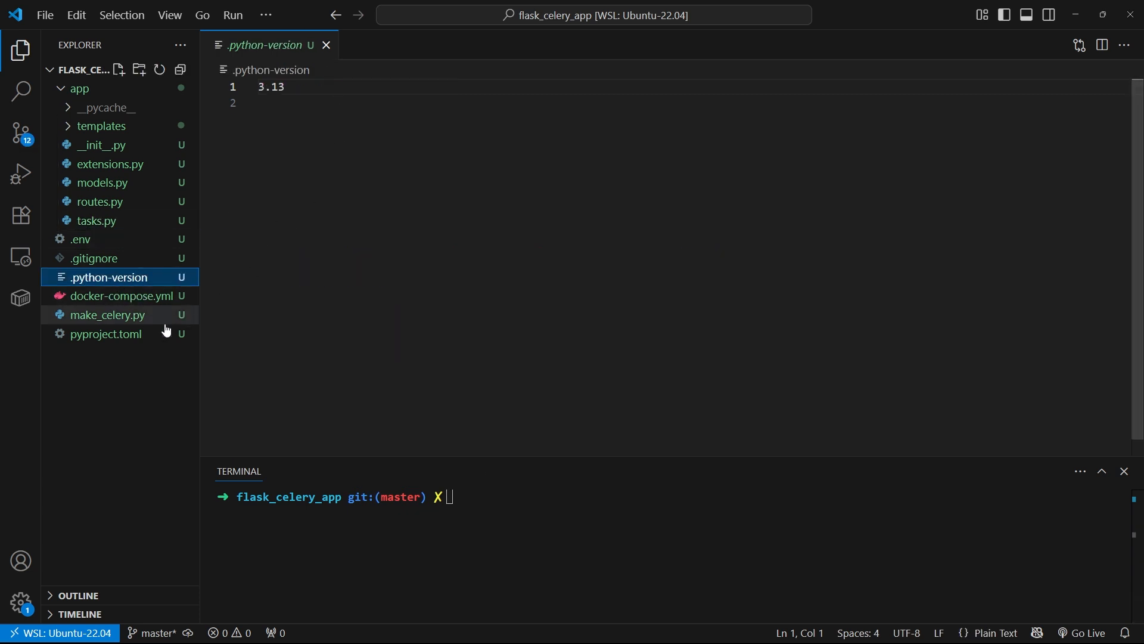
left_click(106, 333)
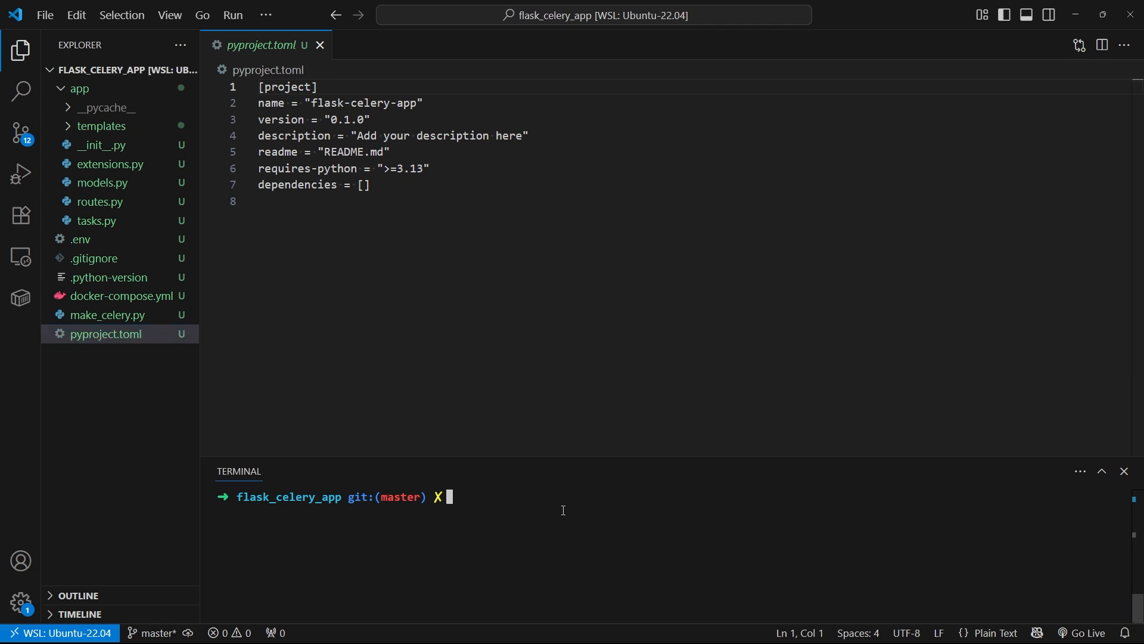
type("uv add")
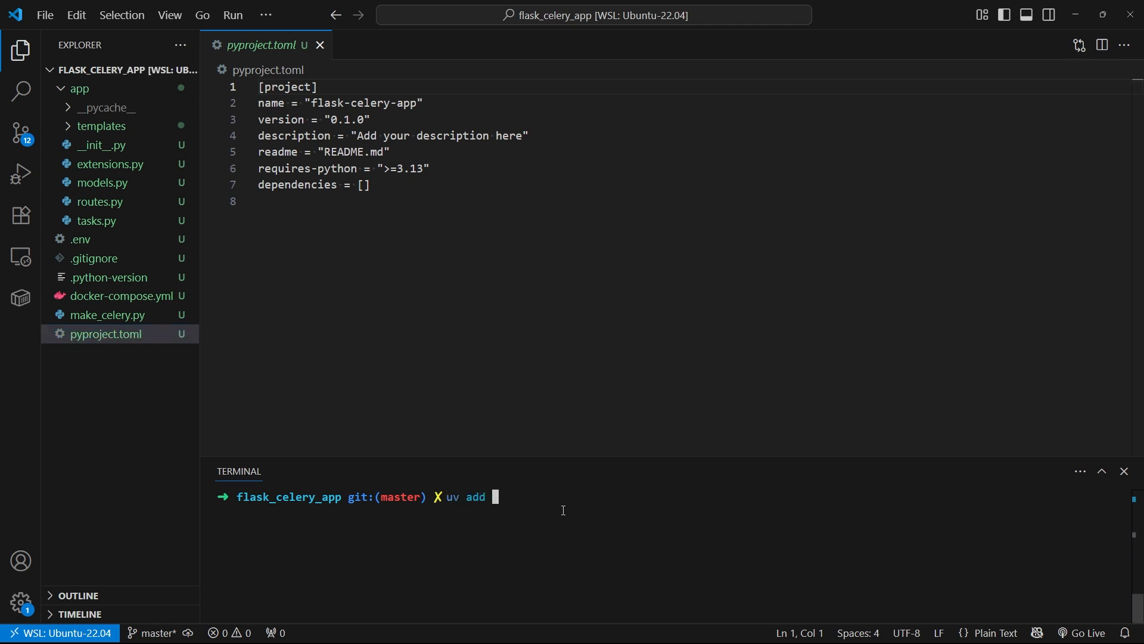
type("flask")
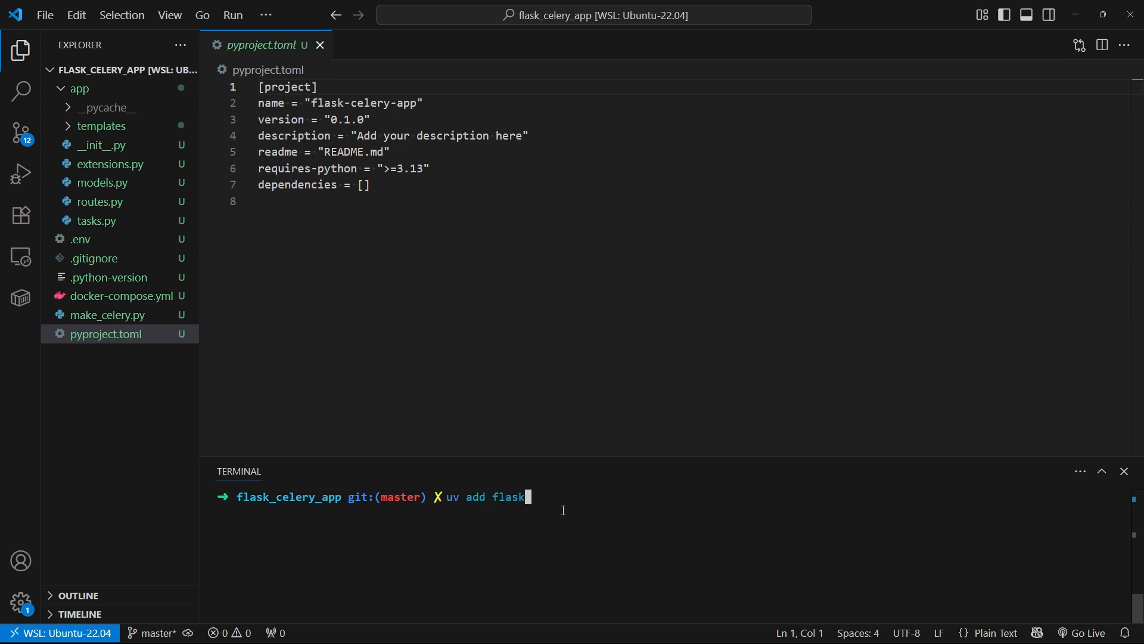
type("flask-sqlalchemy-")
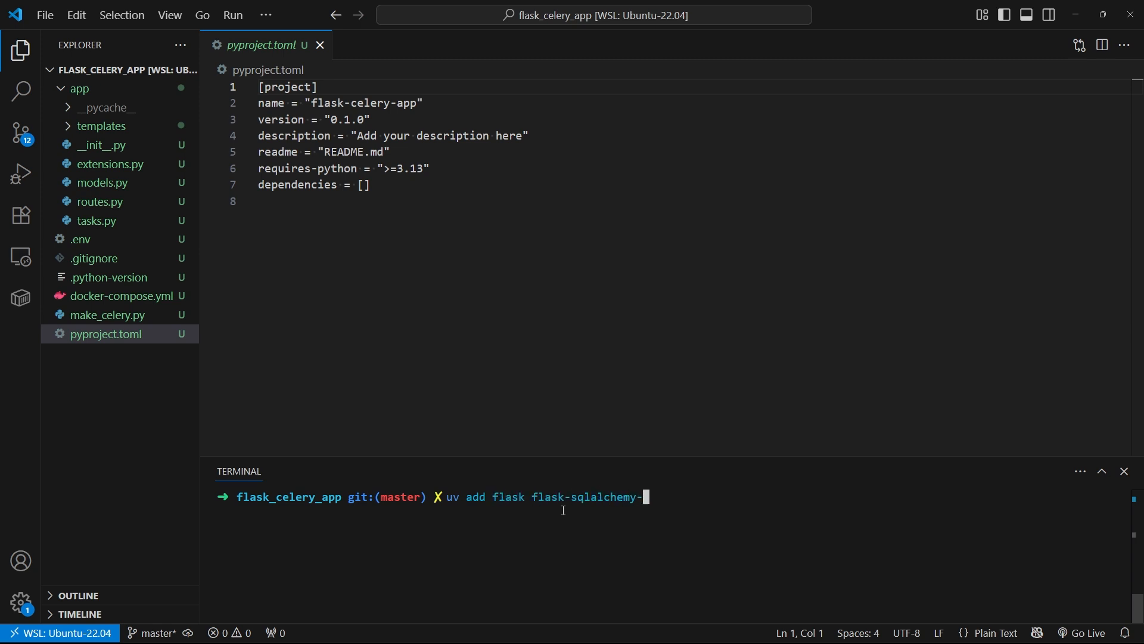
type("lite openai")
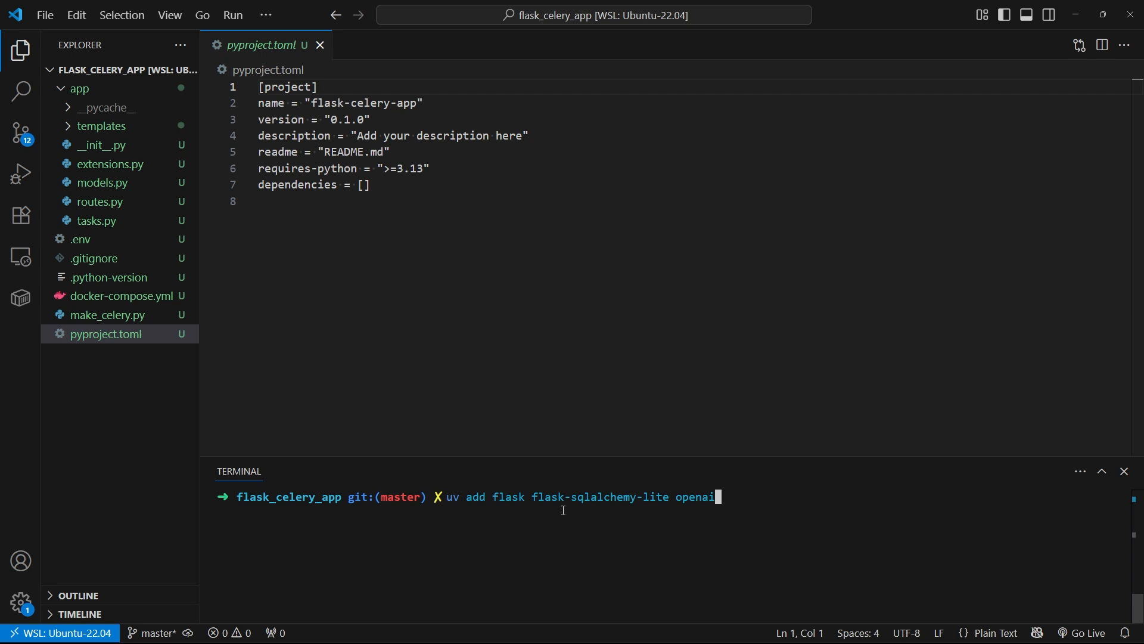
type("redis pyproject.toml")
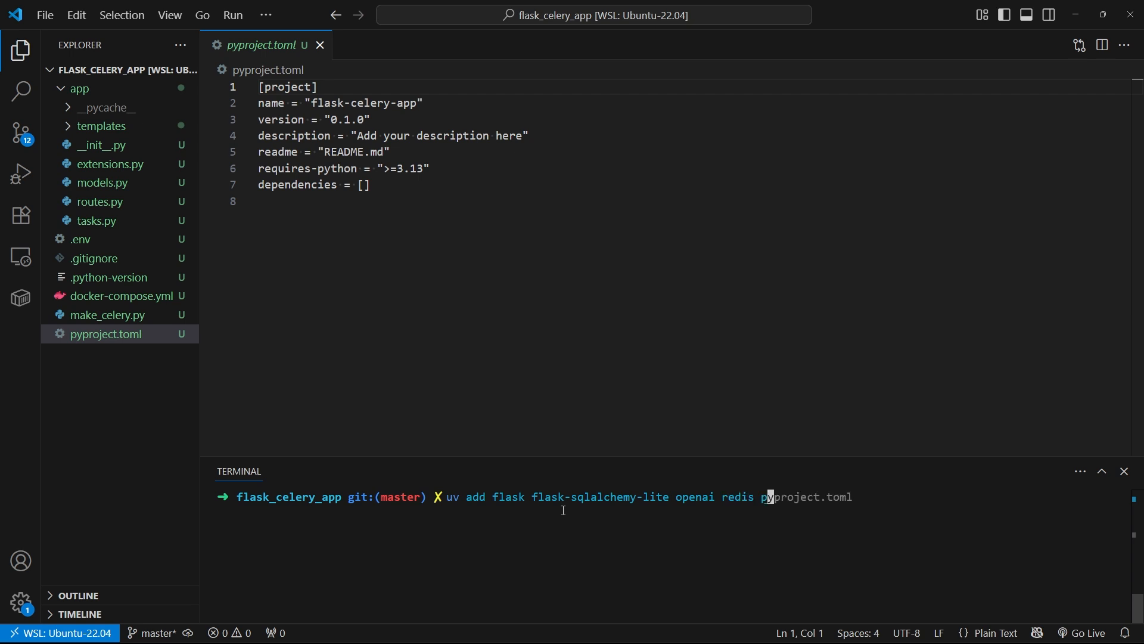
type("python-dotenv")
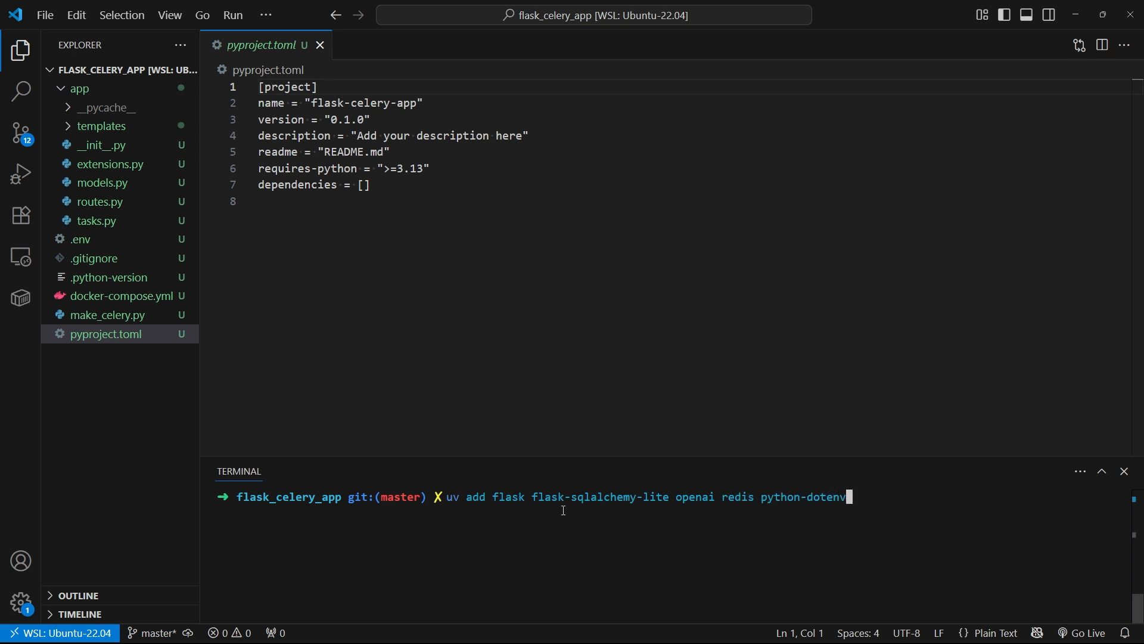
type("celery")
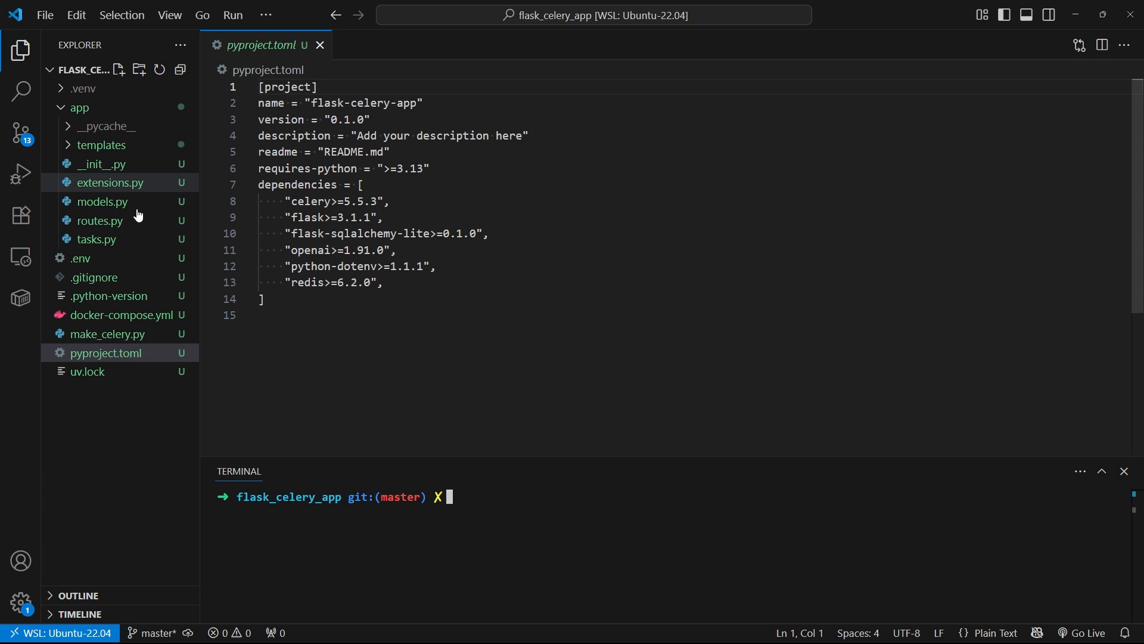
Run uv run flask run, then uv run celery -A make_celery worker -l info in a second terminal.
type("uv run flask run")
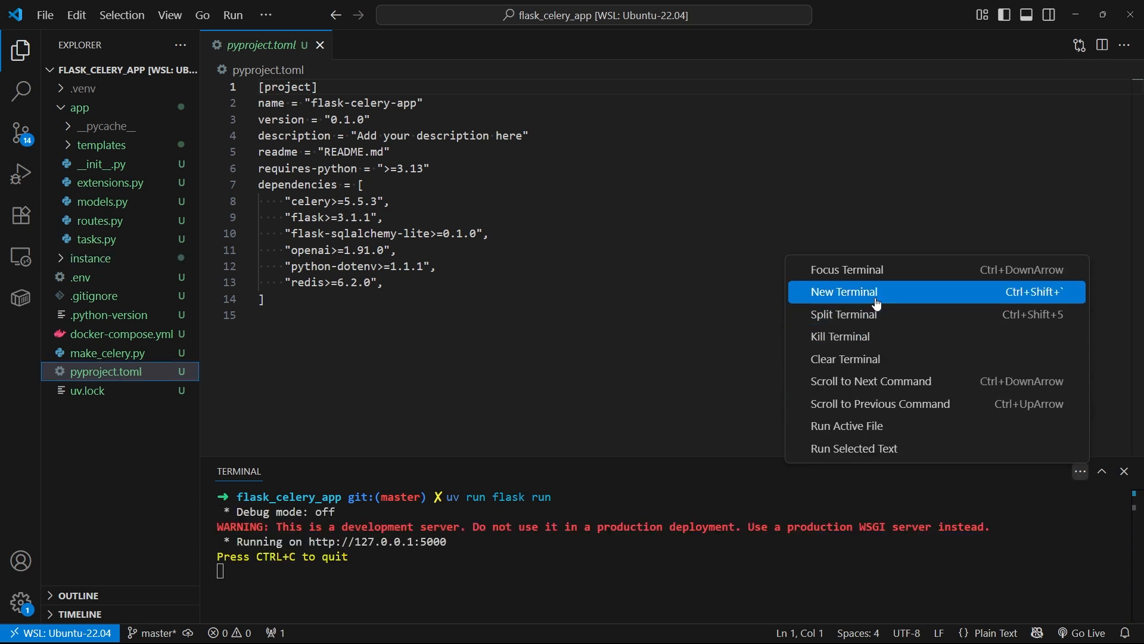
left_click(844, 291)
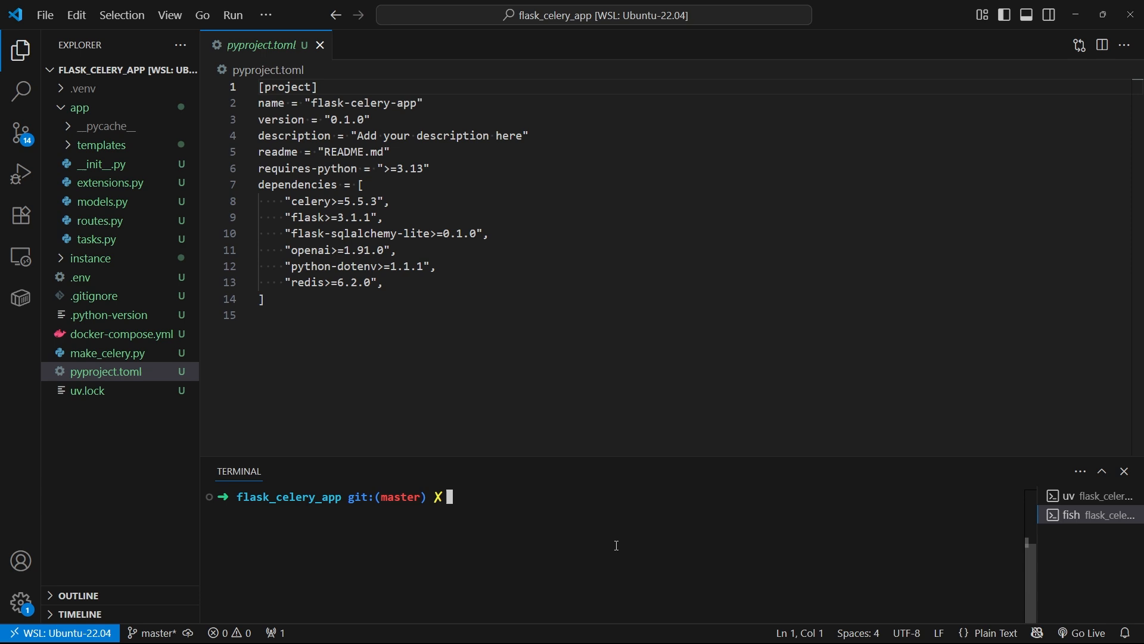
type("uv run celery -A make_celery worker -l info")
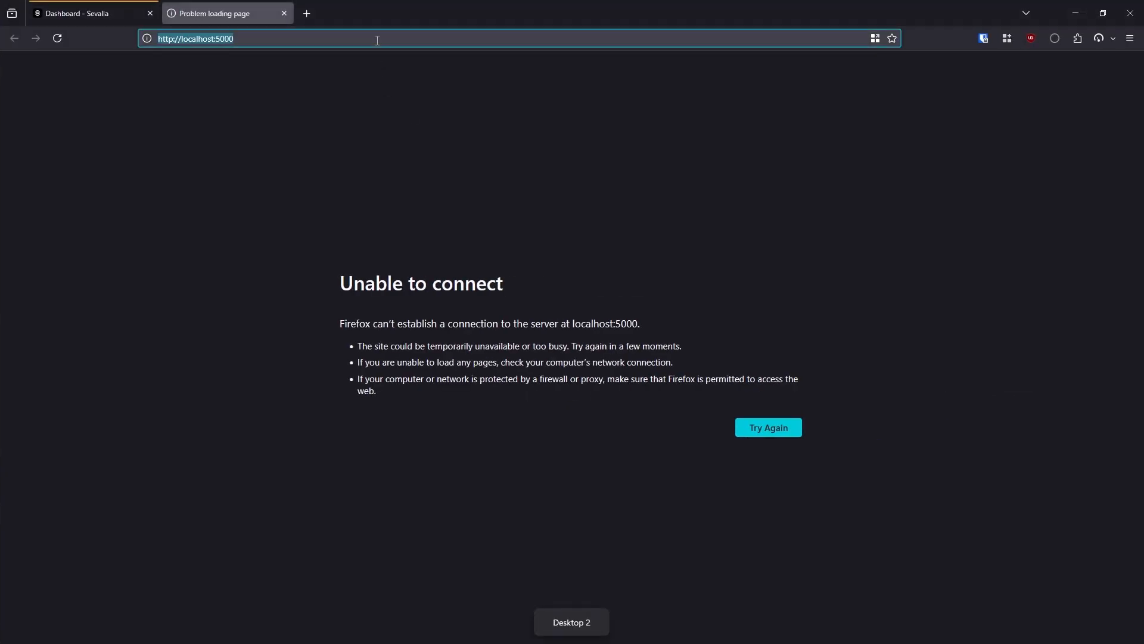
Reload localhost:5000 until the generated 'a computer' image replaces the placeholder.
left_click(767, 426)
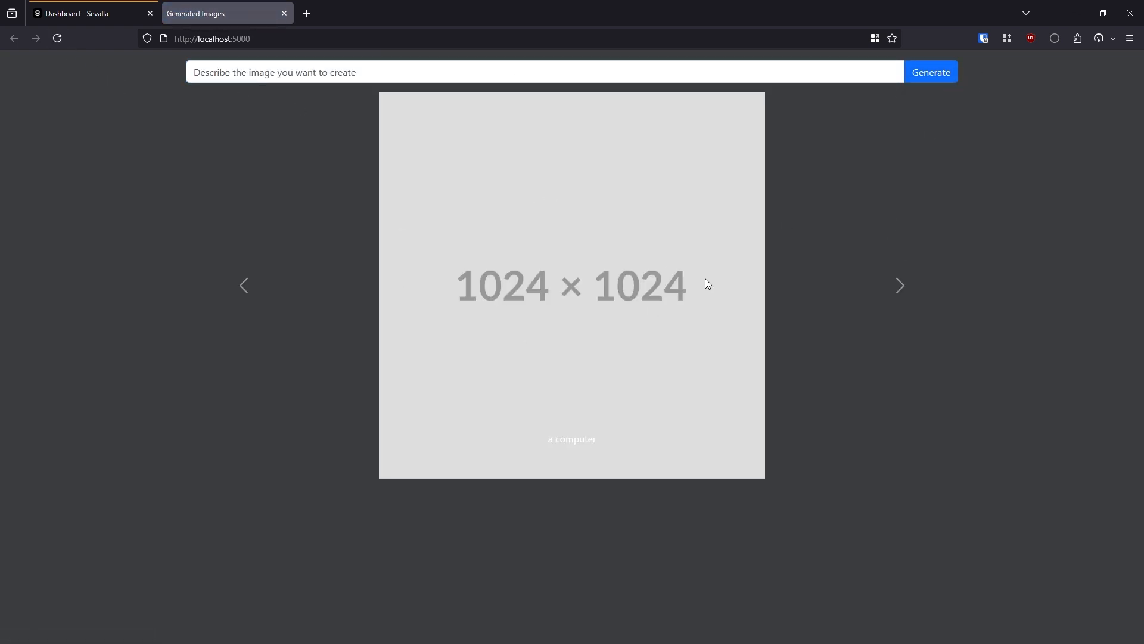
mouse_move(701, 292)
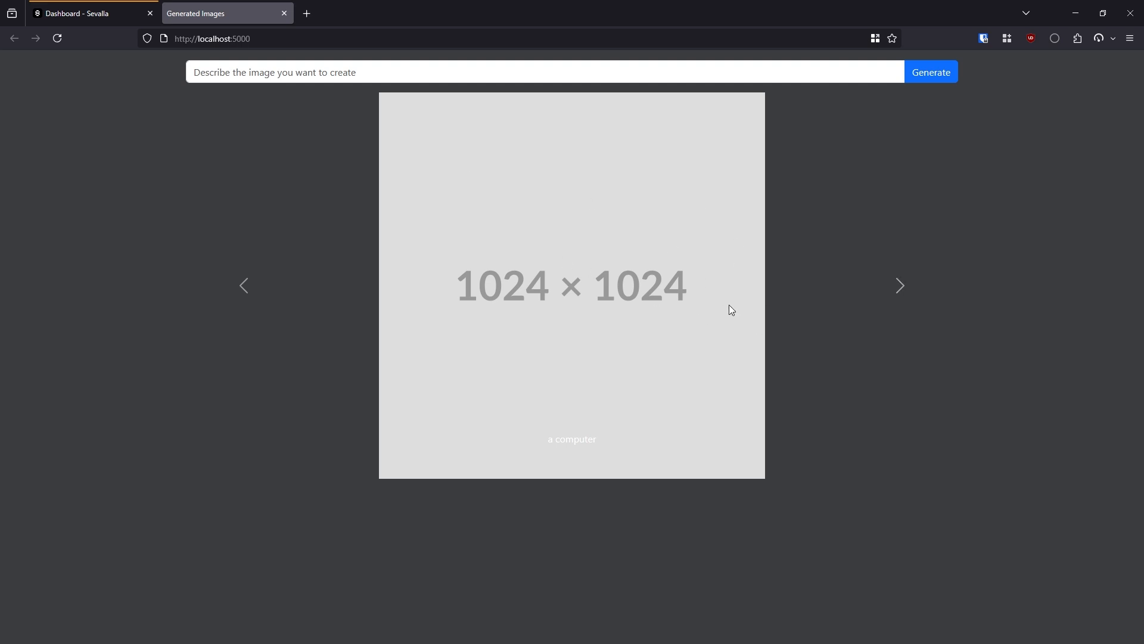
mouse_move(57, 39)
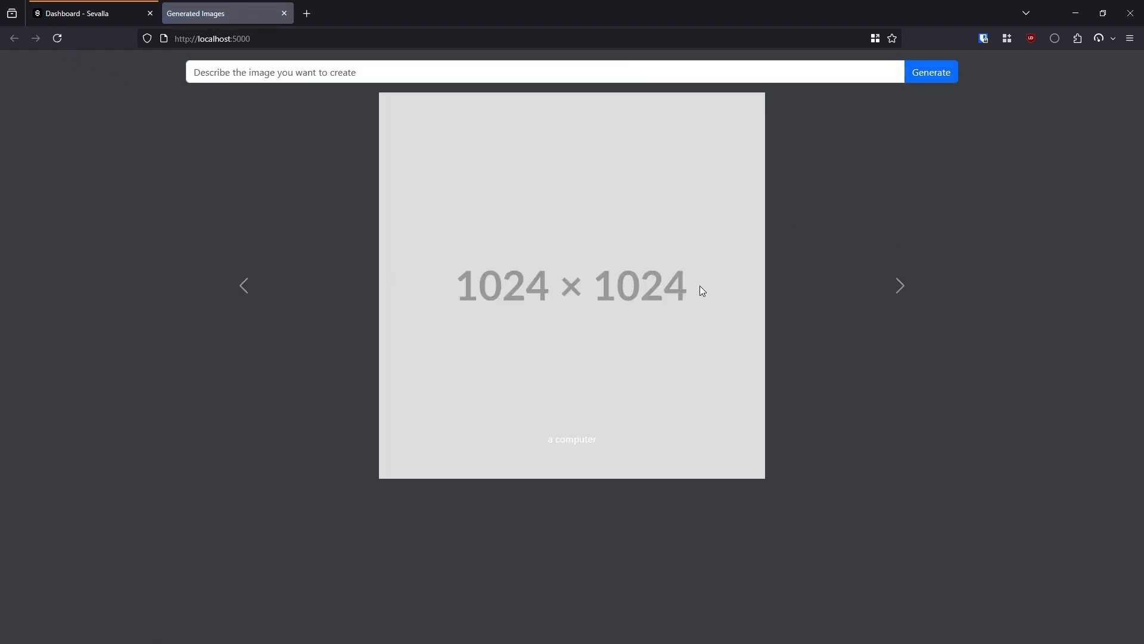
mouse_move(601, 172)
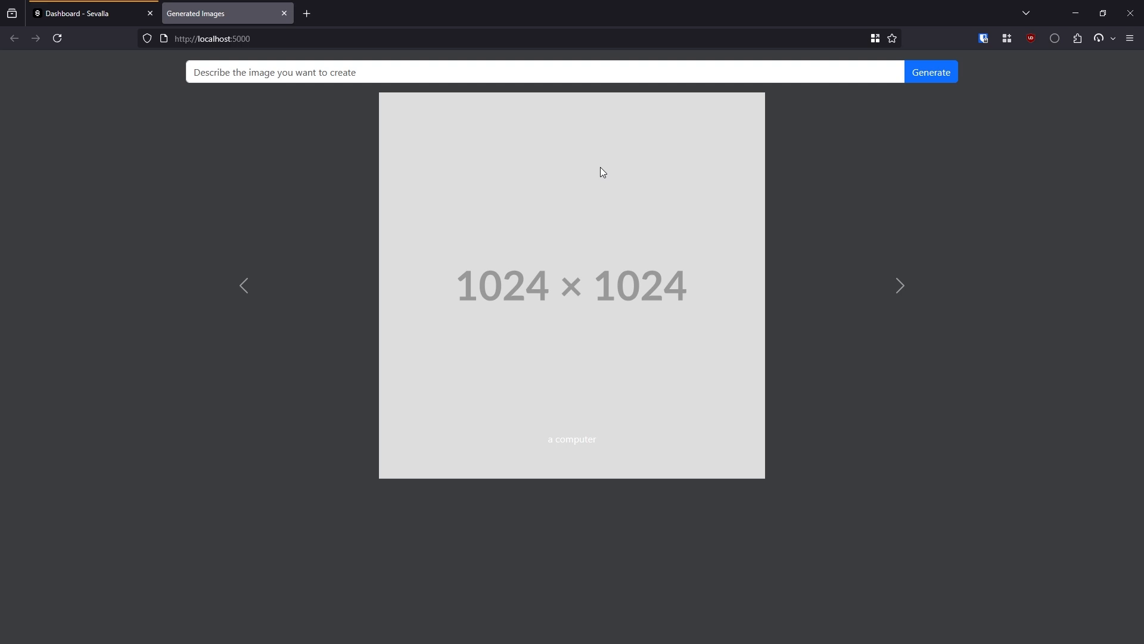
mouse_move(772, 347)
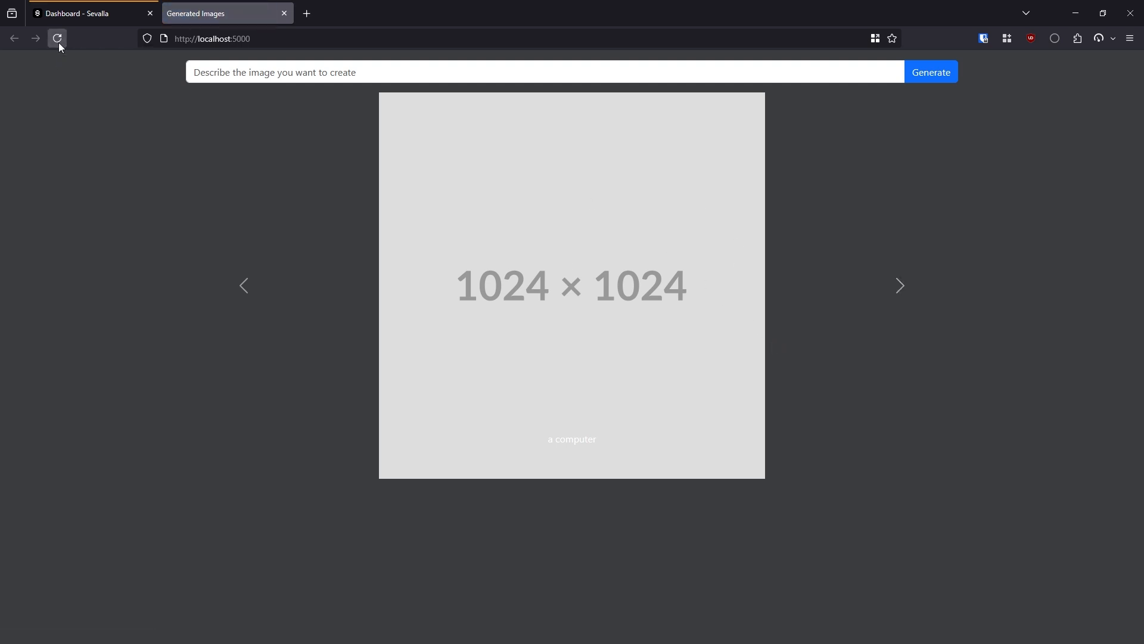
left_click(57, 38)
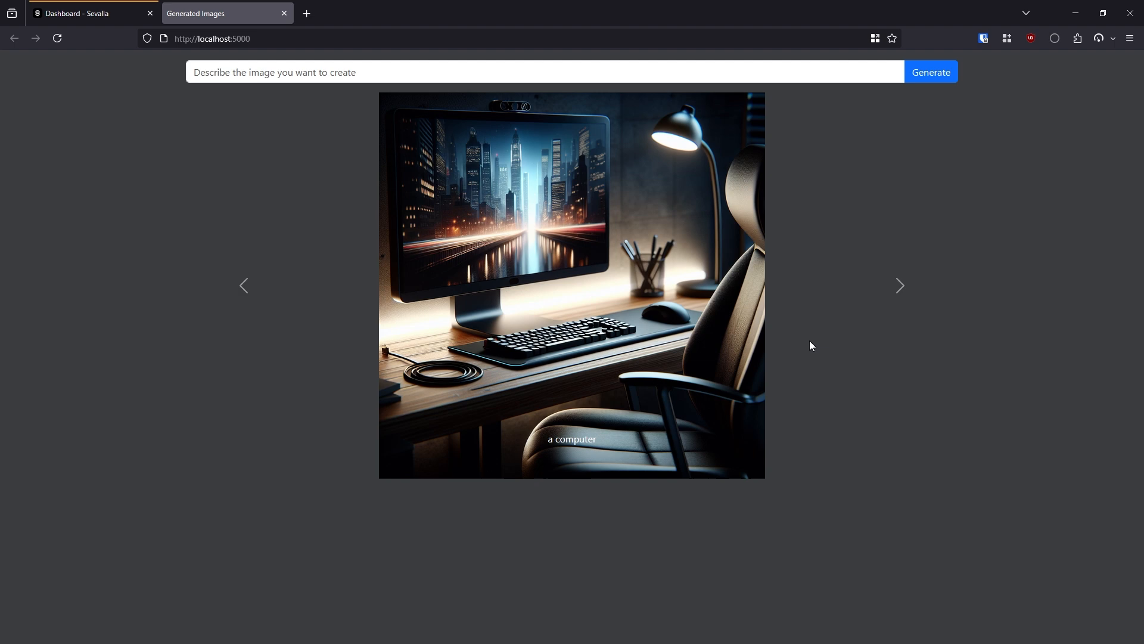
mouse_move(656, 329)
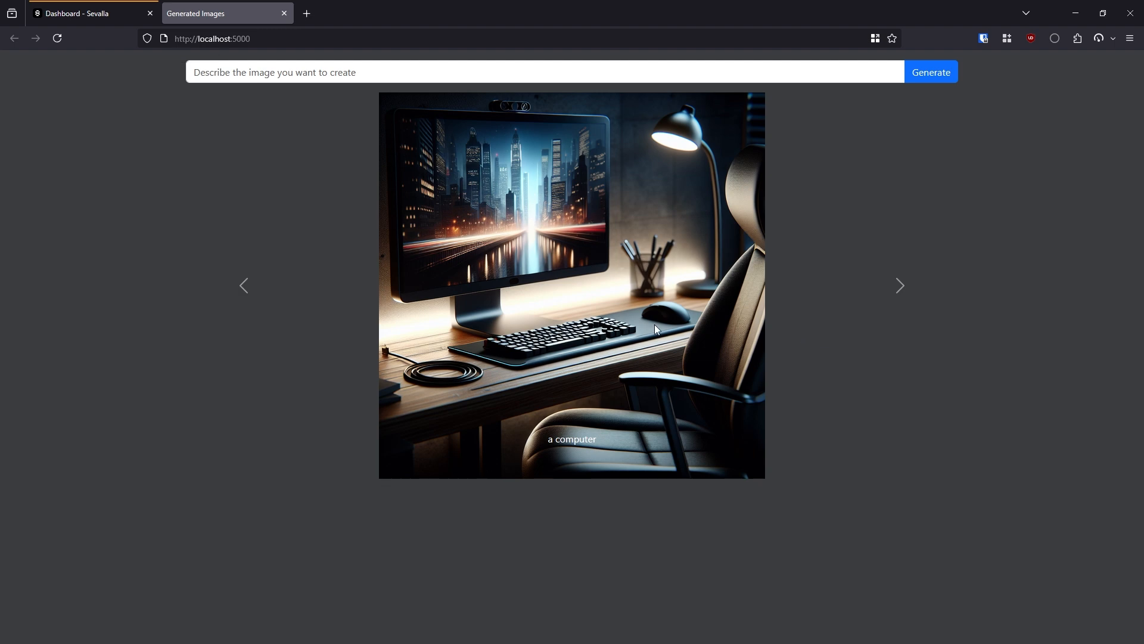
mouse_move(818, 362)
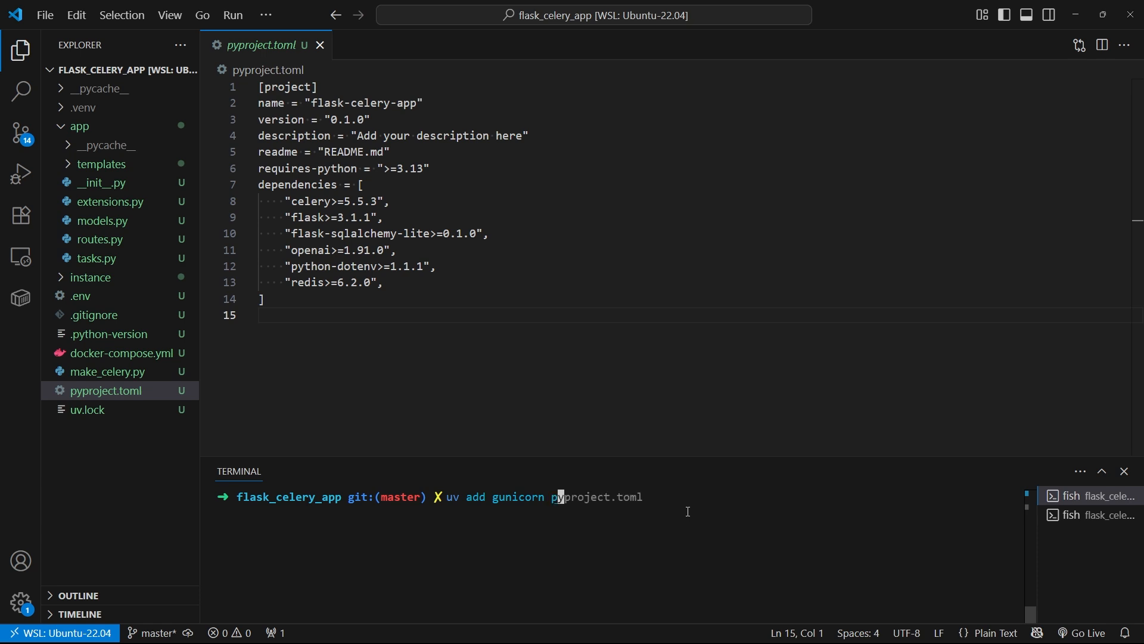
Add gunicorn and psycopg2-binary with uv add, then close the pyproject.toml tab.
type("psy")
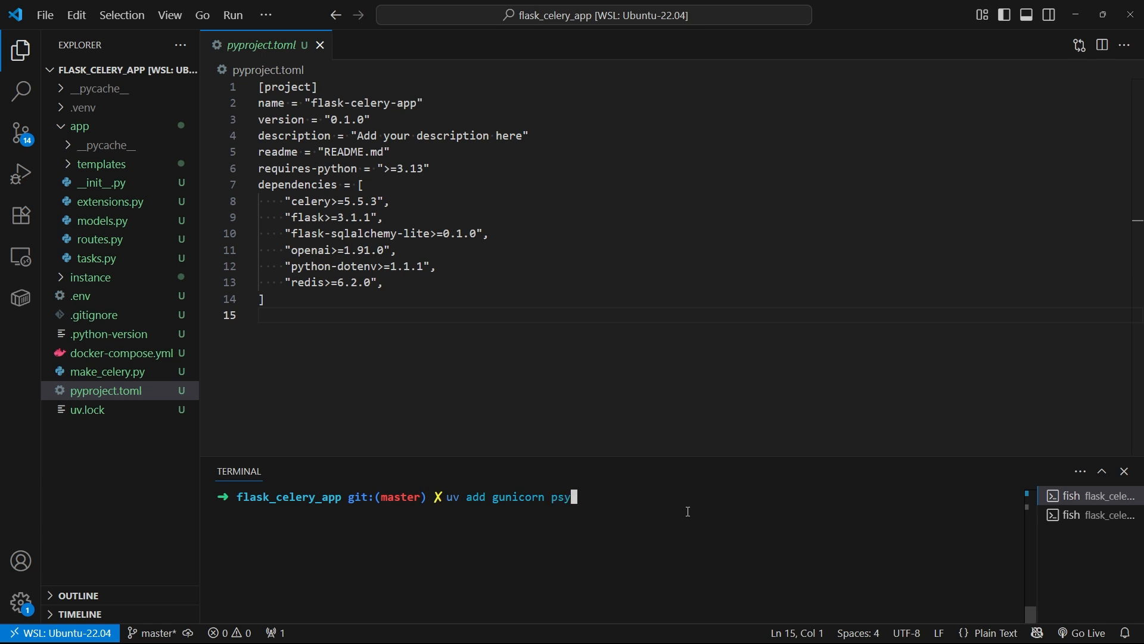
type("copg2")
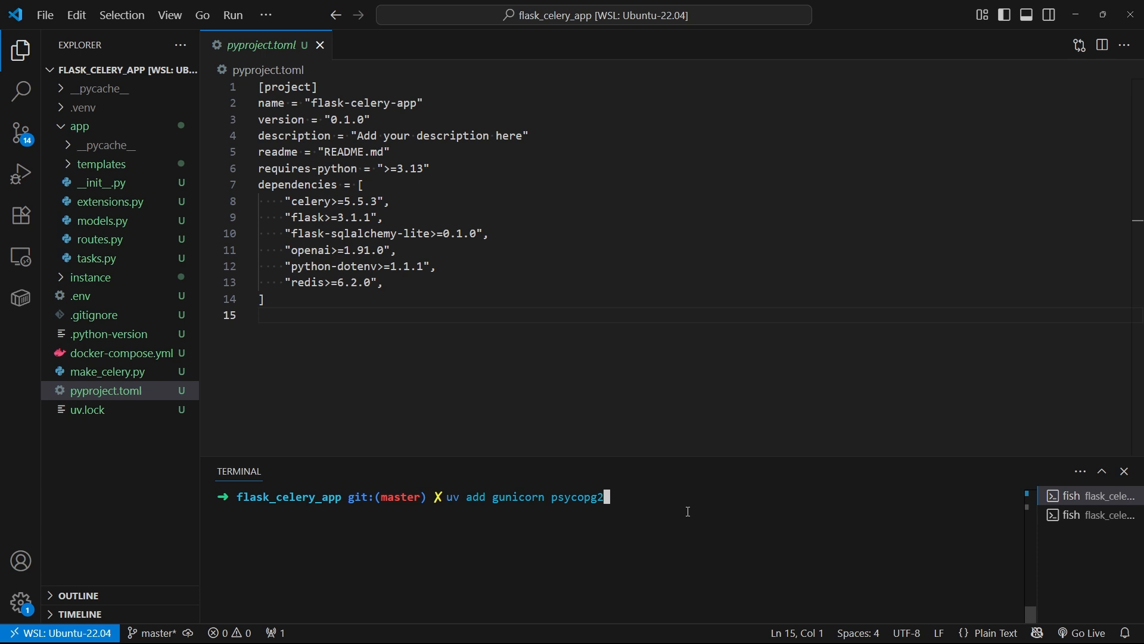
type("-binary")
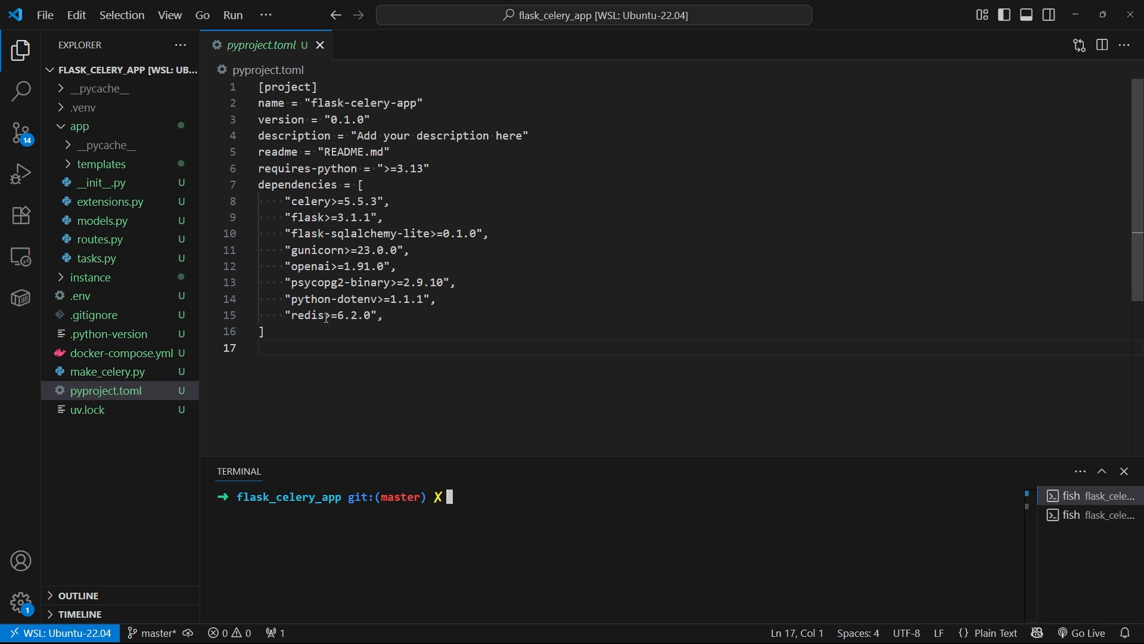
mouse_move(357, 70)
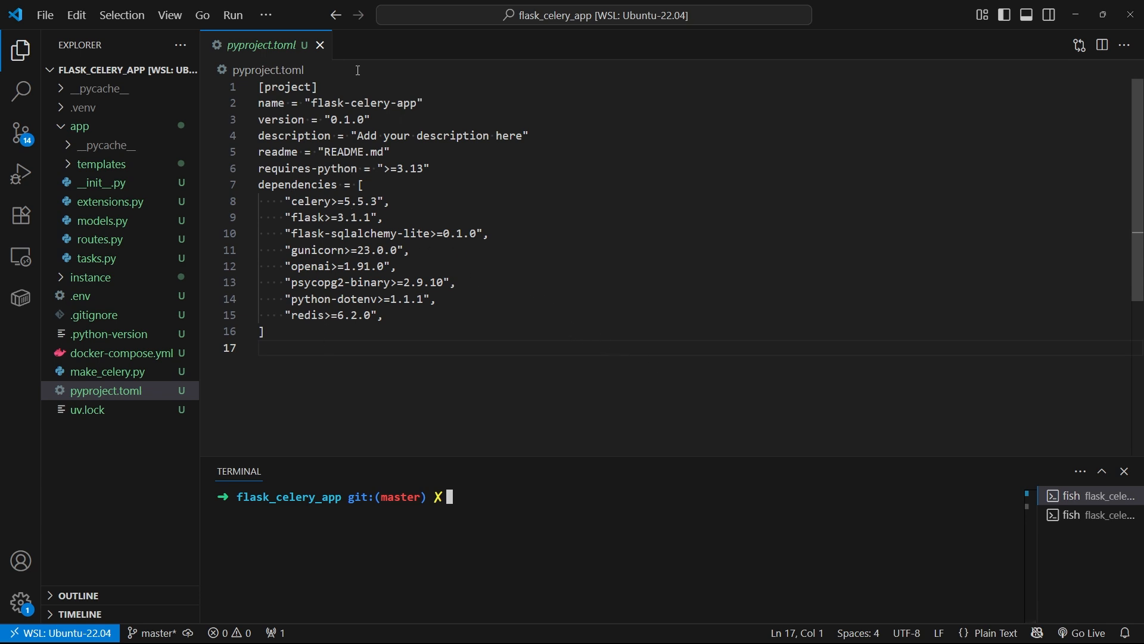
left_click(319, 45)
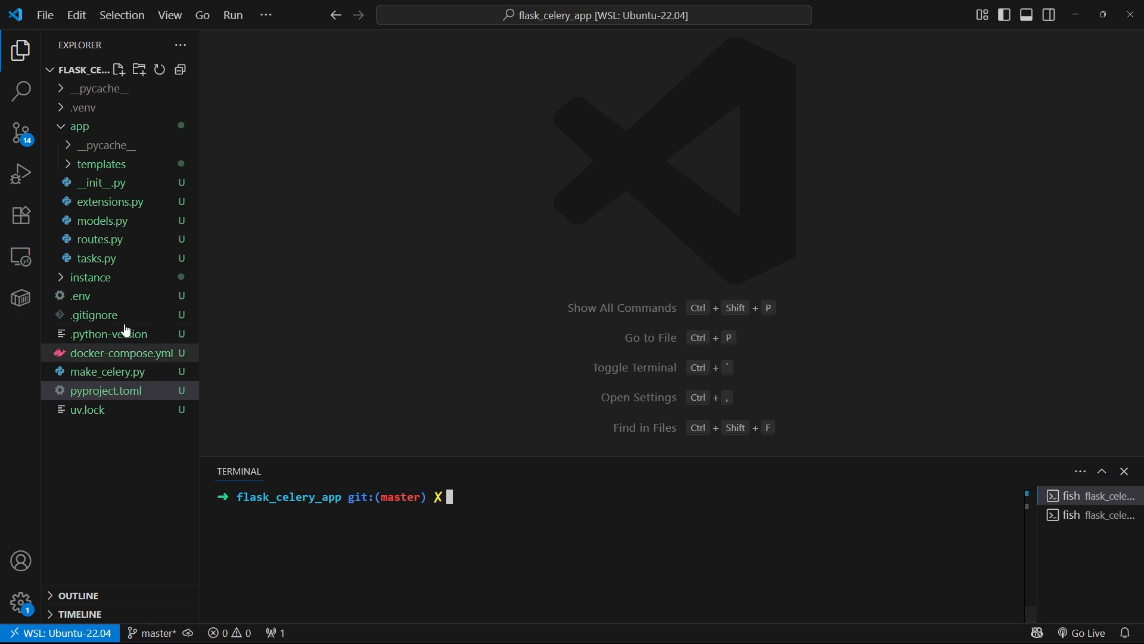
Add .env to .gitignore and commit all files with the message "first commit".
left_click(78, 126)
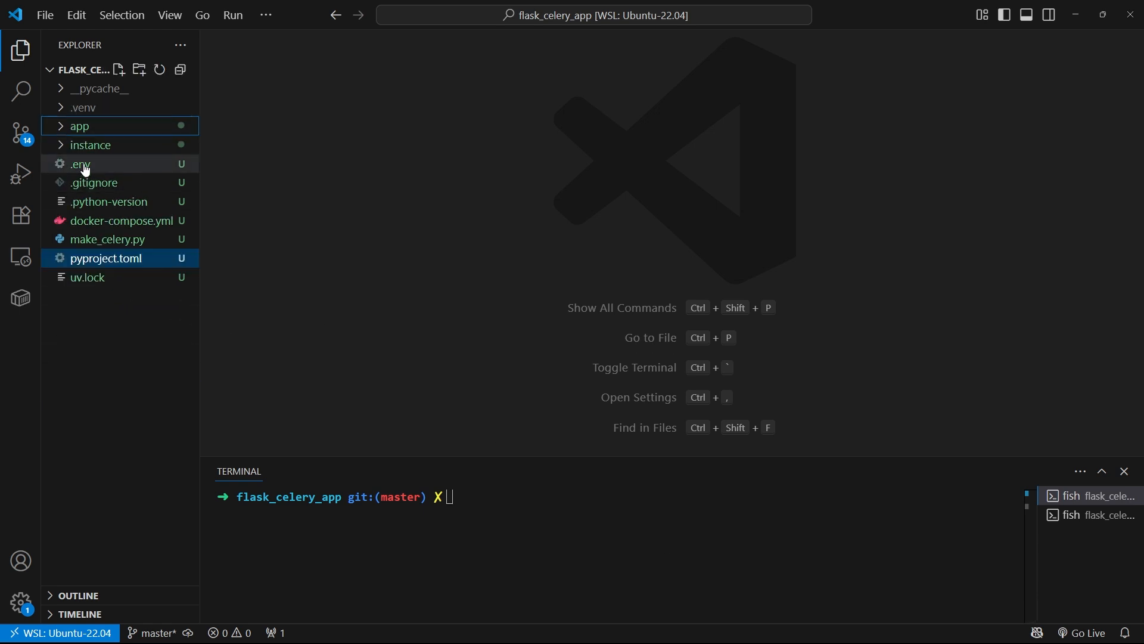
left_click(93, 182)
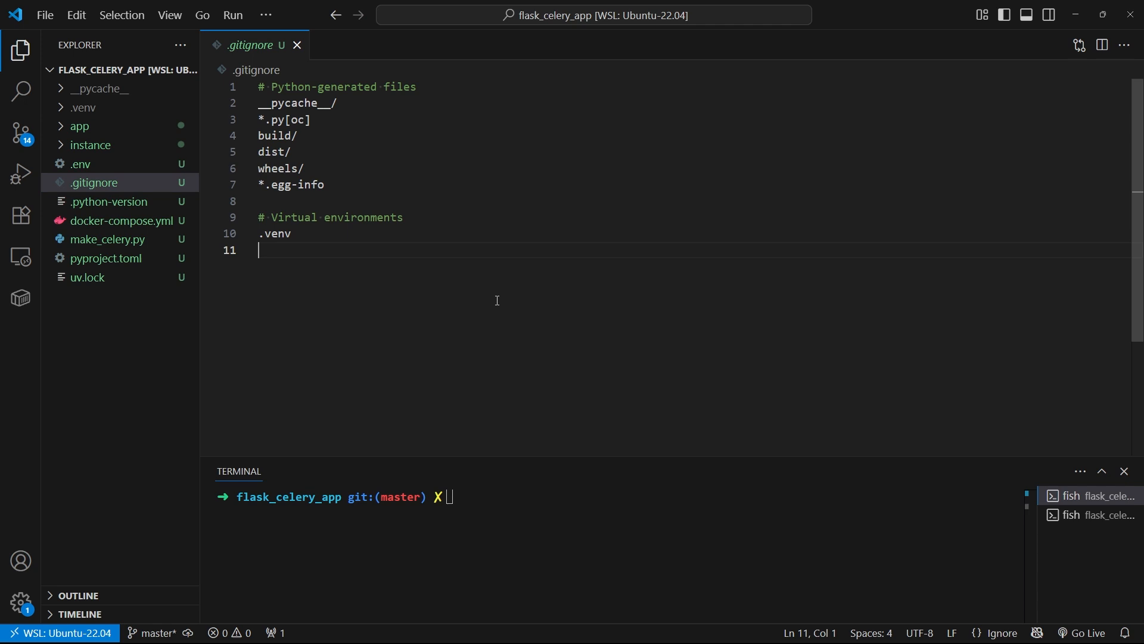
type(".env")
left_click(620, 496)
type("git commi")
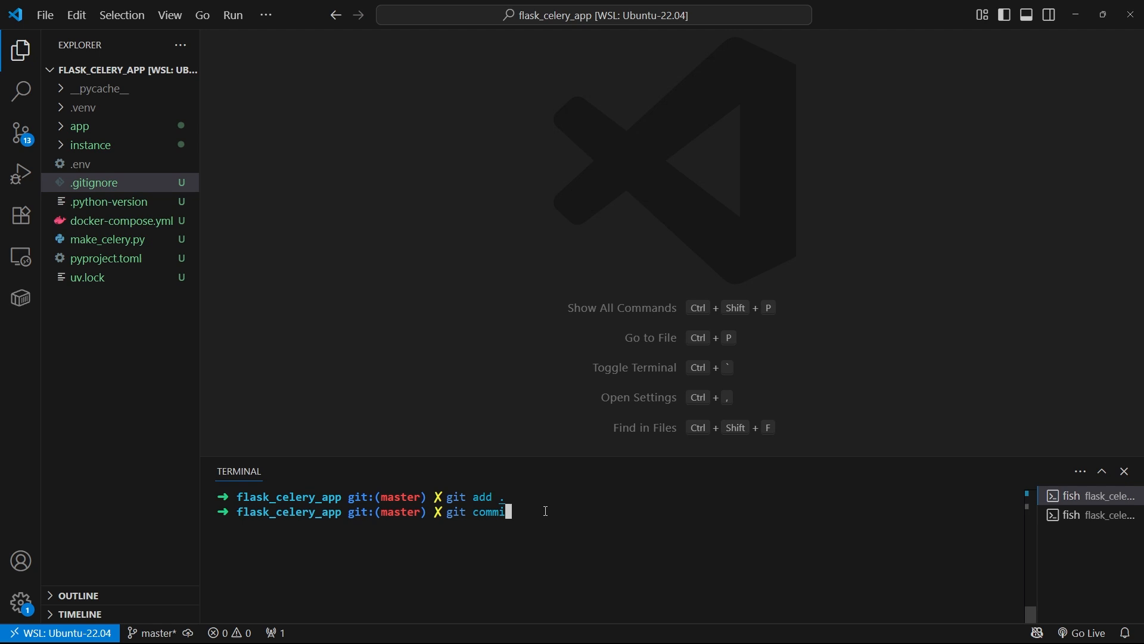
type("-m \"first commit\"")
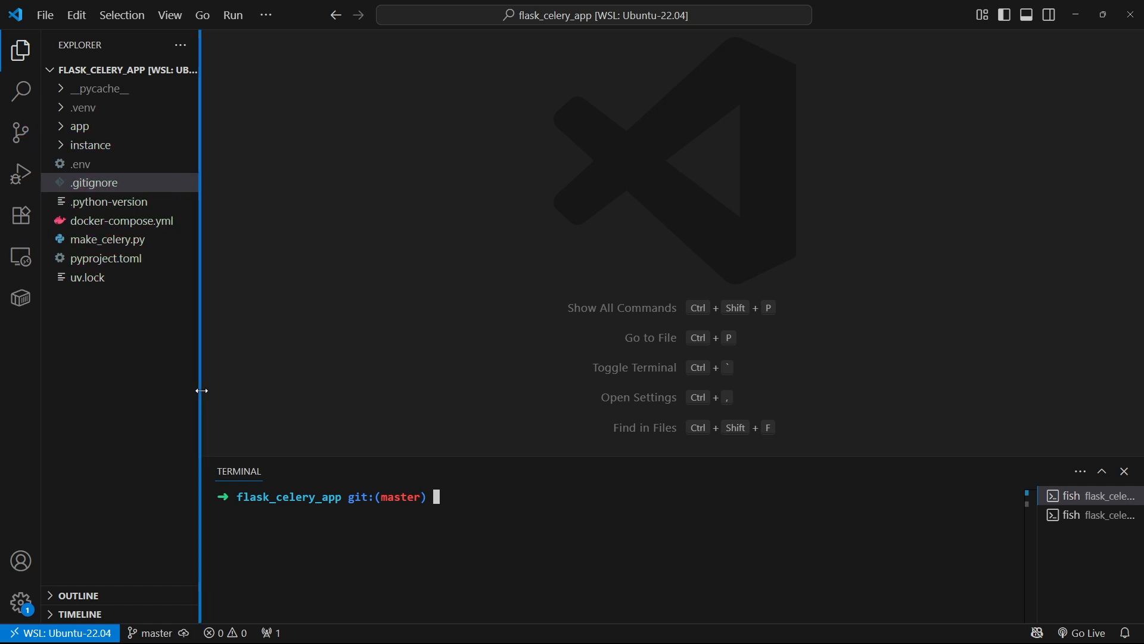
mouse_move(162, 436)
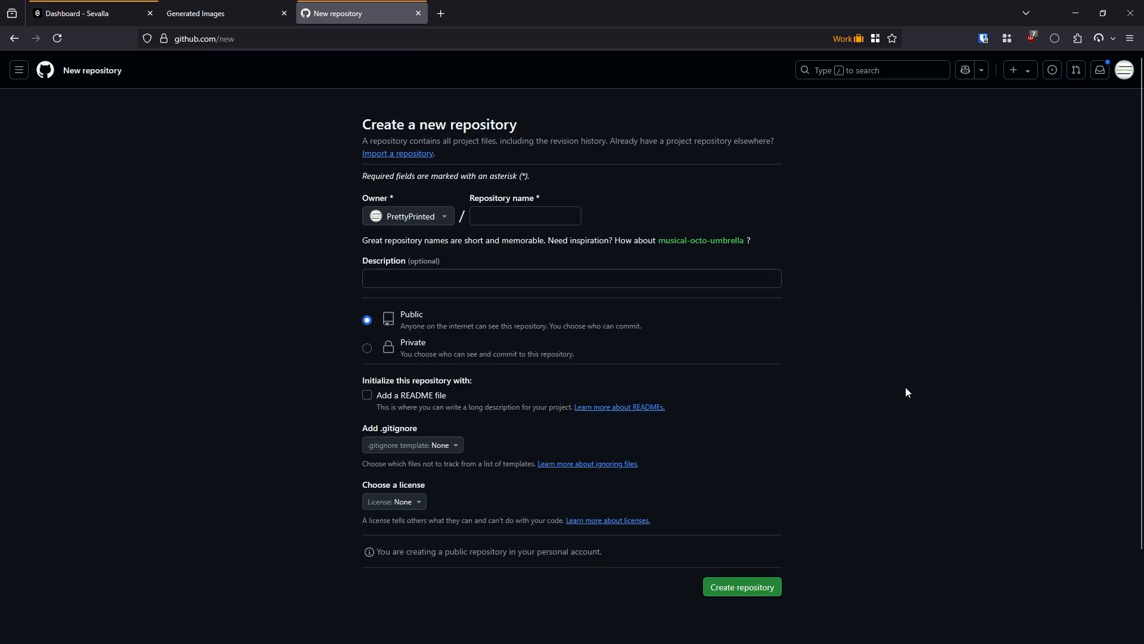
Create a private GitHub repository named deploy_celery_flask.
left_click(523, 215)
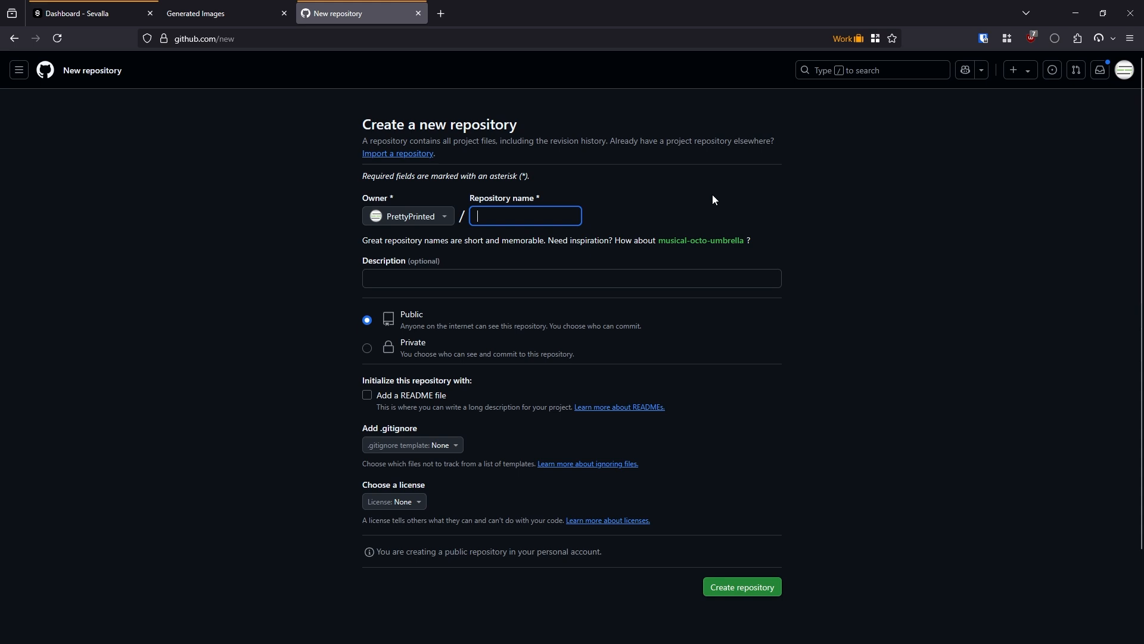
type("deploy_celery_flask")
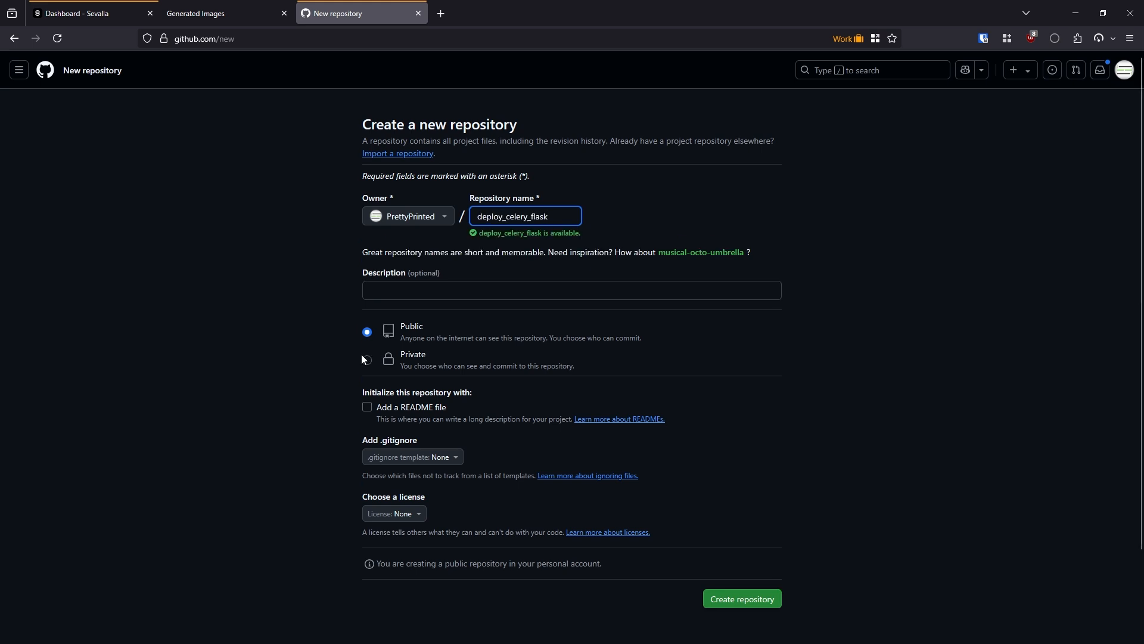
left_click(367, 360)
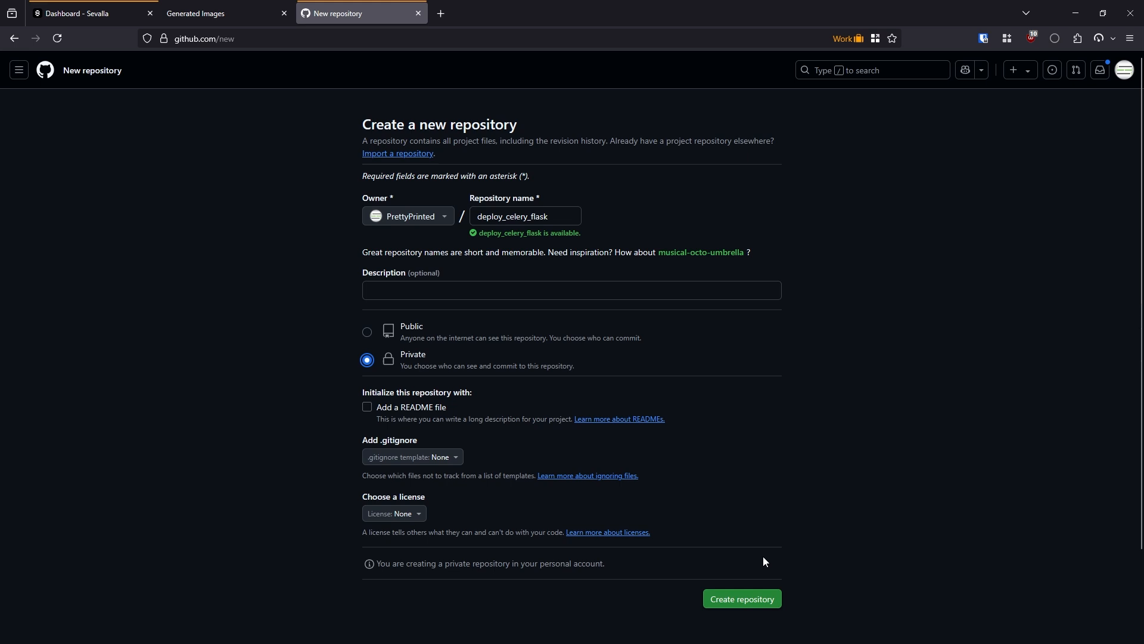
left_click(741, 598)
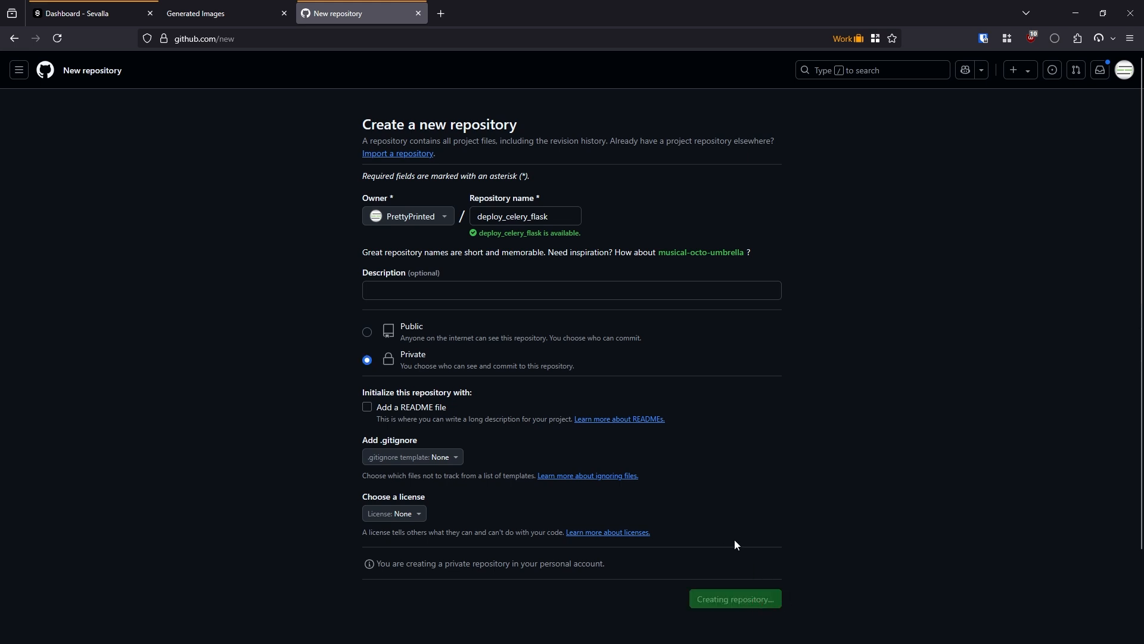
left_click(734, 598)
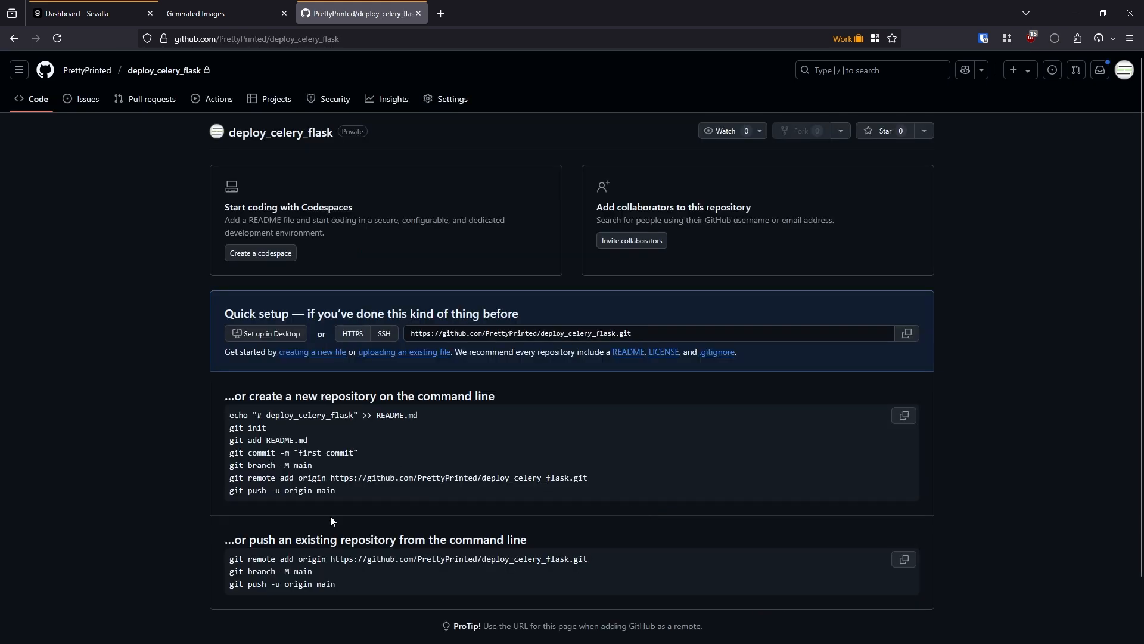
Add the deploy_celery_flask repository as origin and push master to it.
left_click_drag(226, 558, 365, 559)
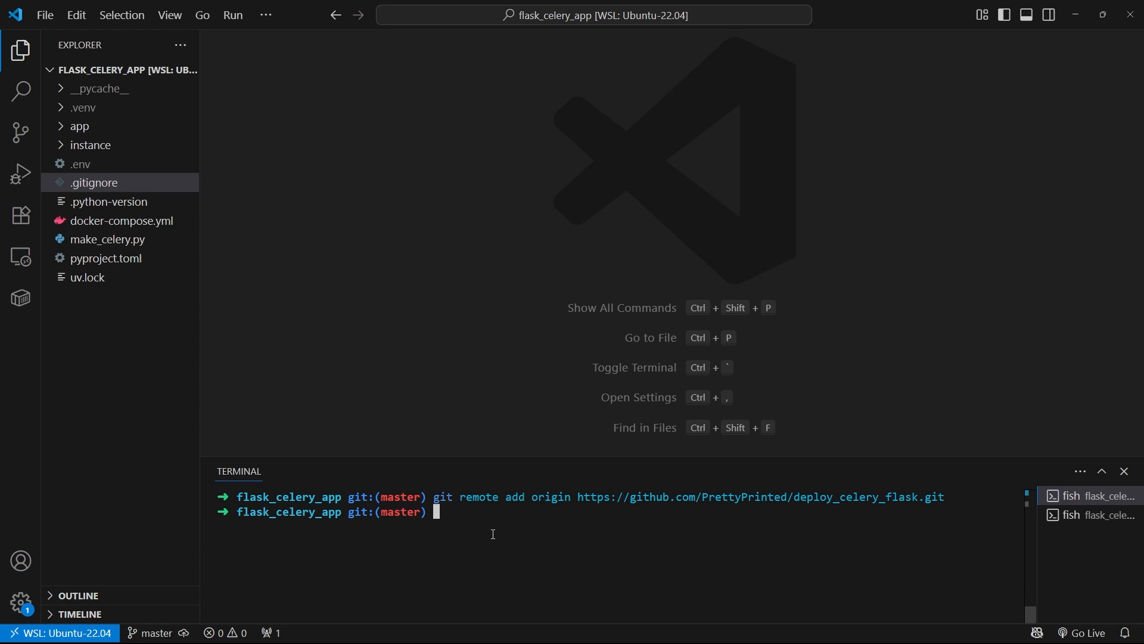
type("git push origin master")
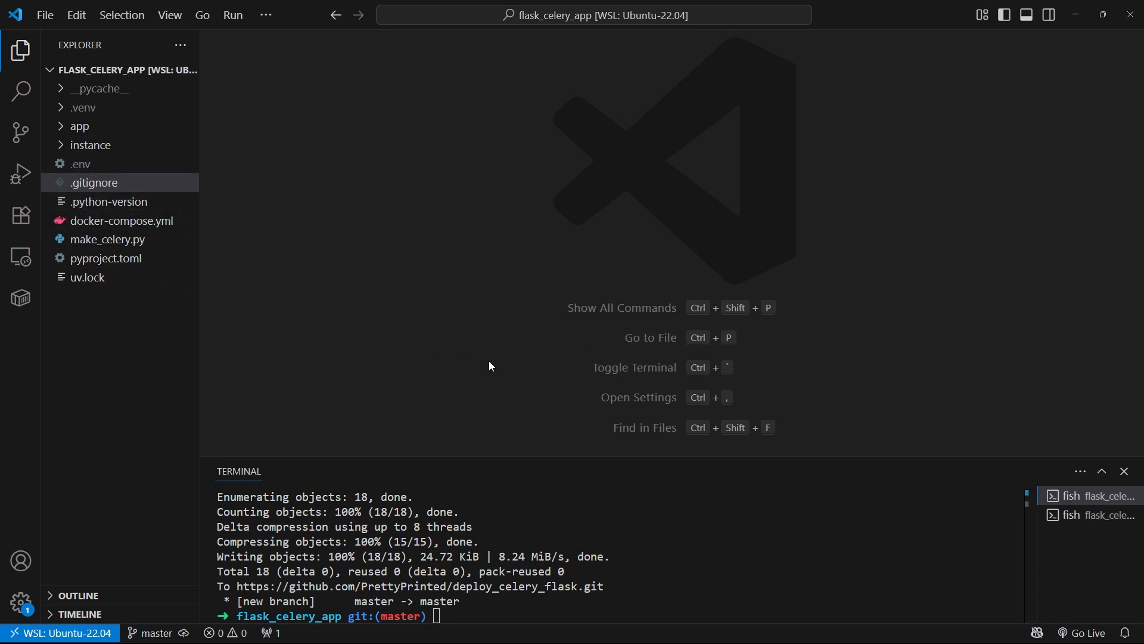
mouse_move(491, 372)
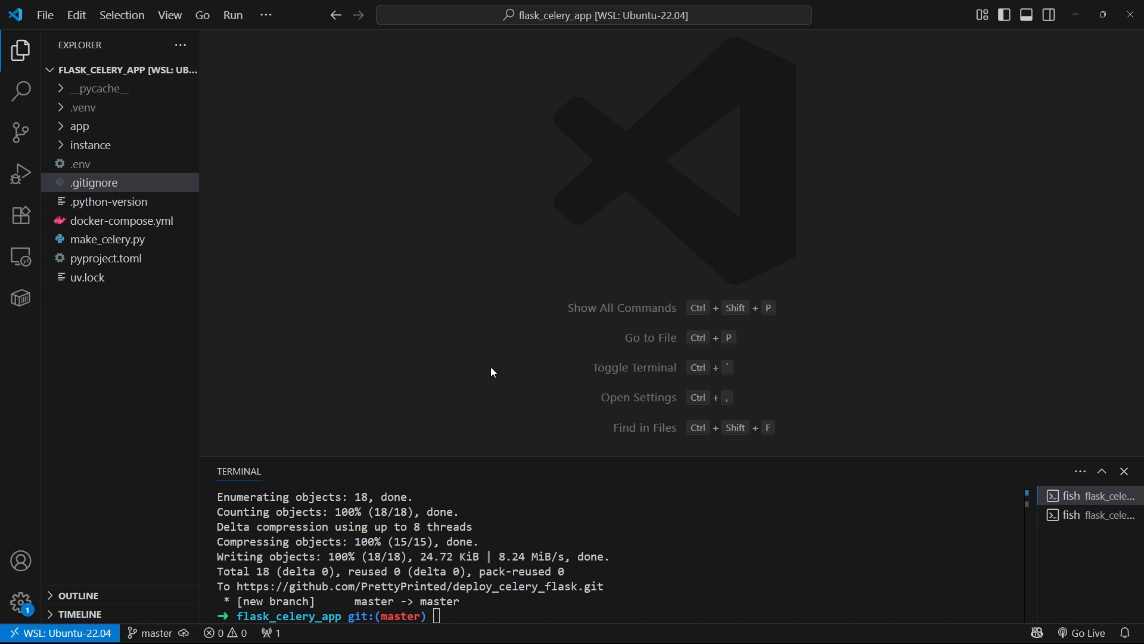
mouse_move(490, 374)
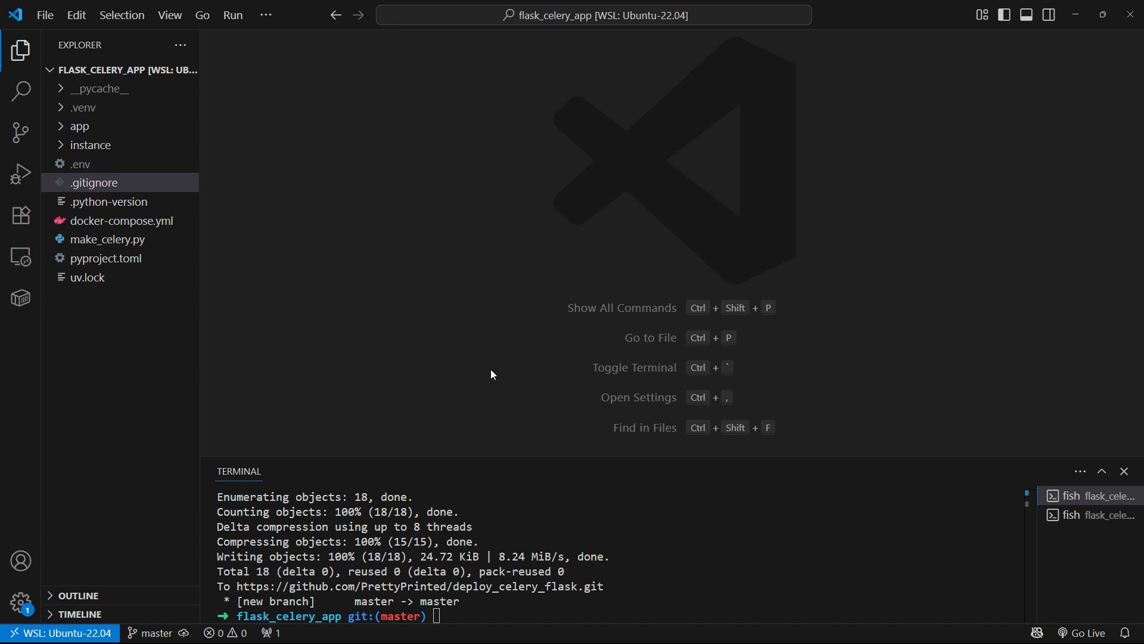
mouse_move(569, 436)
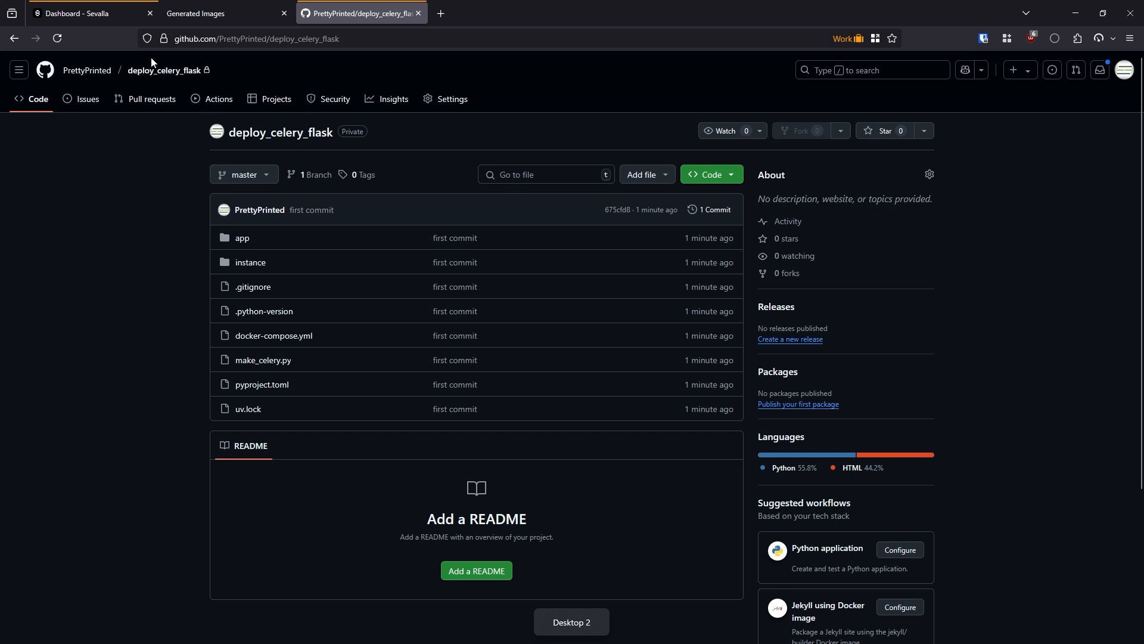
Return to the browser to view the pushed files in deploy_celery_flask.
left_click(87, 13)
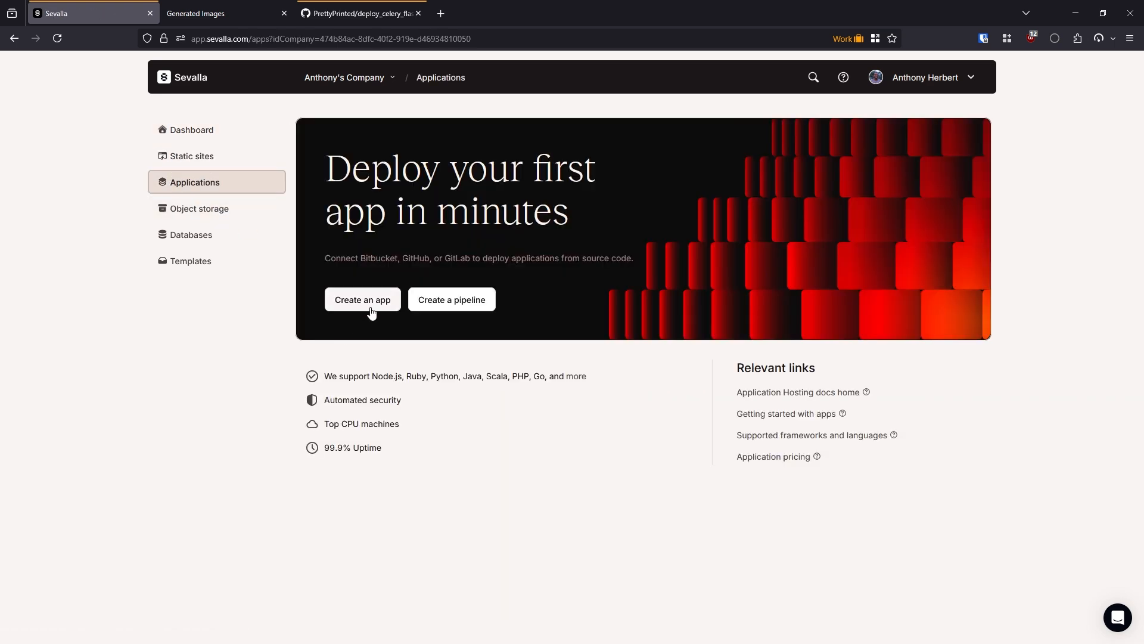
Start a new application named deploy_celery_flask with automatic deployment on commit enabled.
left_click(362, 299)
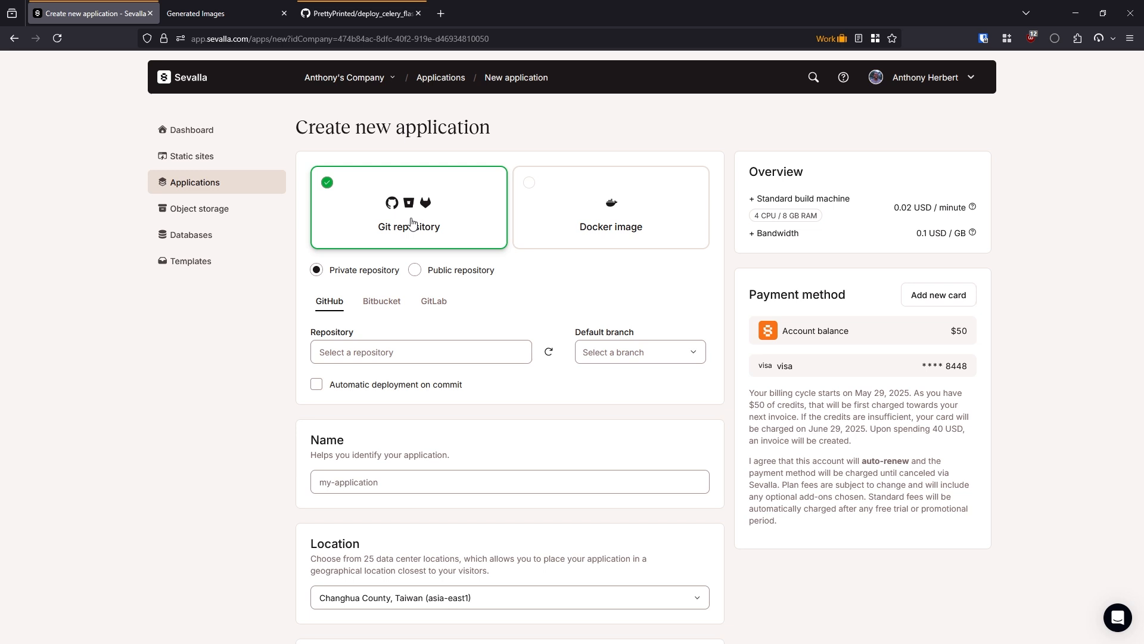
mouse_move(426, 221)
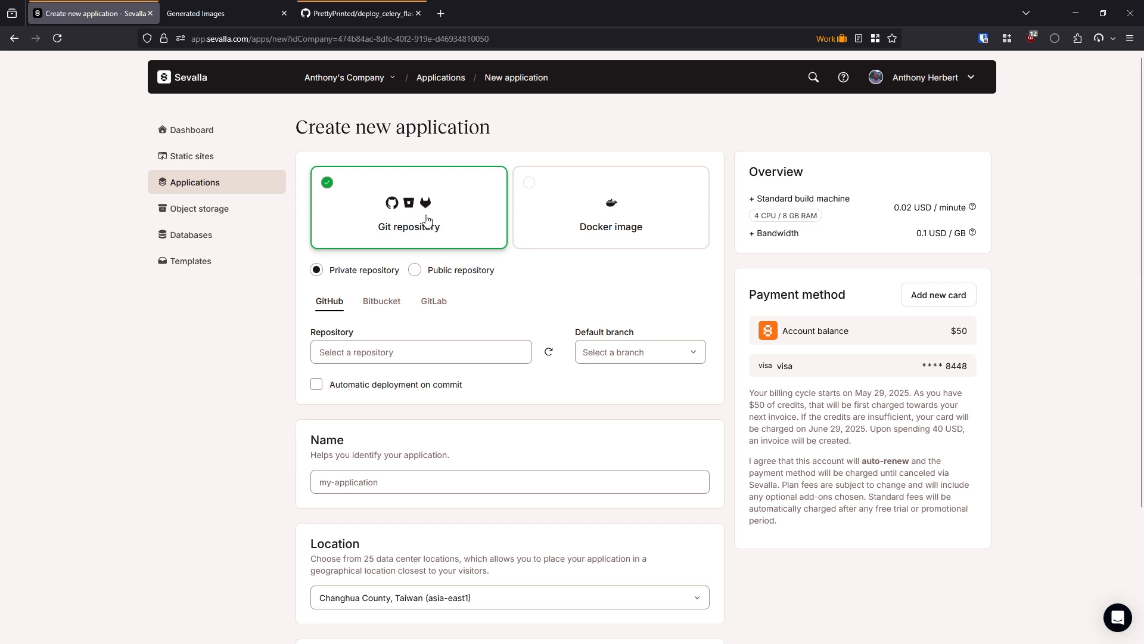
type("deploy")
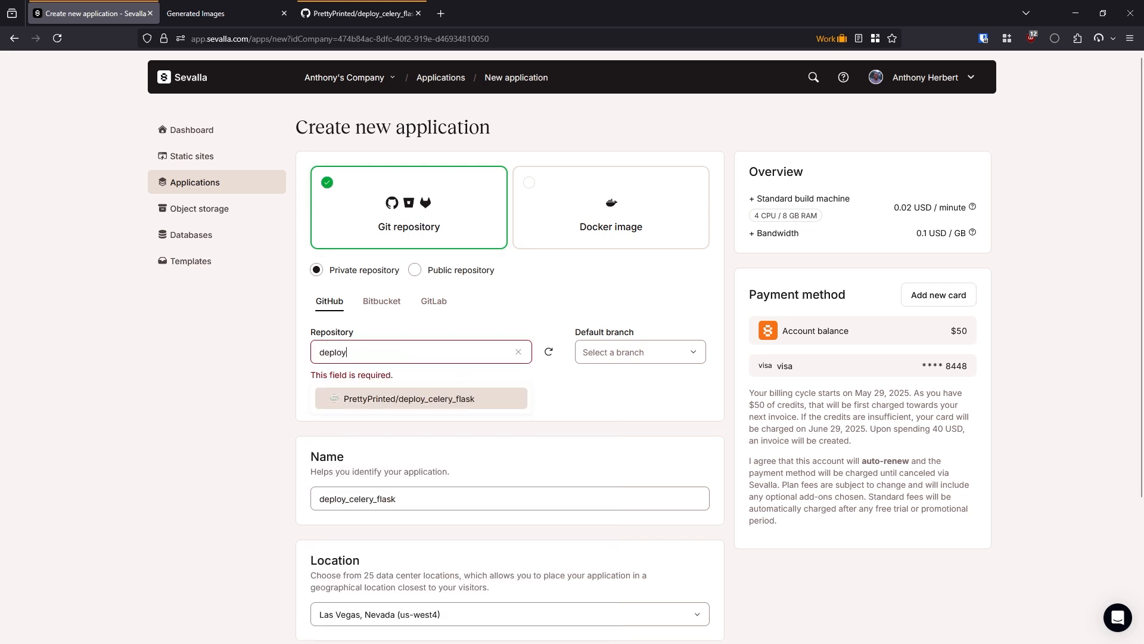
left_click(413, 399)
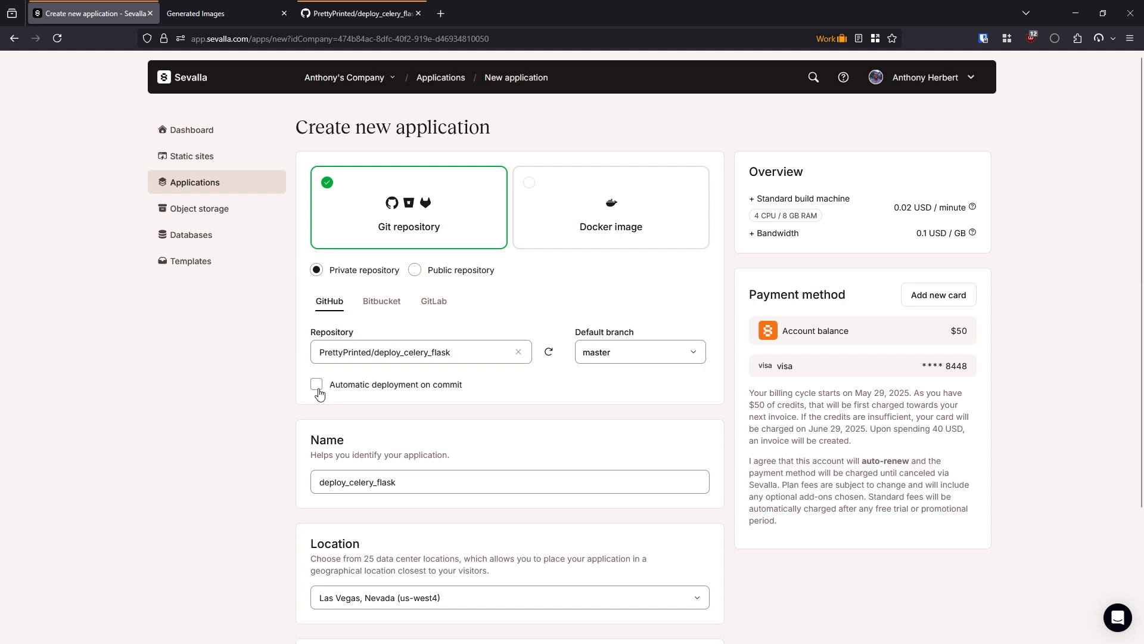
left_click(316, 384)
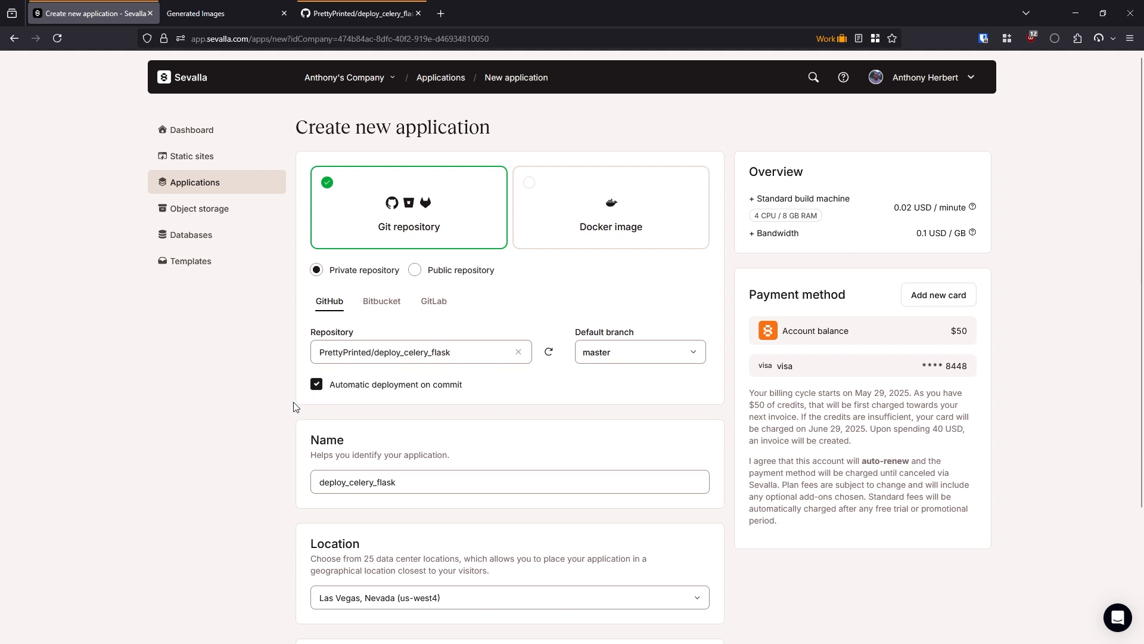
Choose the H1 0.3 CPU pod size and create the application without deploying.
scroll("down", 3)
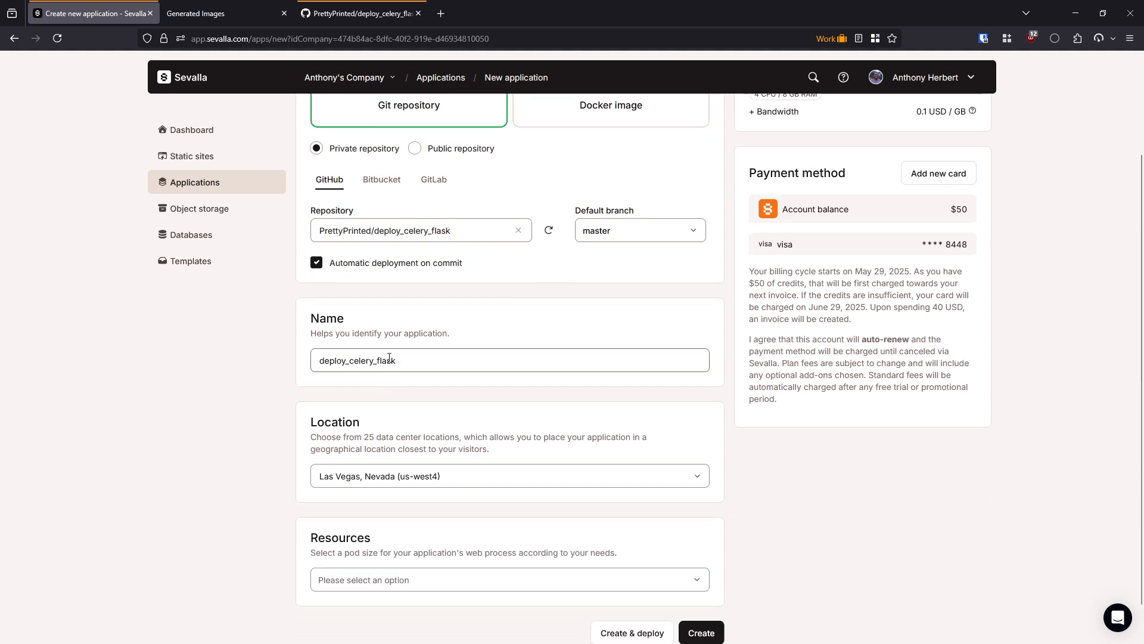
scroll("down", 3)
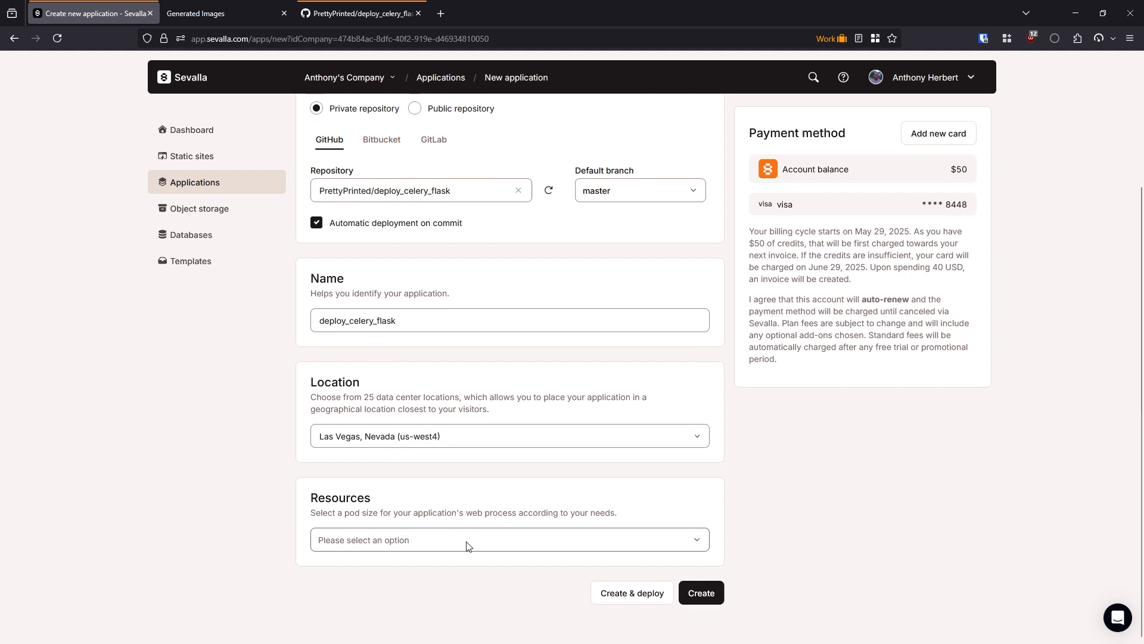
left_click(508, 539)
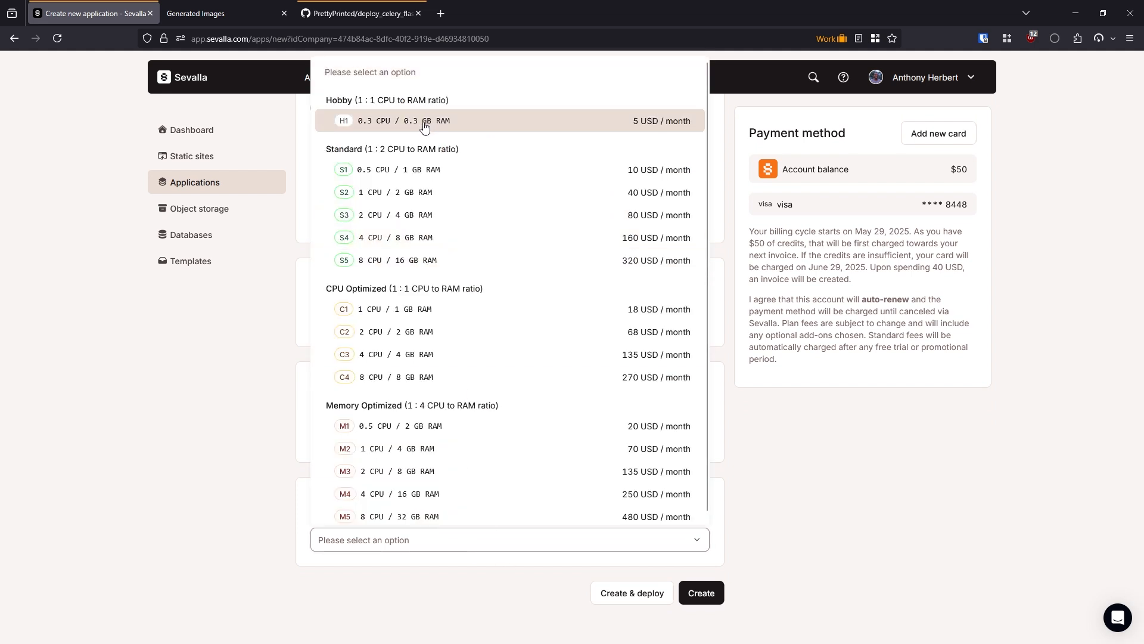
mouse_move(416, 170)
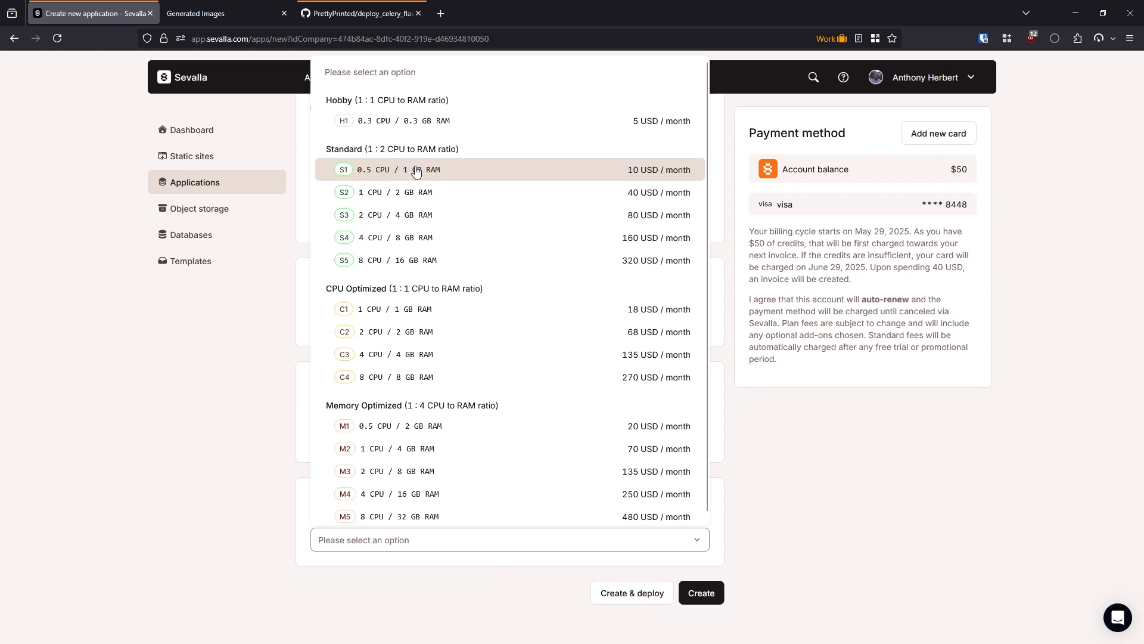
mouse_move(404, 172)
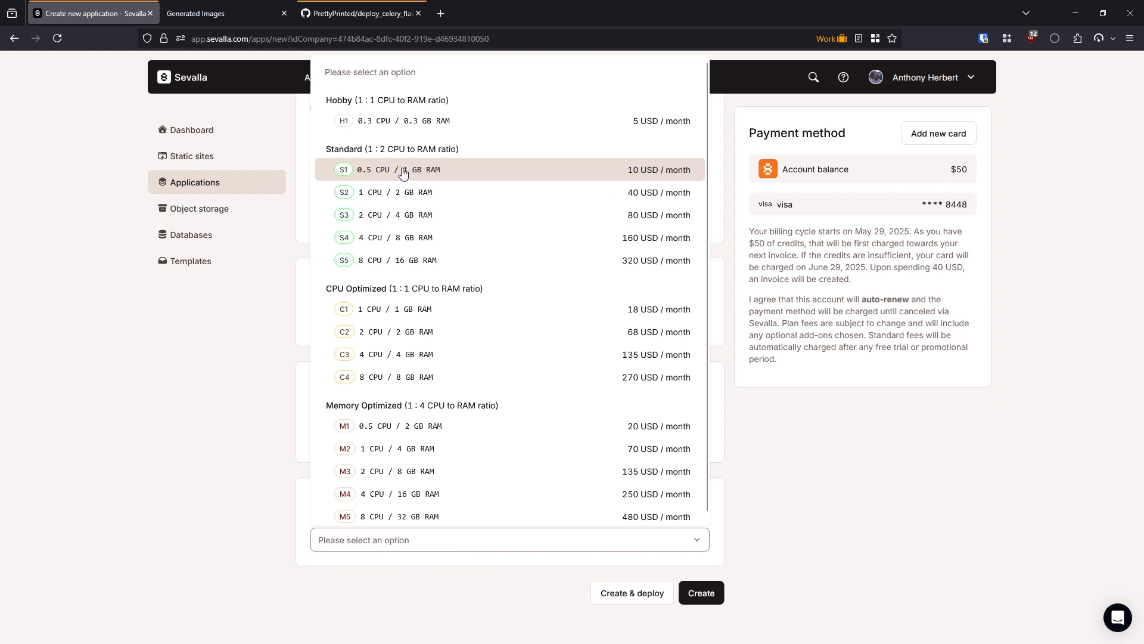
mouse_move(429, 121)
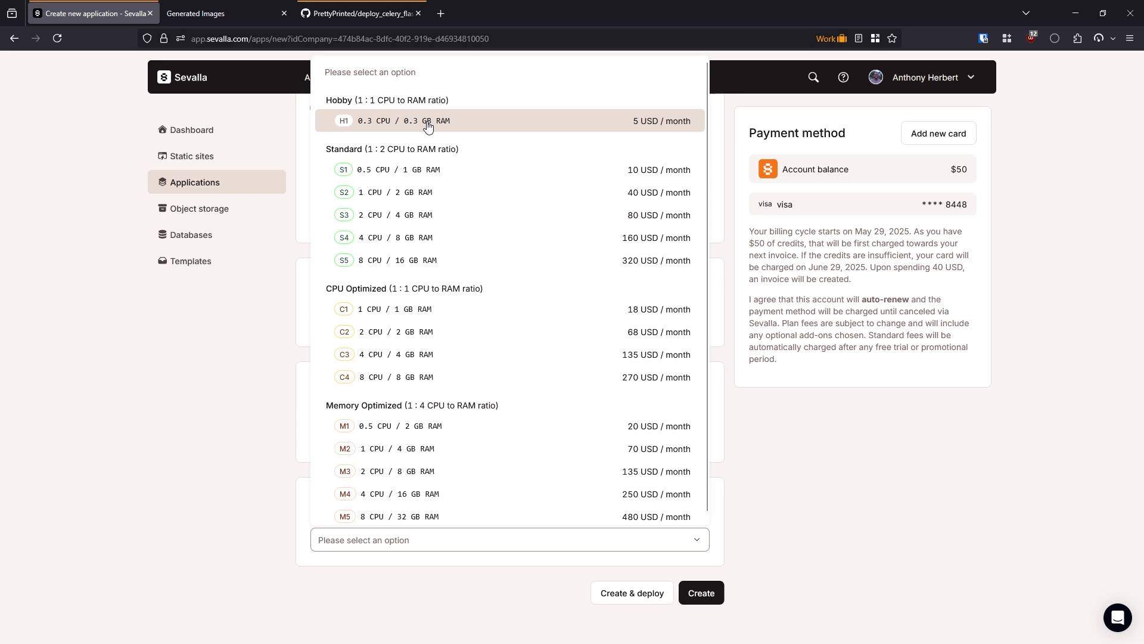
left_click(427, 120)
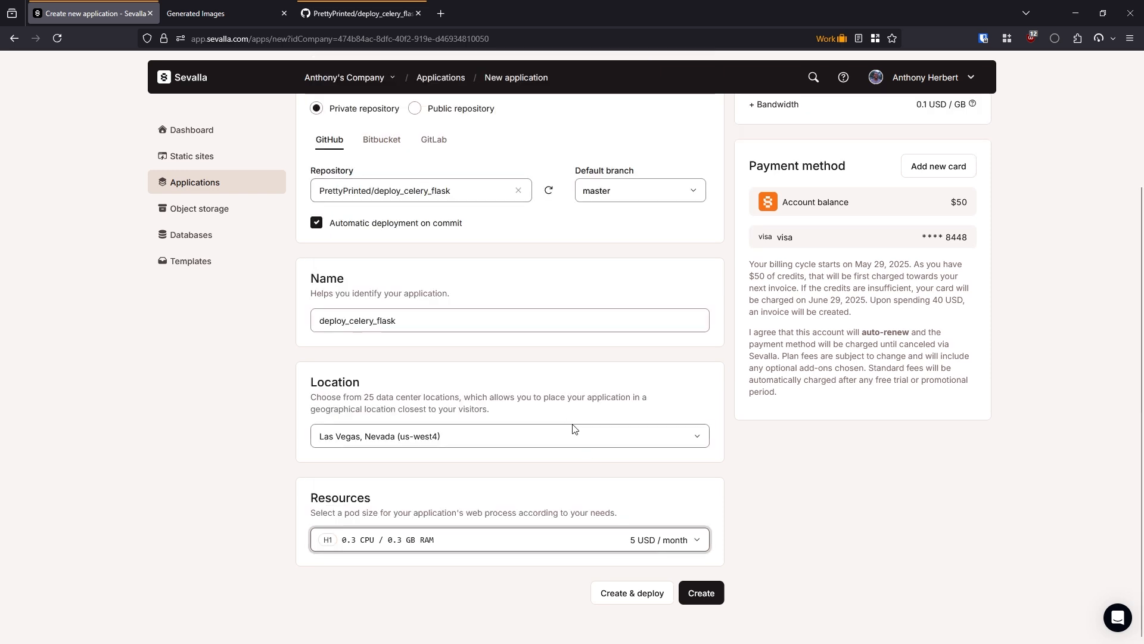
left_click(699, 592)
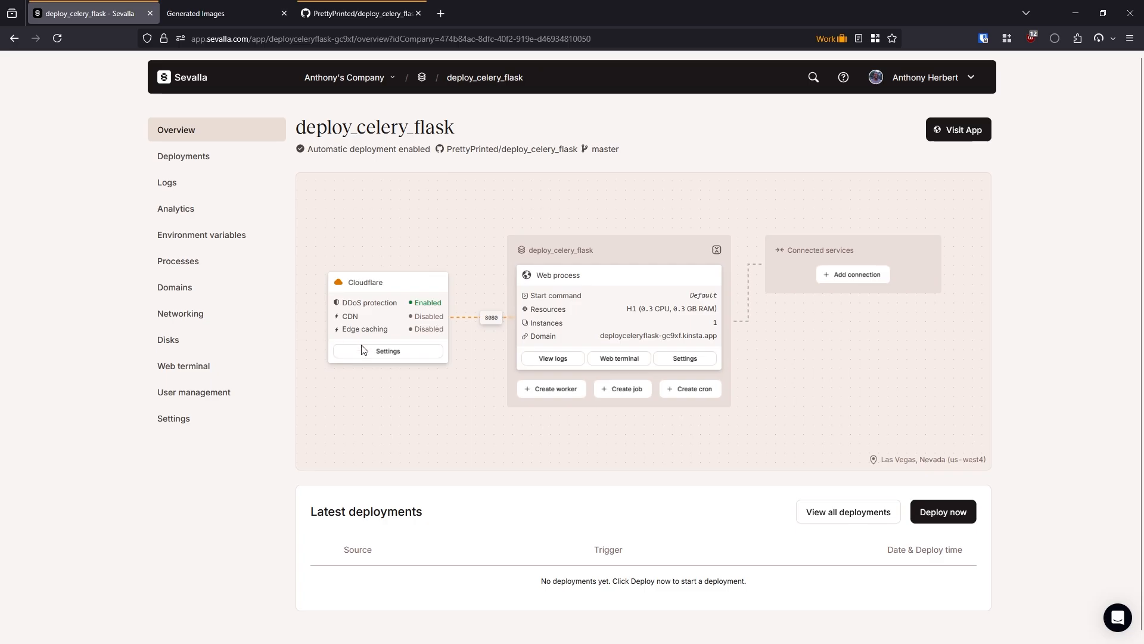
mouse_move(486, 406)
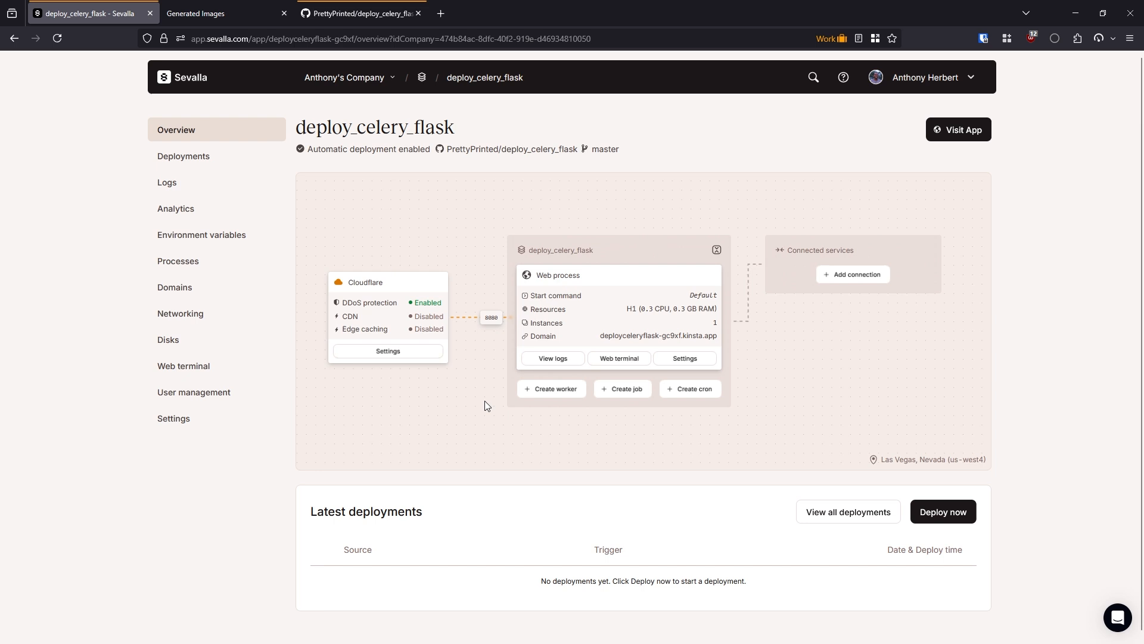
mouse_move(737, 399)
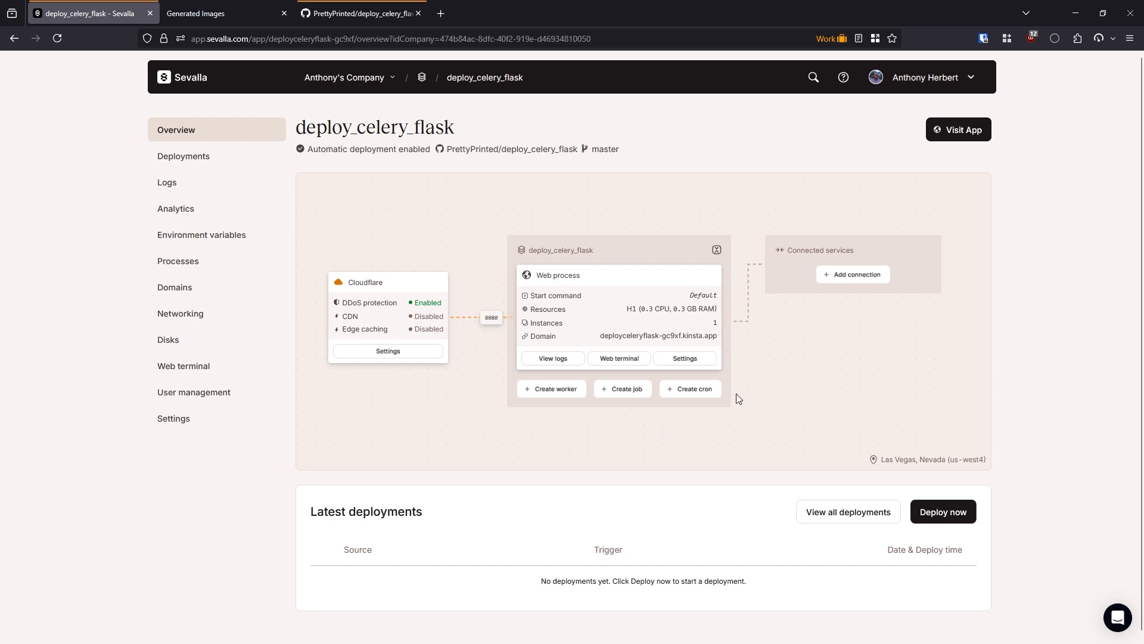
mouse_move(491, 338)
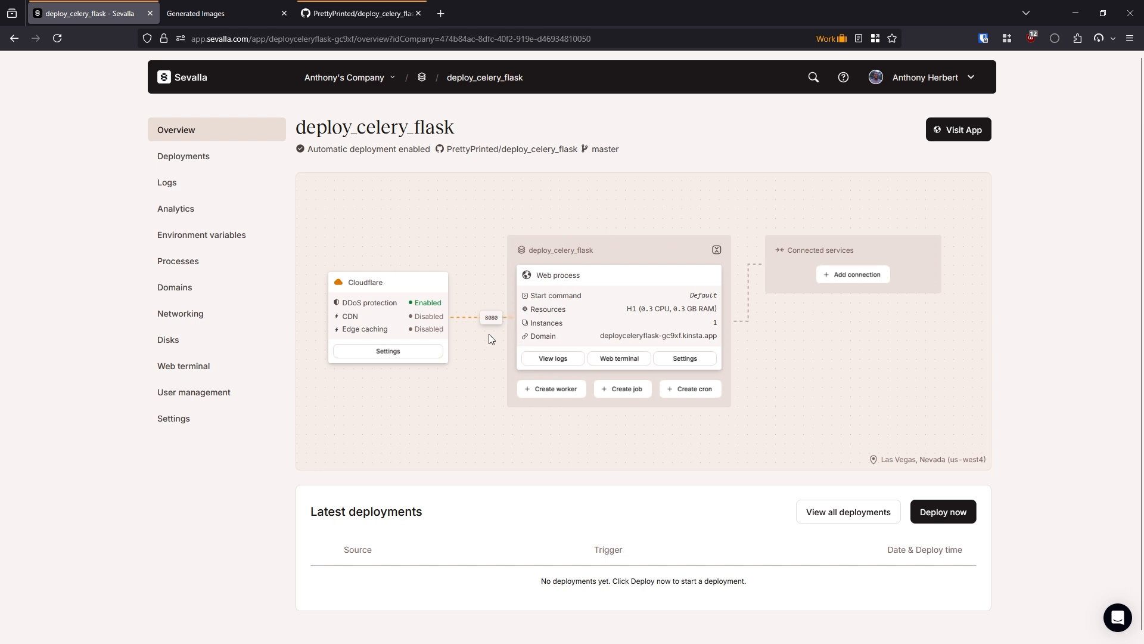
mouse_move(506, 360)
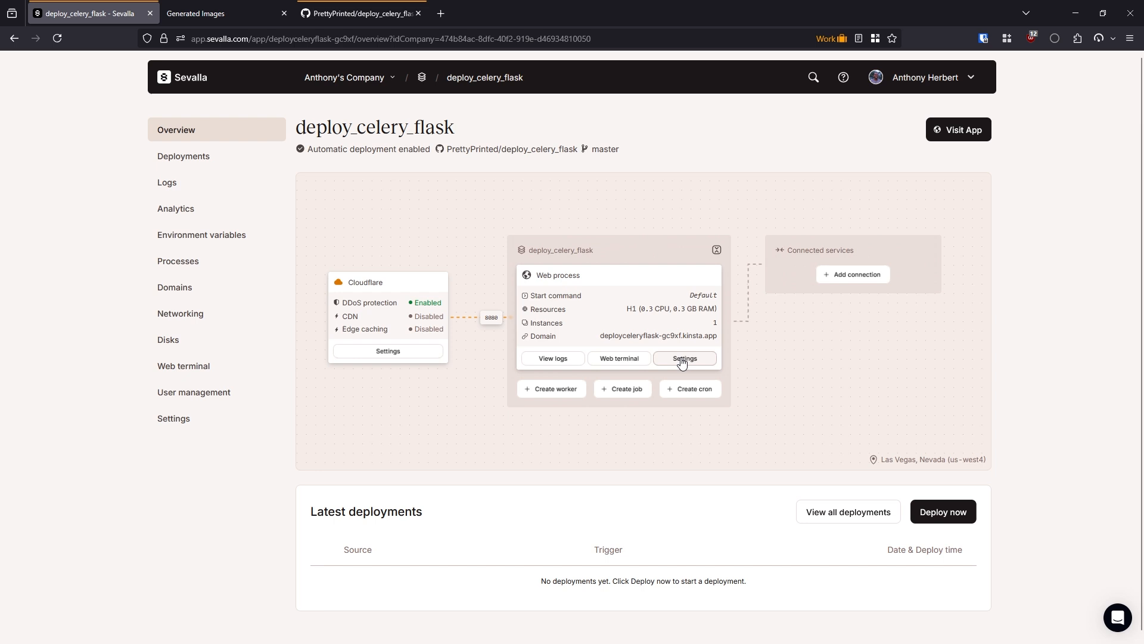
Enter 'gunicorn -b 0.0.0.0:8080 --log-level info' as the web process custom start command.
left_click(684, 358)
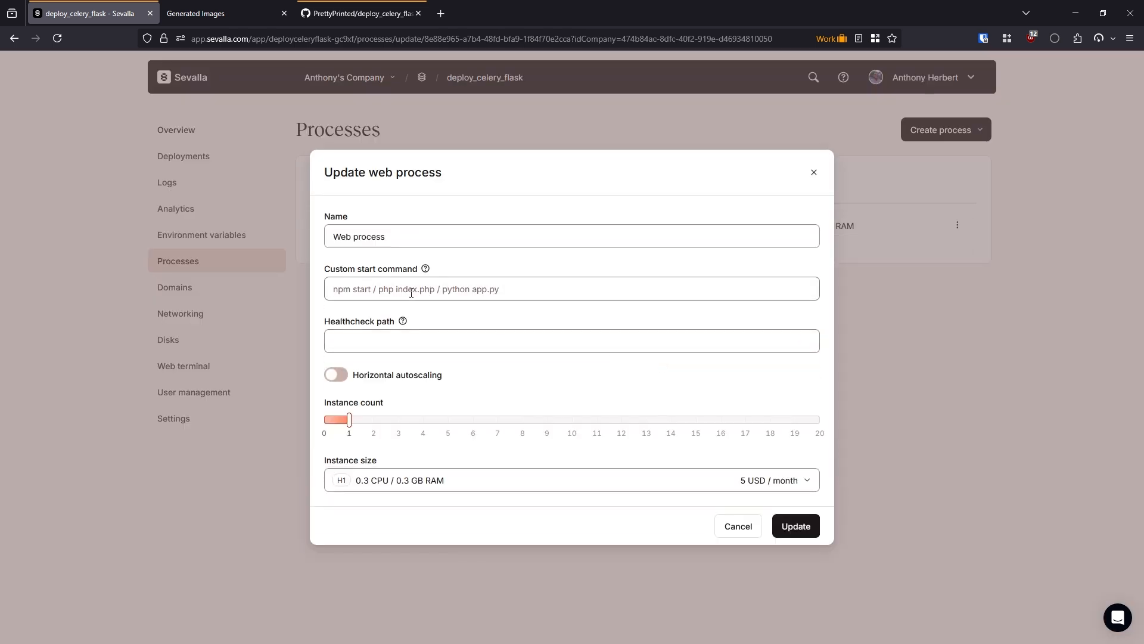
left_click(571, 288)
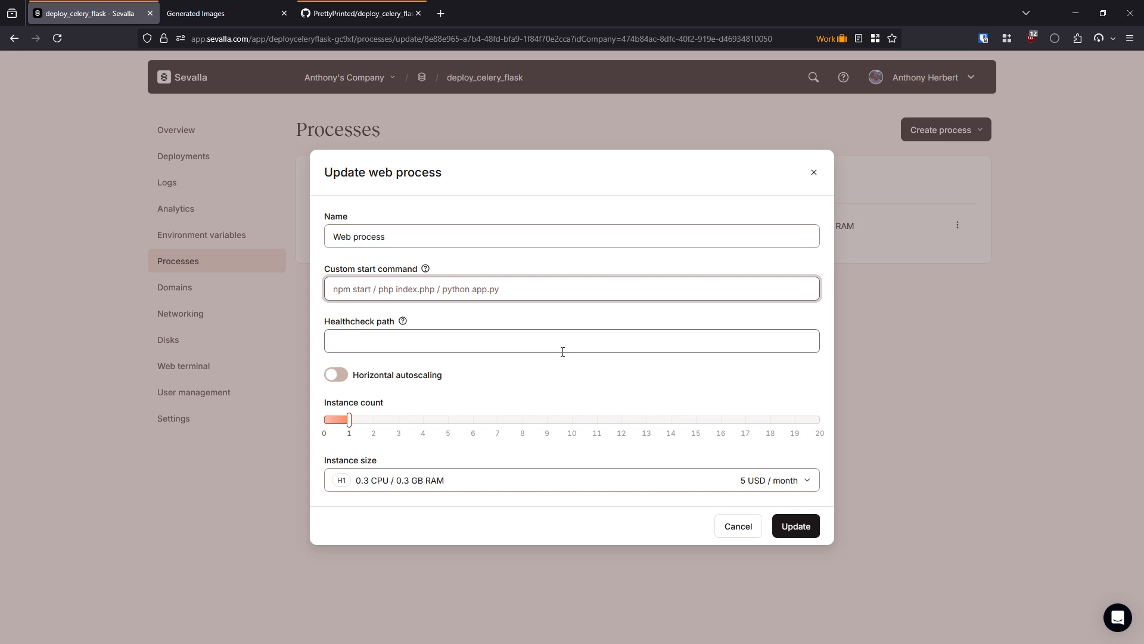
left_click(571, 288)
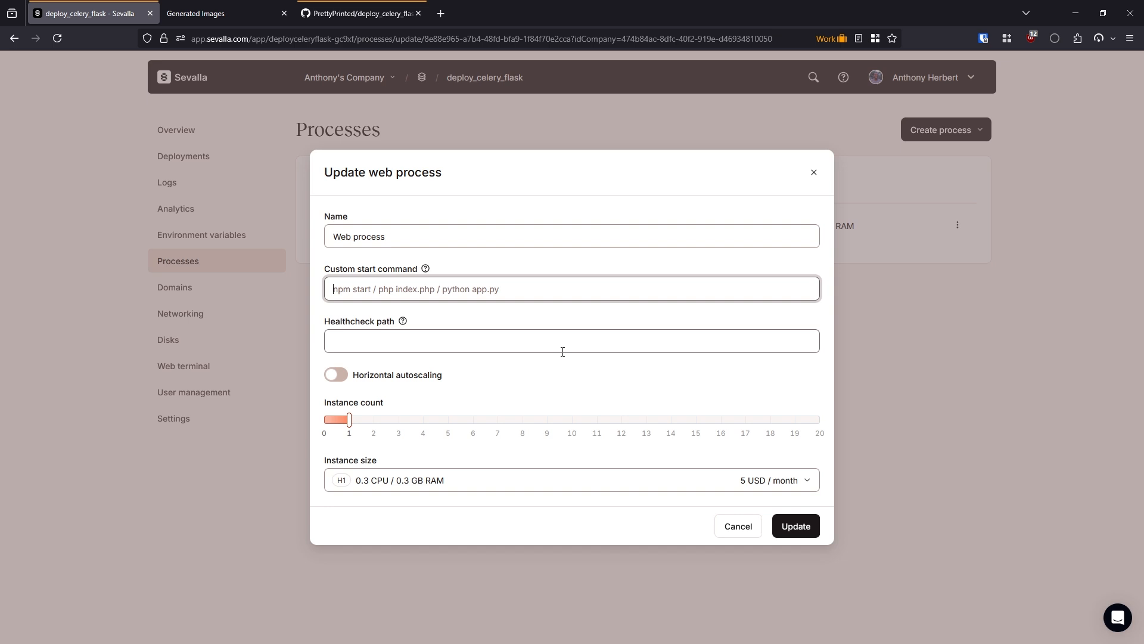
type("gunicorn")
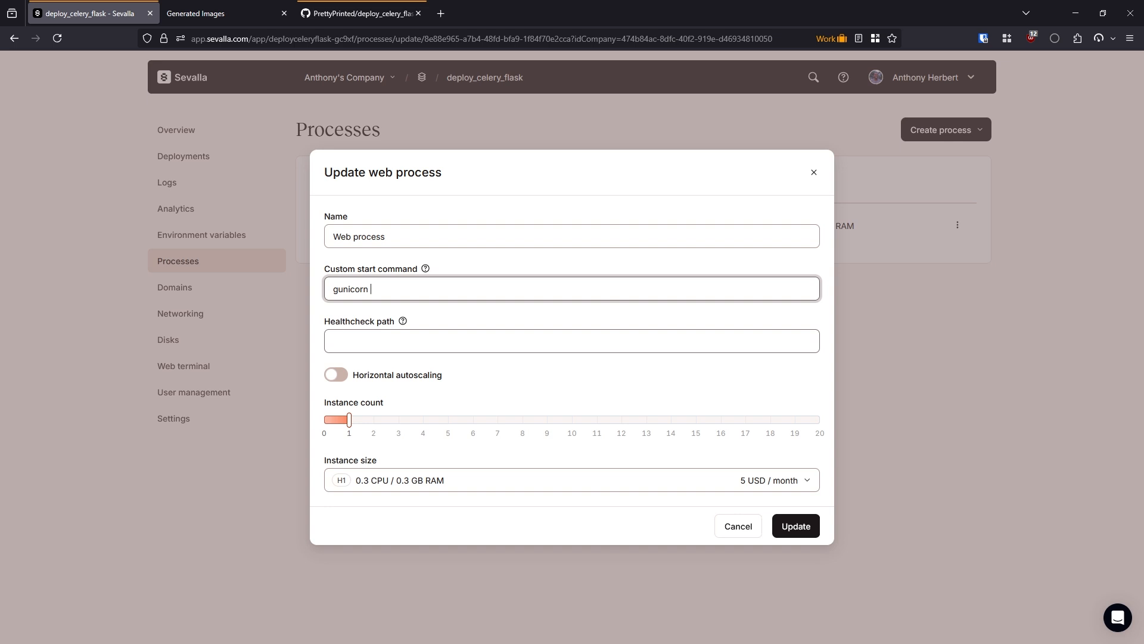
type("-b")
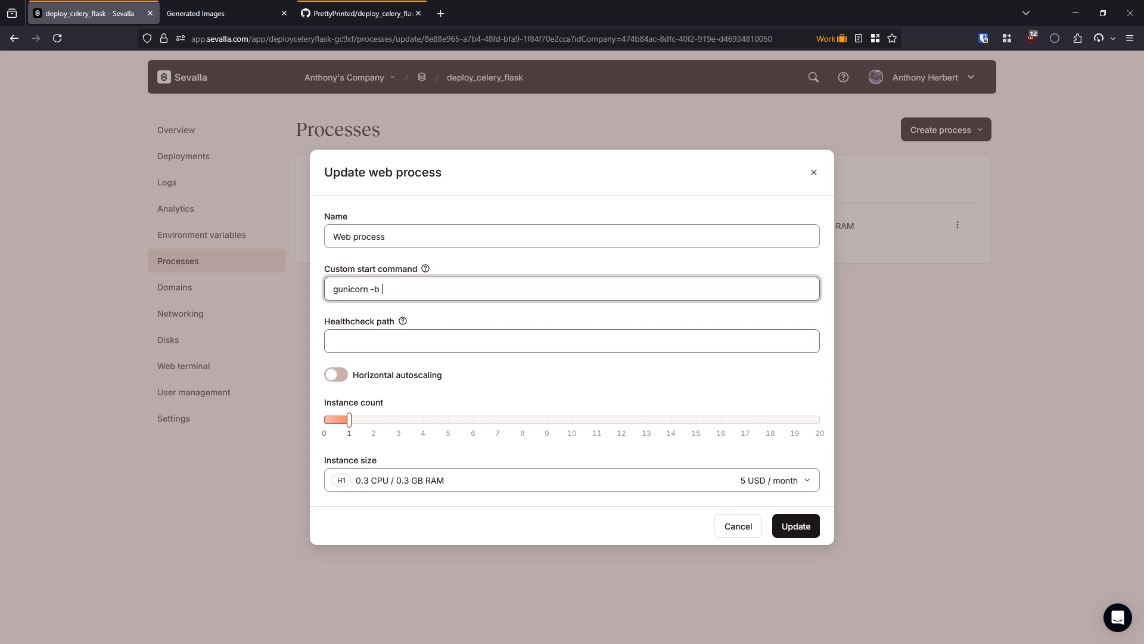
type("0.0.")
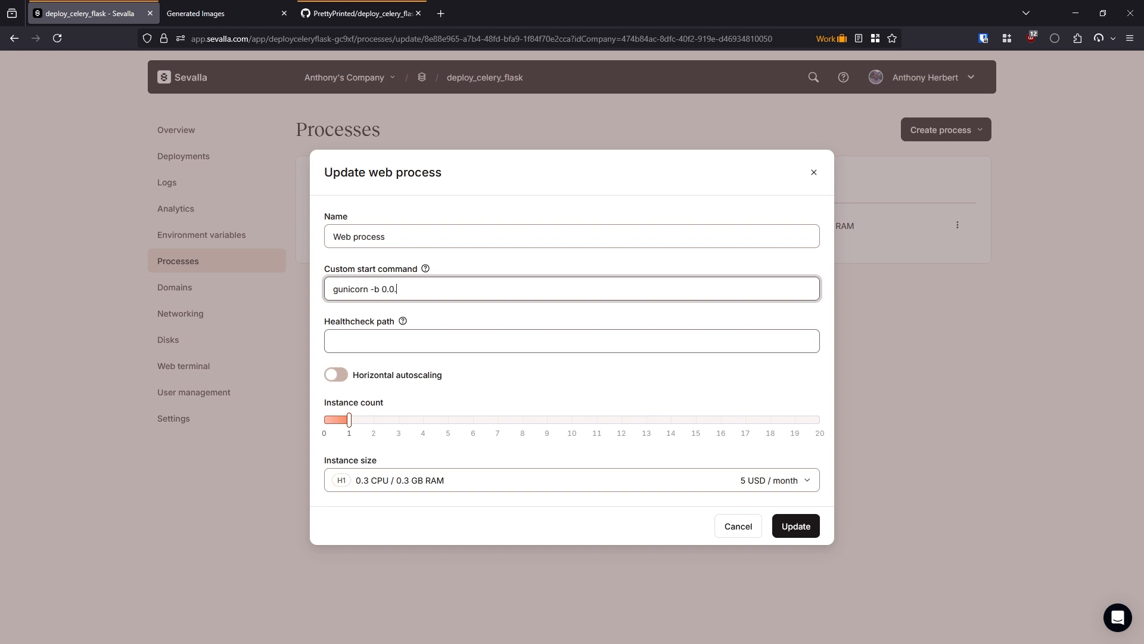
type("0.0.0.0")
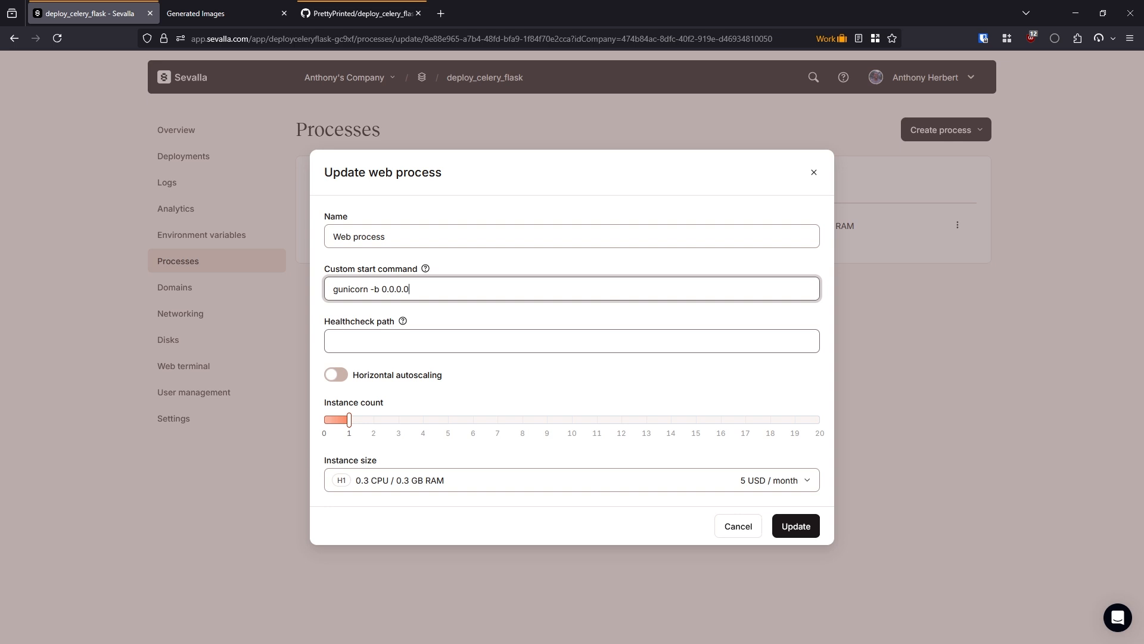
type(":8080")
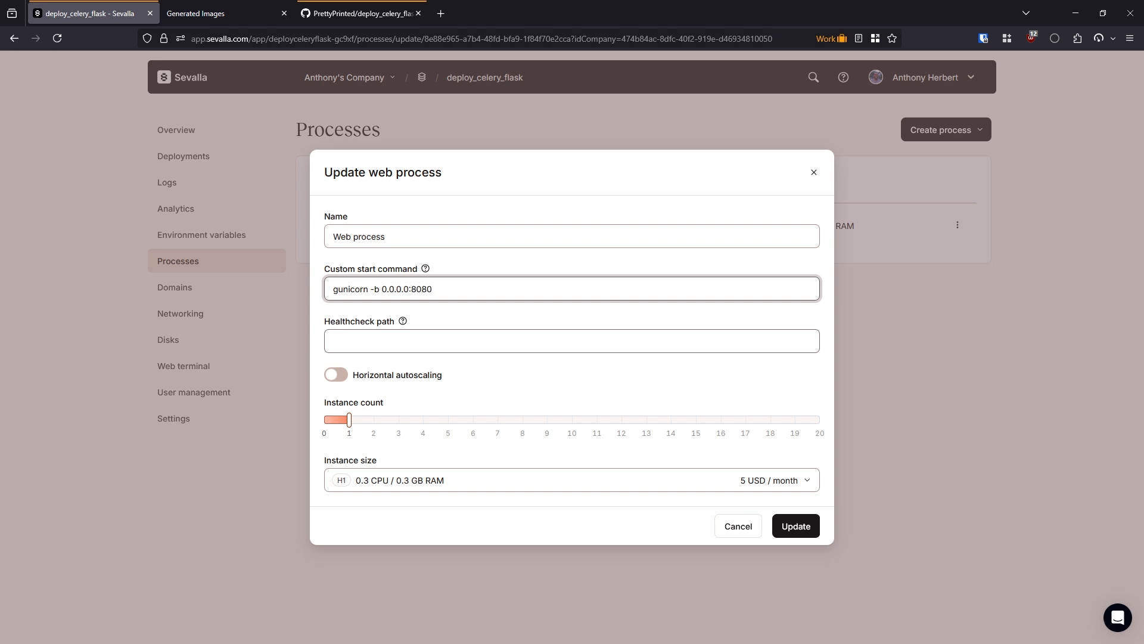
type("--logo")
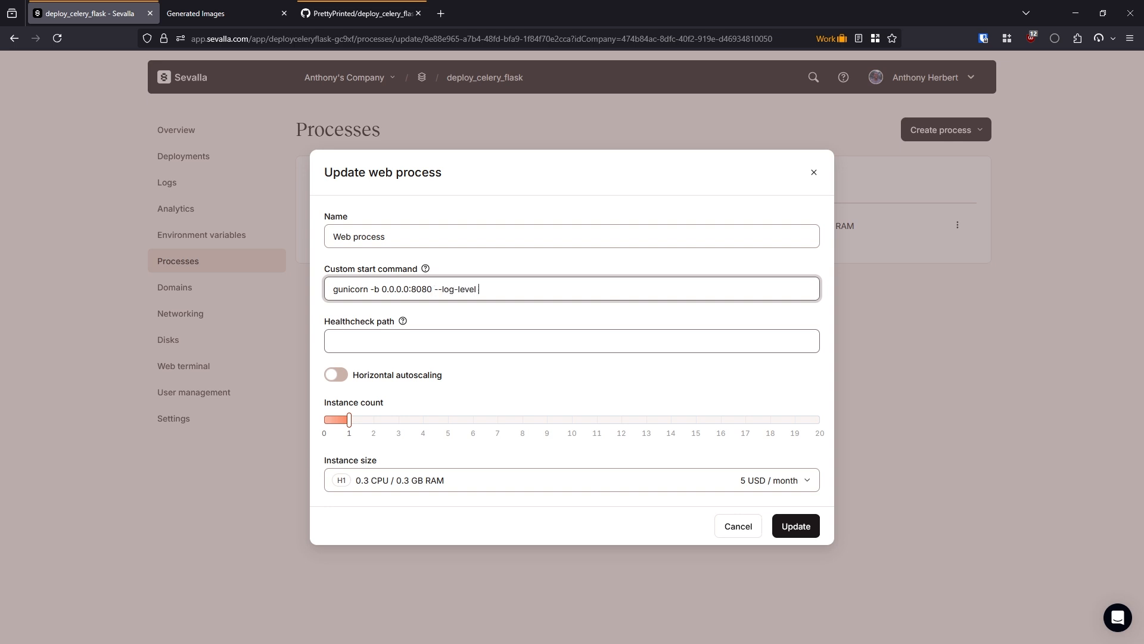
type("info")
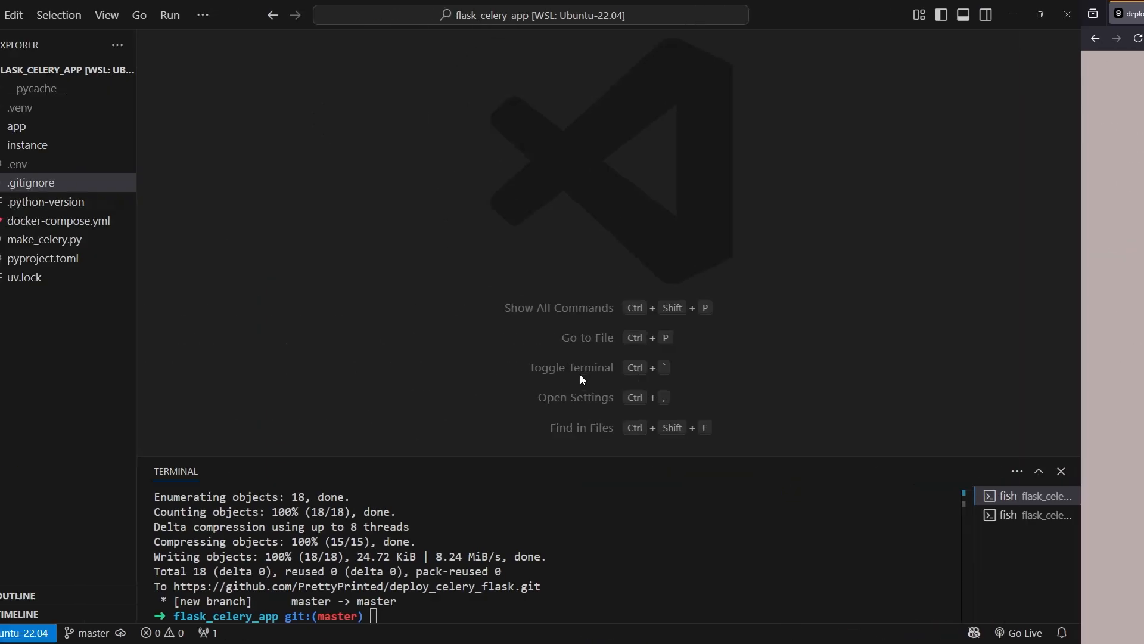
View make_celery.py in VS Code and select the flask_app object name.
left_click(43, 239)
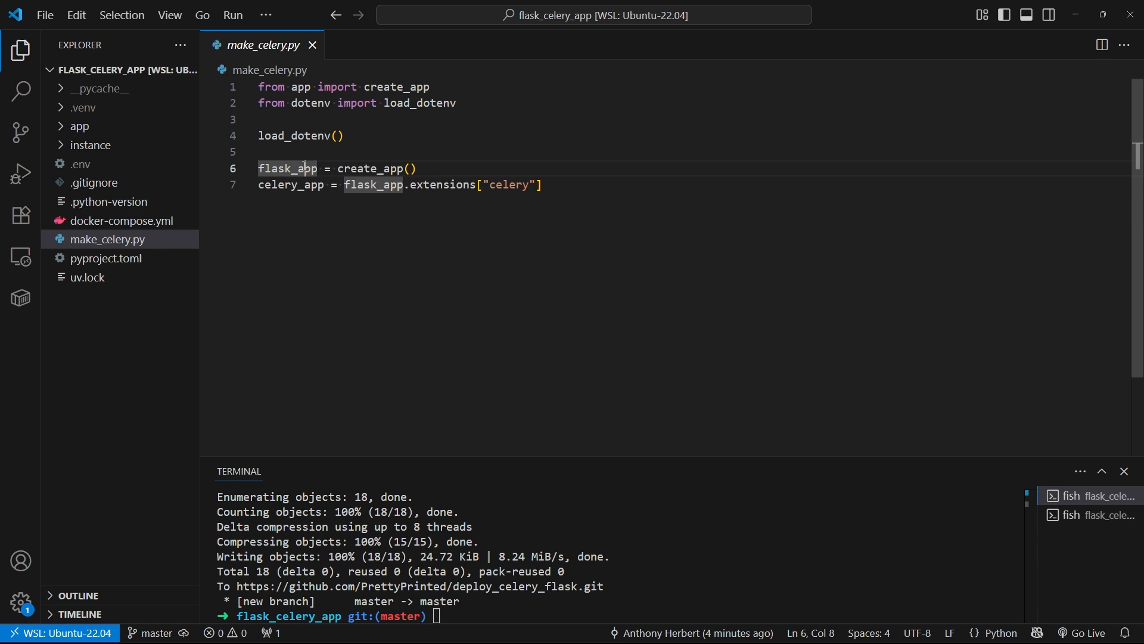
double_click(290, 185)
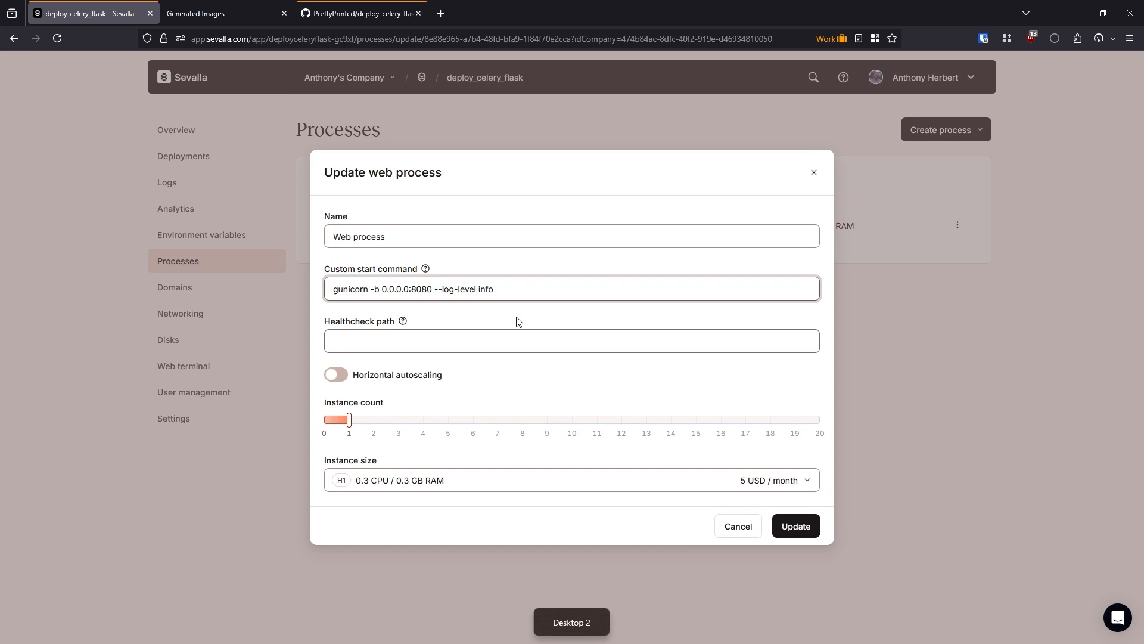
Append make_celery:flask_app to the start command and go back to the Applications list.
type("make_ce")
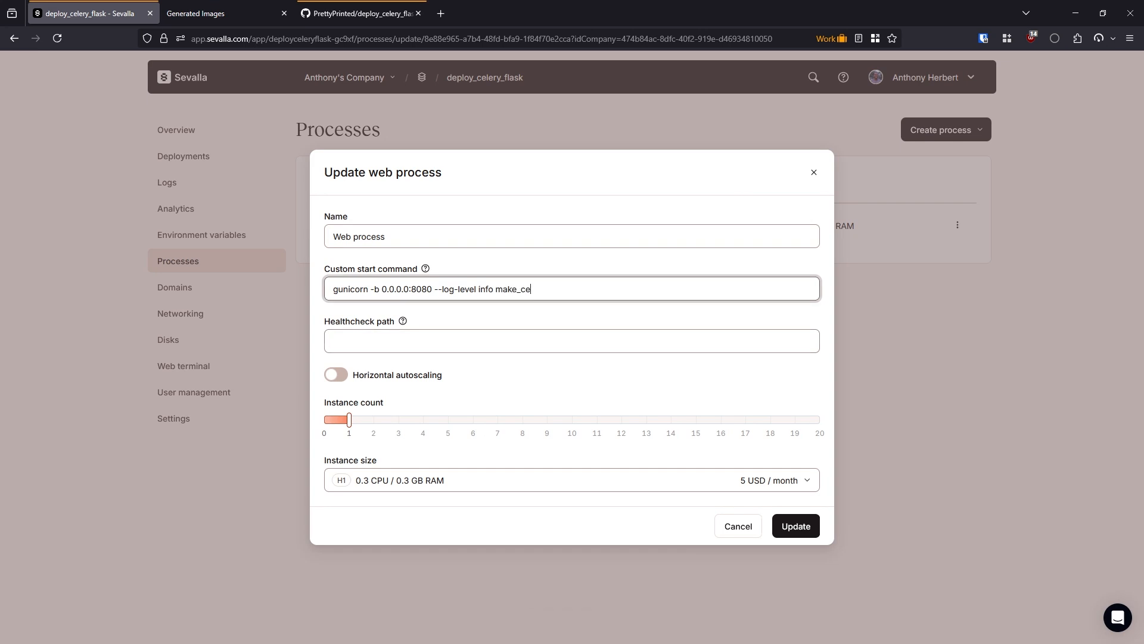
type("lery:")
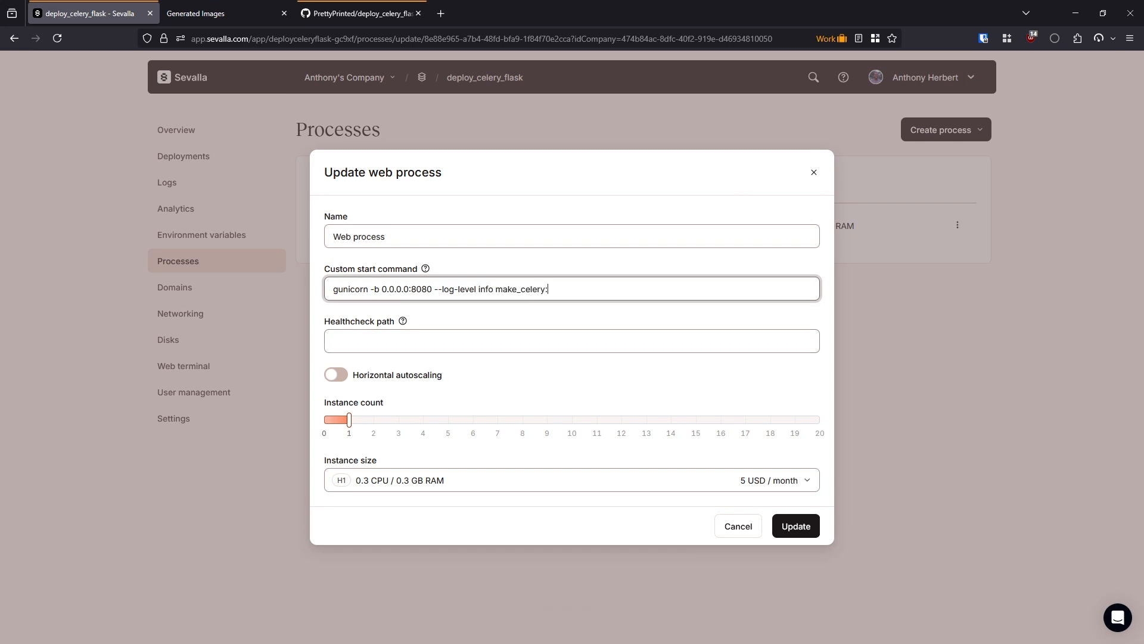
type("flask_app")
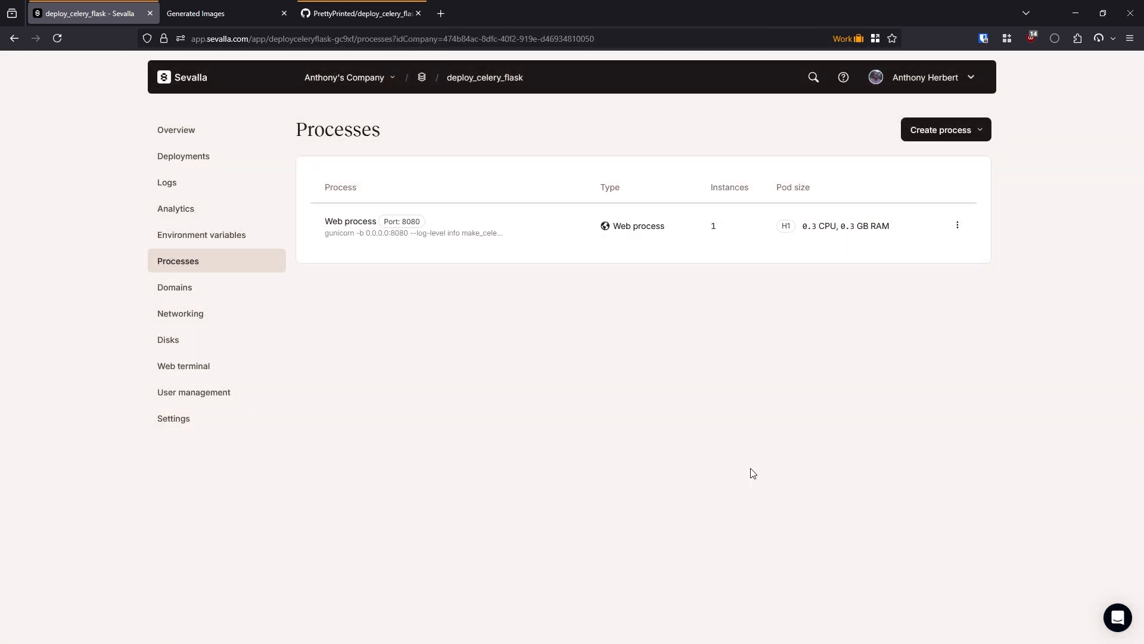
mouse_move(749, 473)
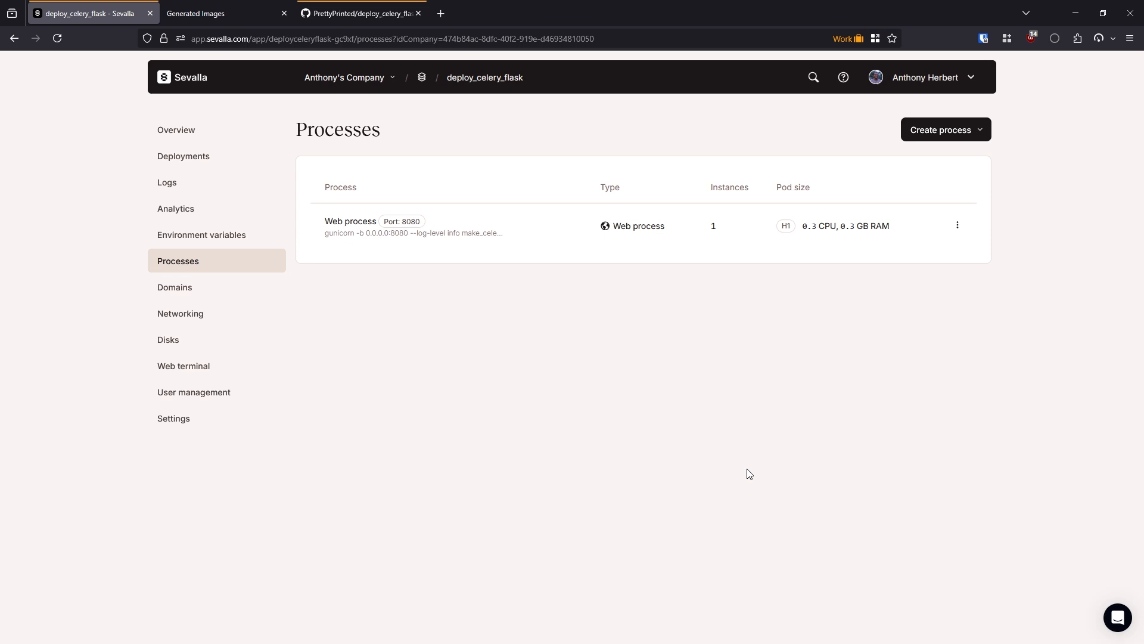
mouse_move(584, 349)
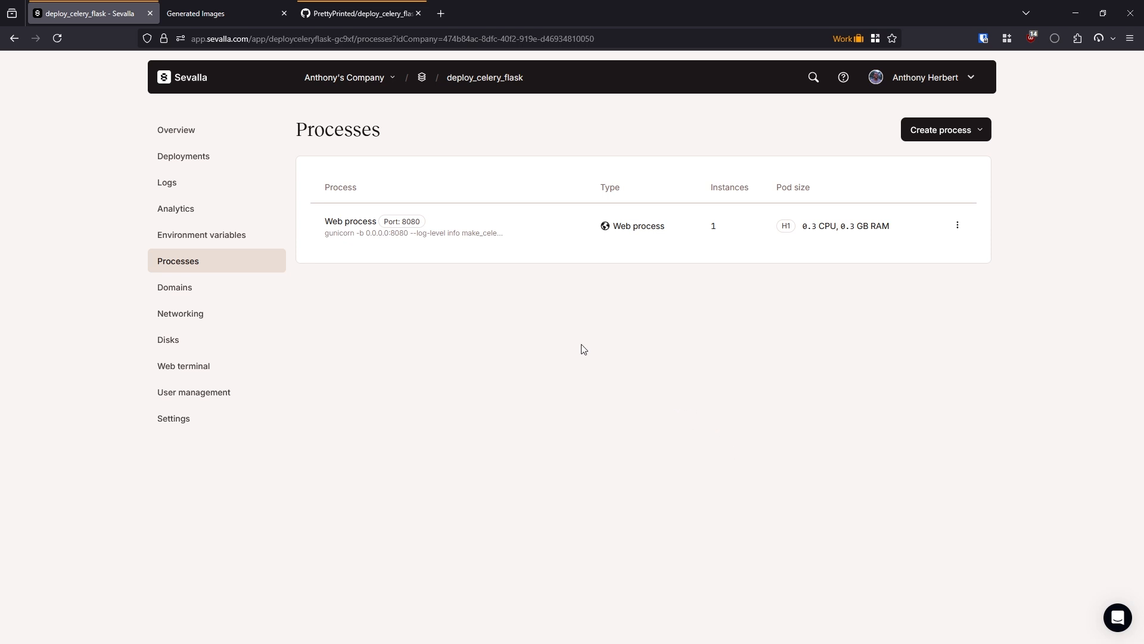
mouse_move(422, 78)
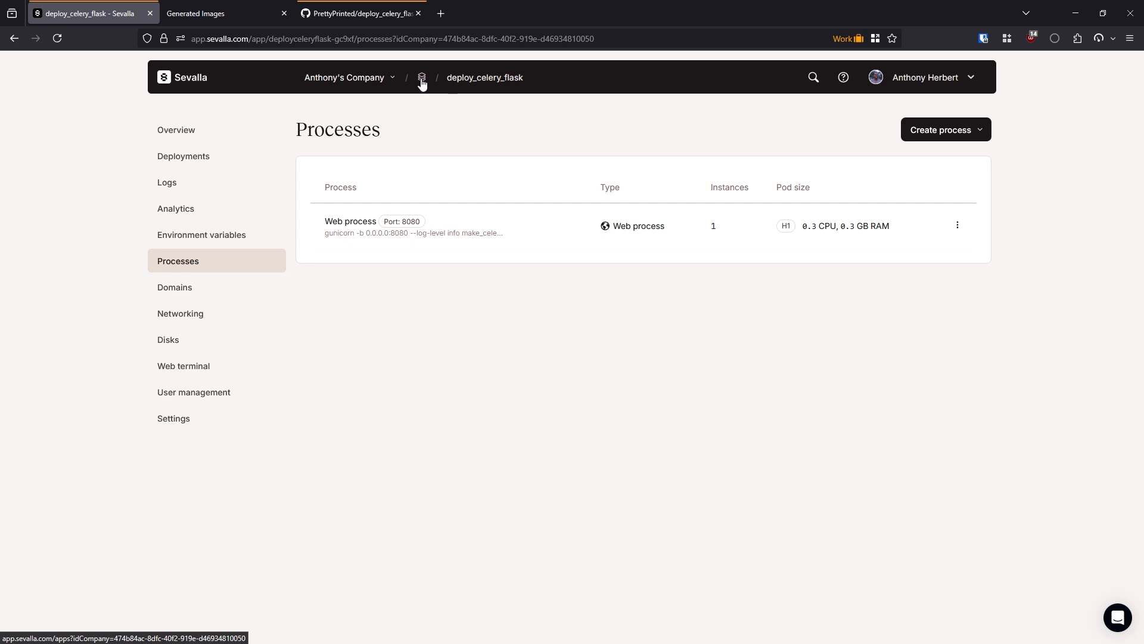
mouse_move(422, 78)
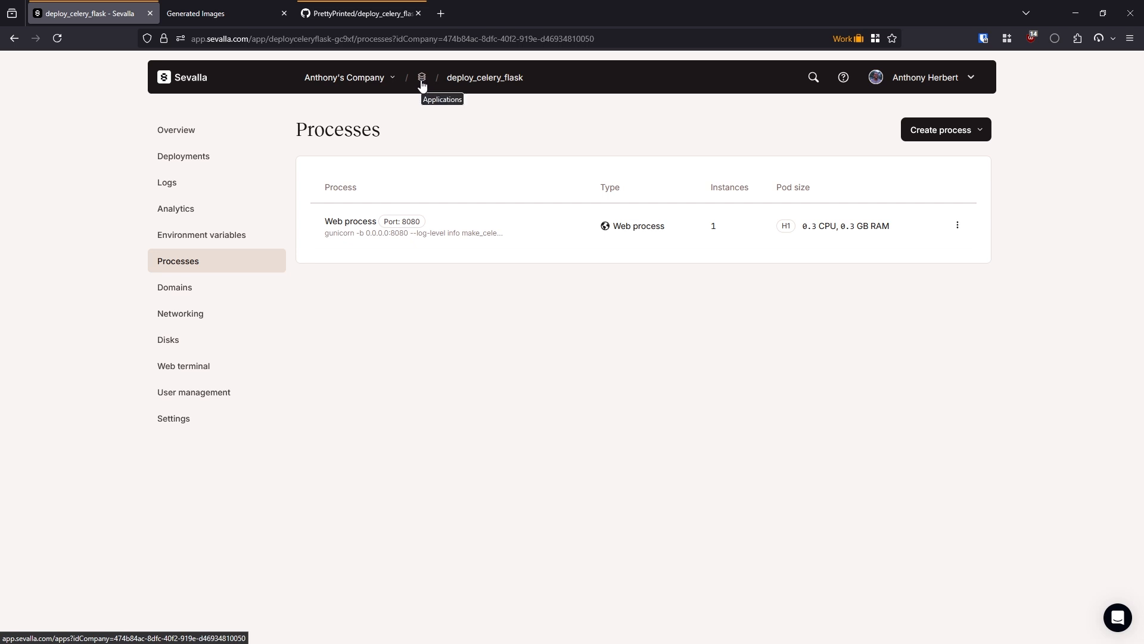
left_click(422, 77)
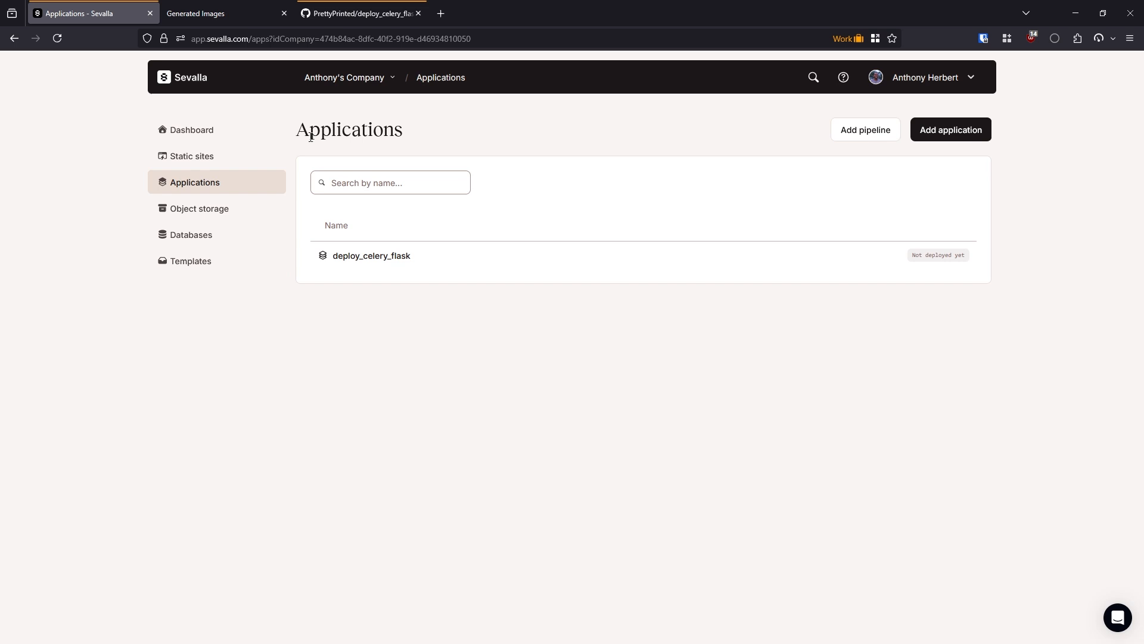
Create PostgreSQL 17 database confident-indigo-cod with defaults, then begin adding another database.
left_click(191, 234)
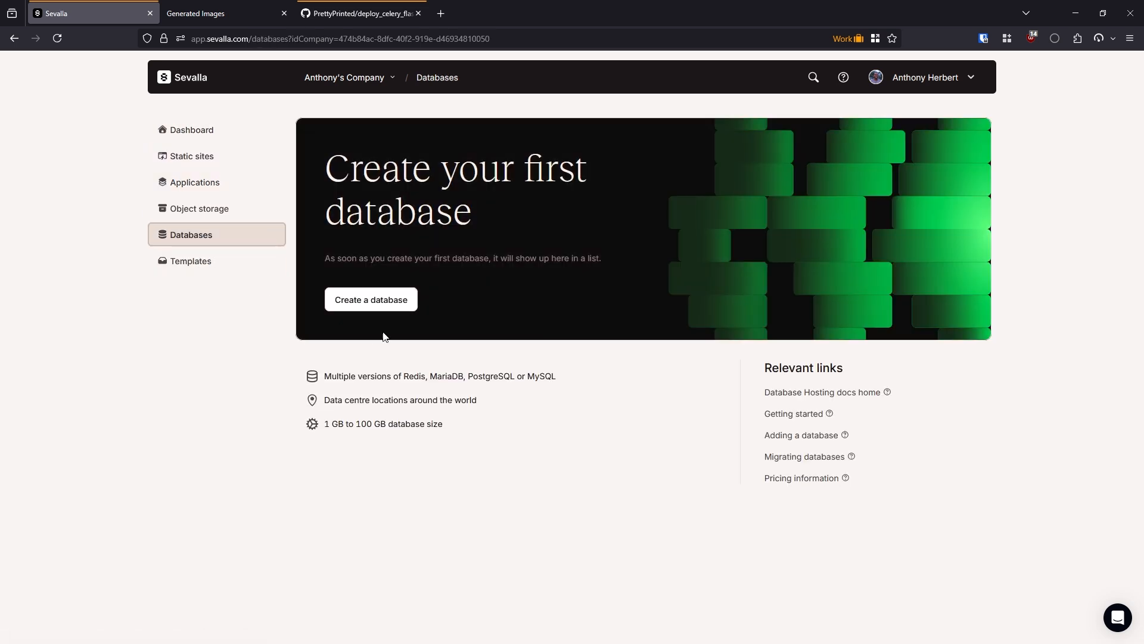
left_click(370, 299)
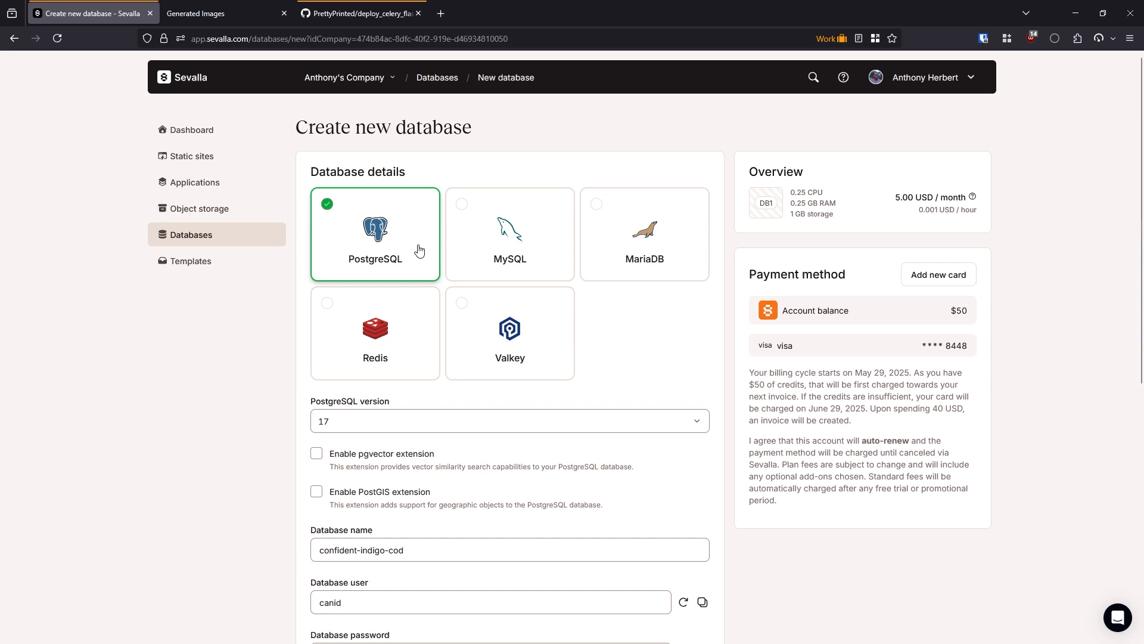
mouse_move(374, 248)
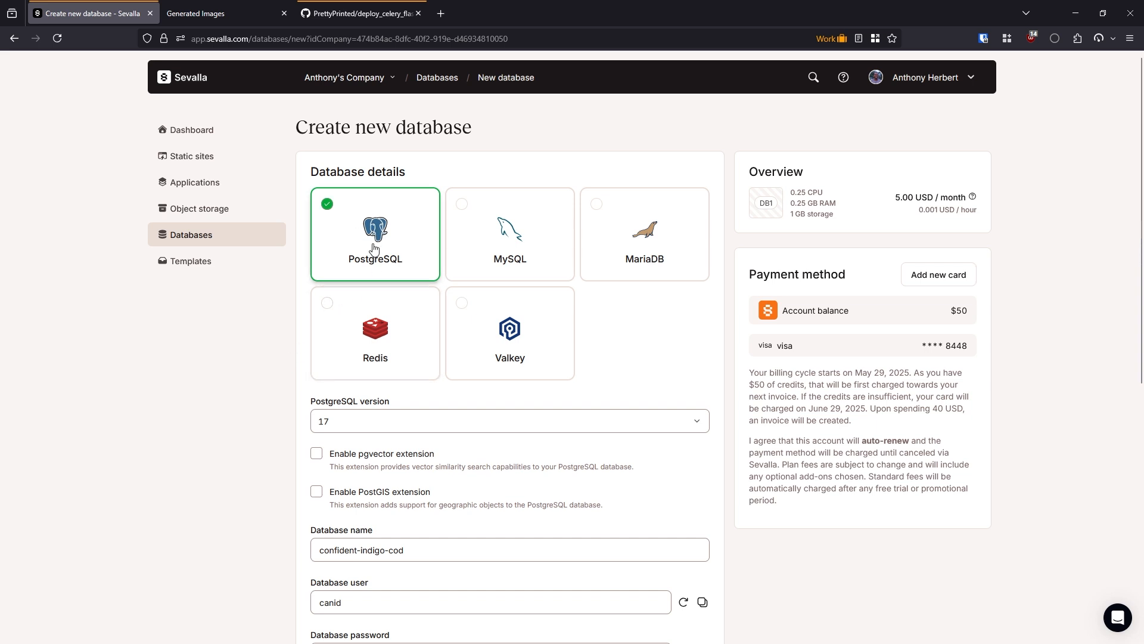
scroll("down", 3)
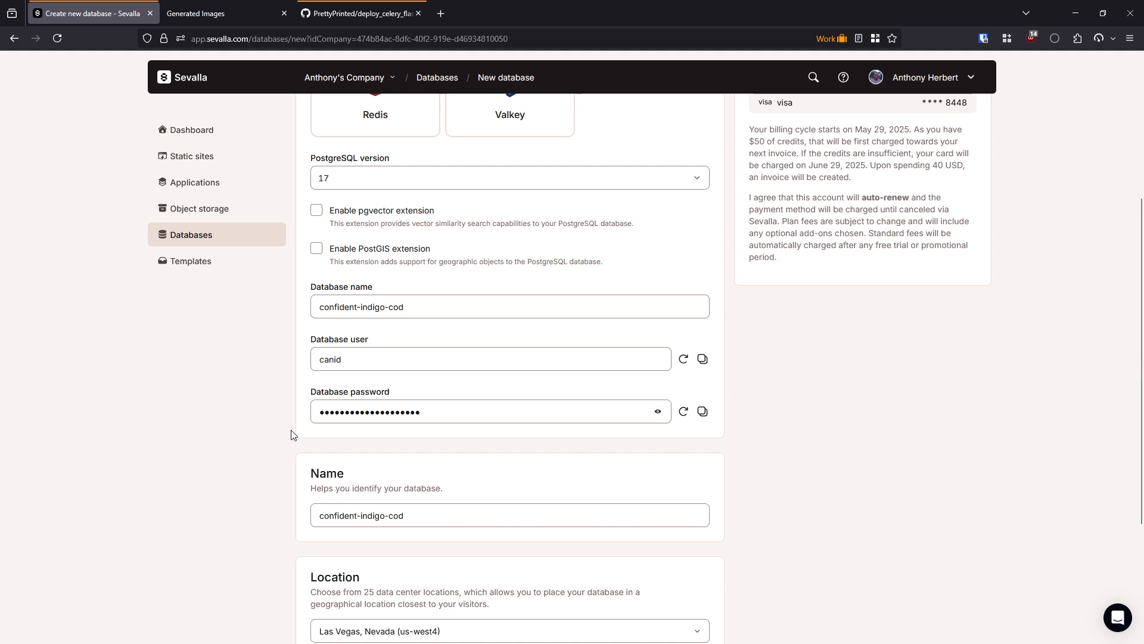
scroll("down", 3)
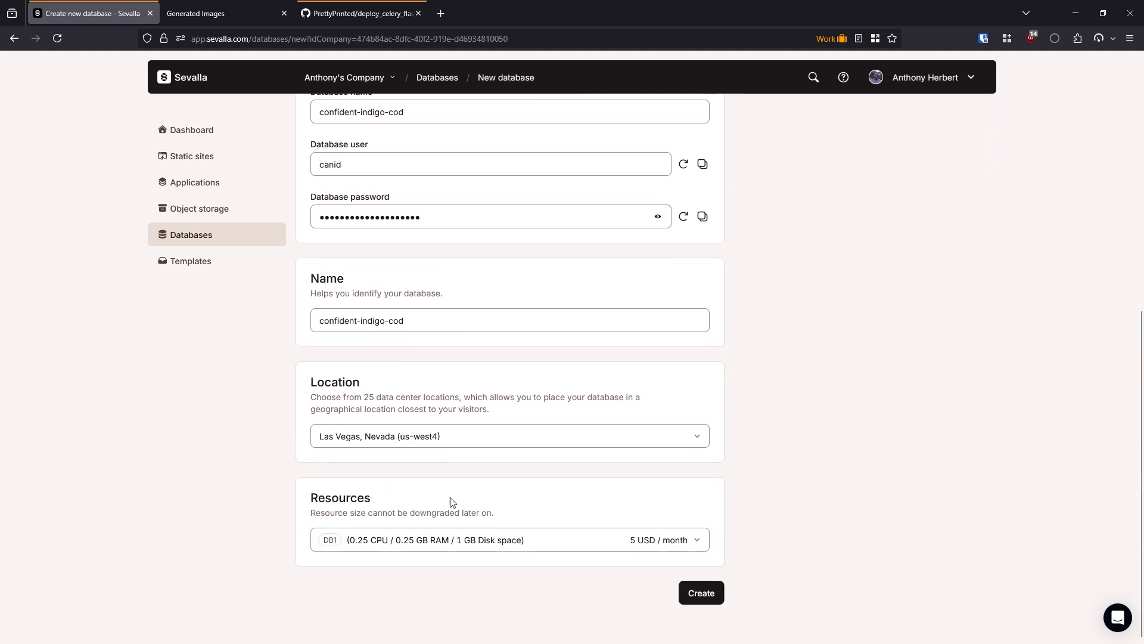
mouse_move(389, 501)
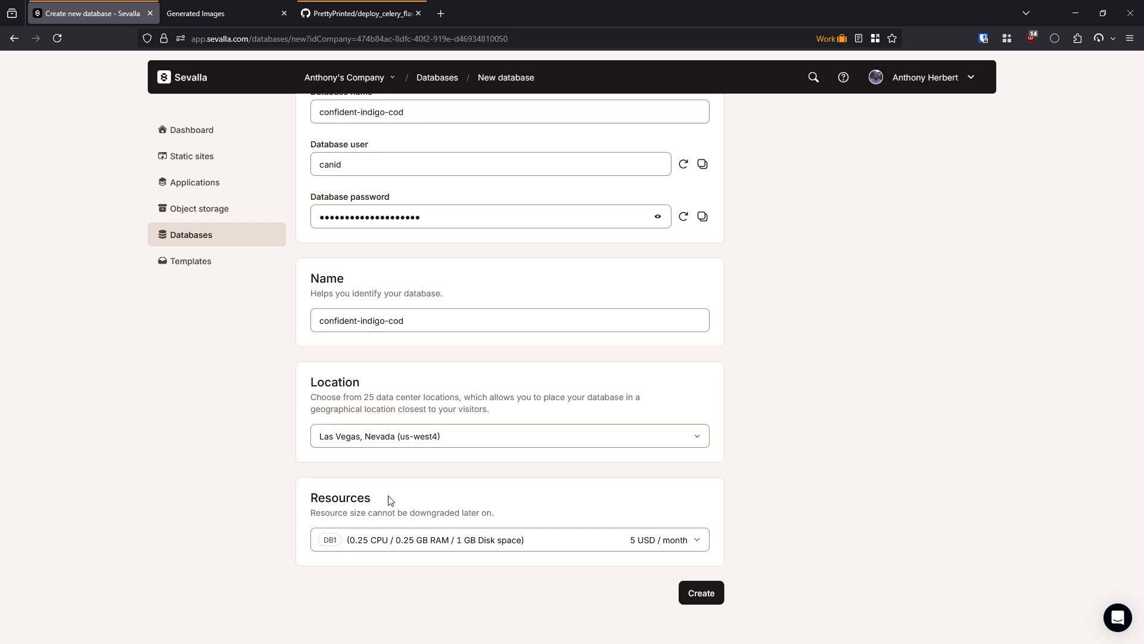
mouse_move(391, 487)
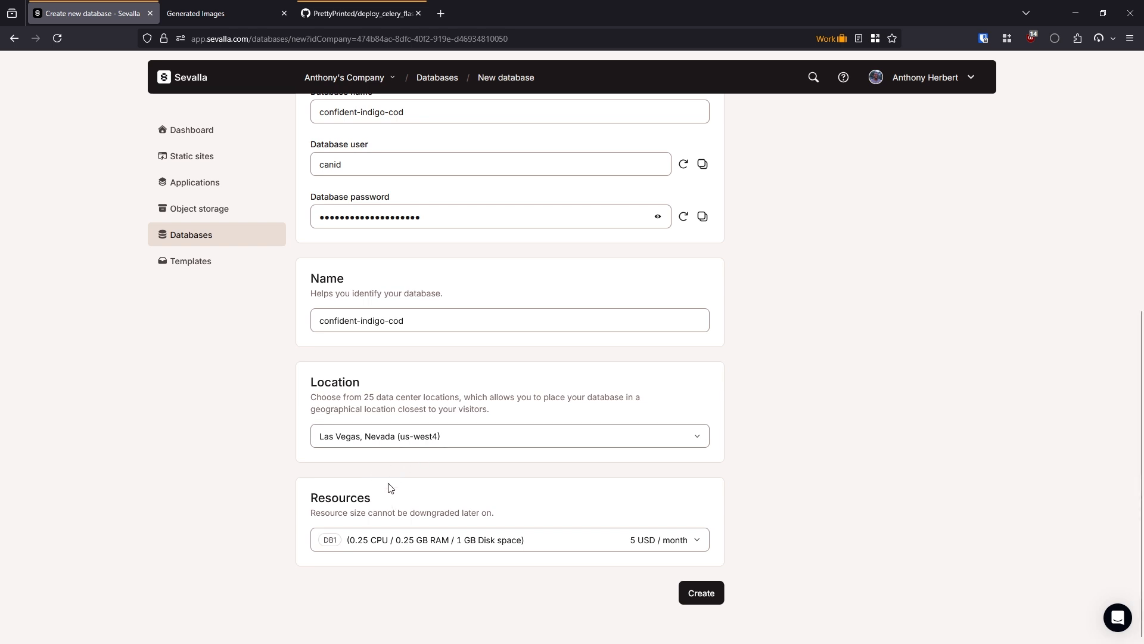
mouse_move(675, 588)
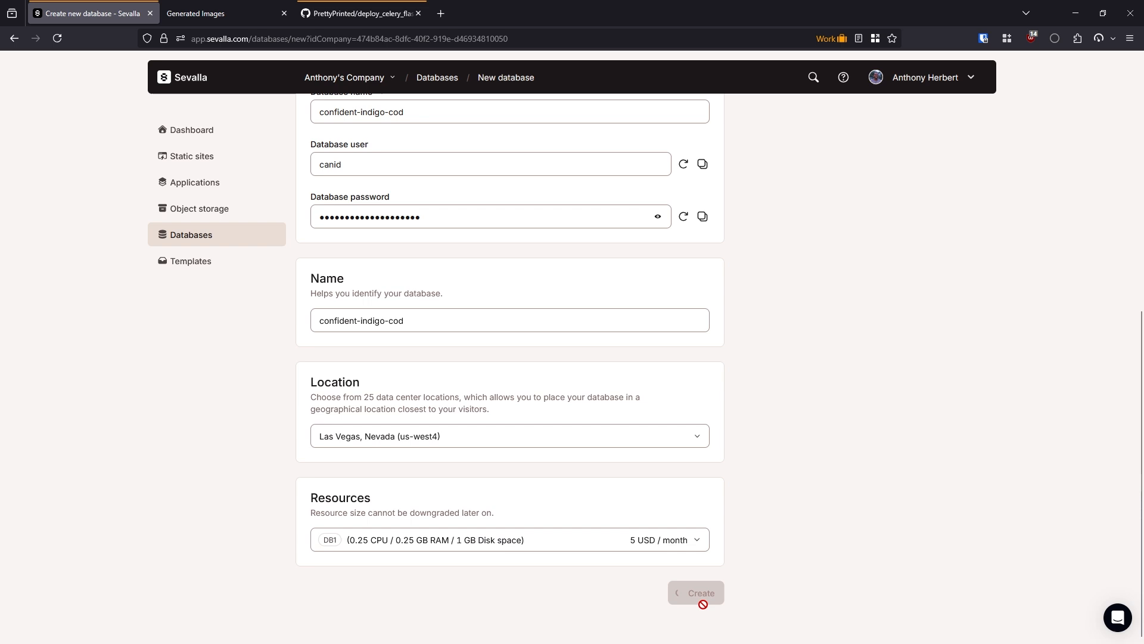
left_click(695, 592)
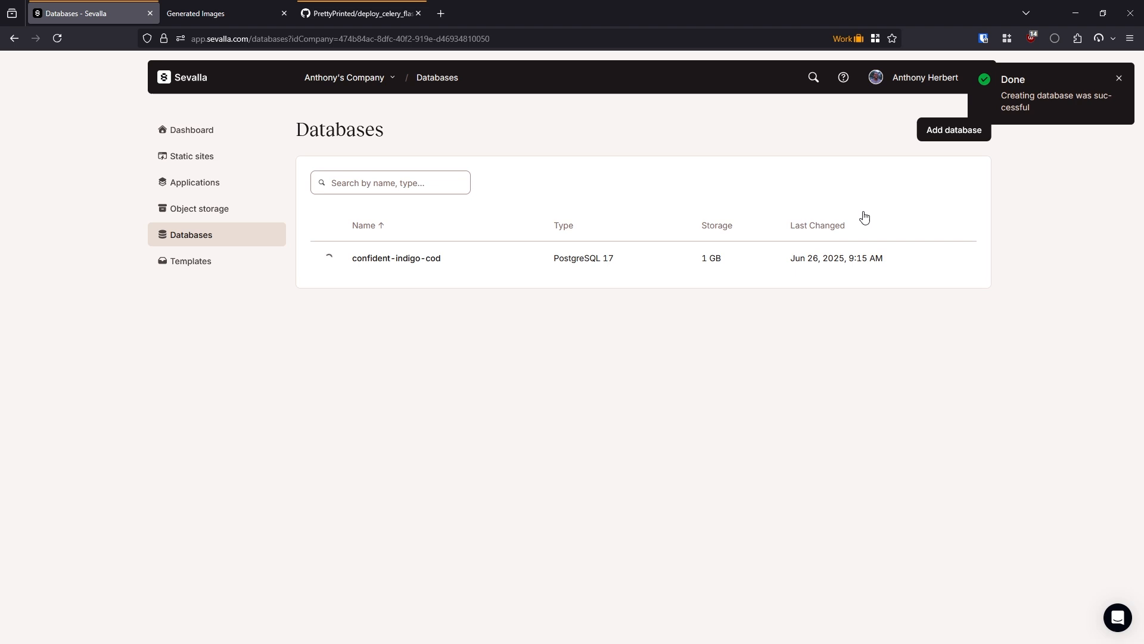
left_click(953, 130)
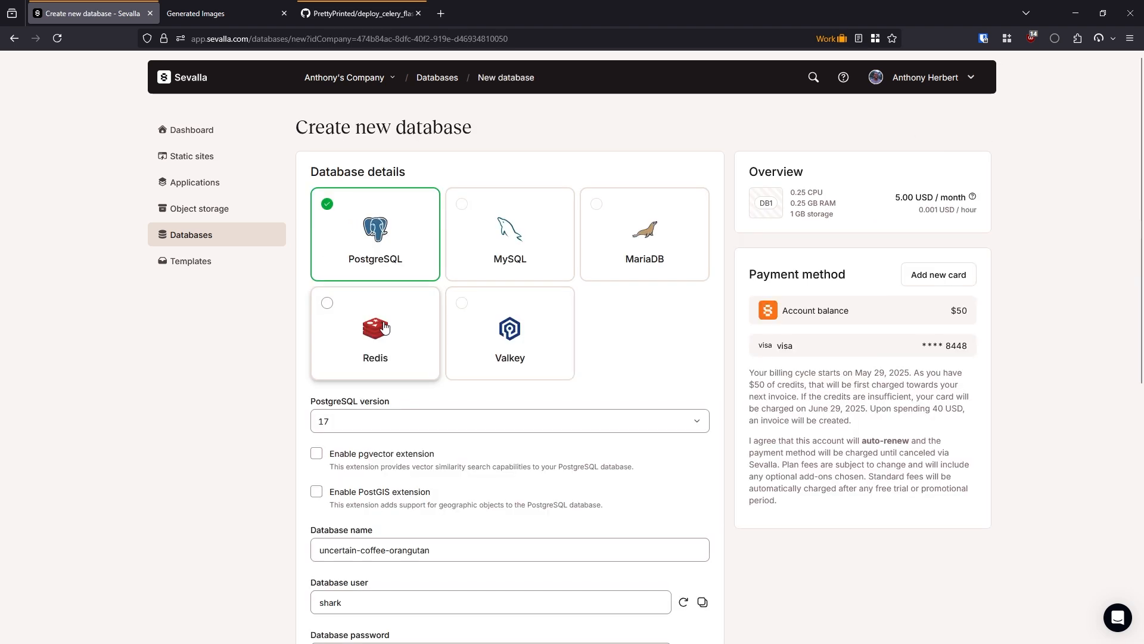
Create the Redis 7.x database uncertain-coffee-orangutan.
left_click(375, 328)
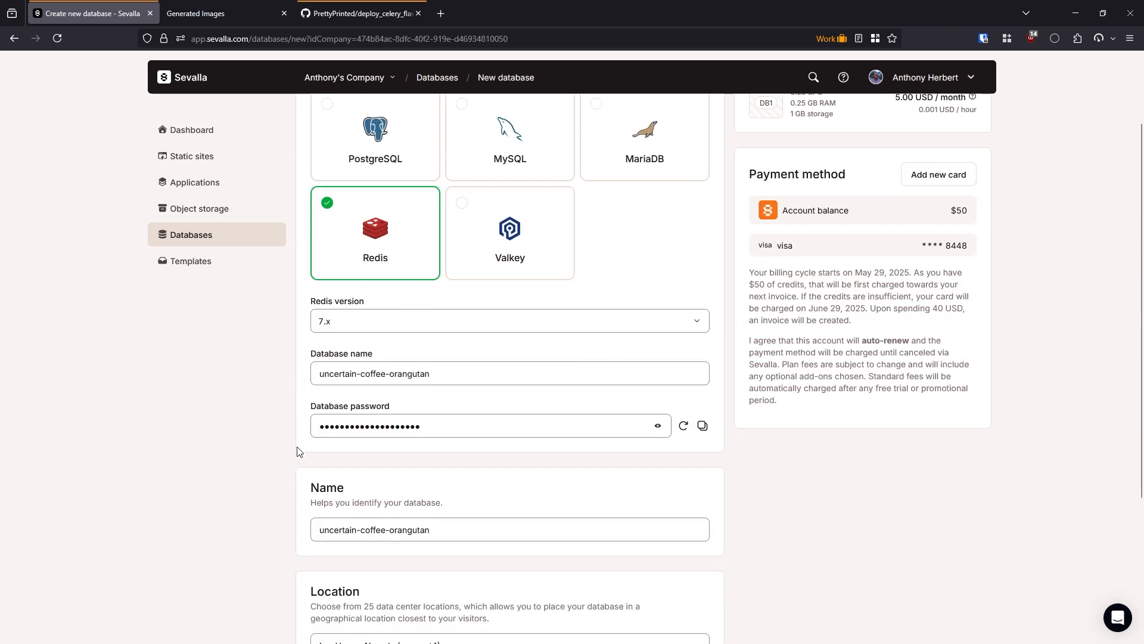
scroll("down", 3)
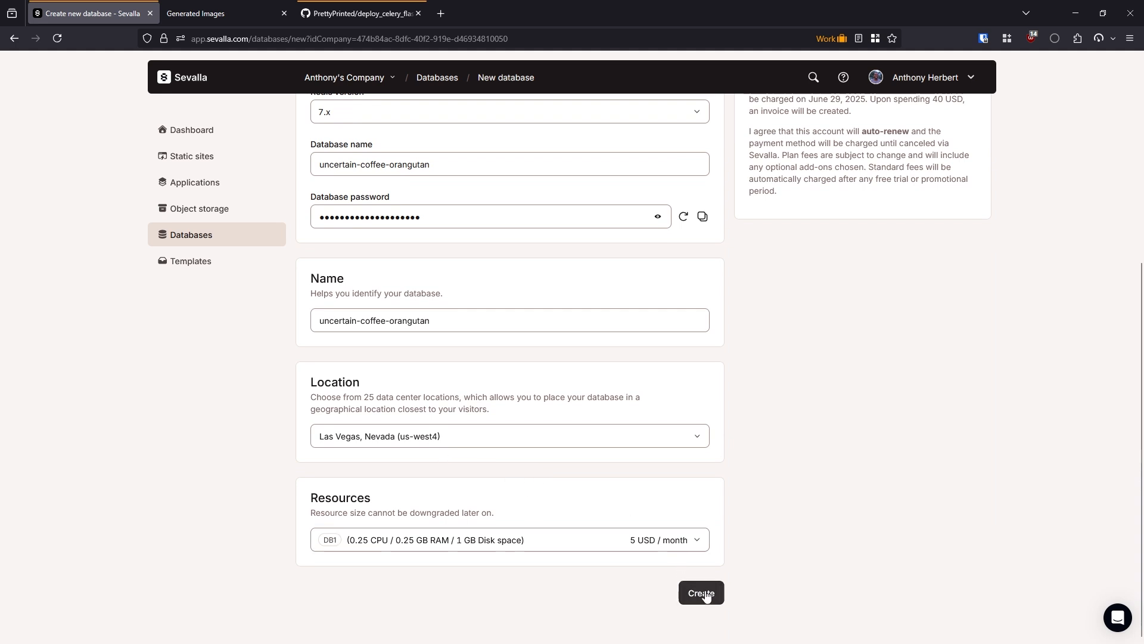
left_click(699, 591)
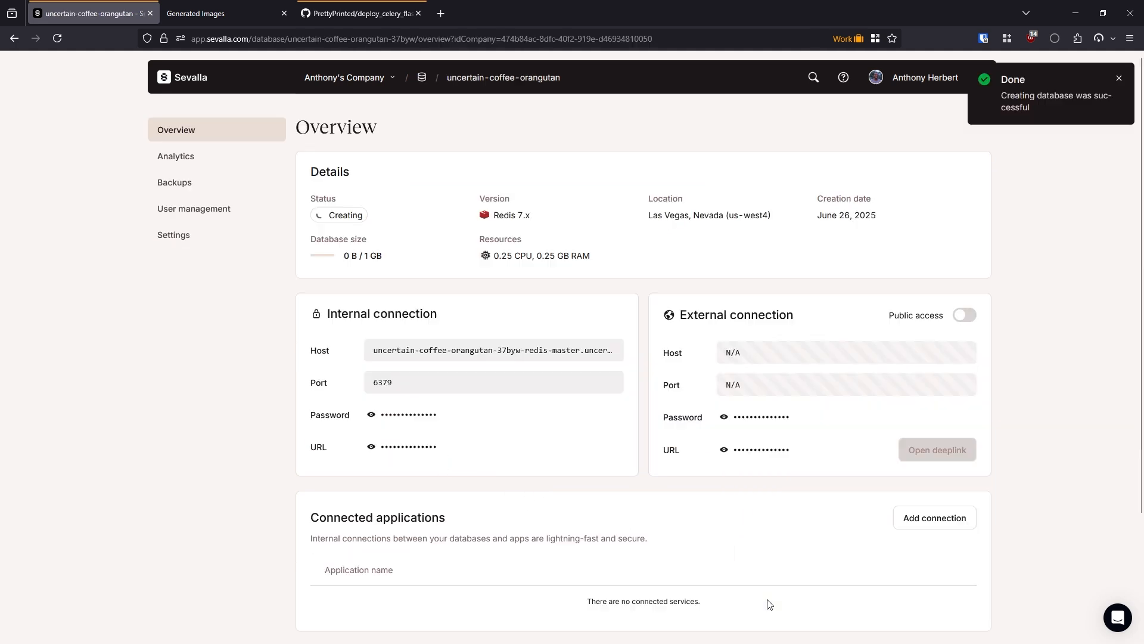
mouse_move(630, 306)
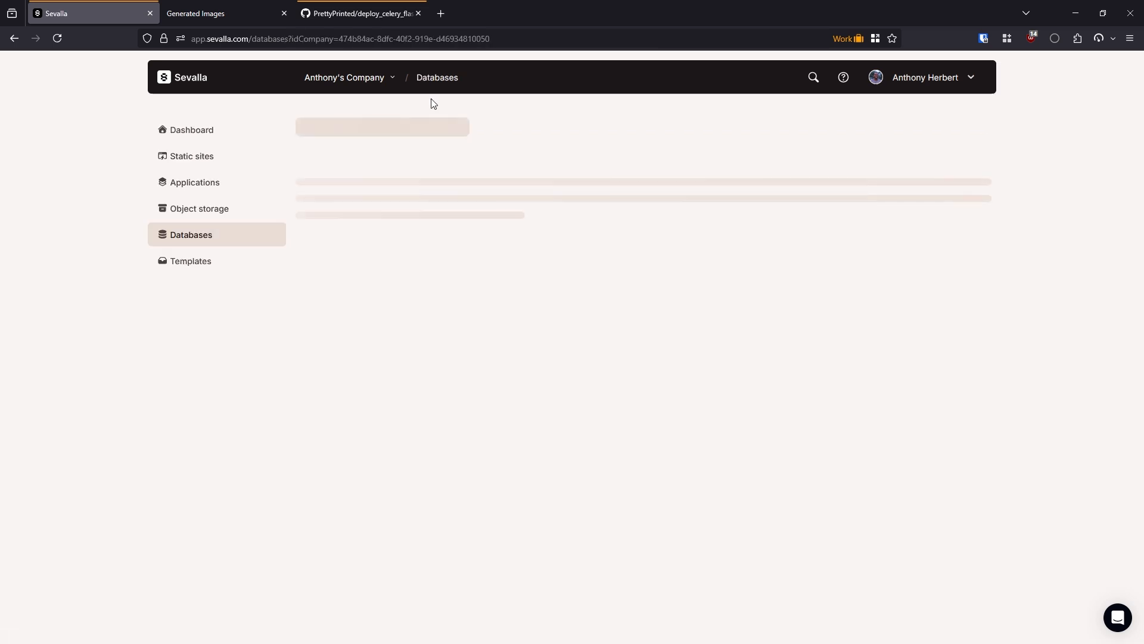
Open deploy_celery_flask from Applications and bring up the Add internal connection dialog.
left_click(194, 182)
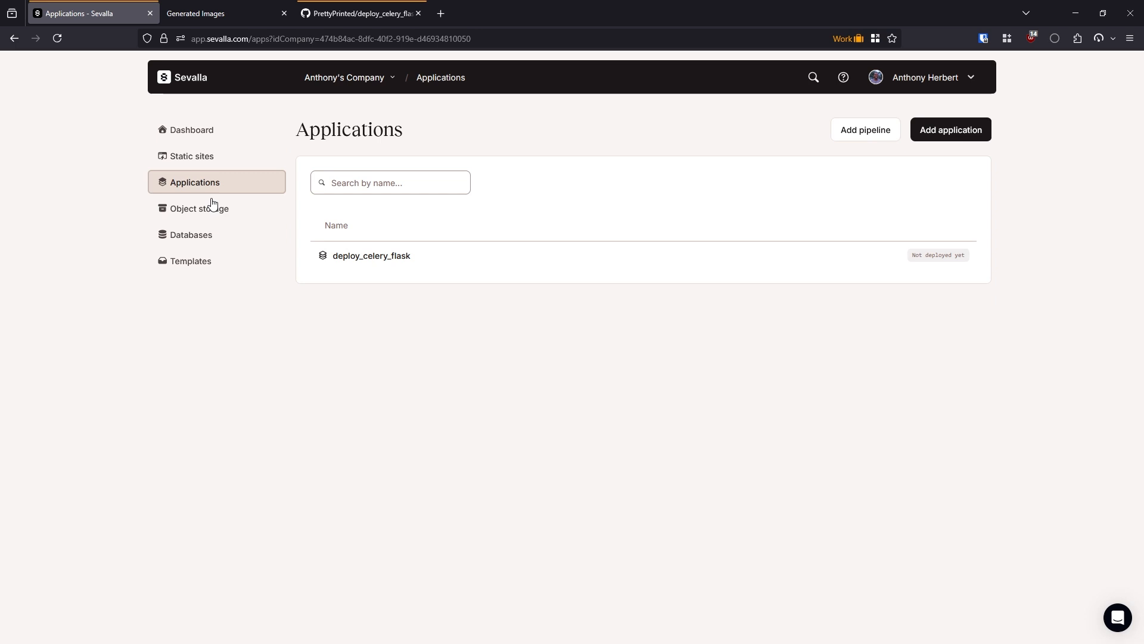
mouse_move(392, 259)
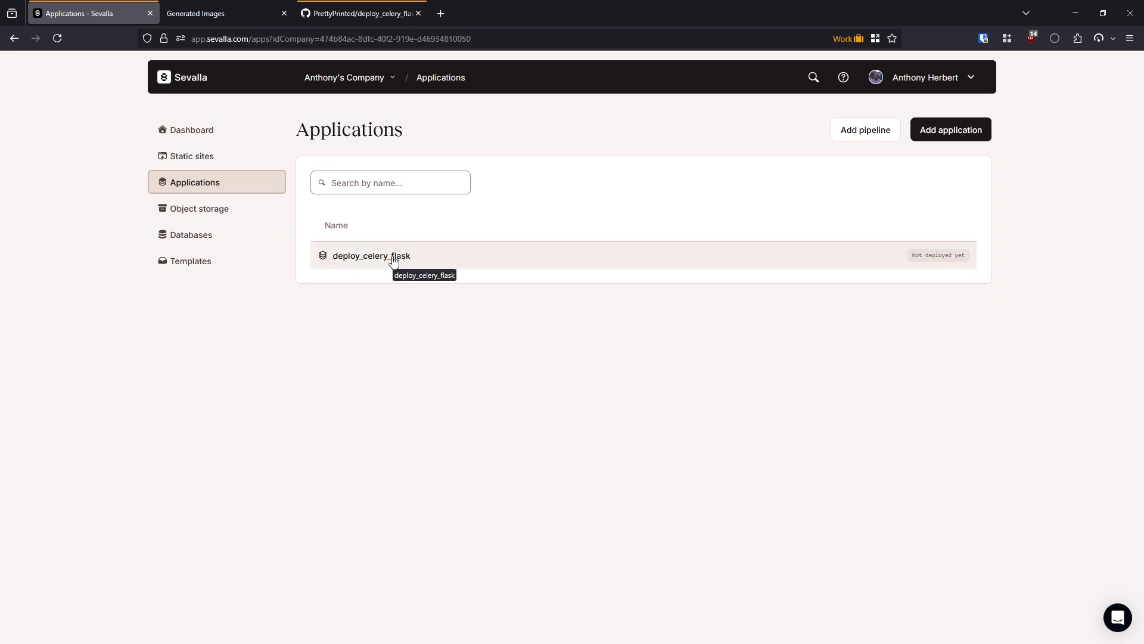
left_click(371, 255)
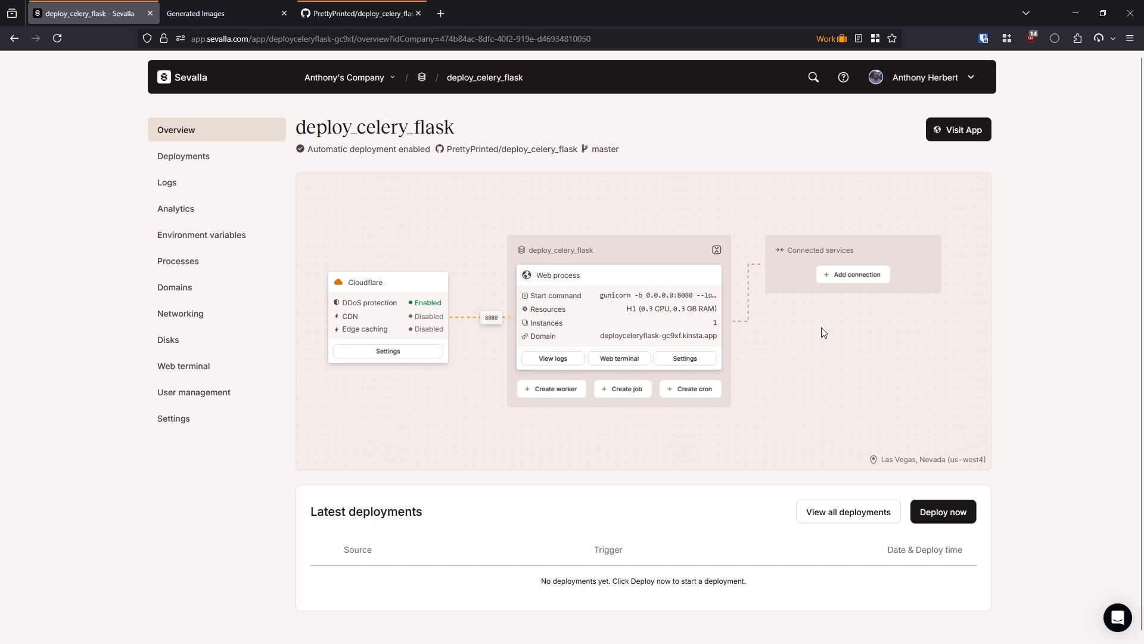
left_click(851, 274)
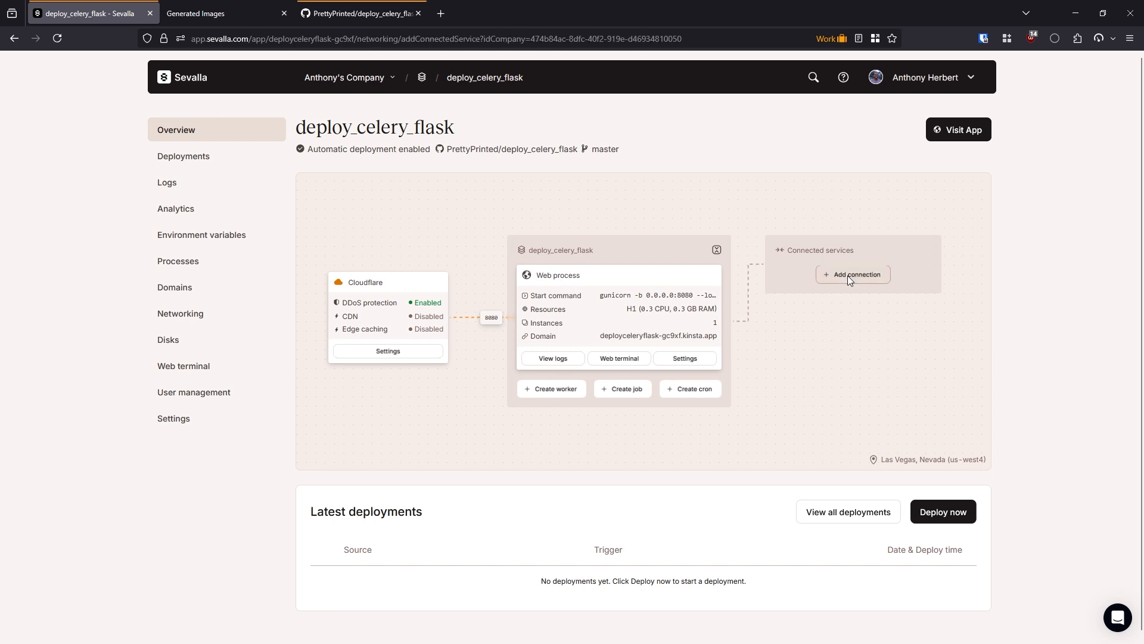
left_click(851, 273)
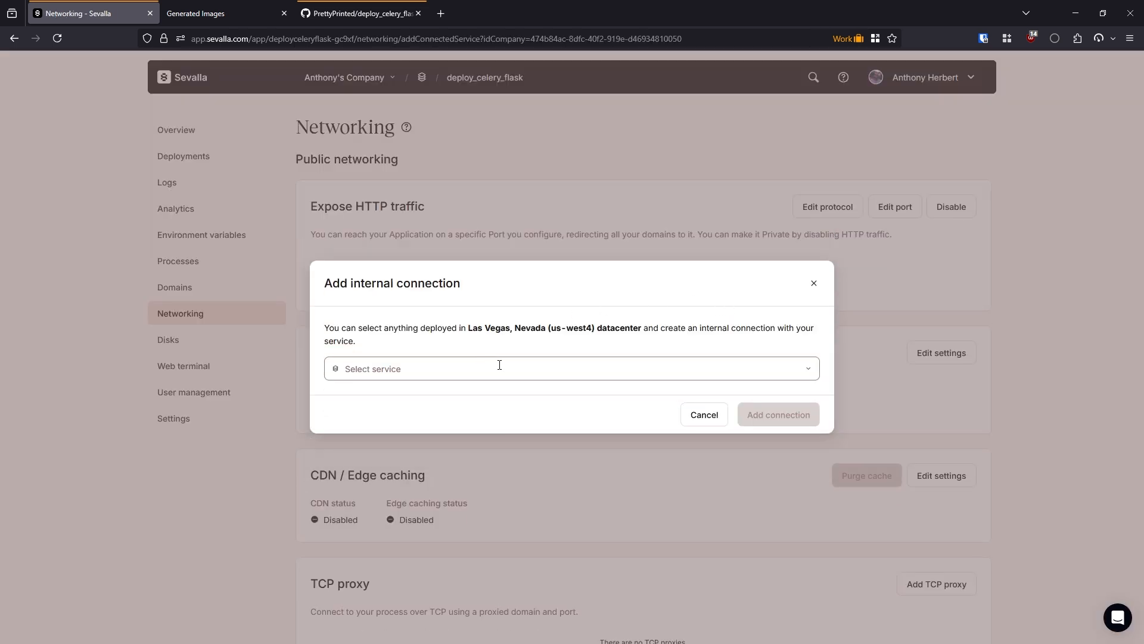
Select confident-indigo-cod as the connected service and enable adding its environment variables.
left_click(572, 369)
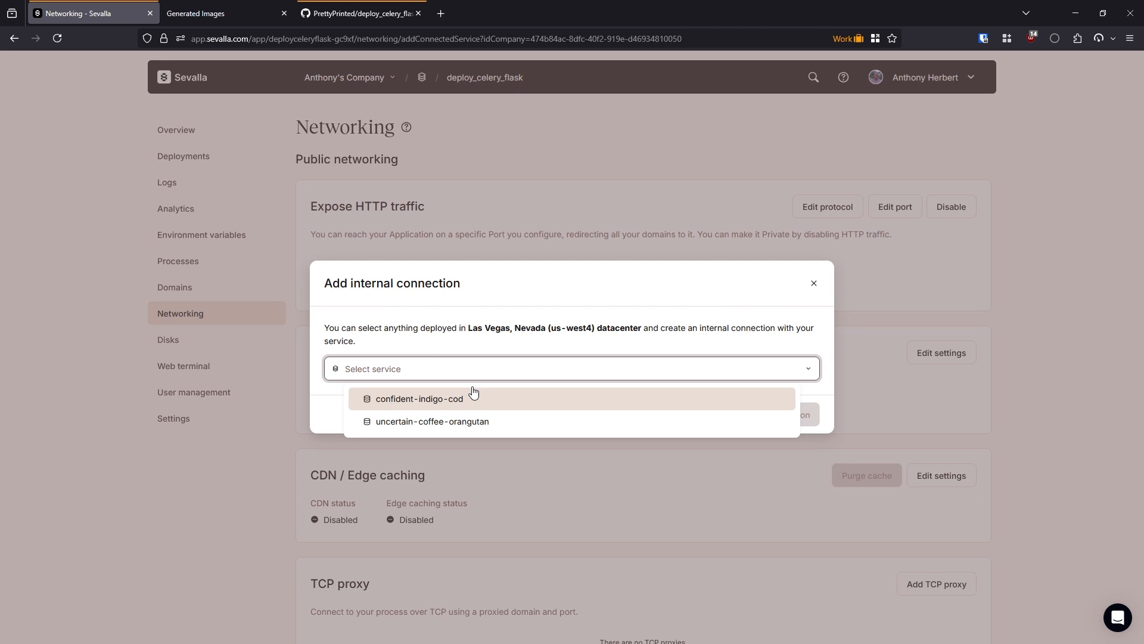
mouse_move(448, 404)
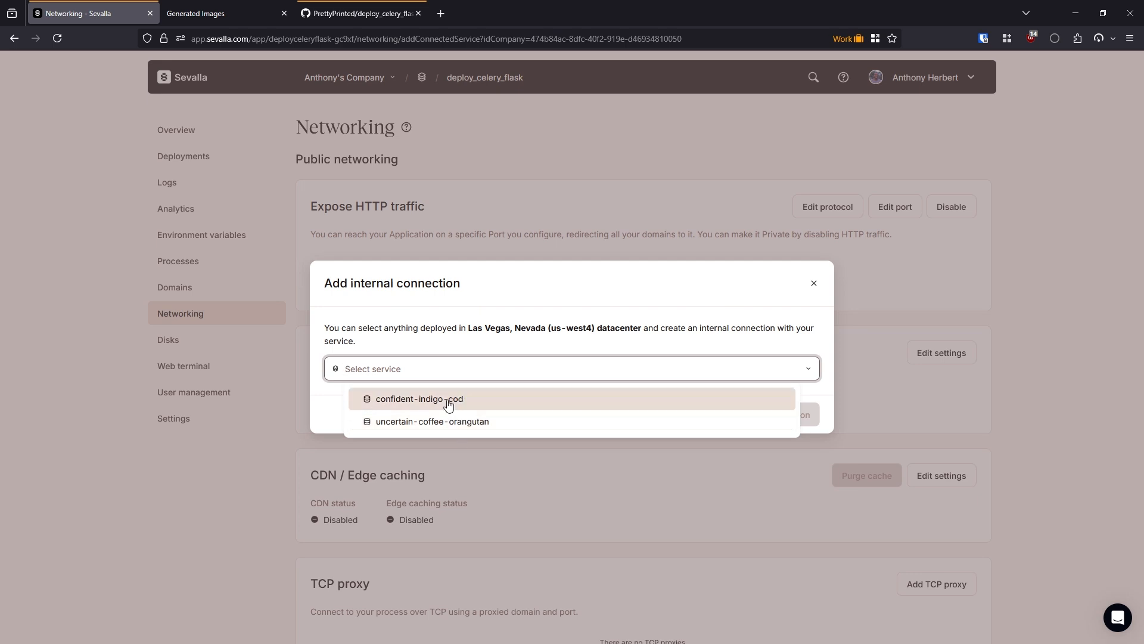
left_click(419, 398)
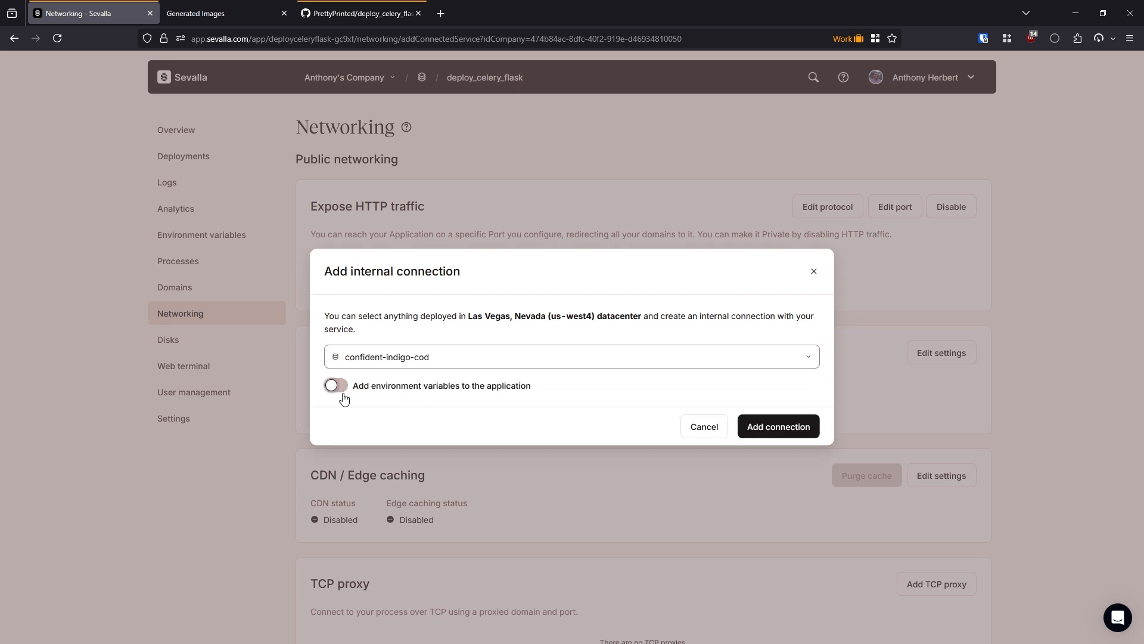
left_click(335, 385)
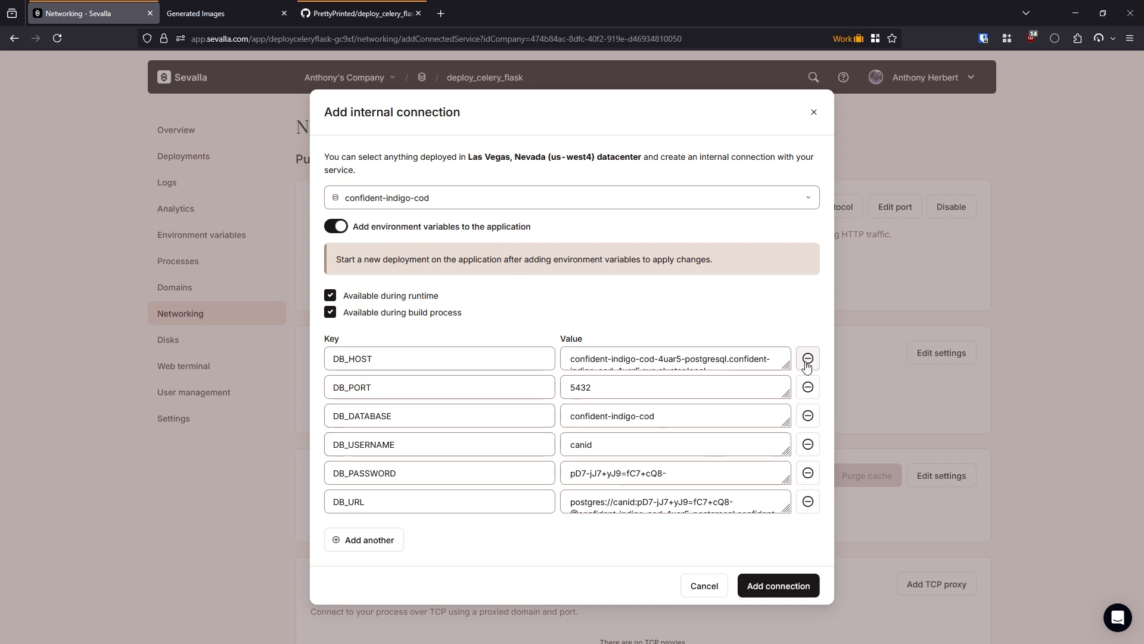
Remove all variables except DB_URL and rename its key to FLASK_SQLALCHEMY_URI.
left_click(806, 358)
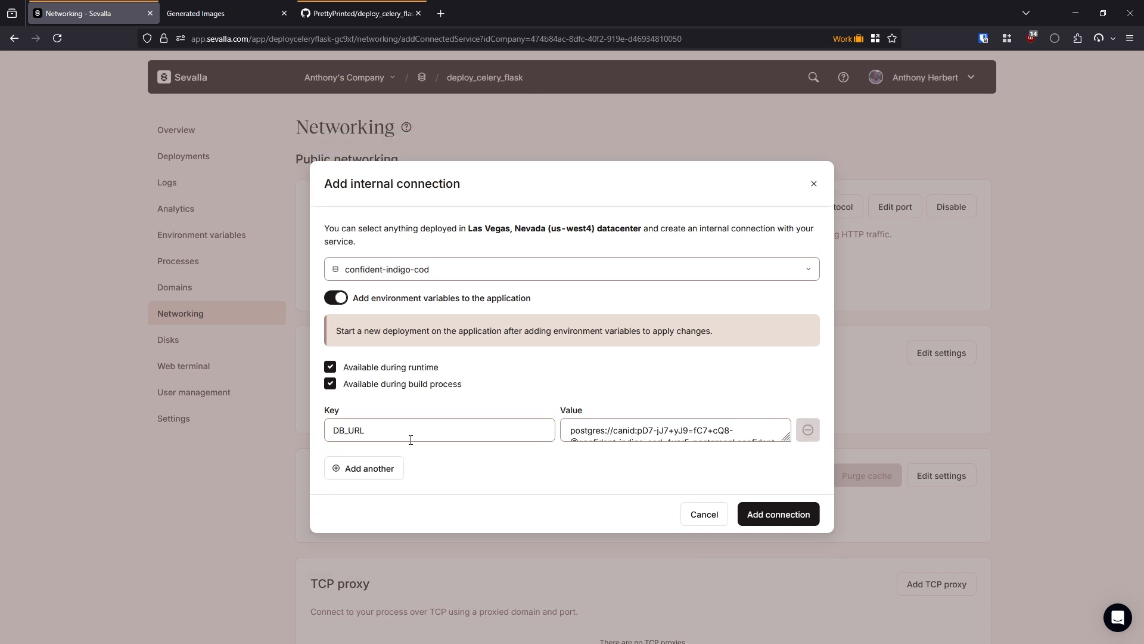
double_click(348, 430)
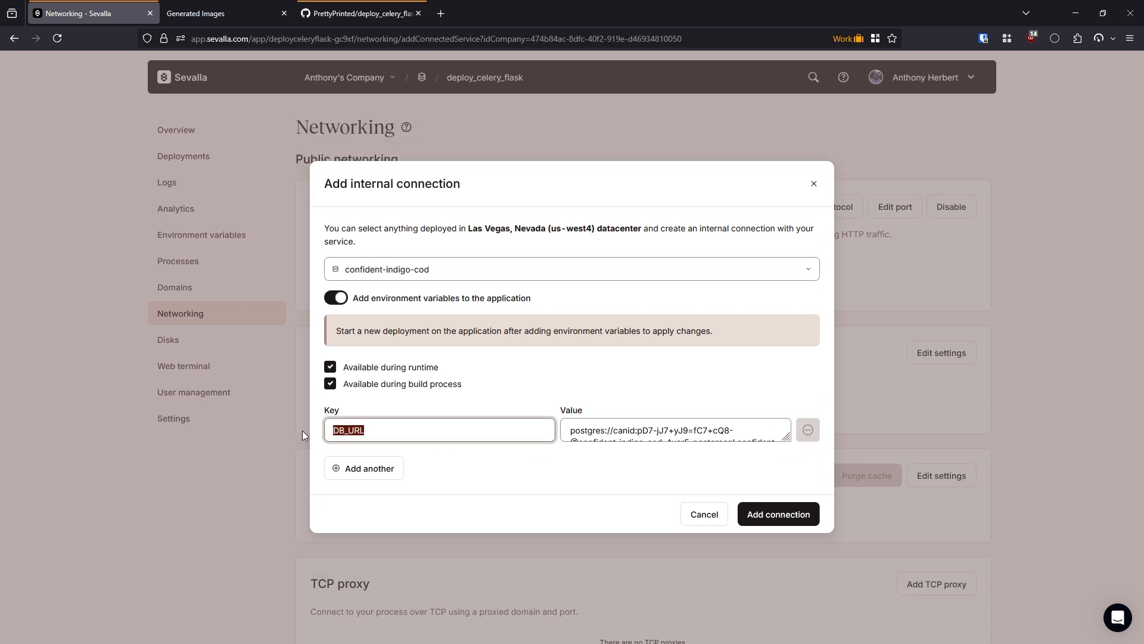
type("FLASK_SQLAL")
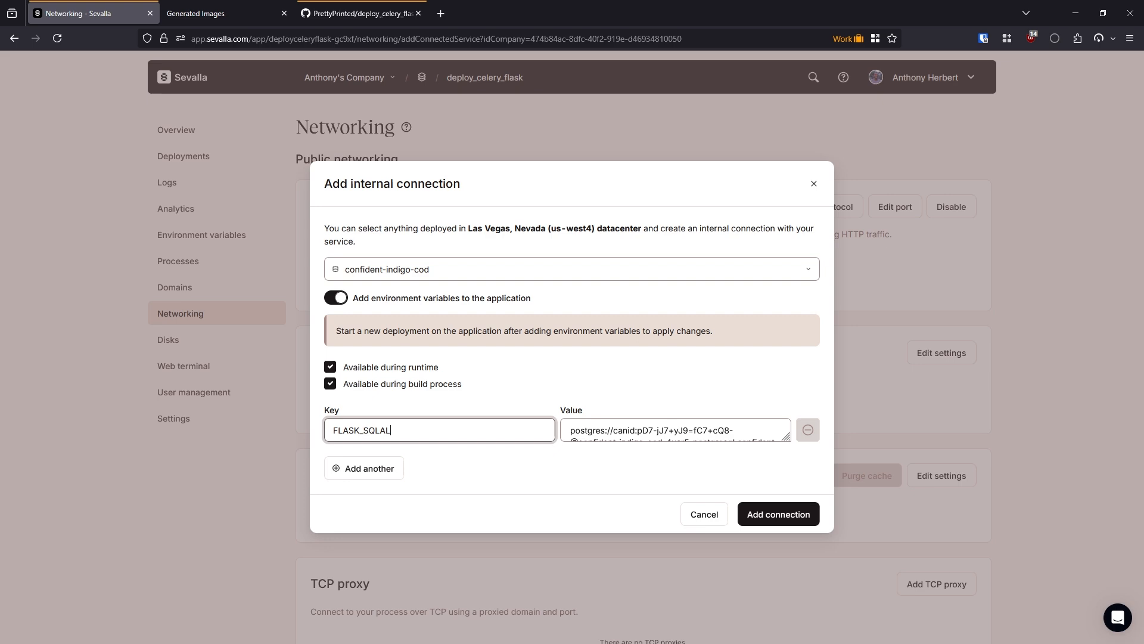
type("CHEMY_URI")
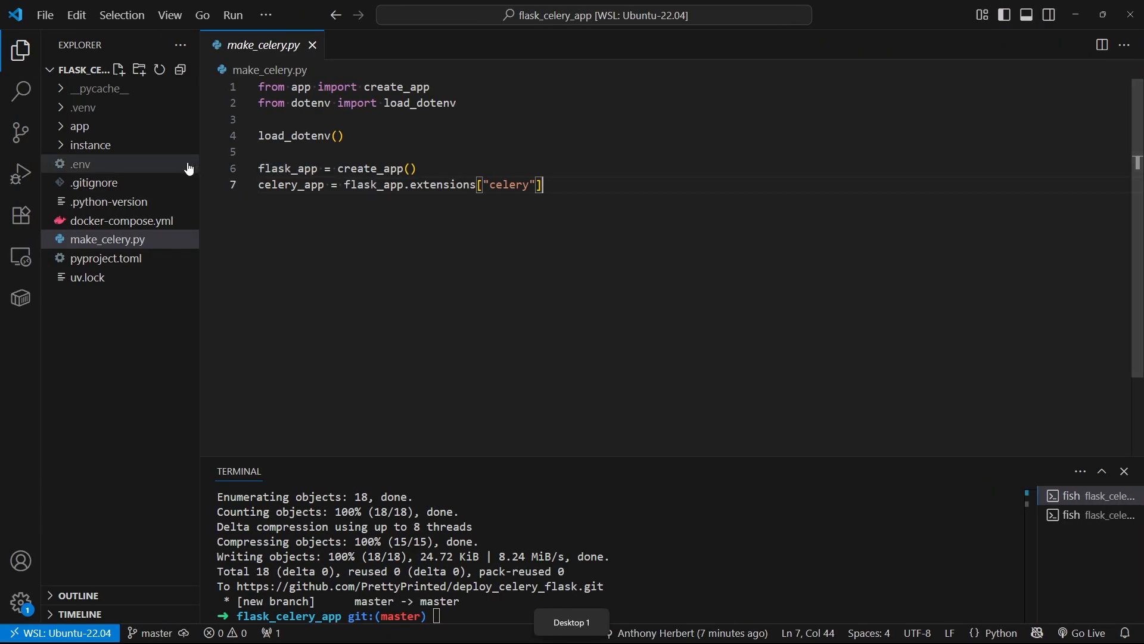
Check FLASK_SQLALCHEMY_URI in .env, then open app/__init__.py to view the config code.
left_click(79, 163)
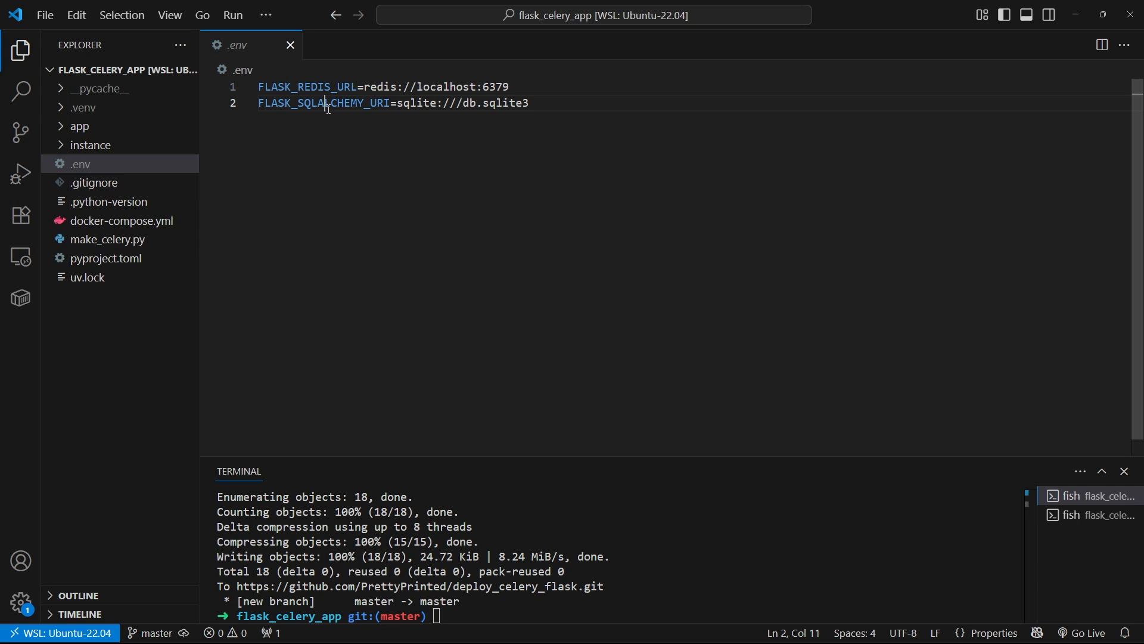
double_click(325, 101)
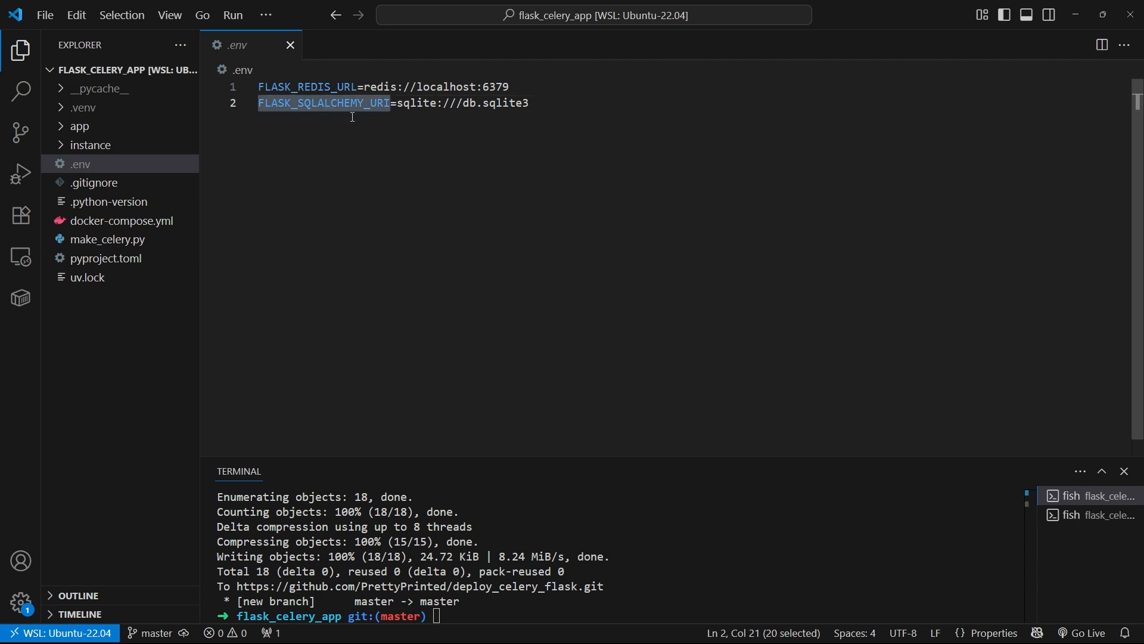
left_click(79, 126)
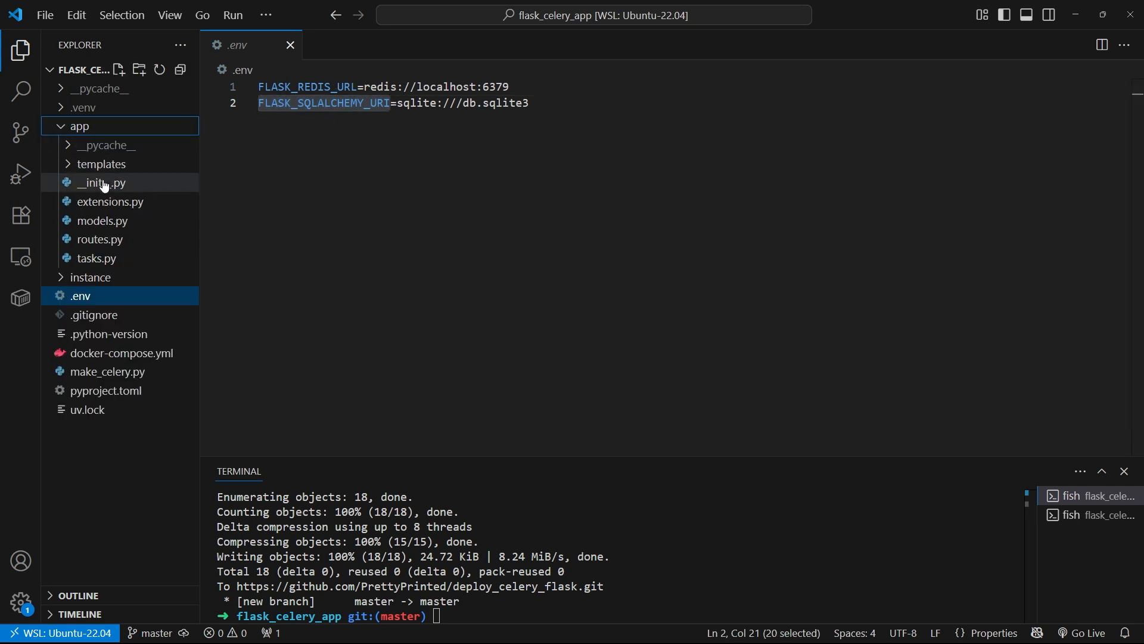
left_click(101, 183)
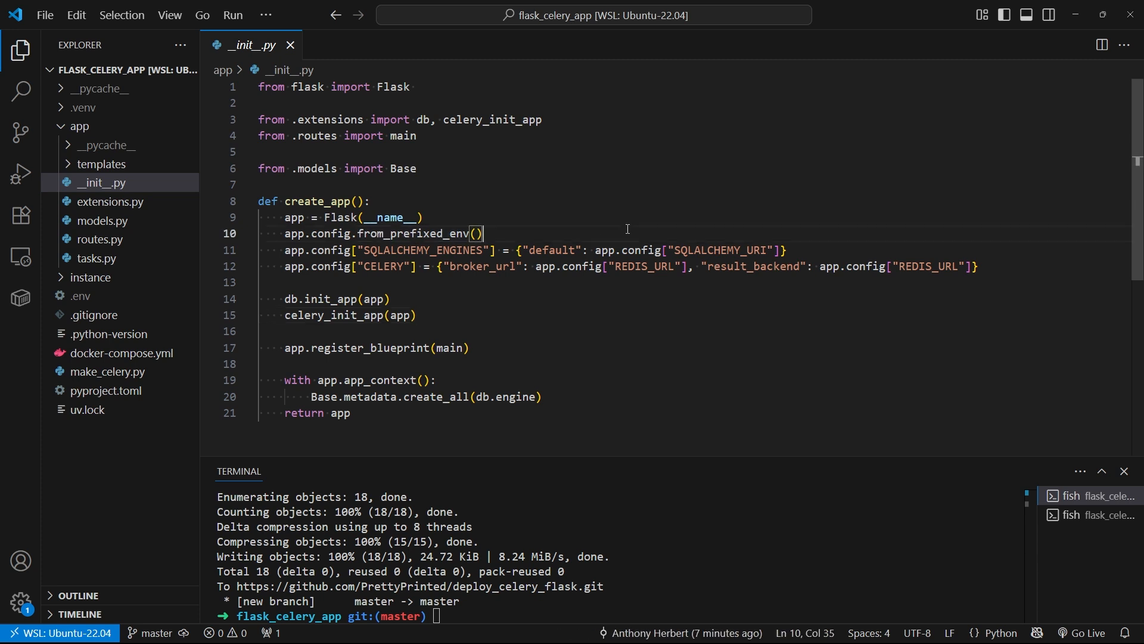
mouse_move(653, 326)
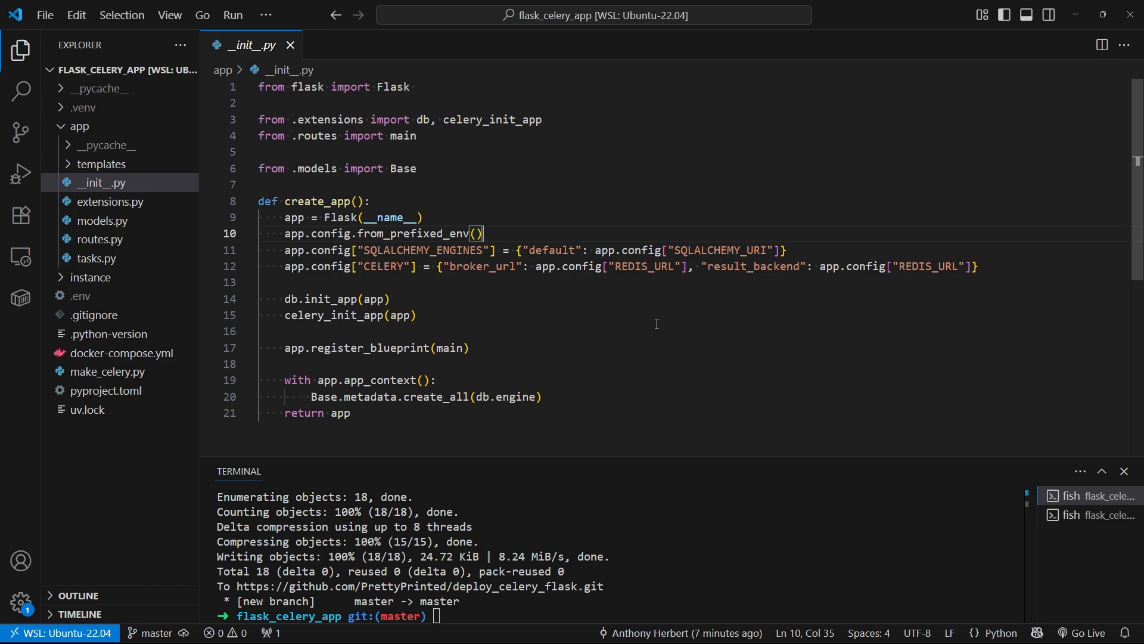
mouse_move(645, 351)
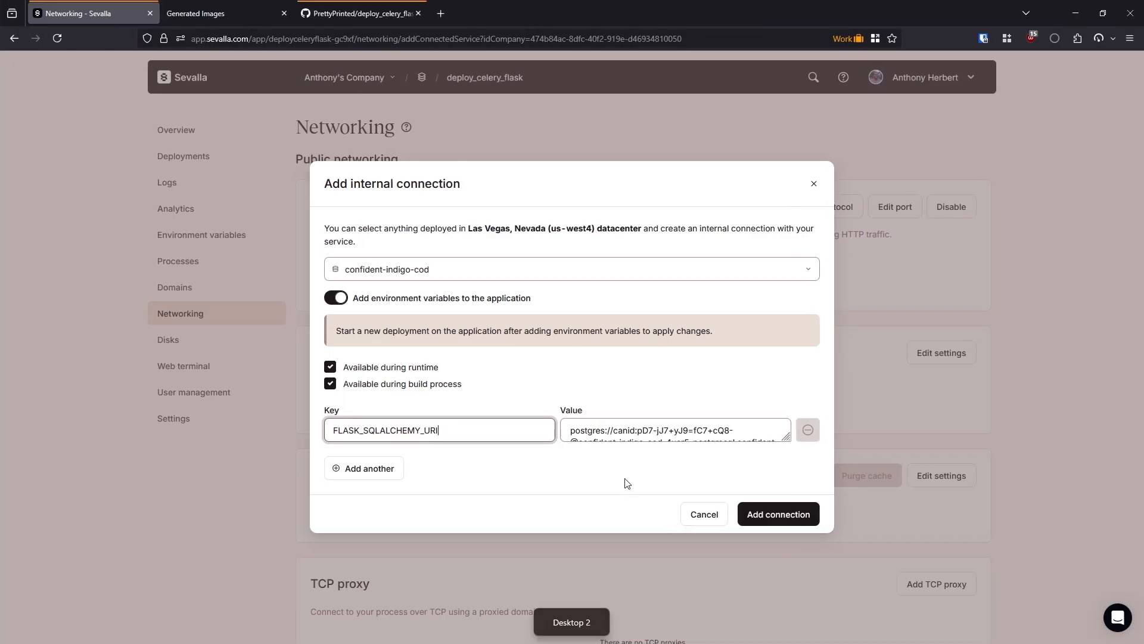
Change the database URL prefix to postgresql and add the confident-indigo-cod connection.
left_click(675, 430)
type("ql")
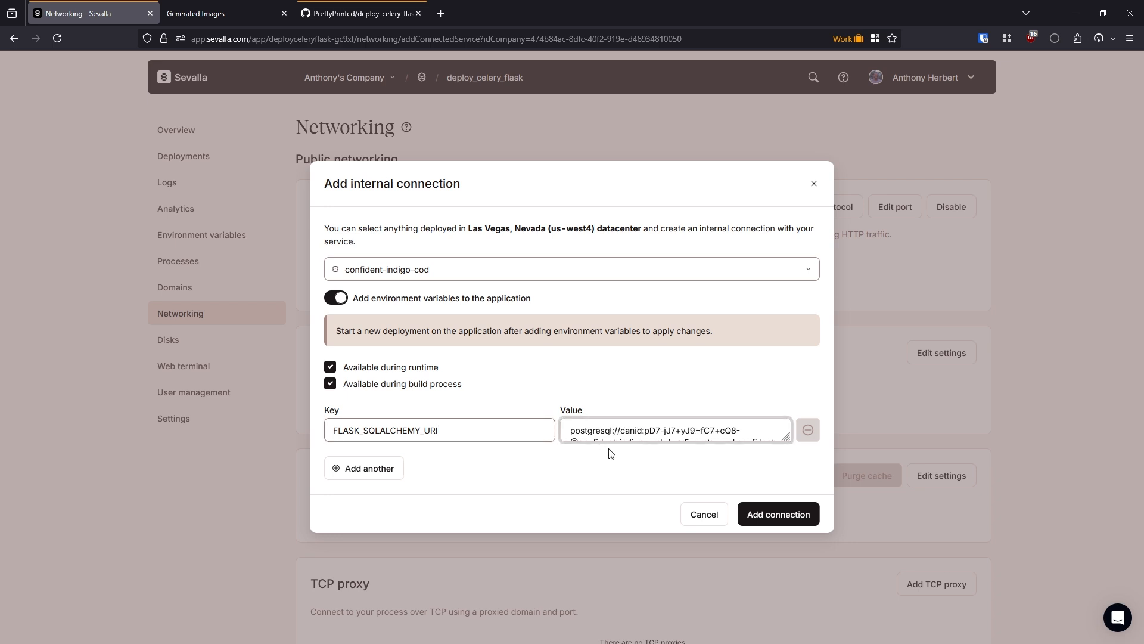
left_click(672, 429)
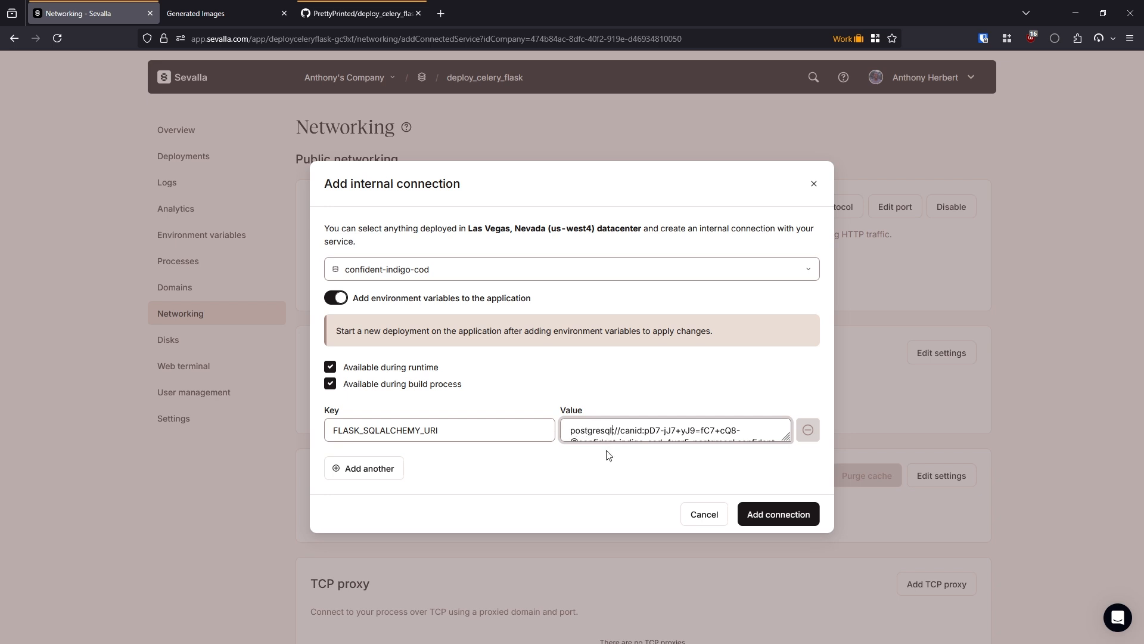
mouse_move(632, 464)
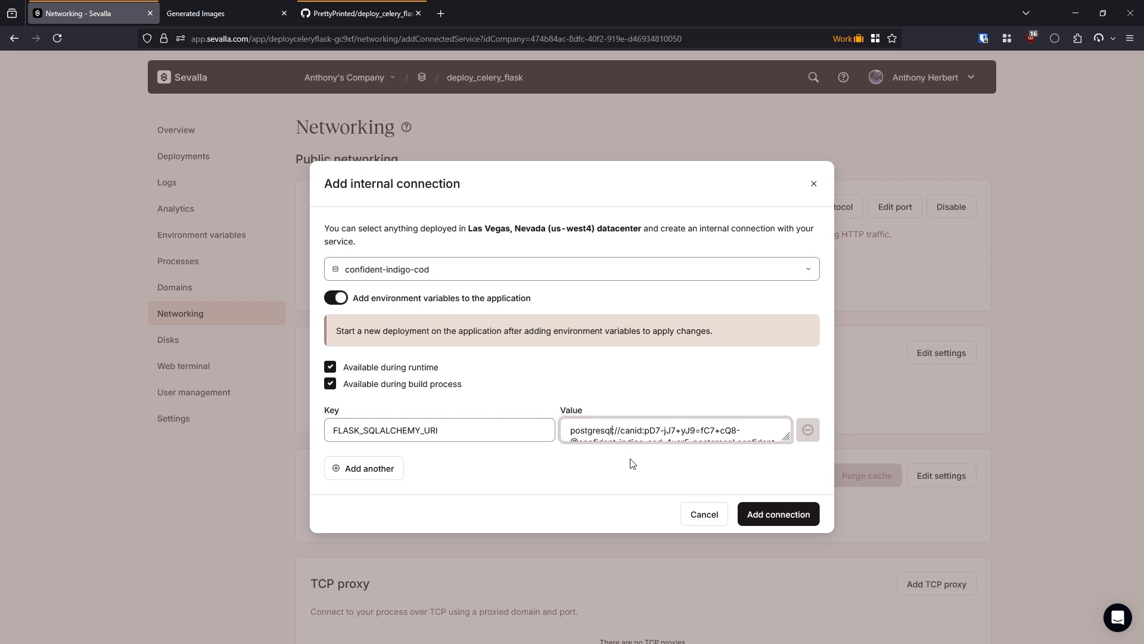
left_click(777, 513)
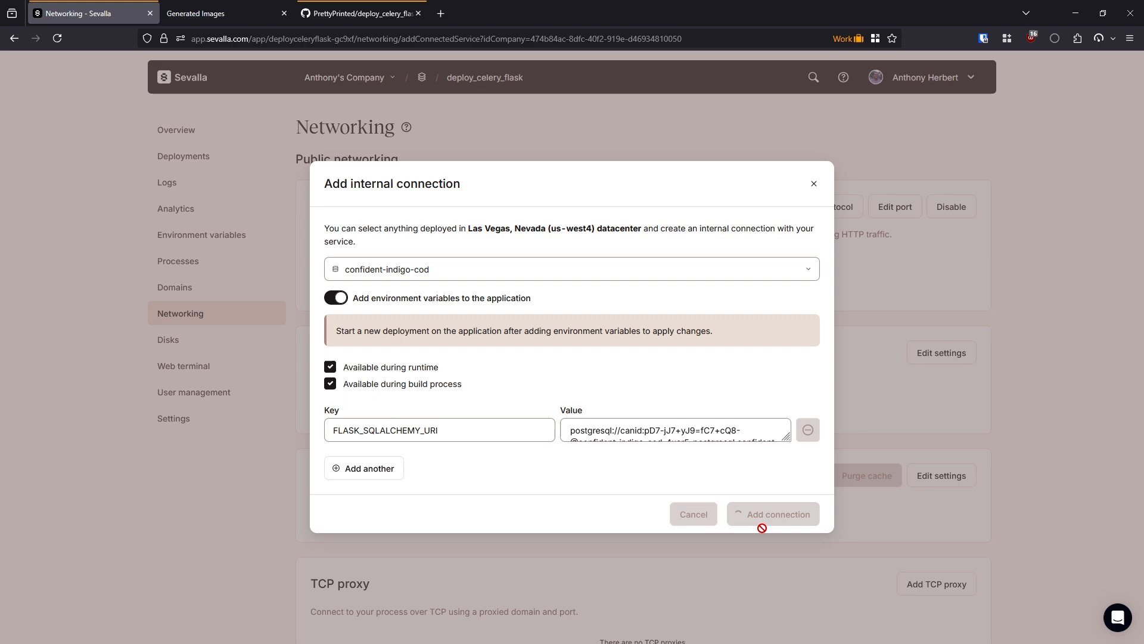
left_click(773, 514)
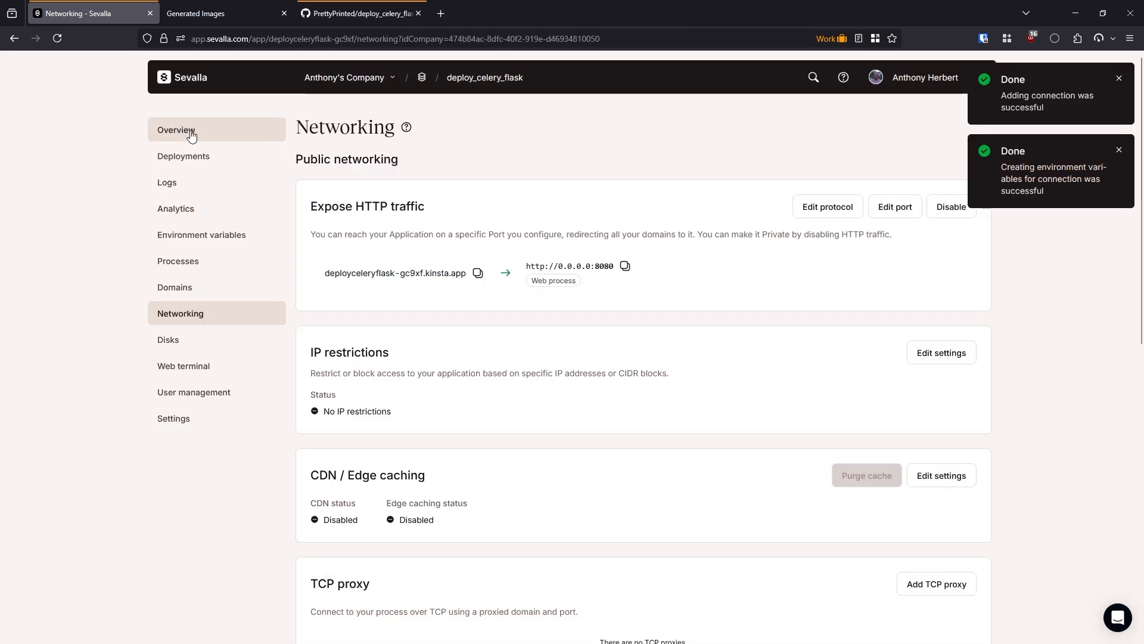
Start a connection to uncertain-coffee-orangutan with its environment variables included.
left_click(175, 130)
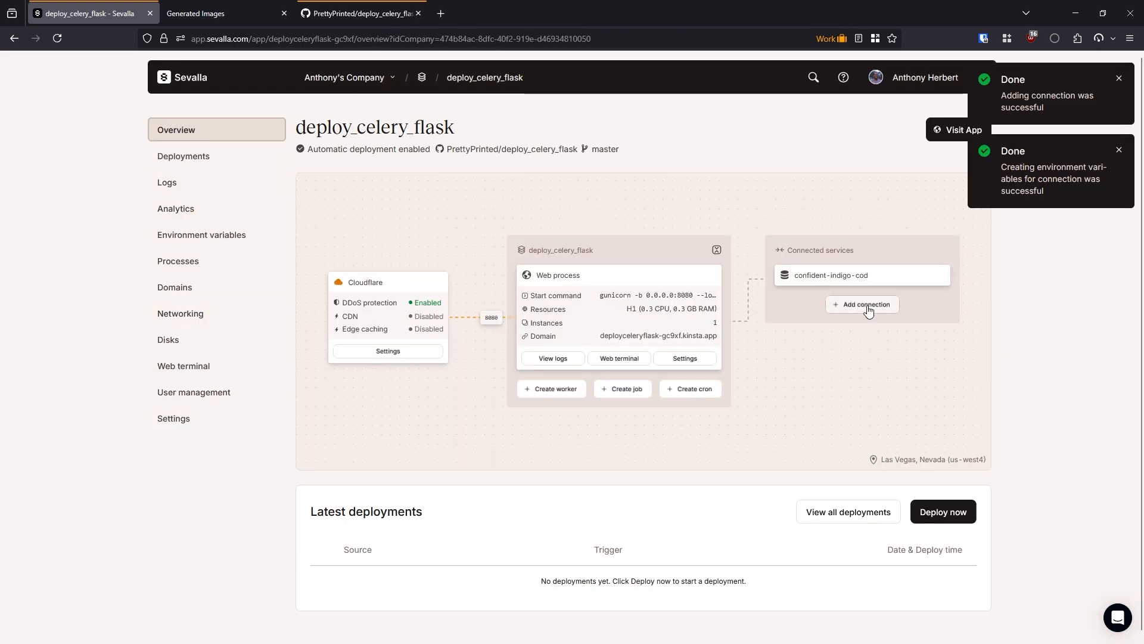
left_click(862, 305)
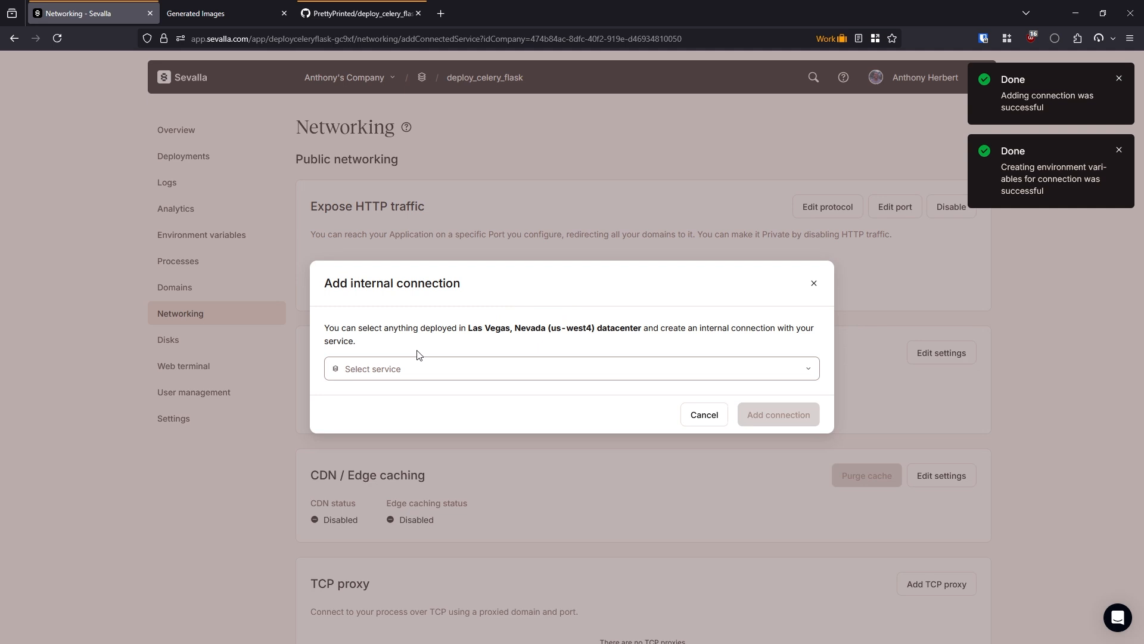
left_click(571, 367)
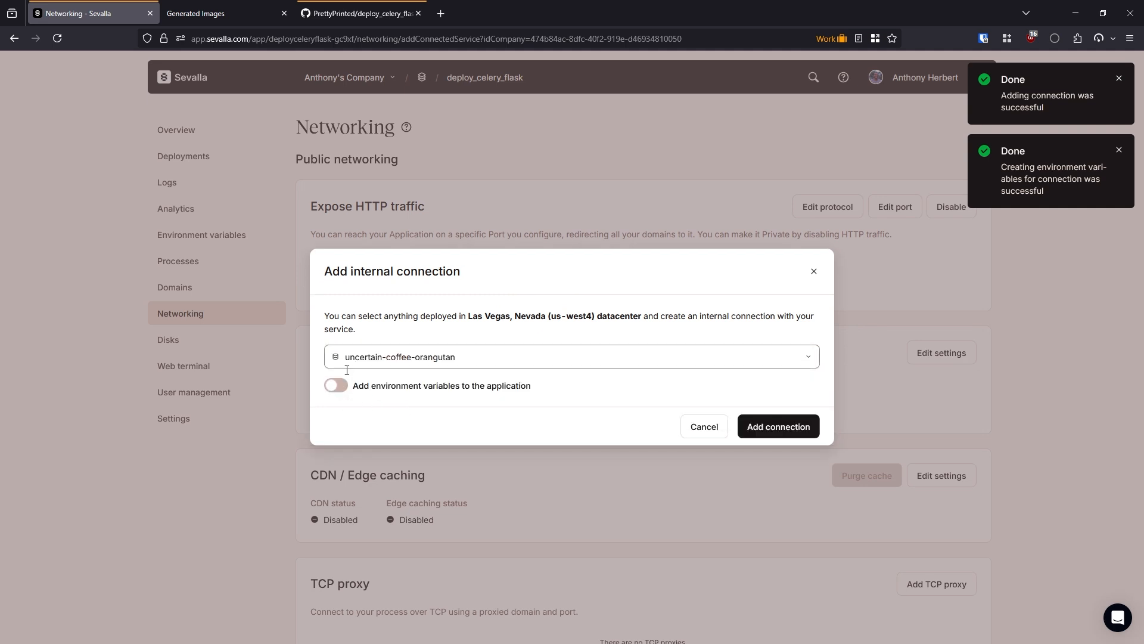
left_click(336, 385)
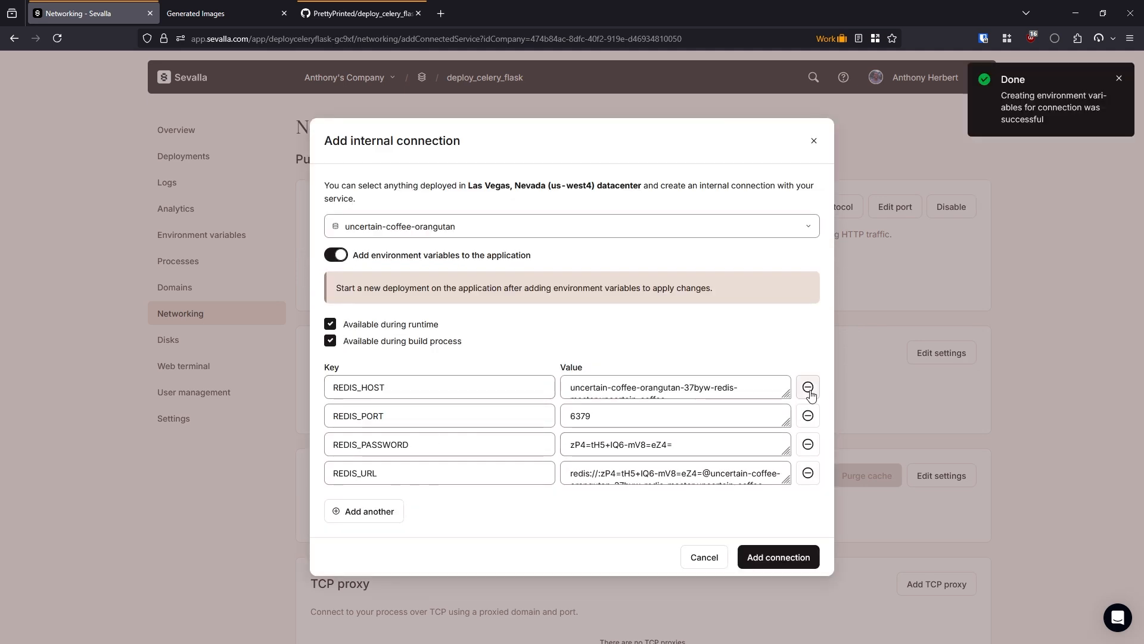
Keep only REDIS_URL renamed FLASK_REDIS_URL, add the connection, and view environment variables.
left_click(808, 388)
type("FLASK_")
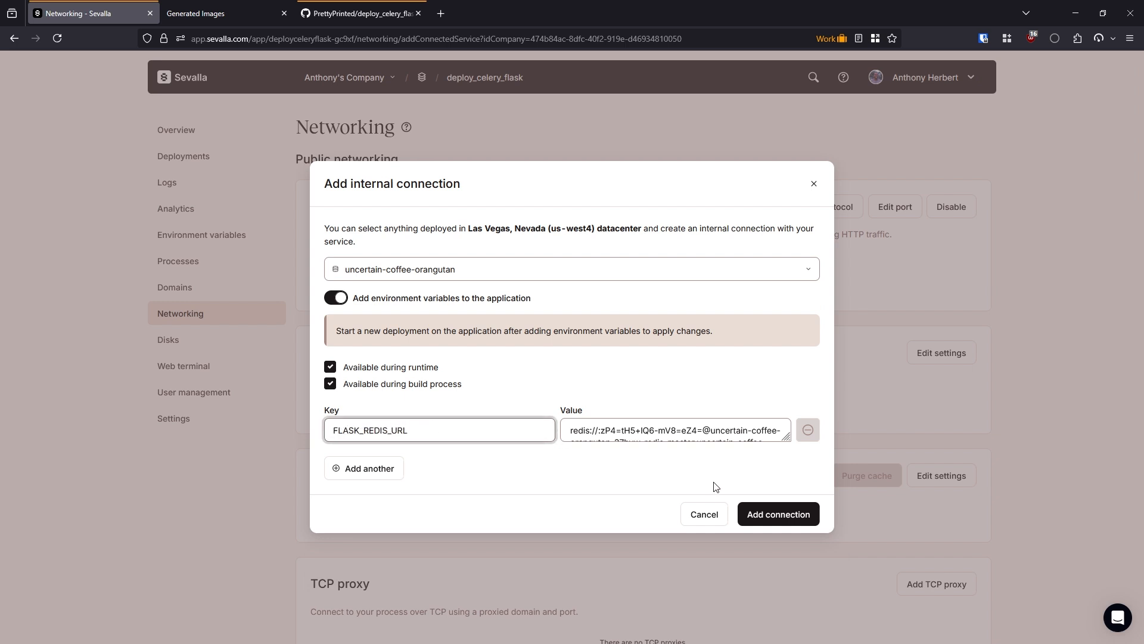
left_click(777, 514)
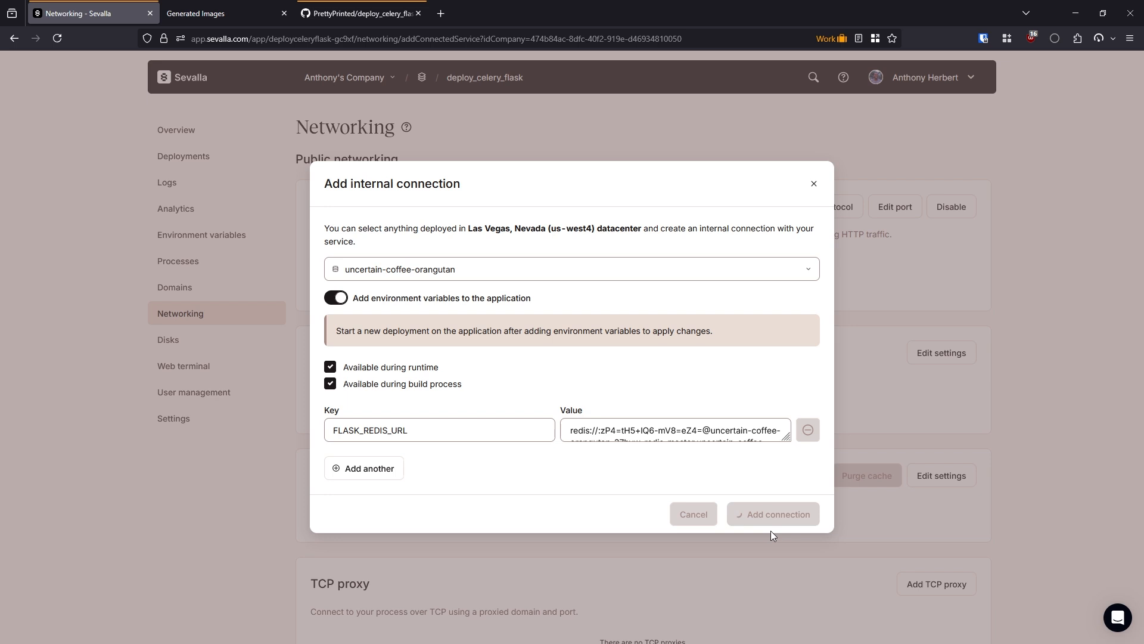
left_click(772, 513)
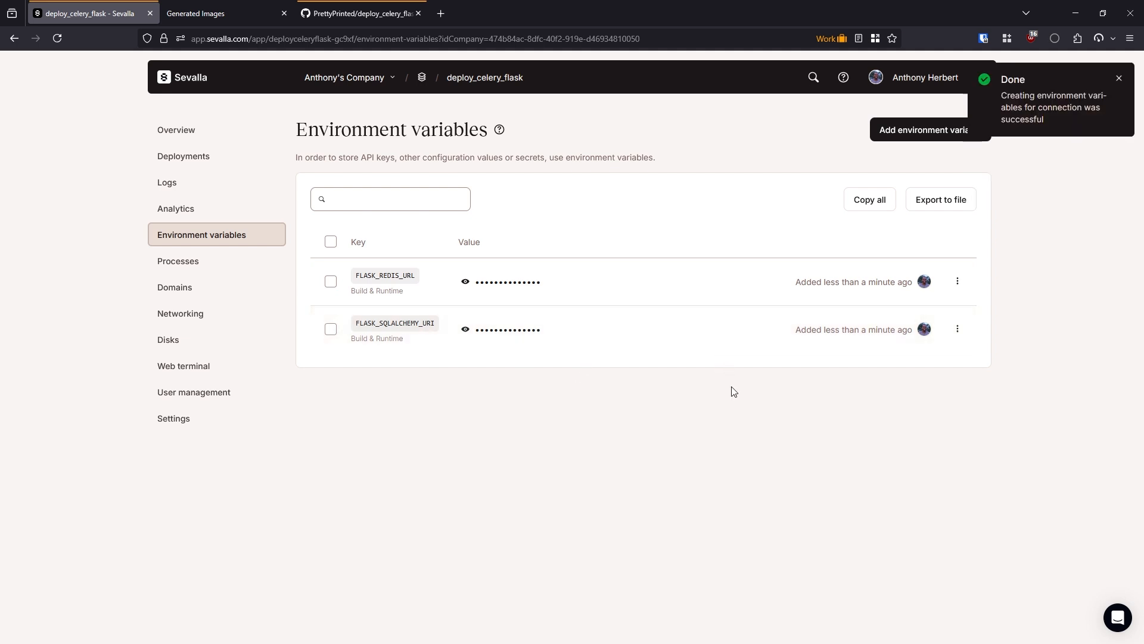
left_click(930, 129)
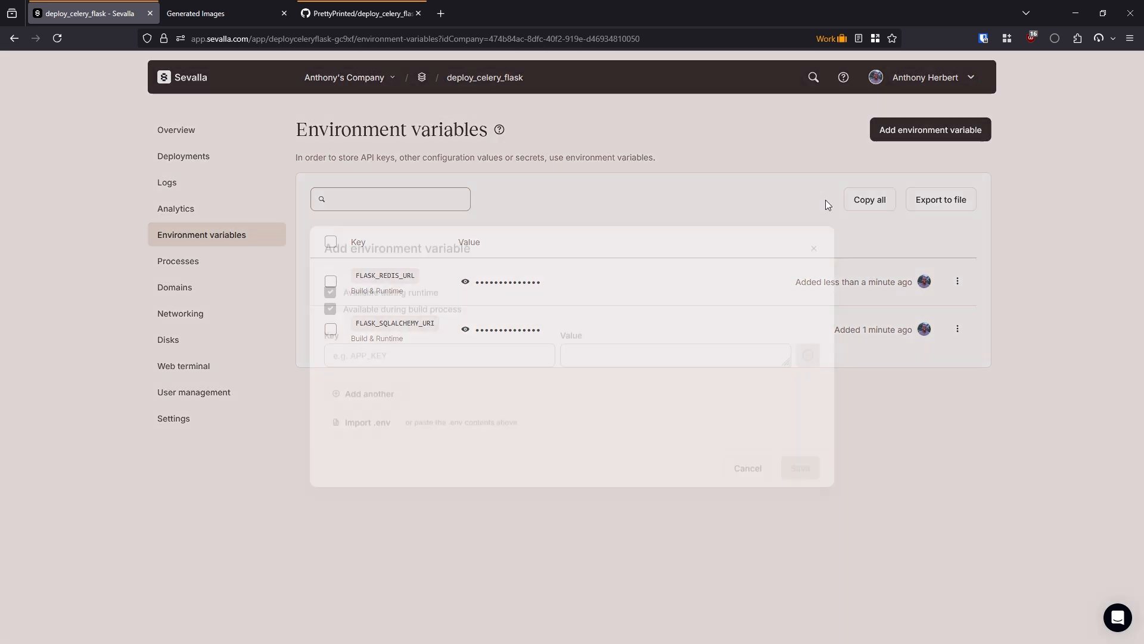
Save an OPENAI_API_KEY environment variable with its value, then return to the overview.
type("OPENAI_API_KEY")
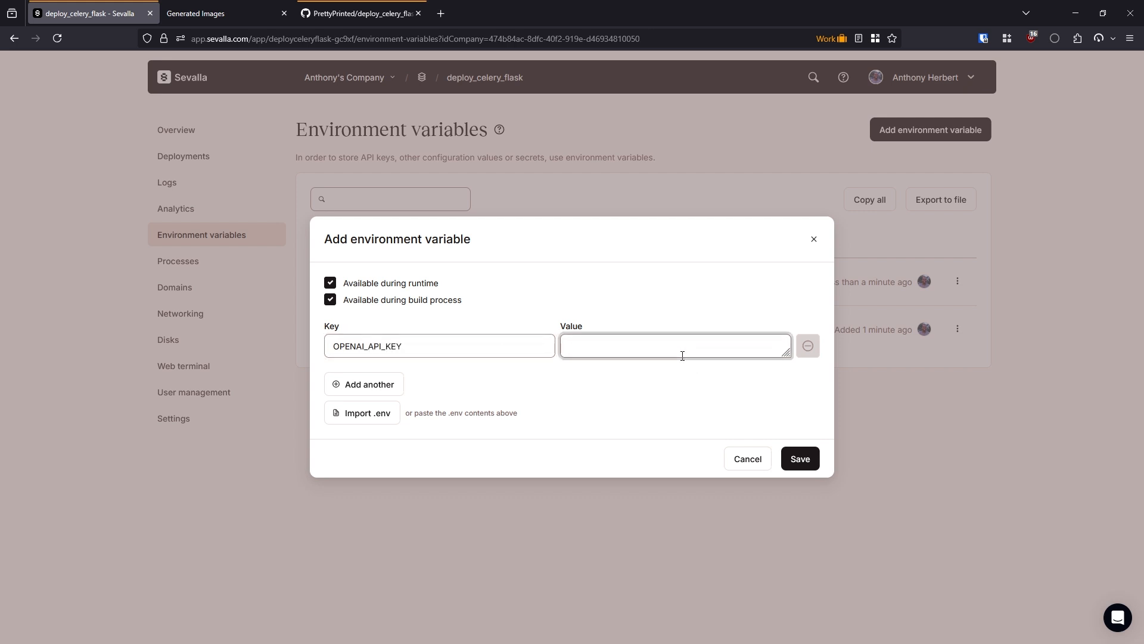
left_click(800, 458)
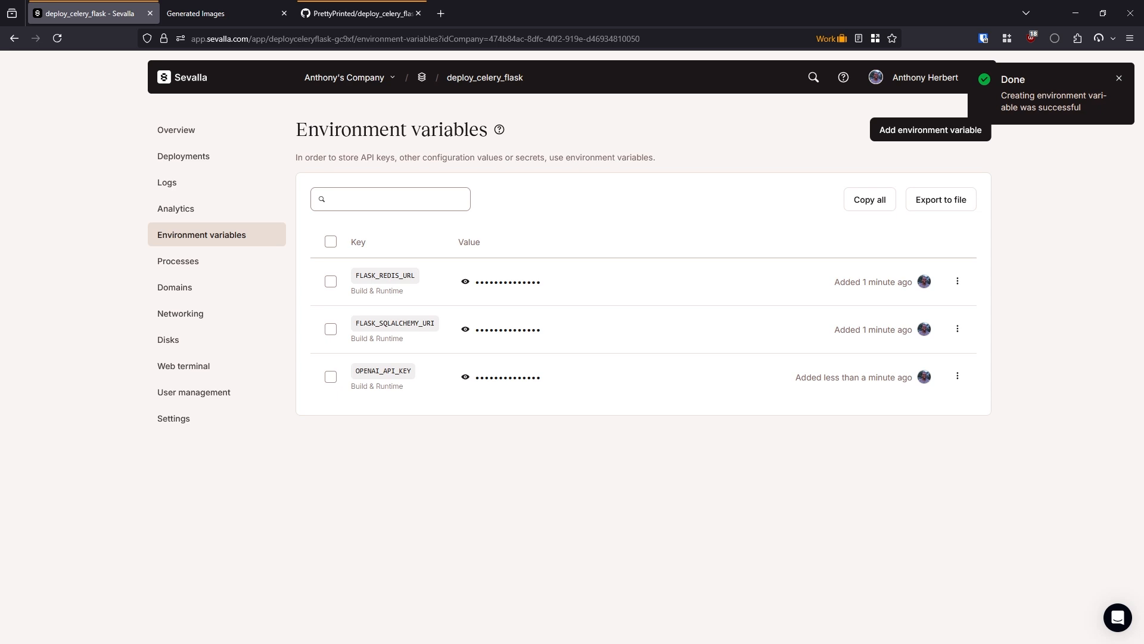
mouse_move(248, 182)
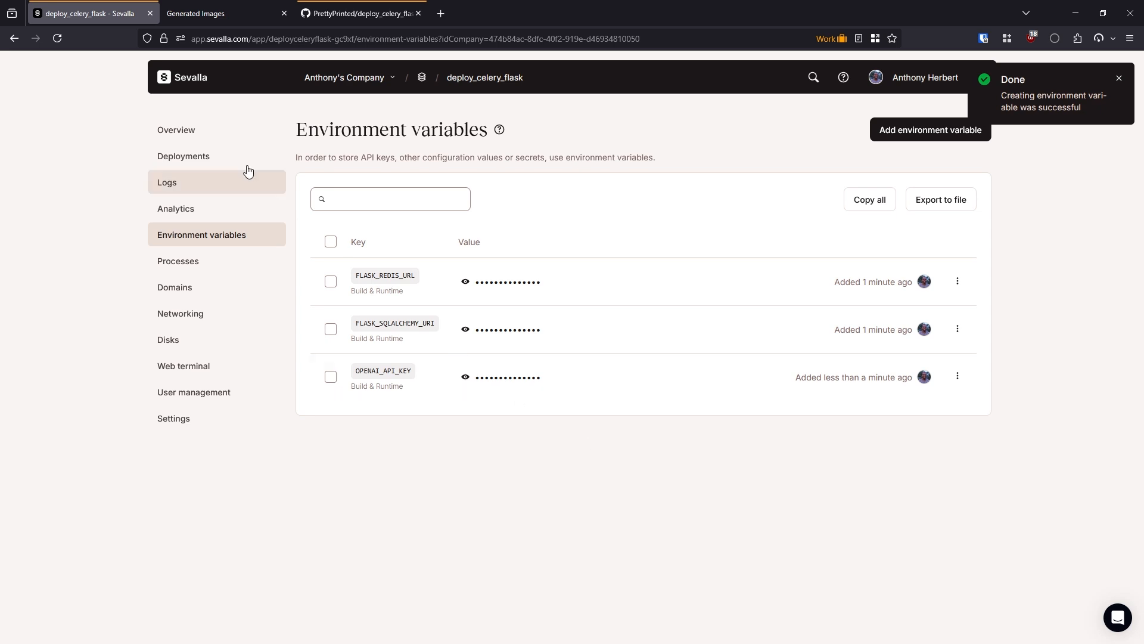
left_click(176, 129)
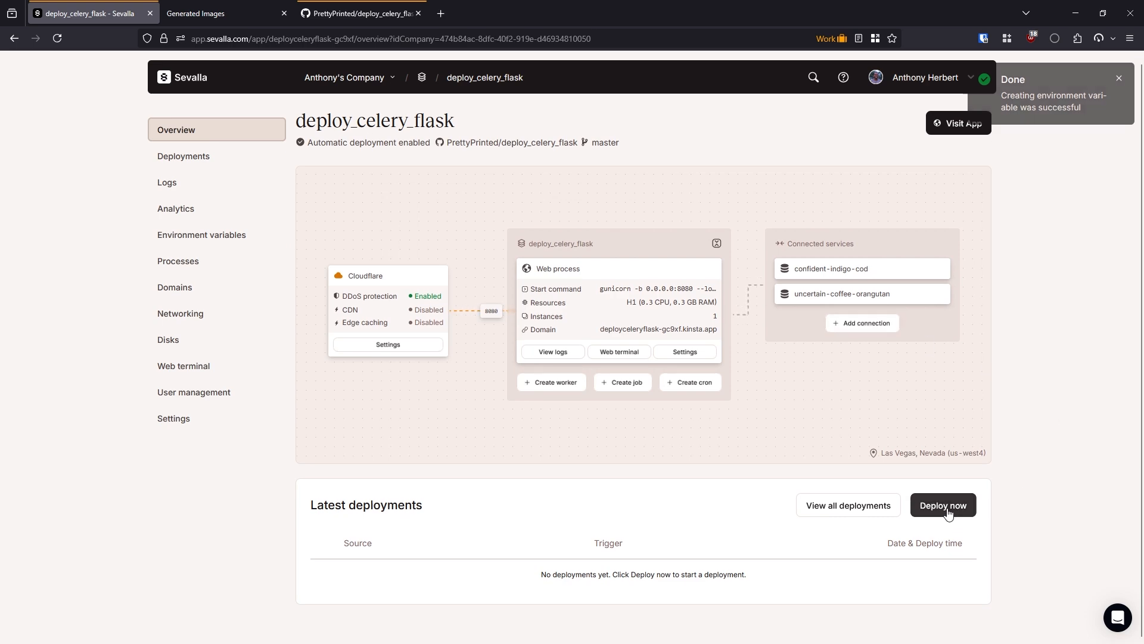
Manually deploy the master branch from the app overview.
left_click(943, 504)
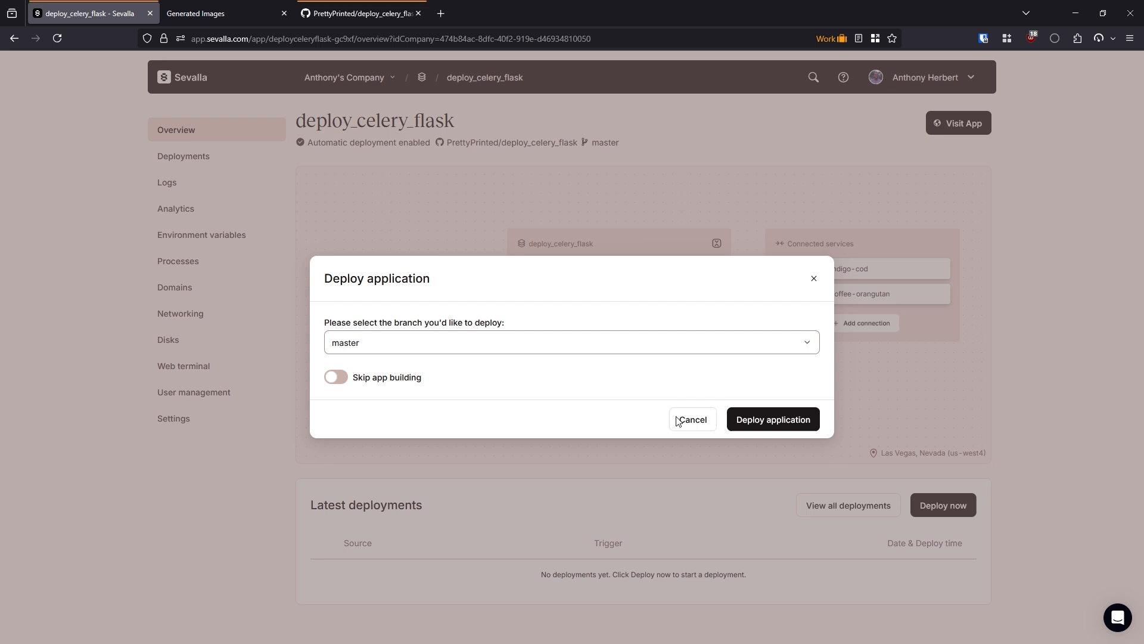
left_click(772, 418)
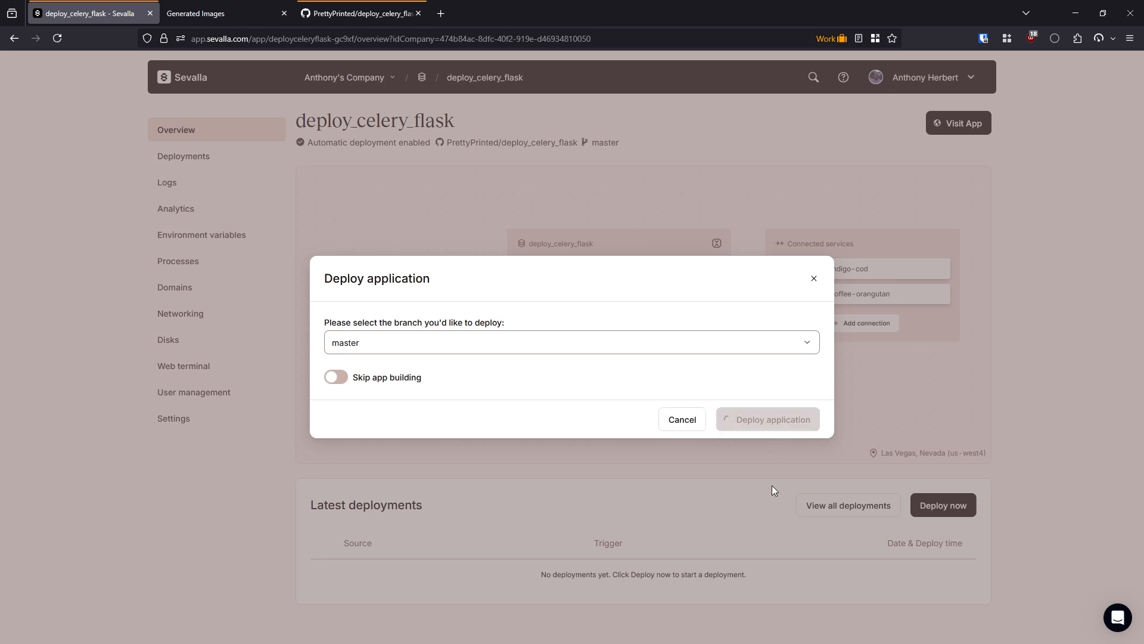
left_click(766, 418)
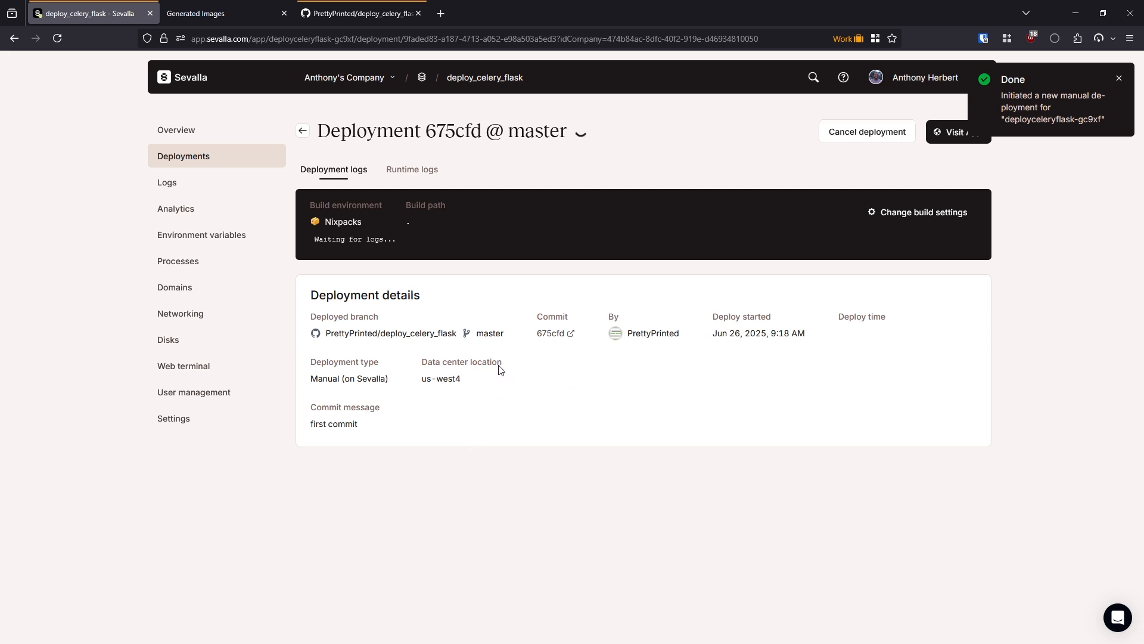
mouse_move(651, 329)
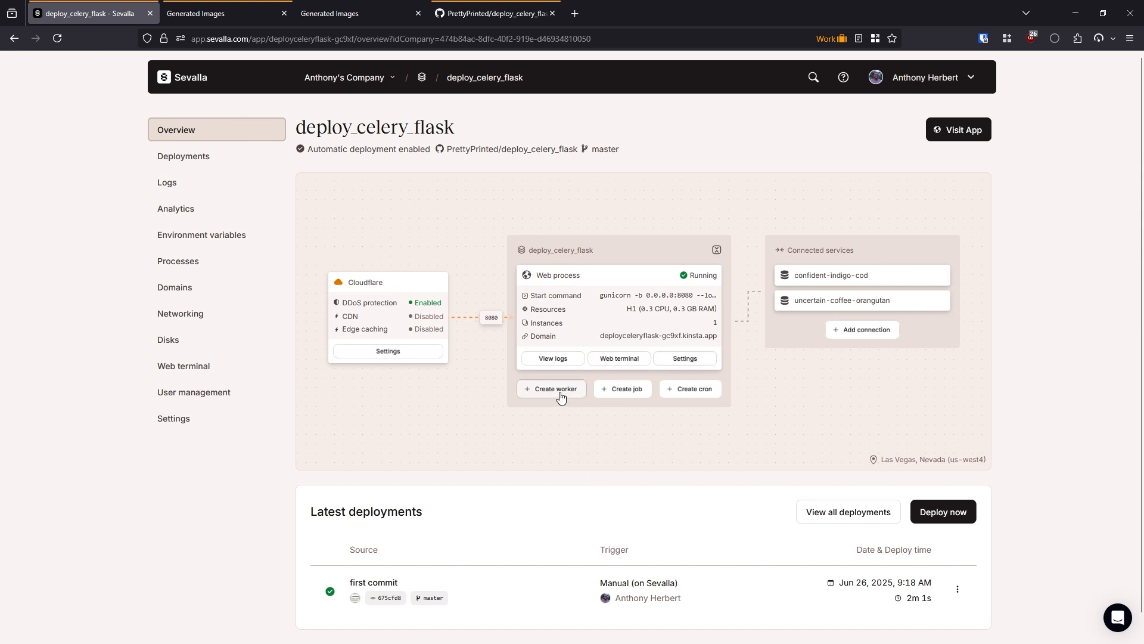
Create a background worker with start command 'celery -A make_celery worker -c 1 -l info'.
left_click(552, 388)
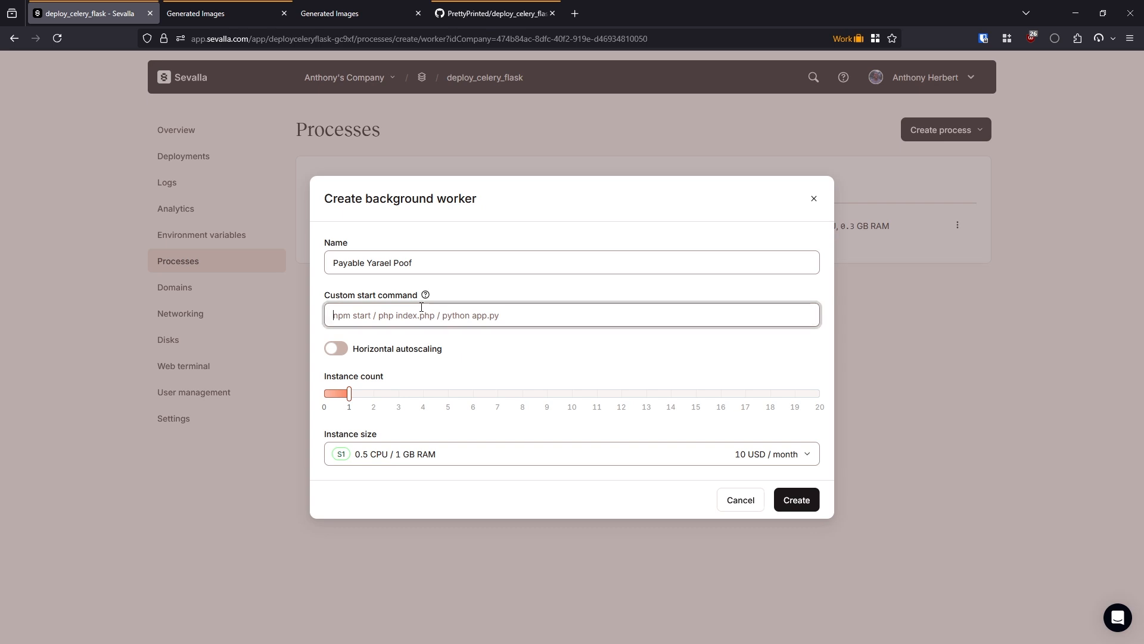
type("celery -A make_celery")
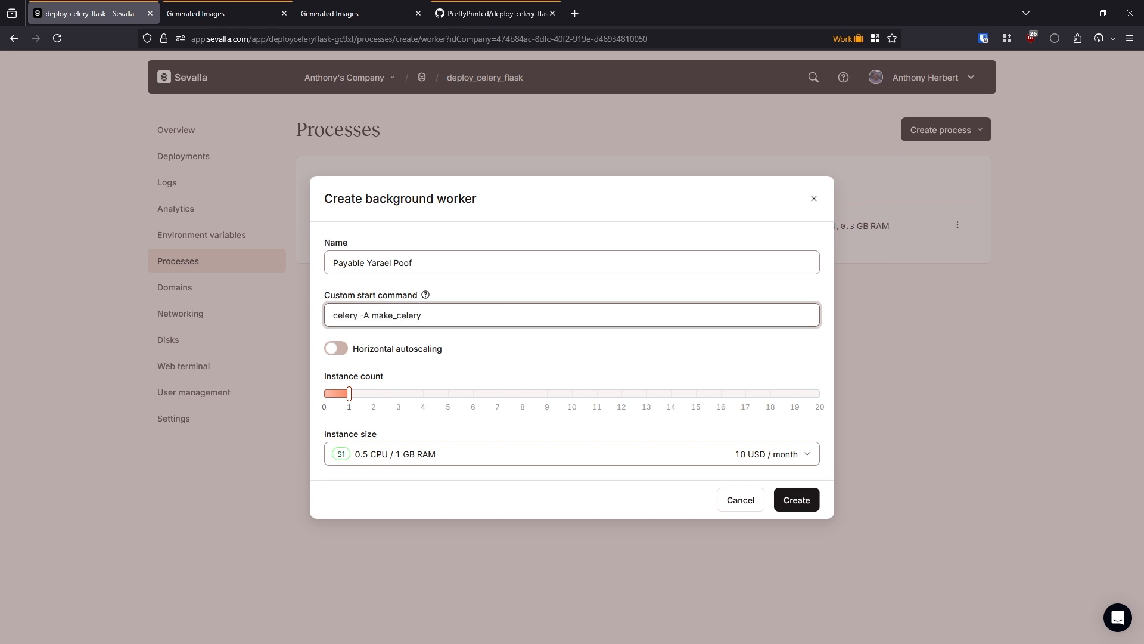
type("\" \"")
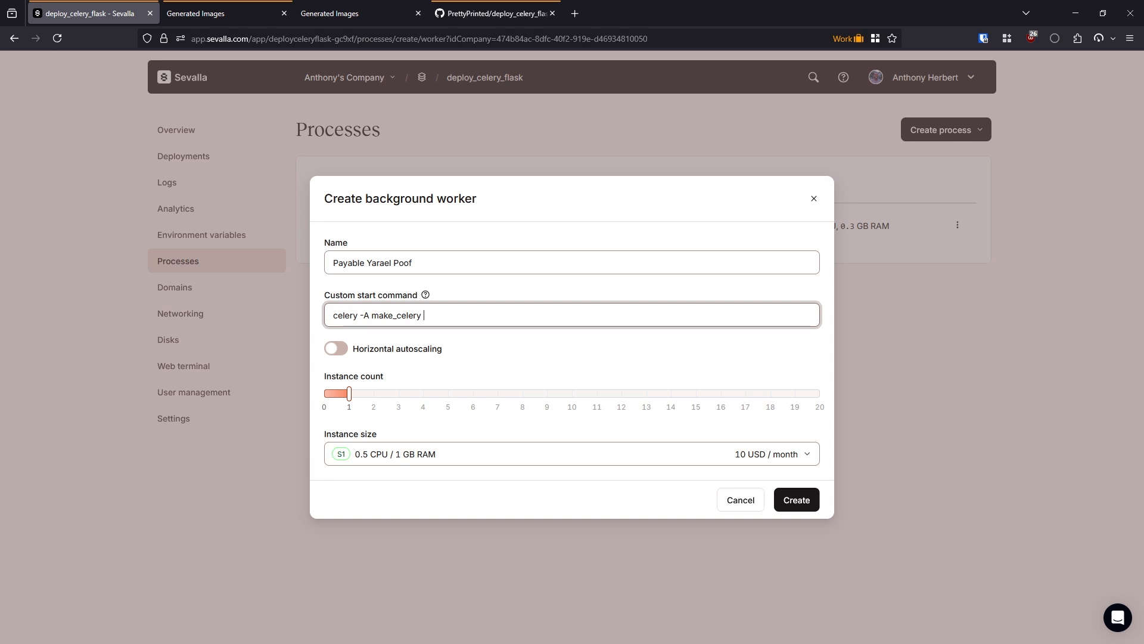
type("worker")
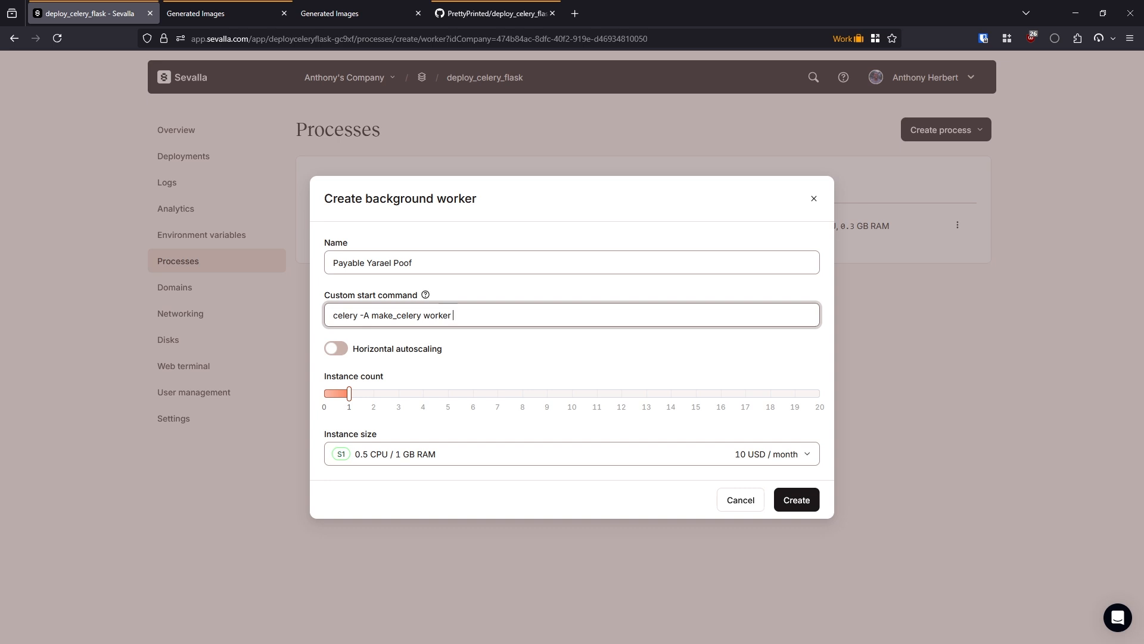
type("-c 1")
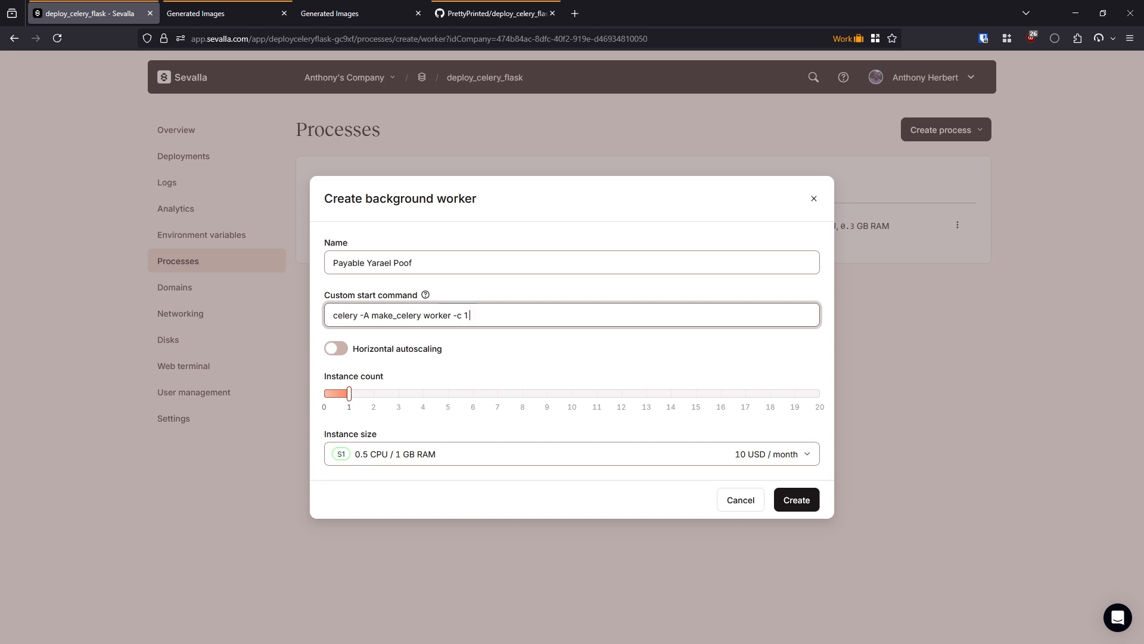
type("-l in")
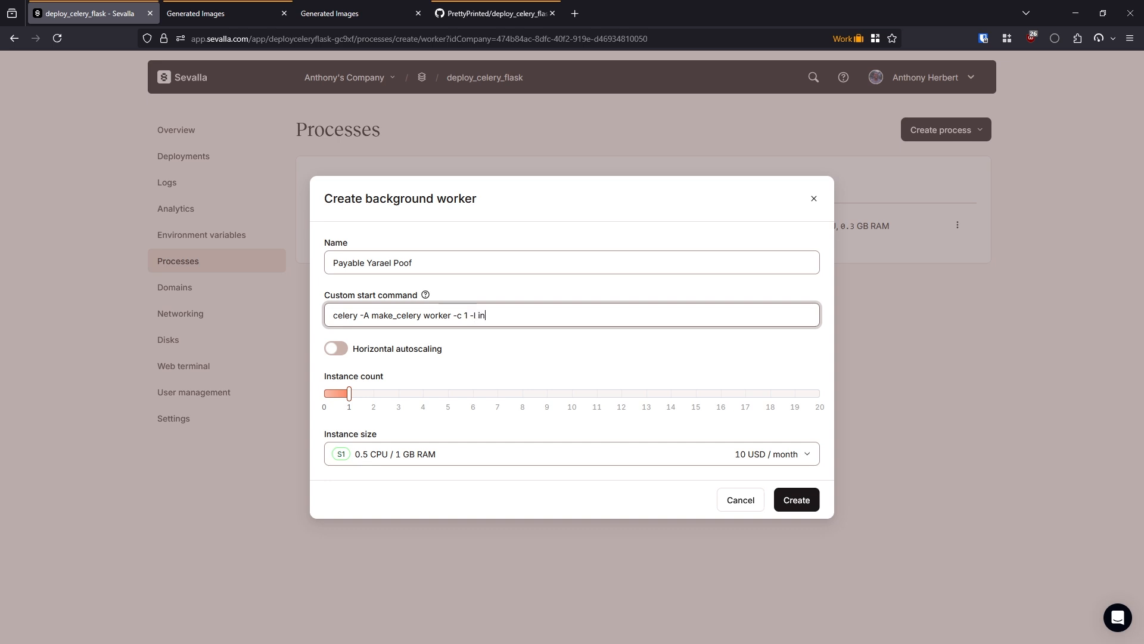
type("fo")
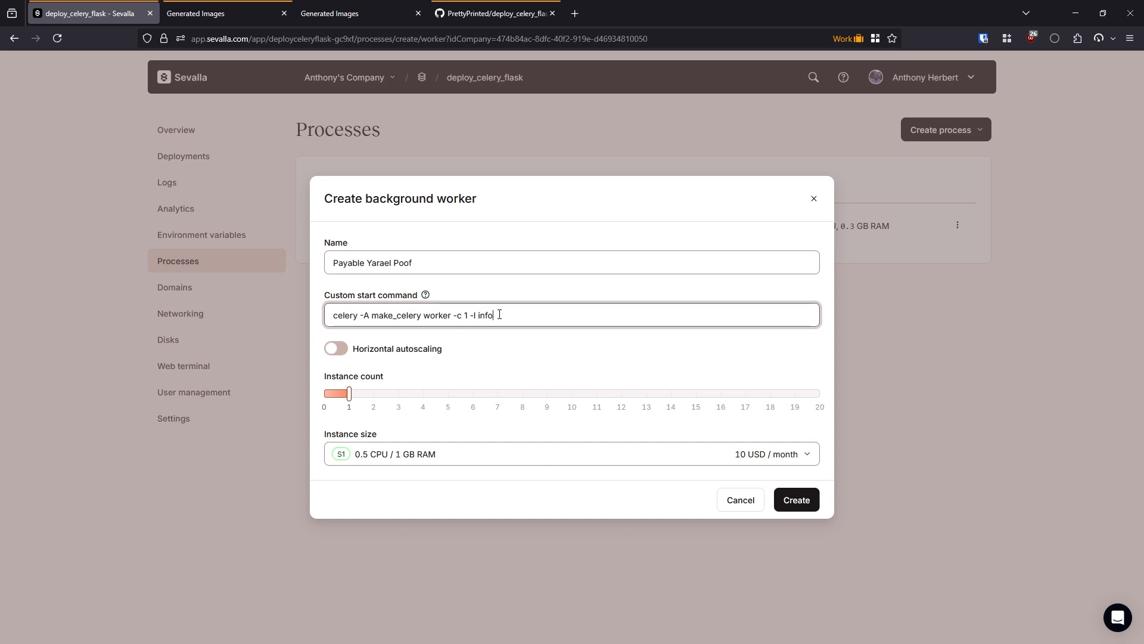
left_click(795, 500)
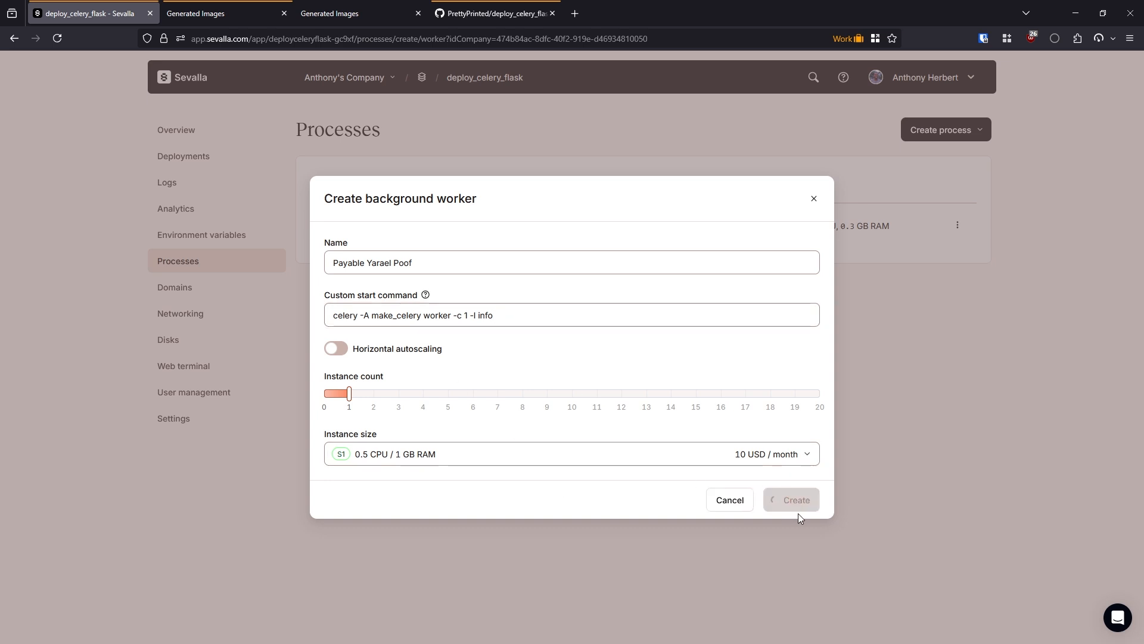
left_click(791, 500)
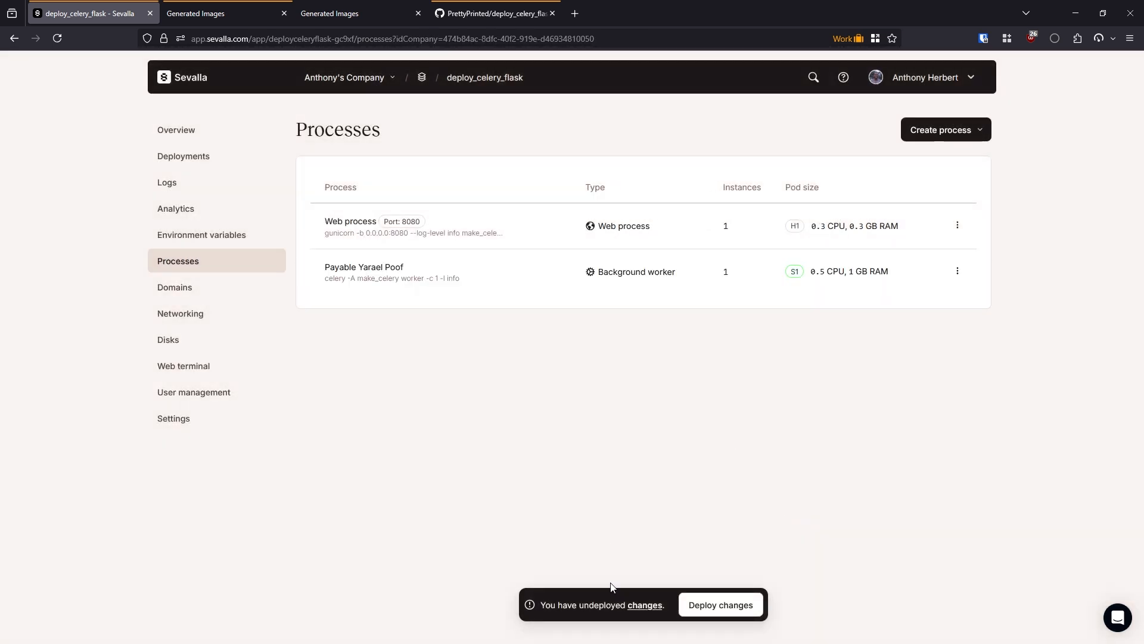
mouse_move(719, 604)
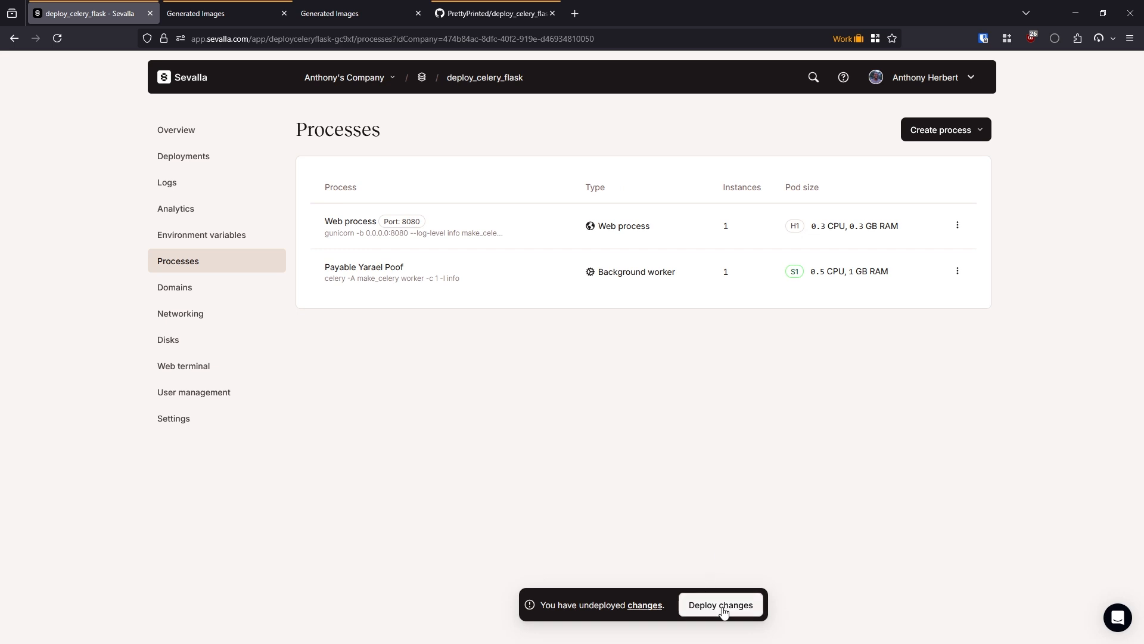
Deploy the pending background worker change from the undeployed-changes bar.
left_click(719, 605)
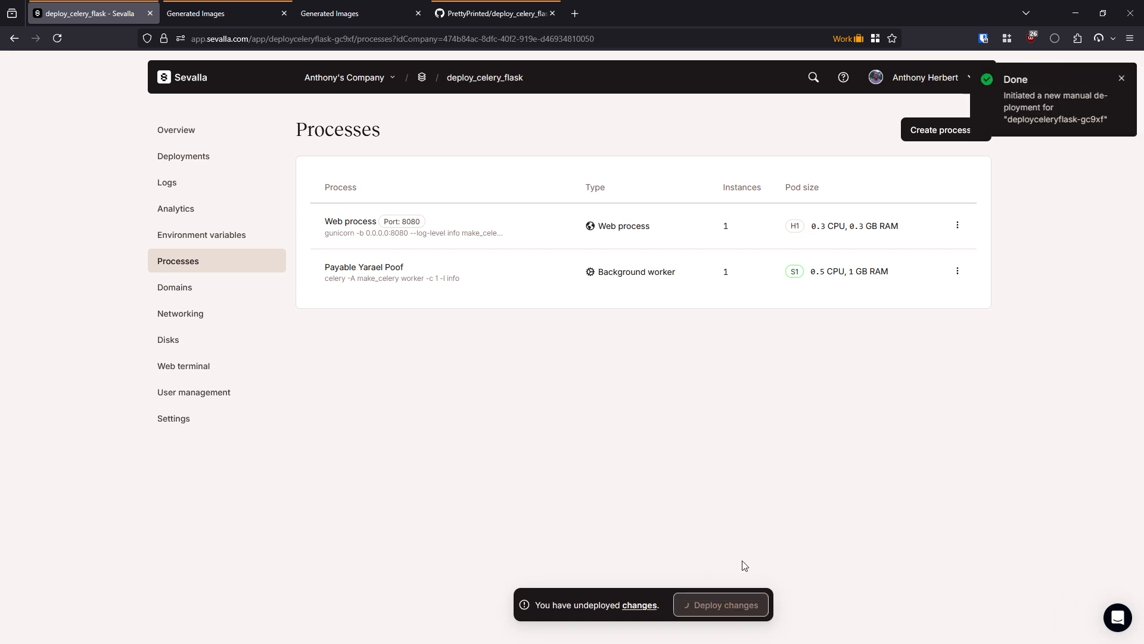
left_click(720, 605)
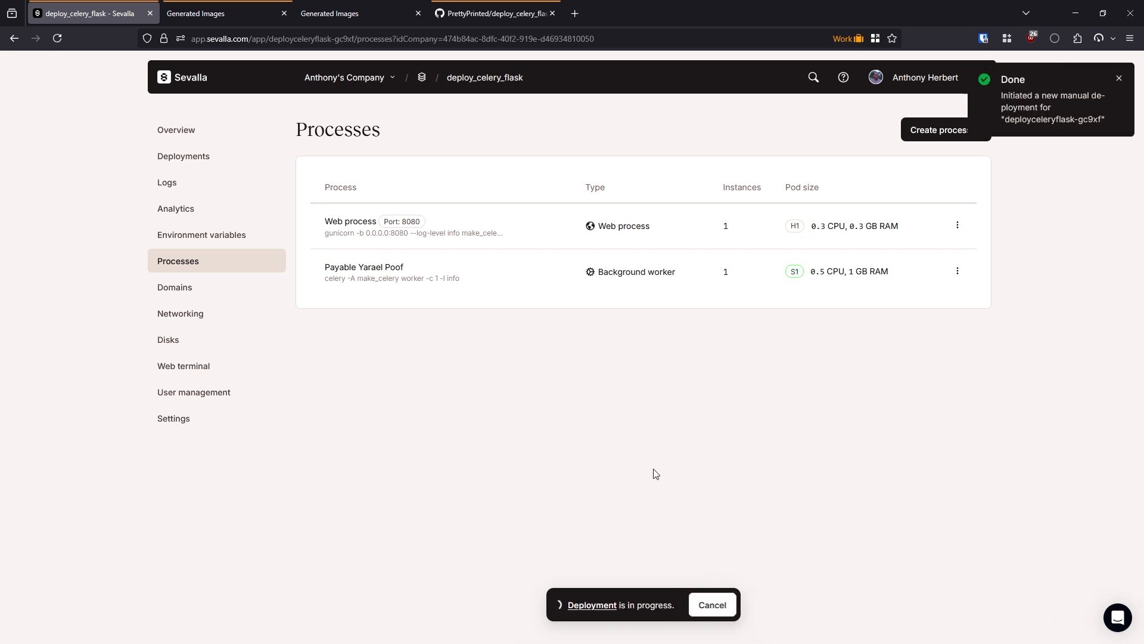
mouse_move(553, 364)
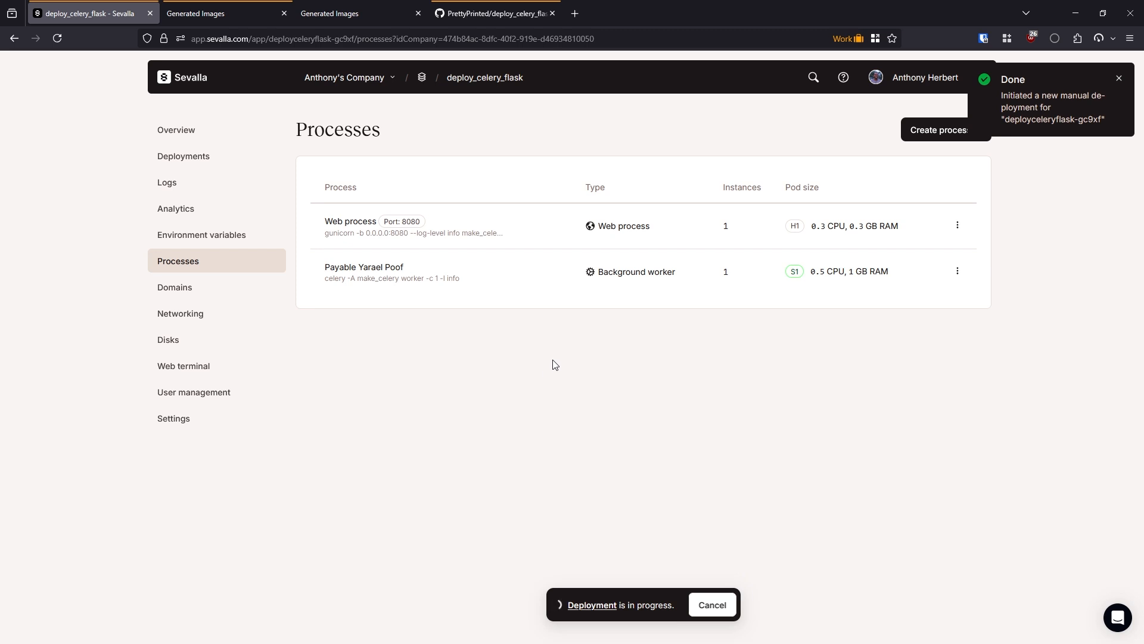
mouse_move(599, 611)
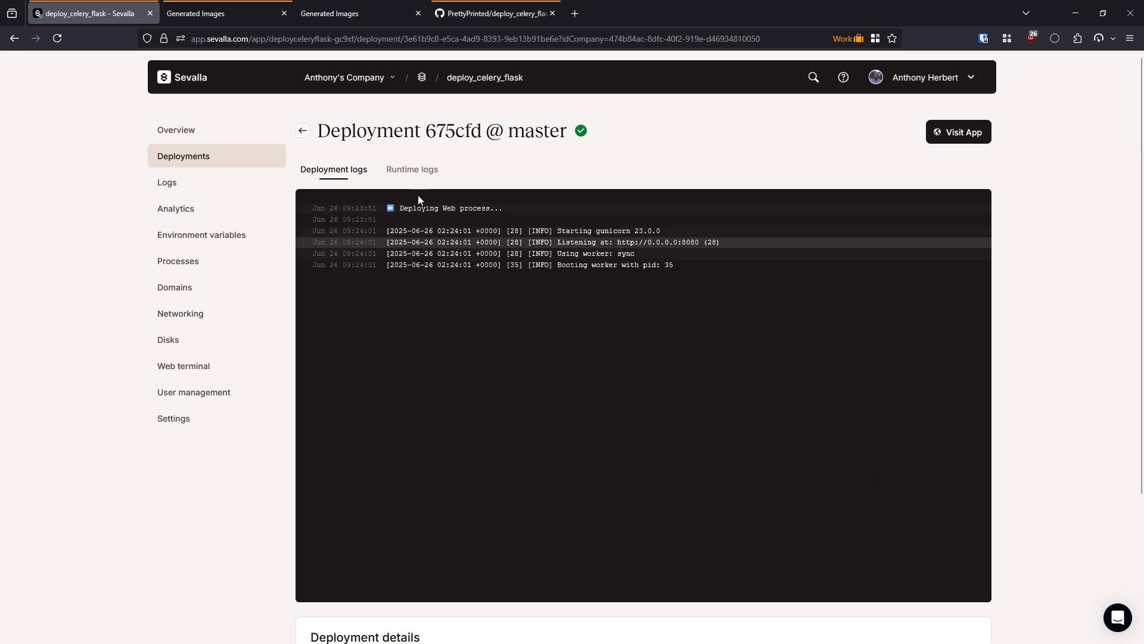
Open the kinsta.app site, reload until the 'a computer' image appears, and compare with localhost.
left_click(226, 13)
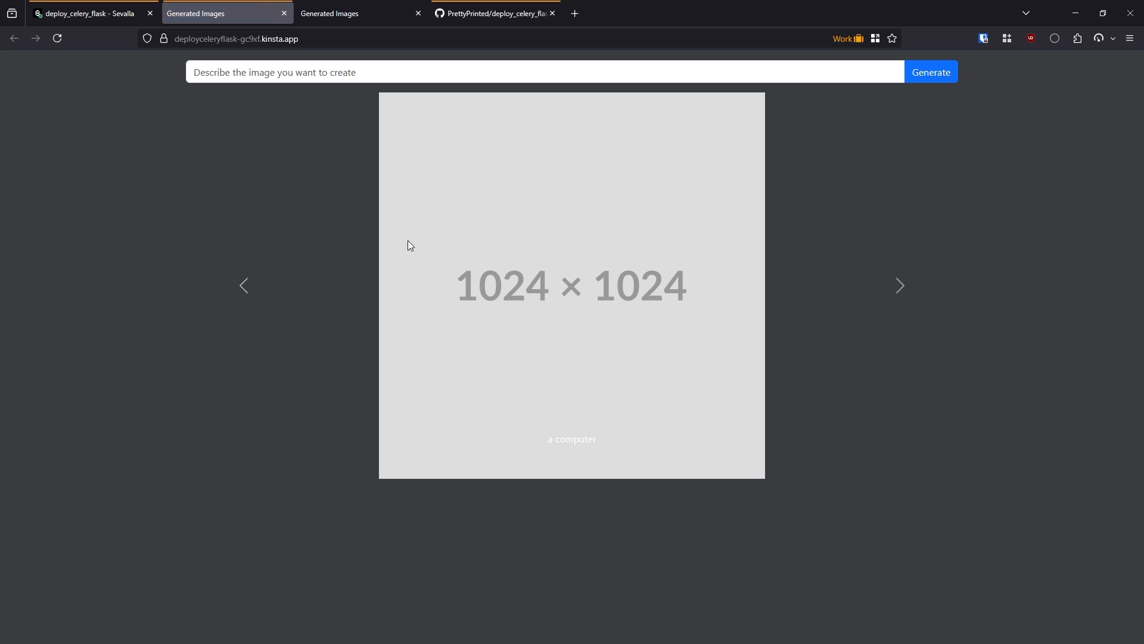
mouse_move(541, 271)
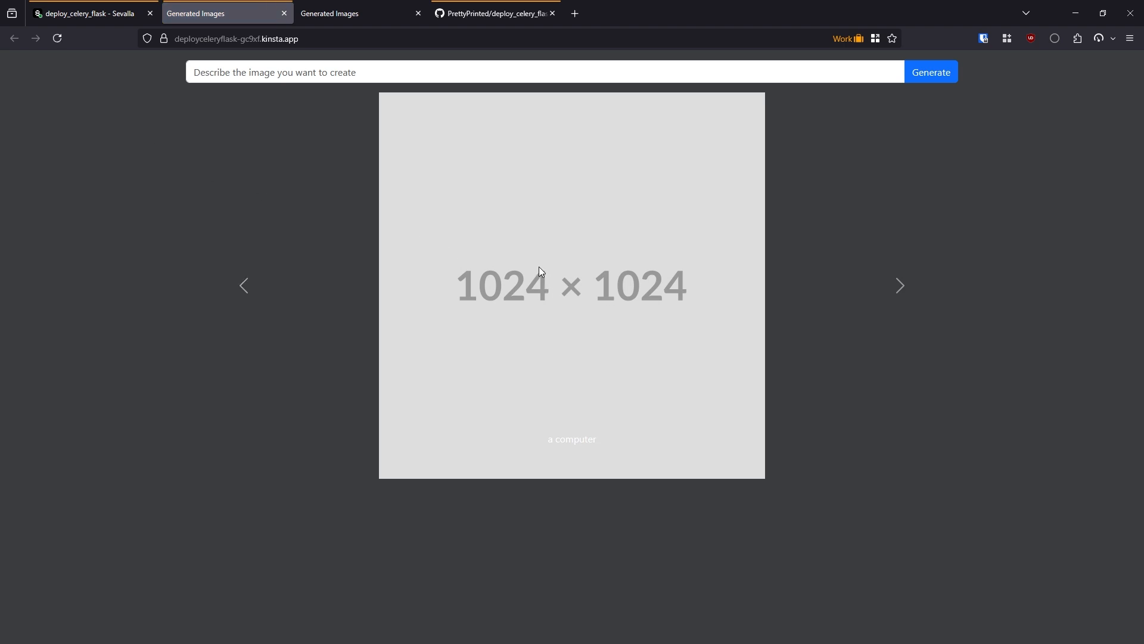
mouse_move(483, 297)
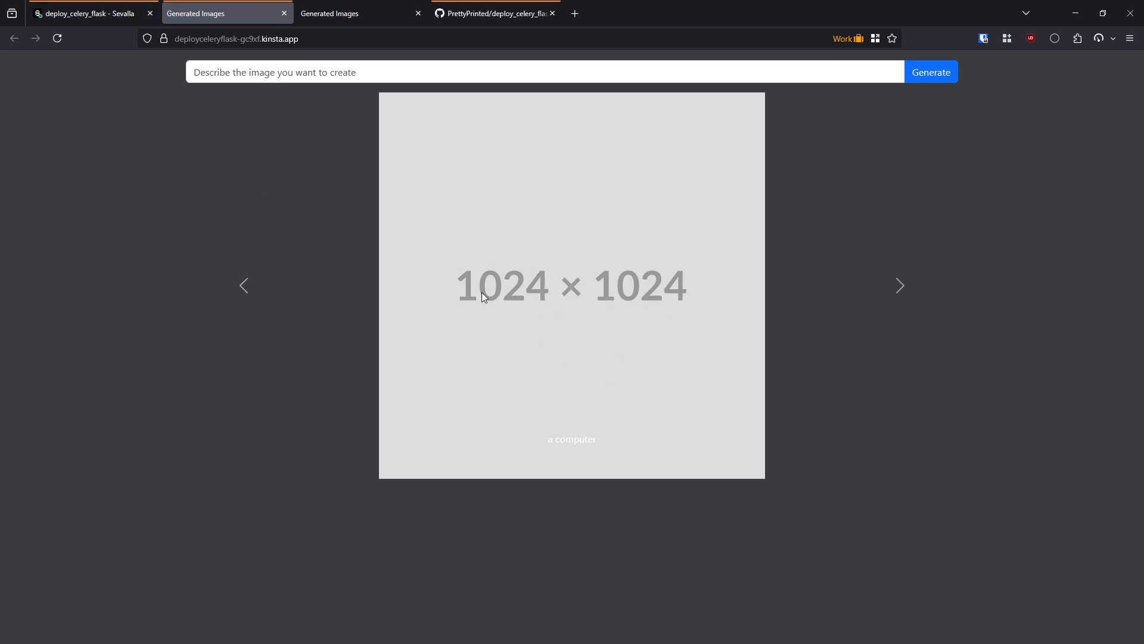
mouse_move(663, 309)
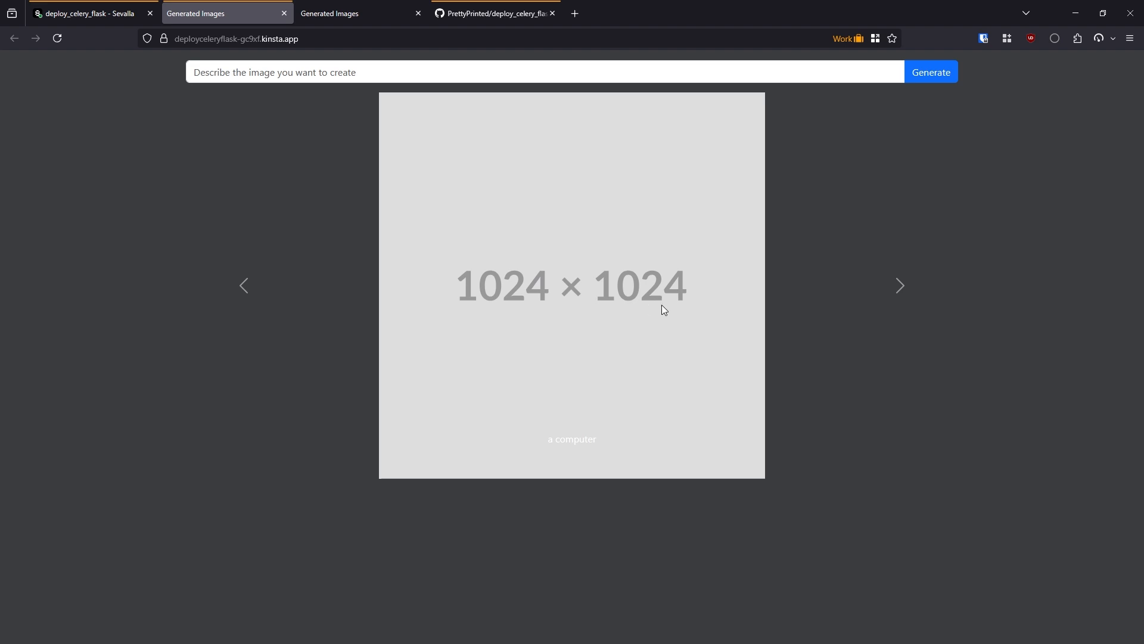
mouse_move(675, 319)
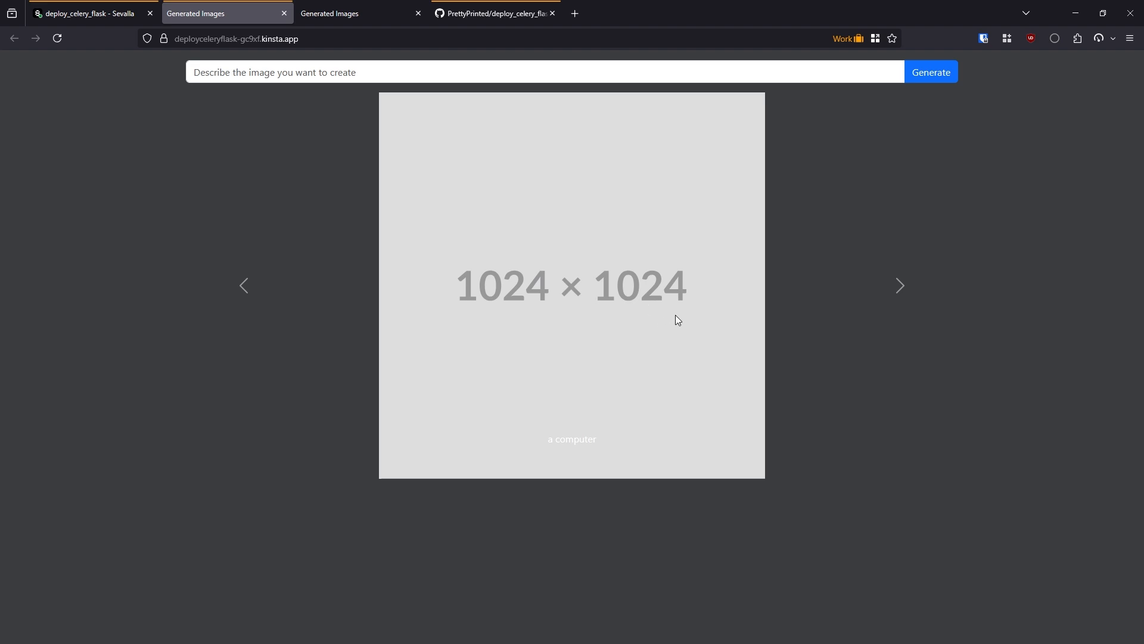
mouse_move(480, 299)
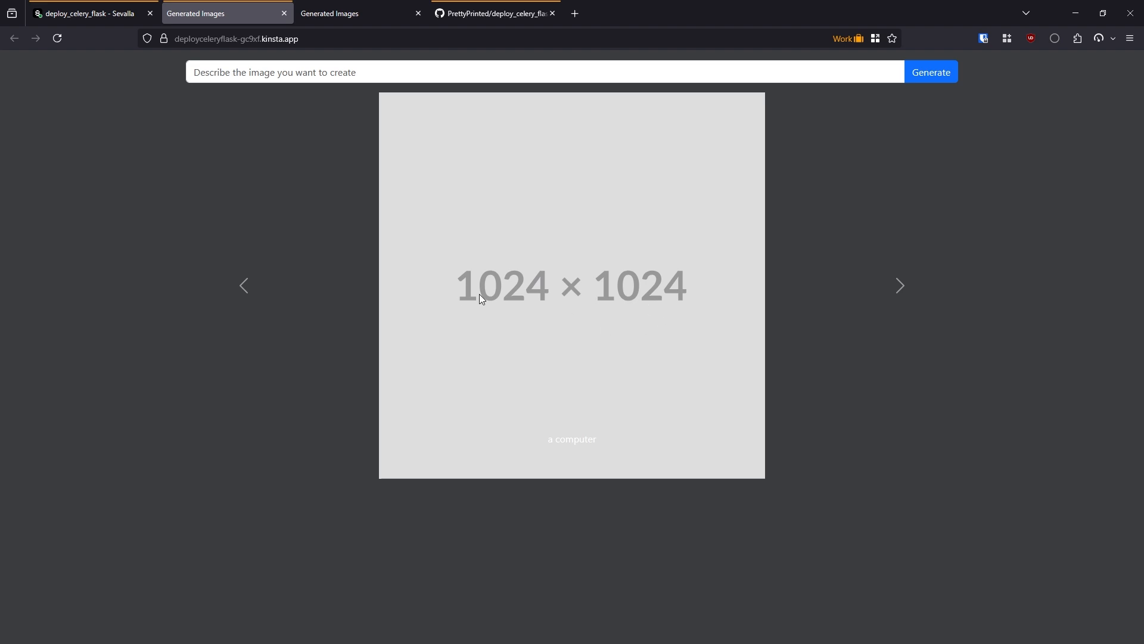
mouse_move(648, 372)
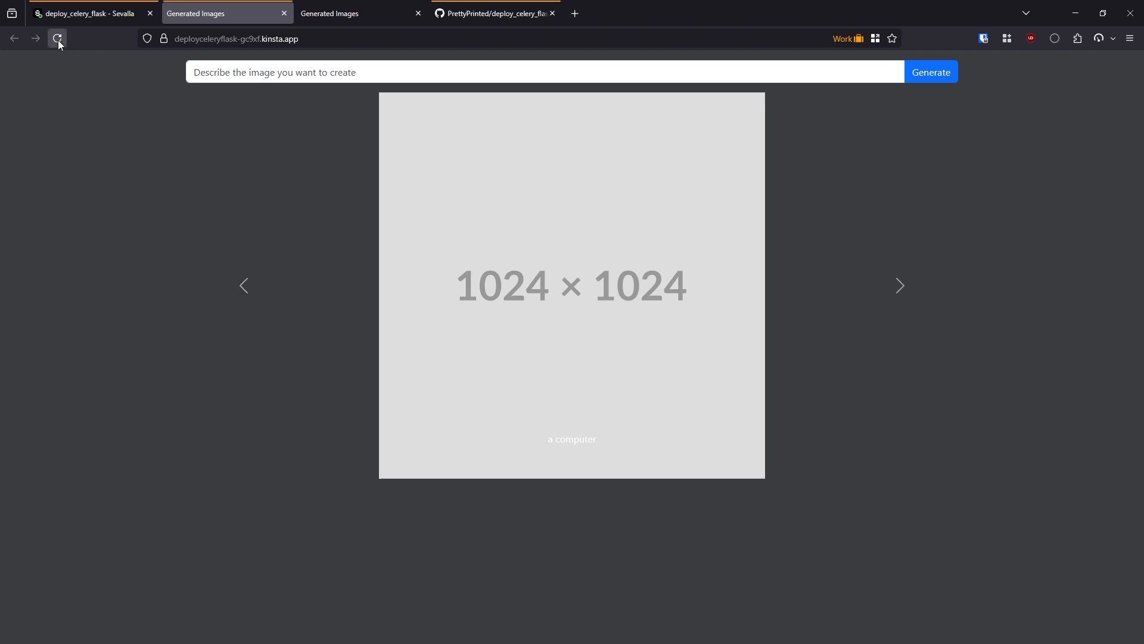
left_click(57, 38)
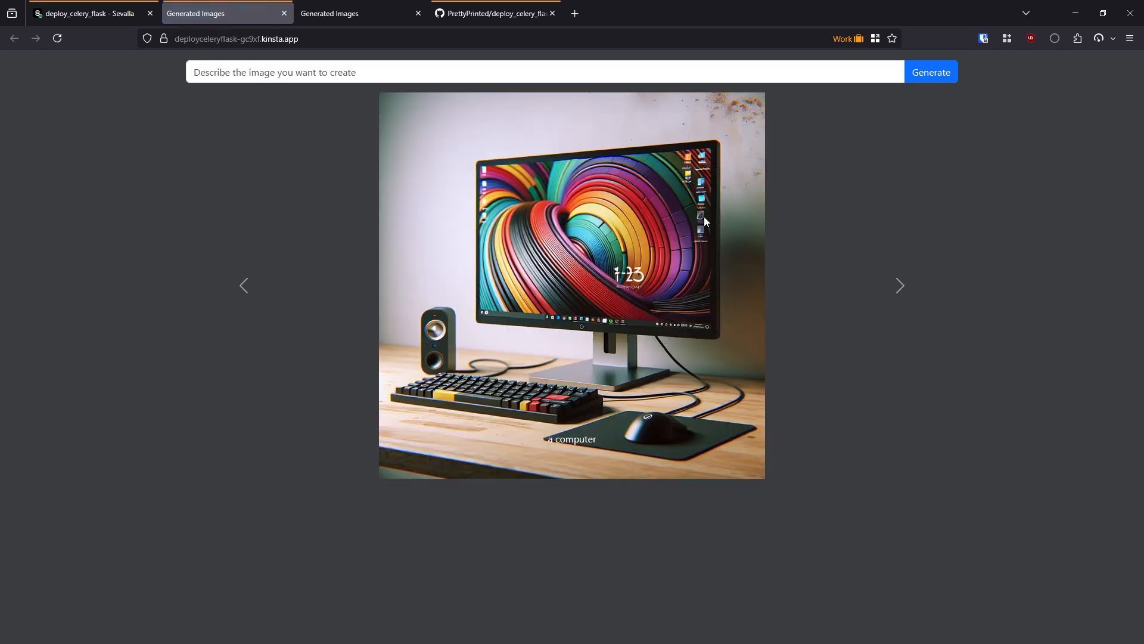
mouse_move(817, 332)
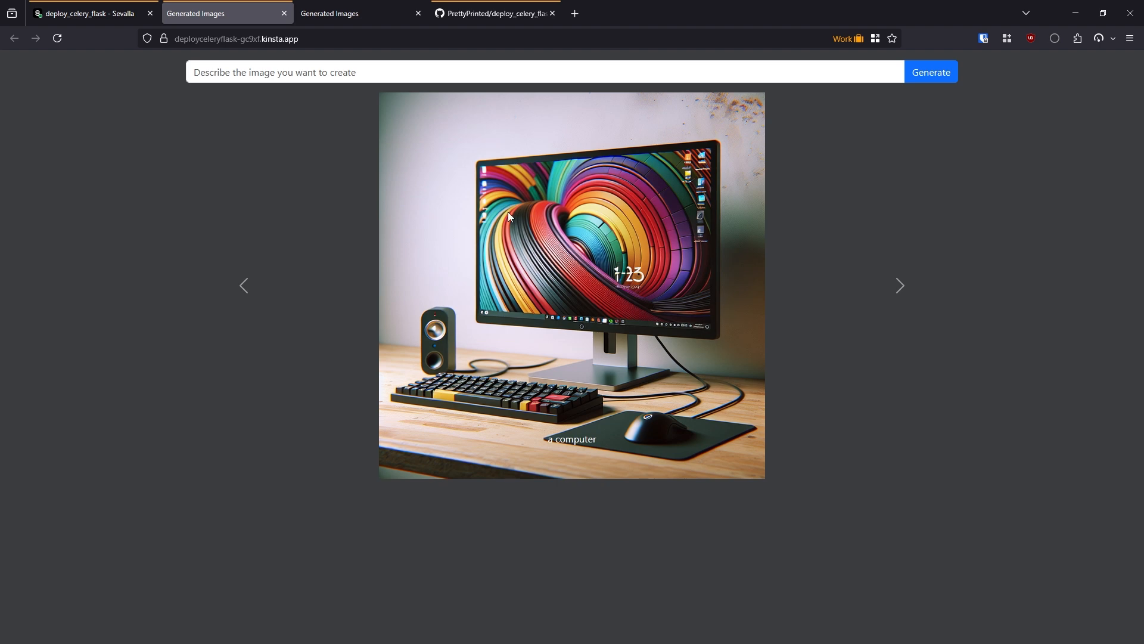
left_click(360, 13)
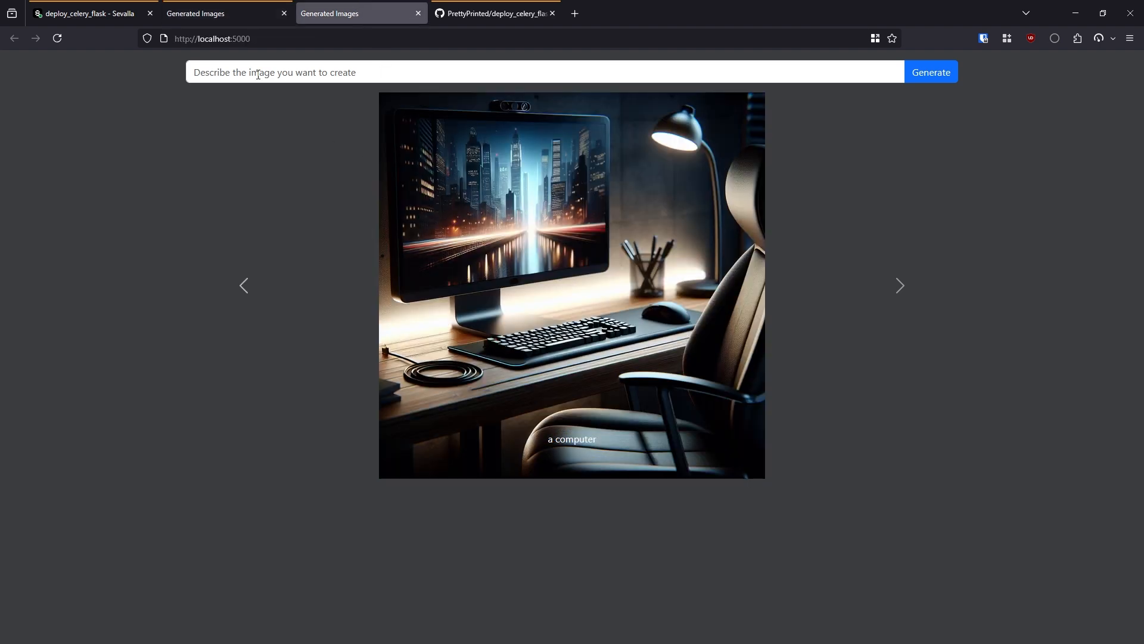
left_click(88, 13)
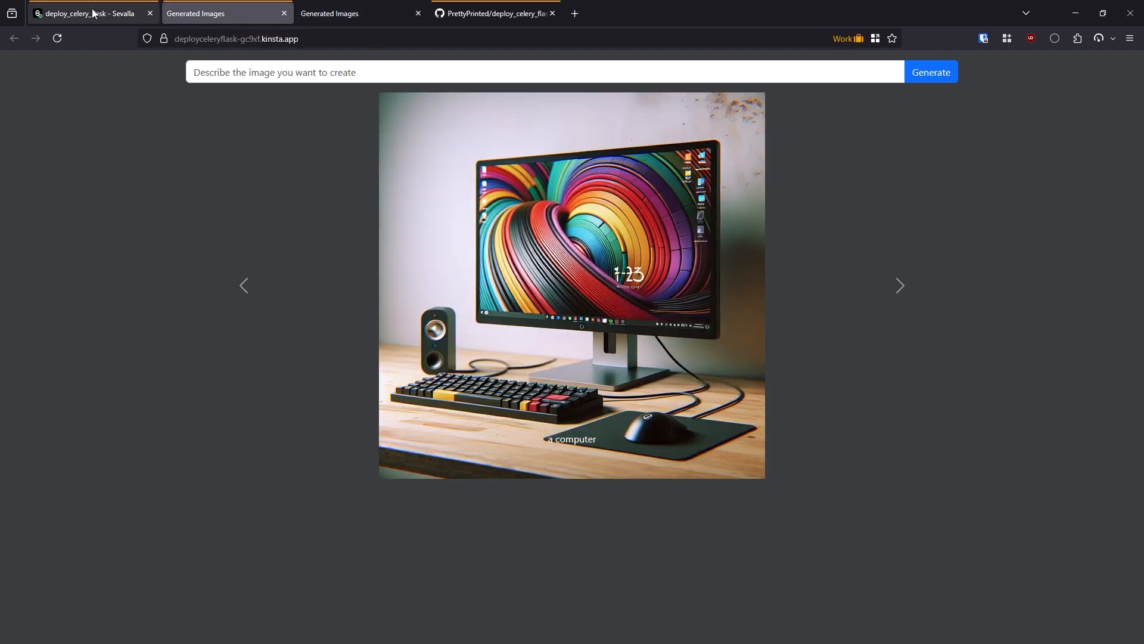
Switch the web process terminal to a bash shell.
left_click(88, 13)
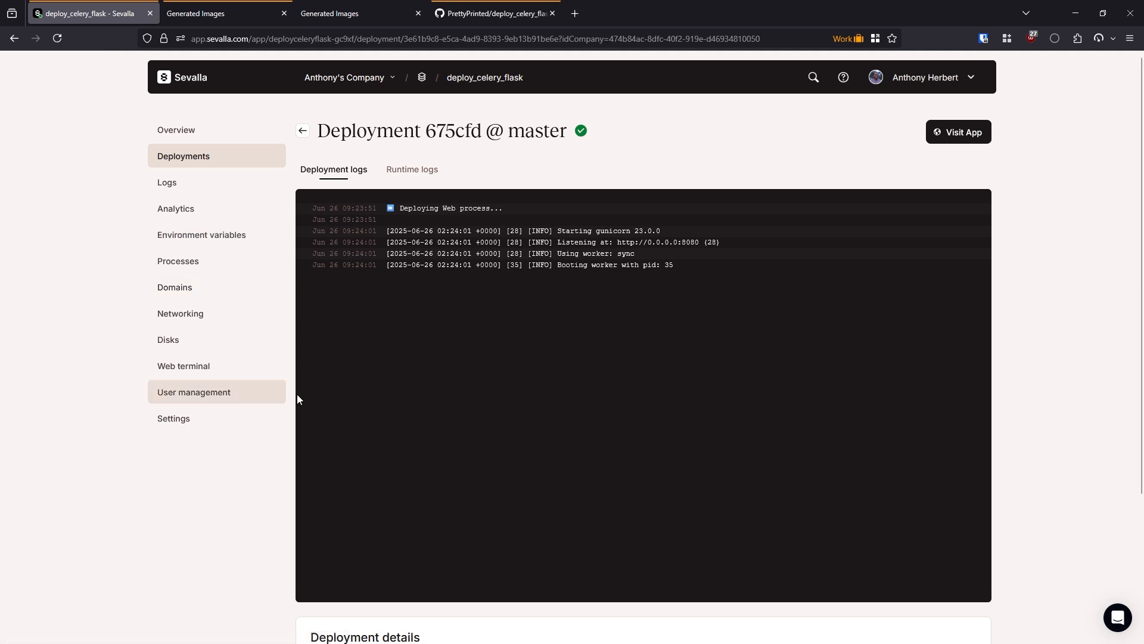
mouse_move(657, 365)
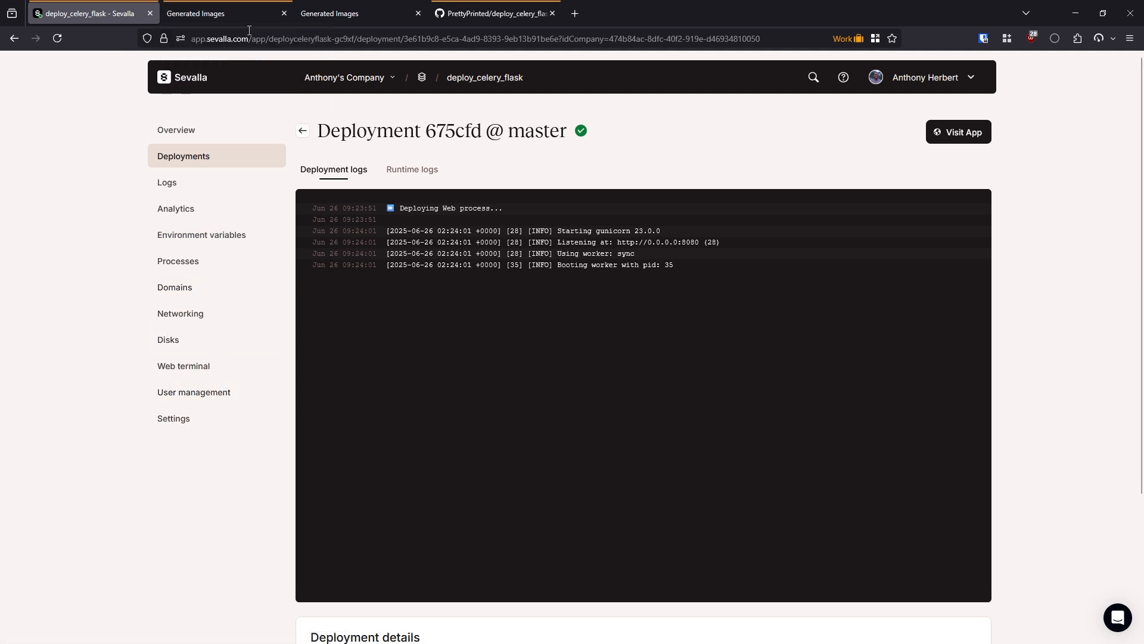
mouse_move(507, 350)
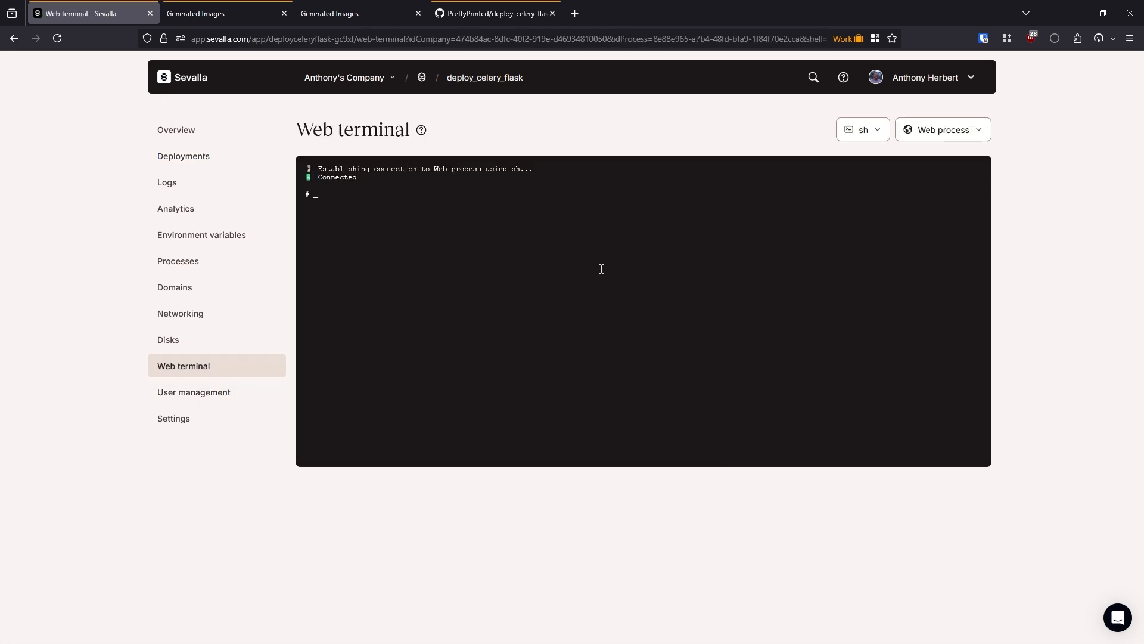
left_click(862, 129)
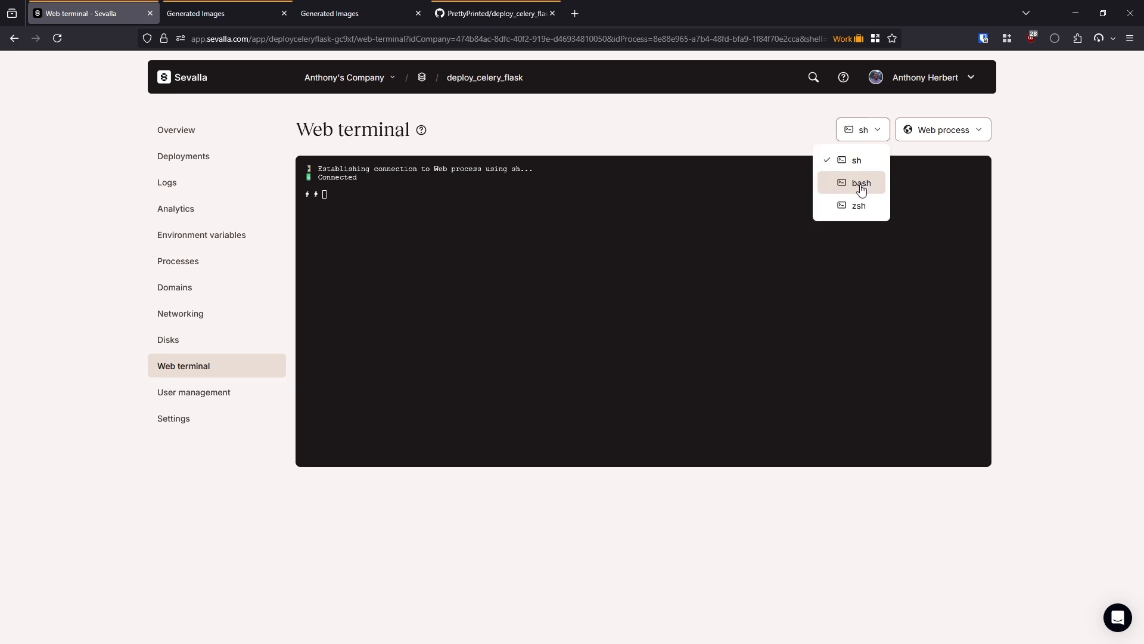
left_click(861, 182)
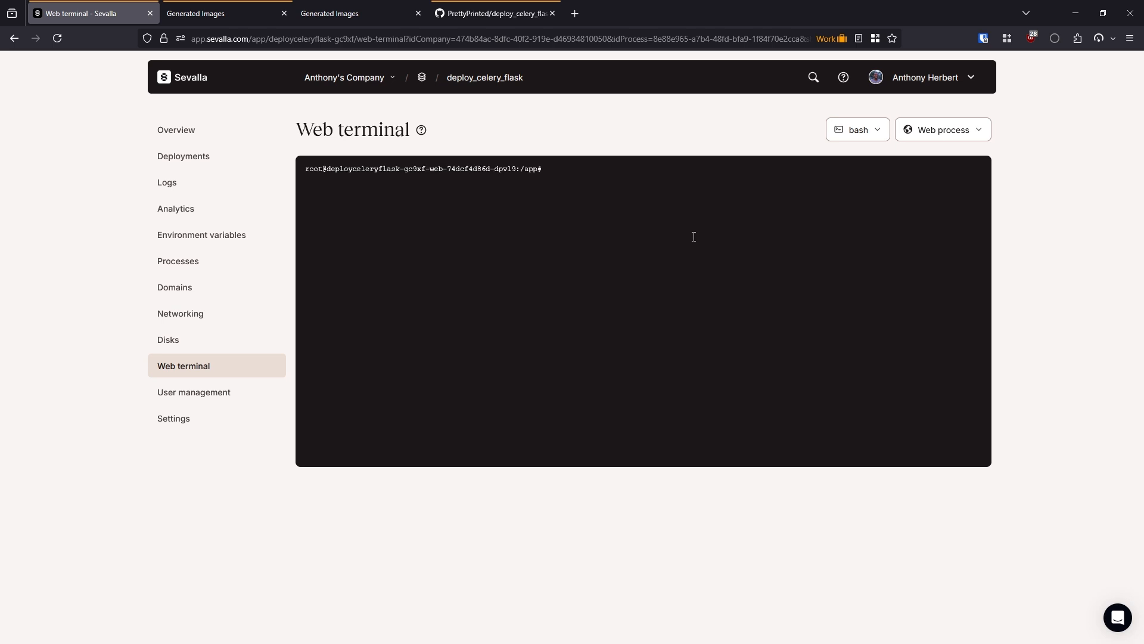
Activate /opt/venv, start a flask shell, then exit it.
type(". /o")
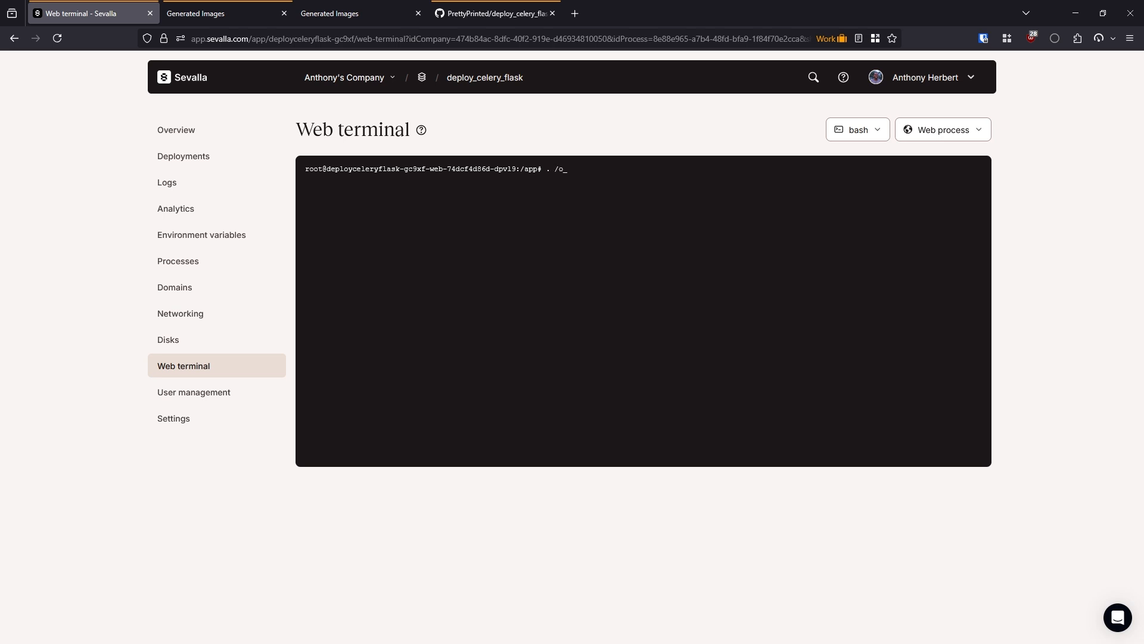
type("pt/")
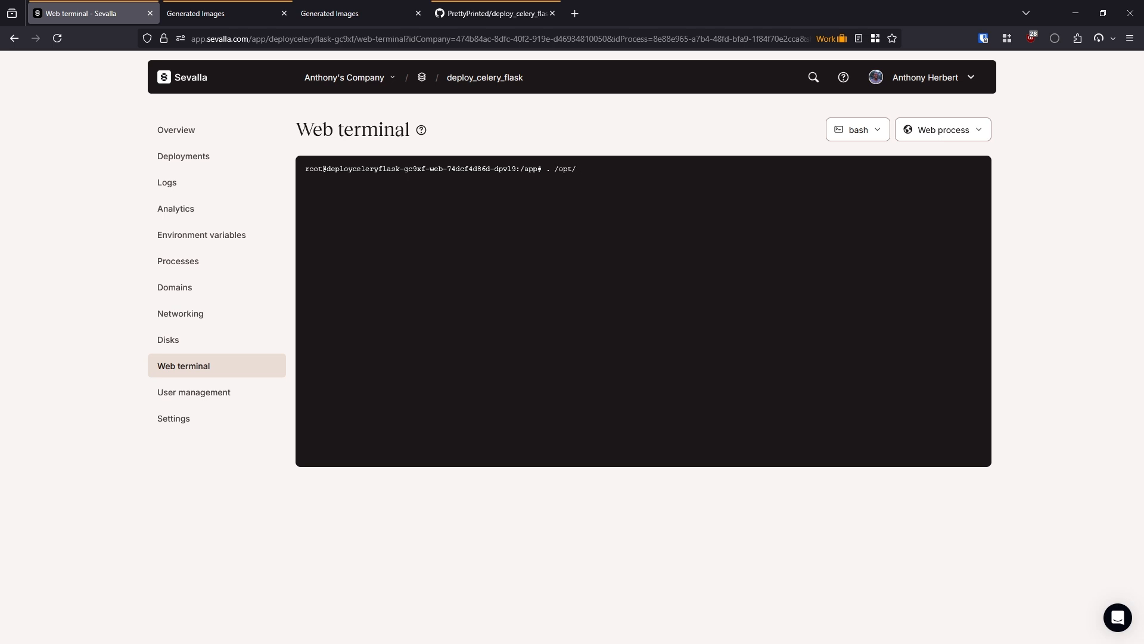
type("venv/bin/activate")
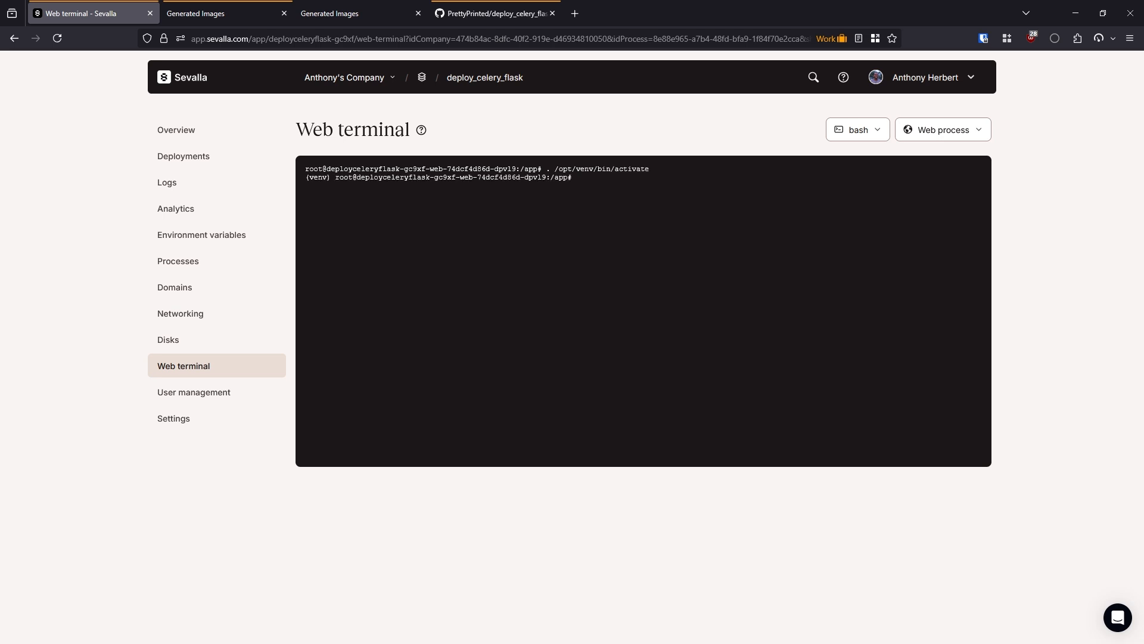
type("flask shell")
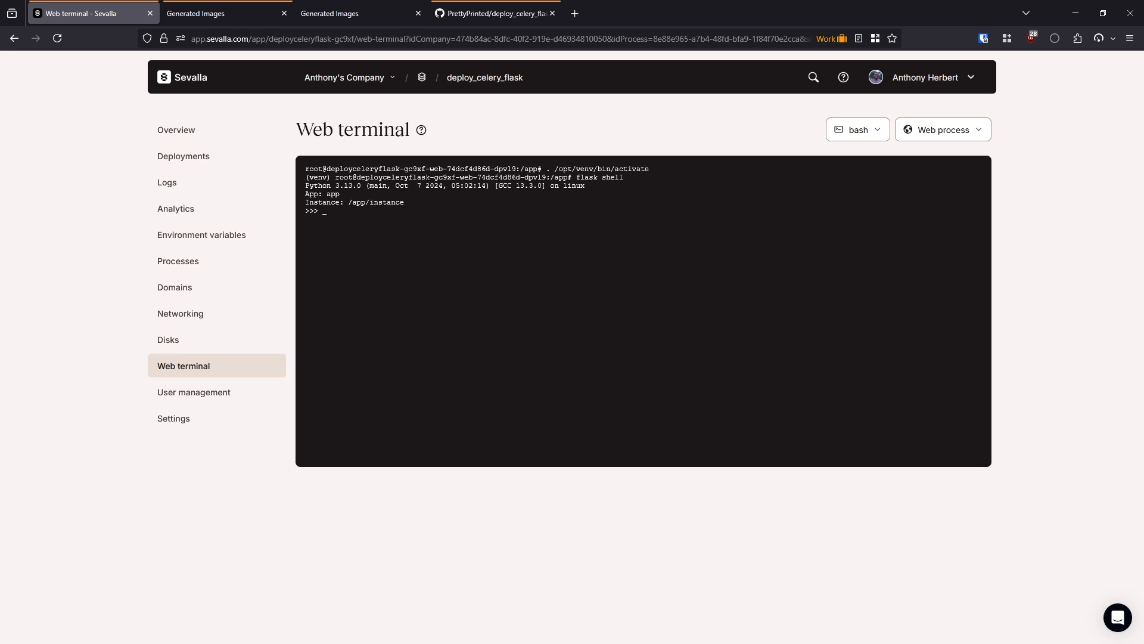
type("exit()")
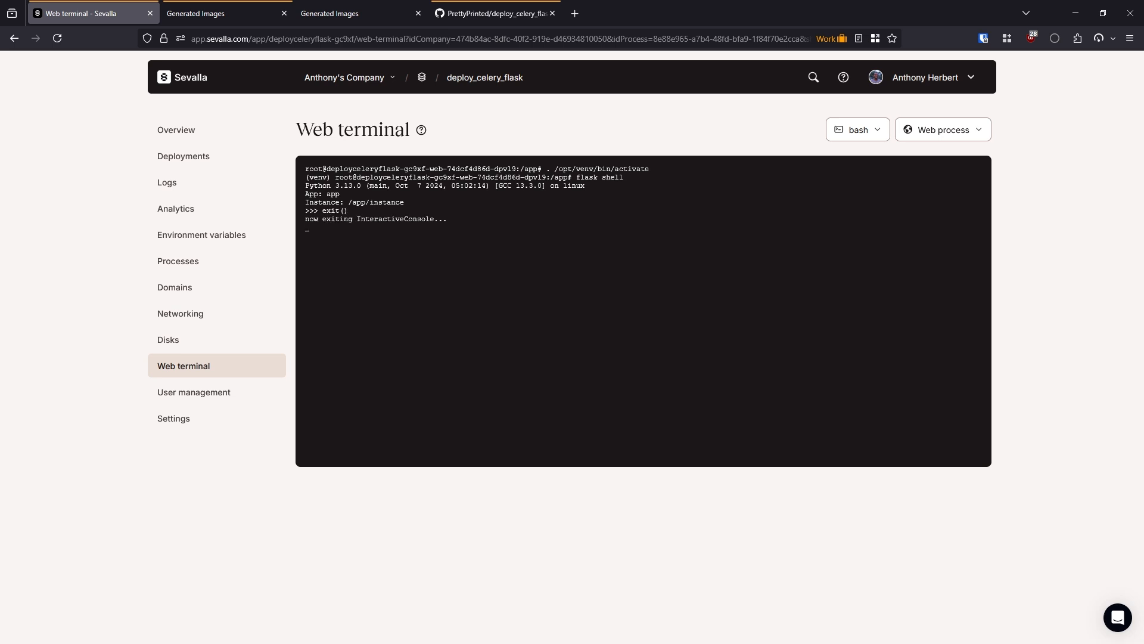
left_click(169, 339)
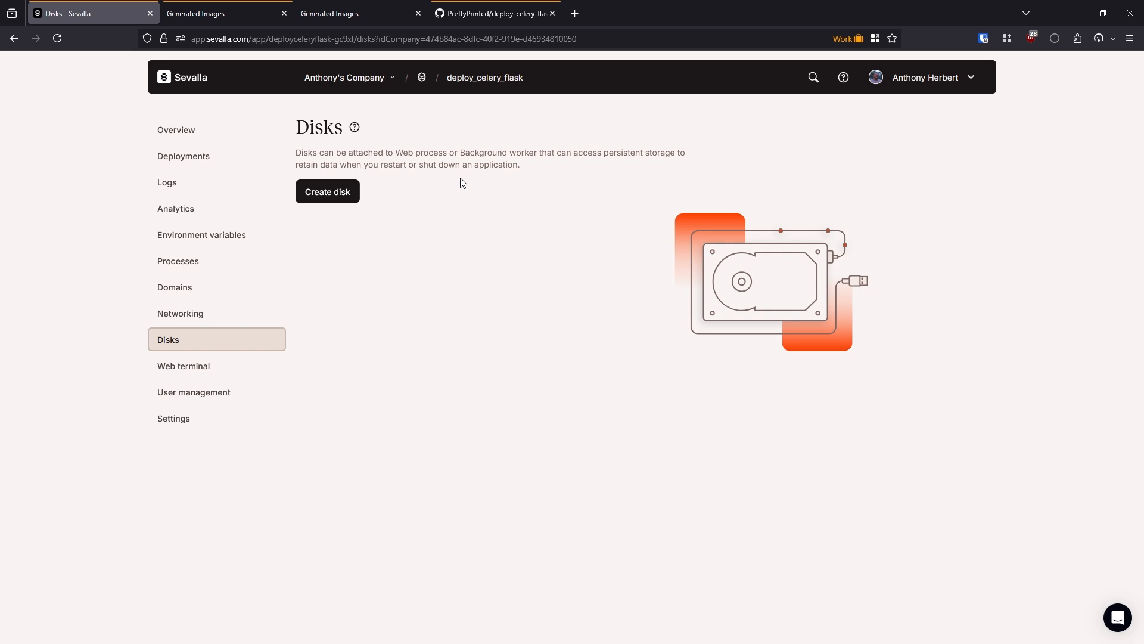
mouse_move(458, 197)
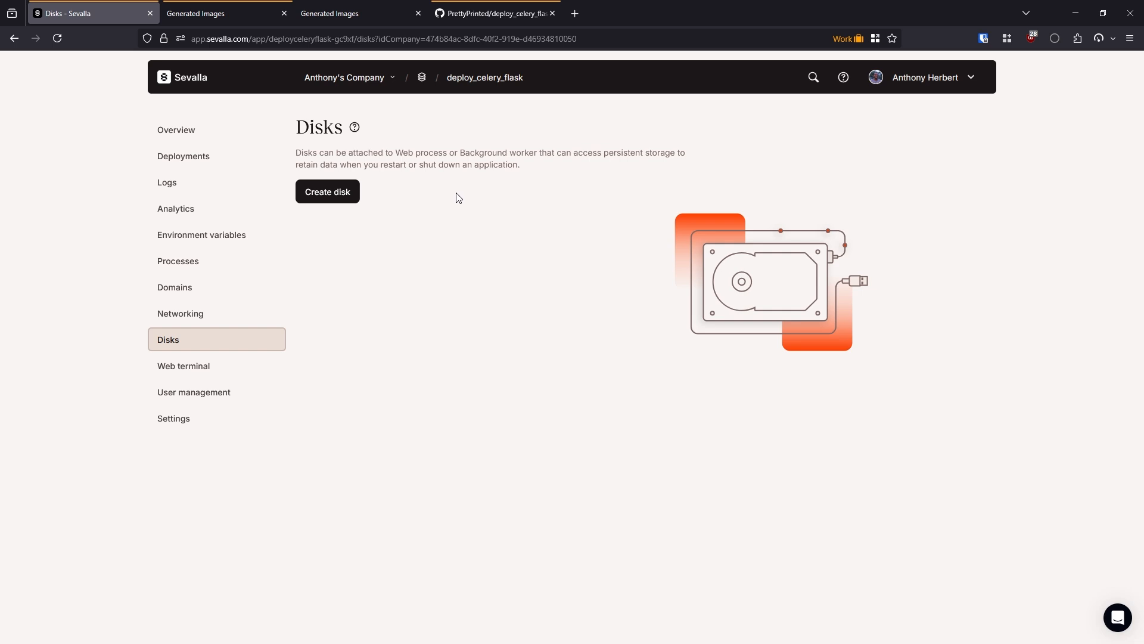
mouse_move(457, 216)
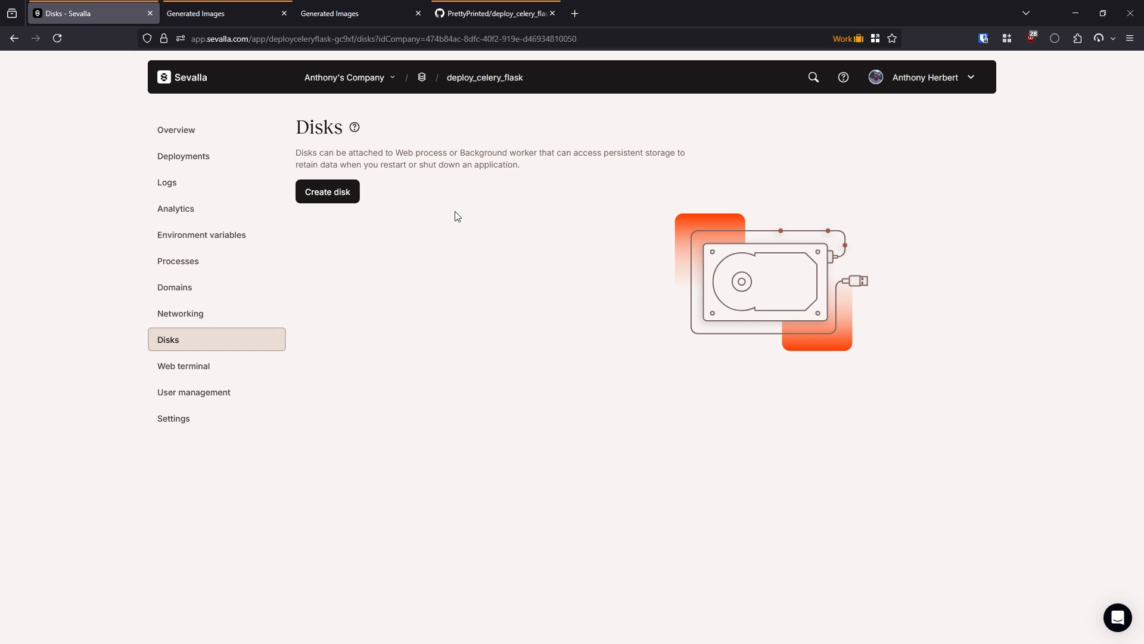
mouse_move(502, 261)
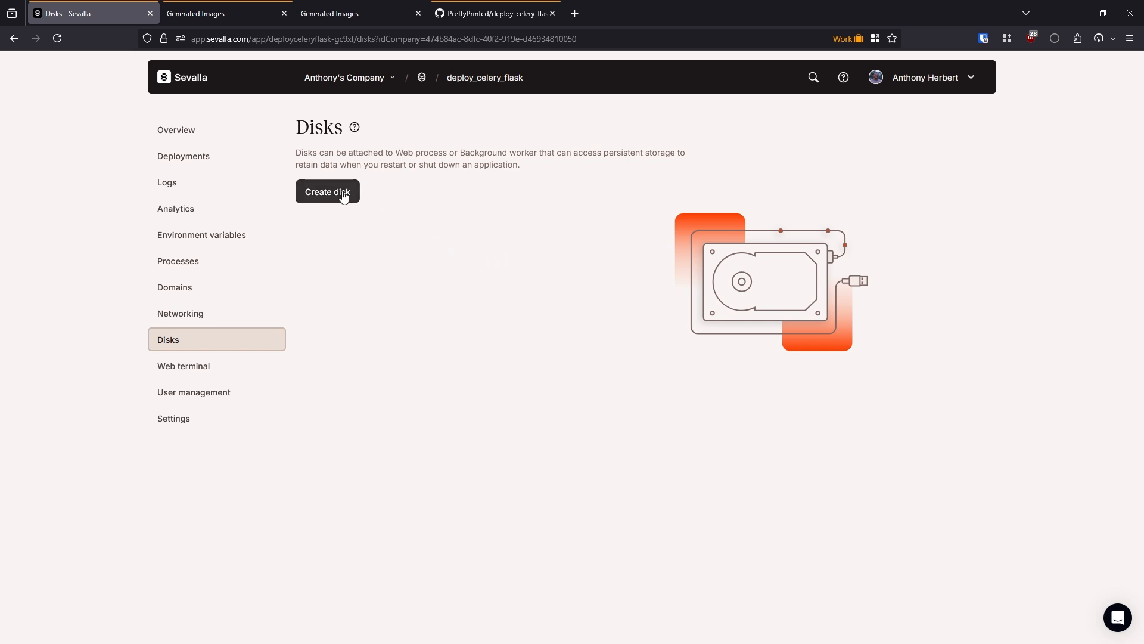
mouse_move(356, 192)
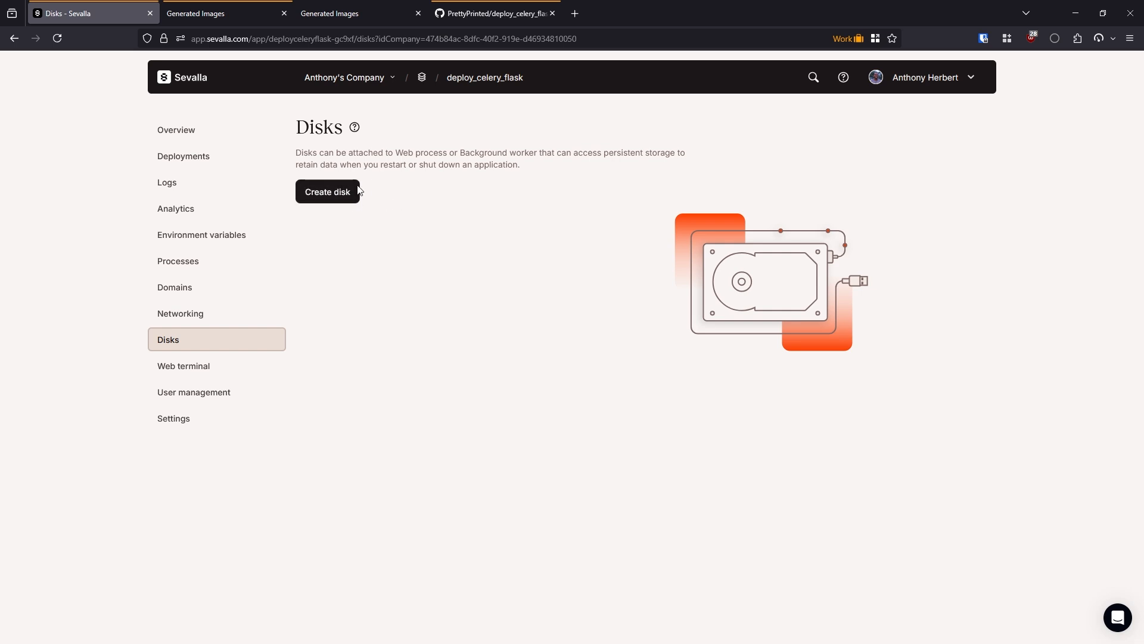
mouse_move(395, 262)
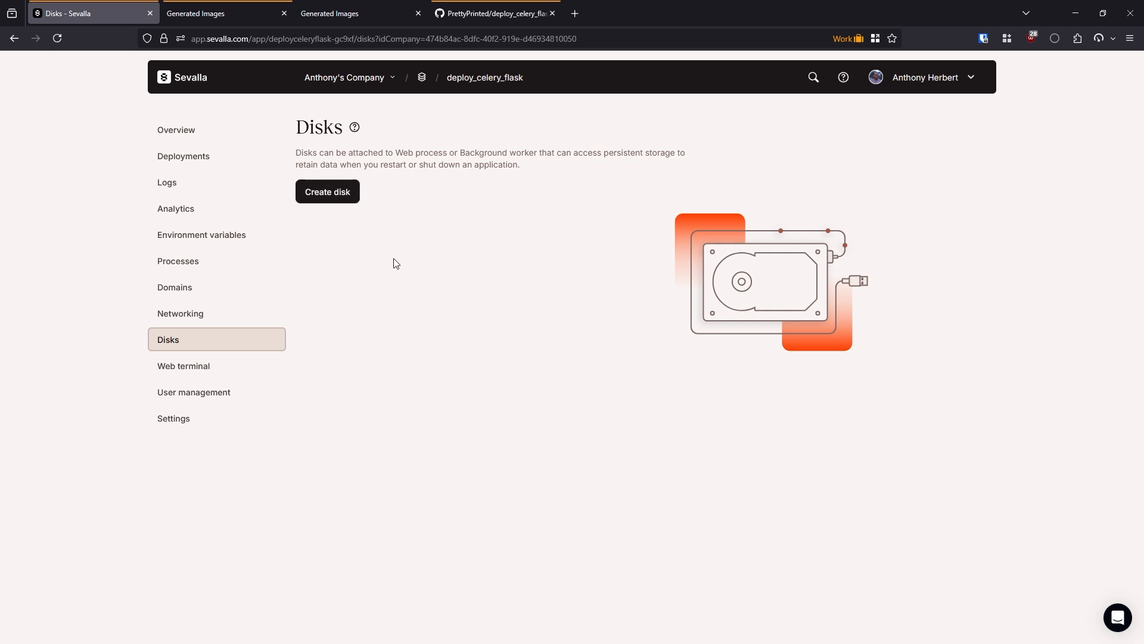
mouse_move(375, 298)
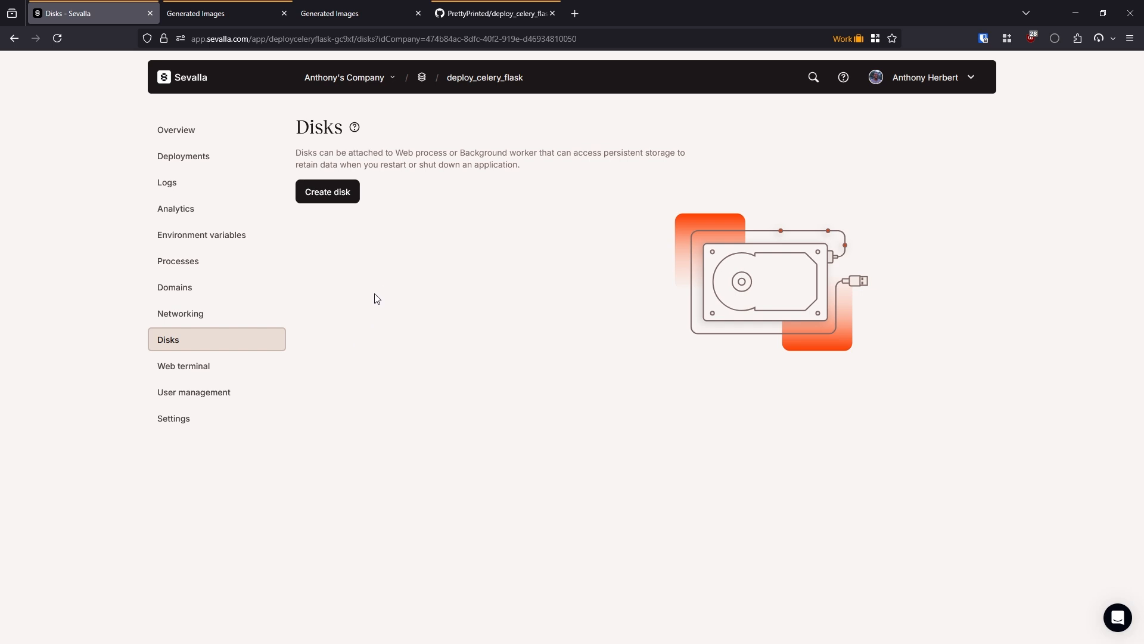
Open the Domains page showing the primary kinsta.app domain.
left_click(175, 286)
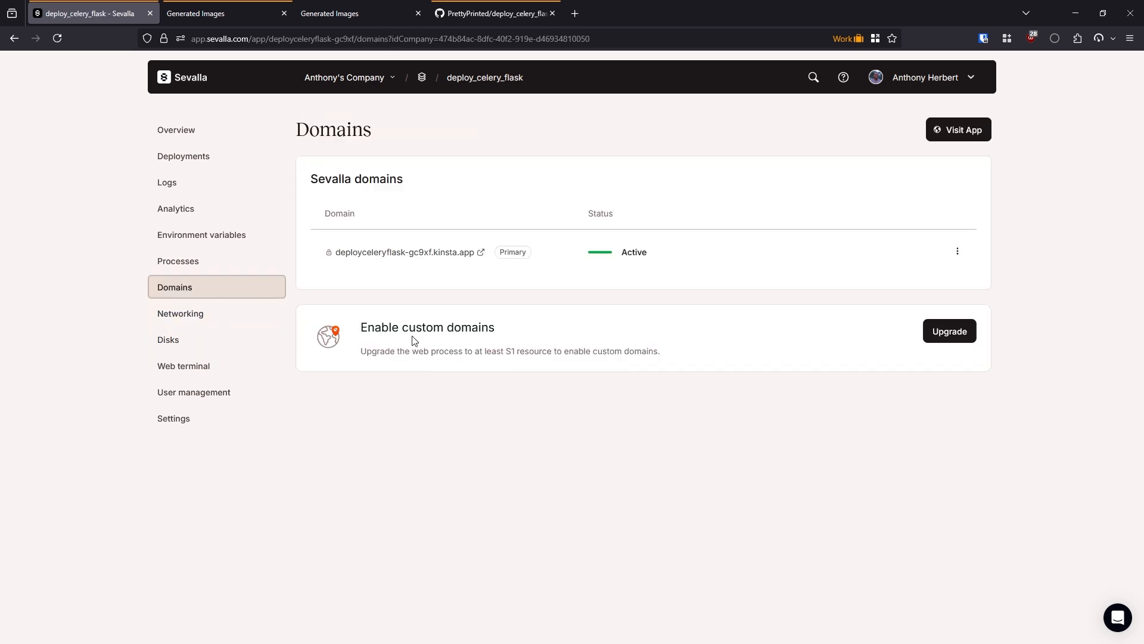
mouse_move(950, 331)
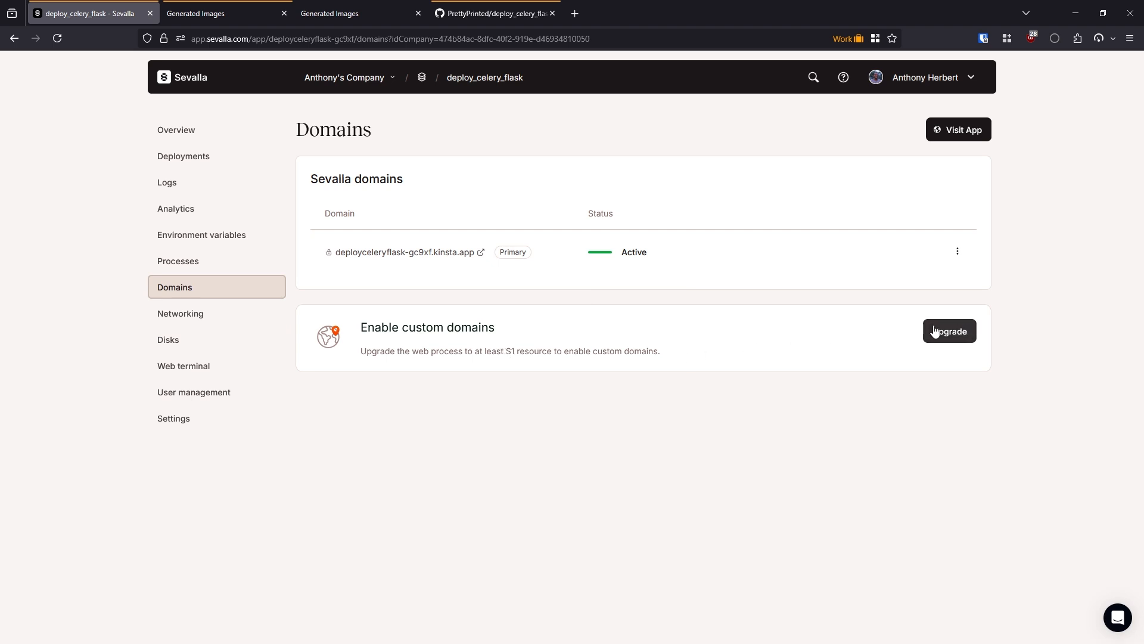
mouse_move(870, 335)
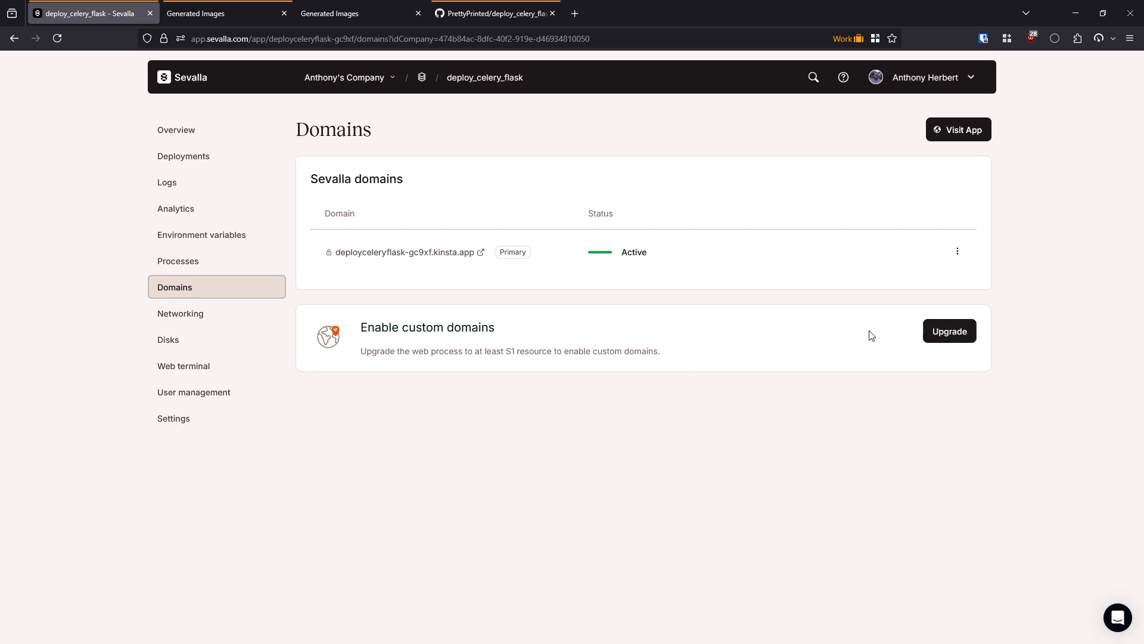
mouse_move(753, 338)
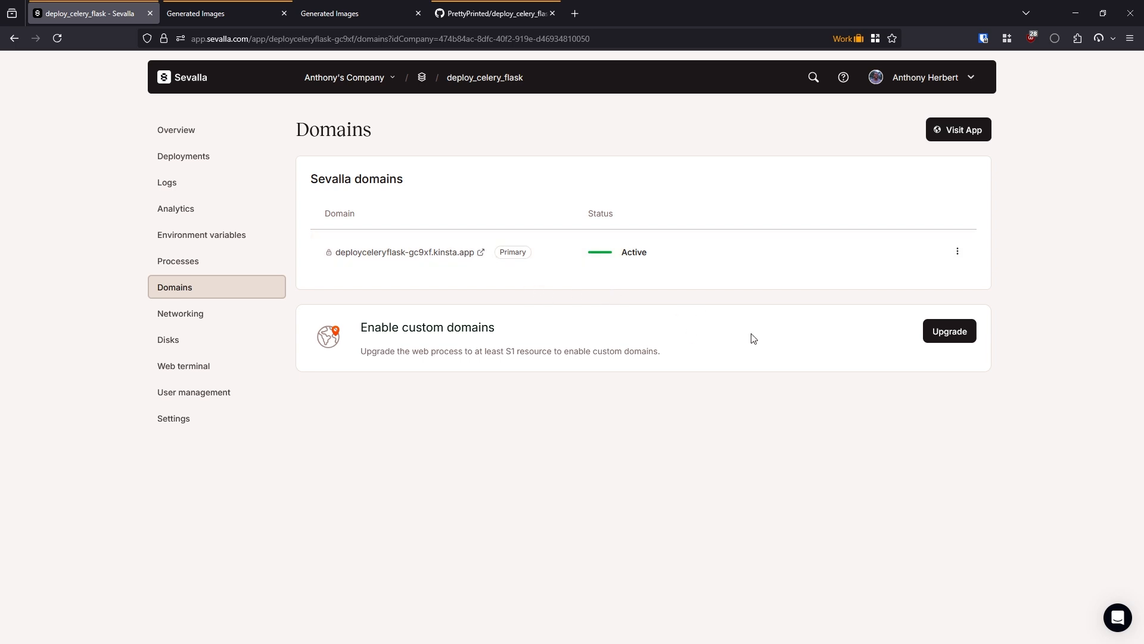
mouse_move(695, 363)
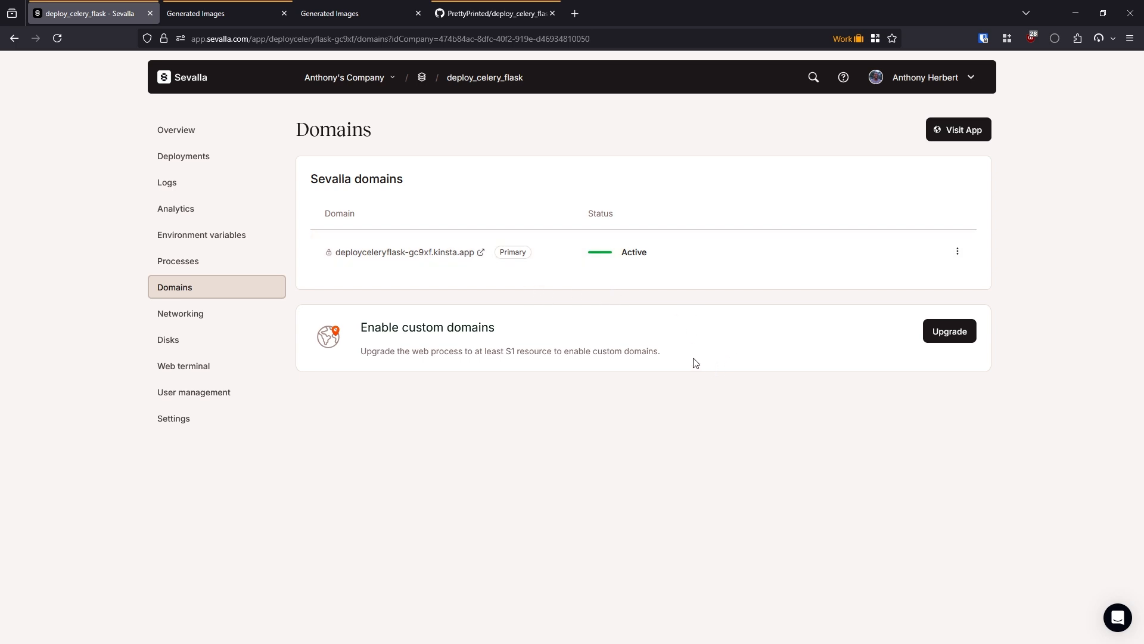
Scroll through Networking settings, then view the port-8080 web and celery worker processes.
left_click(180, 312)
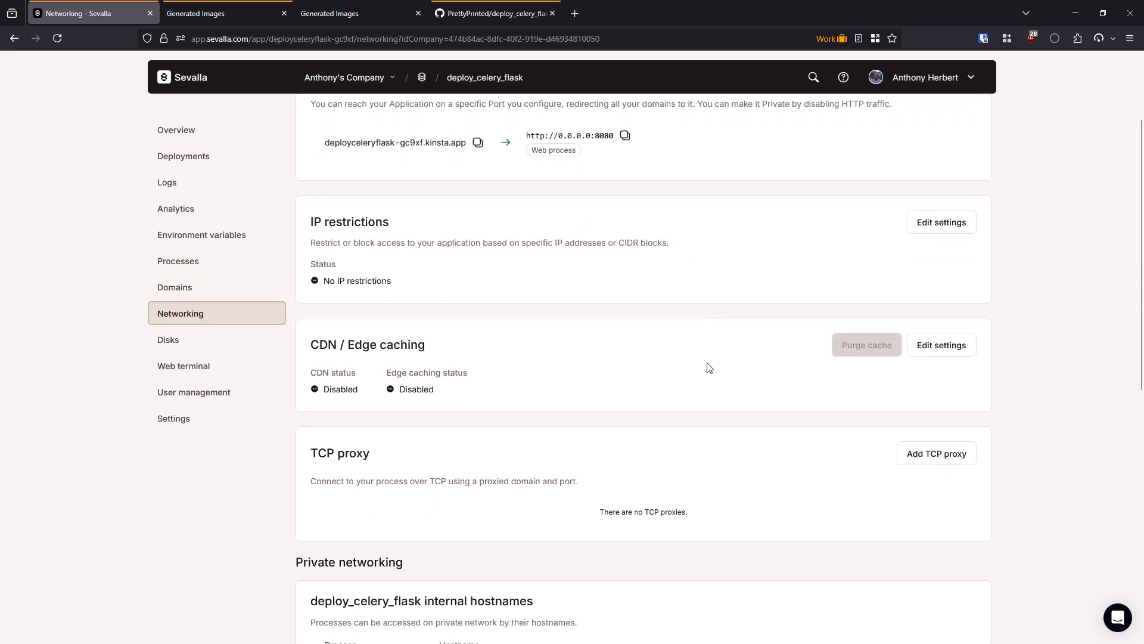
scroll("down", 3)
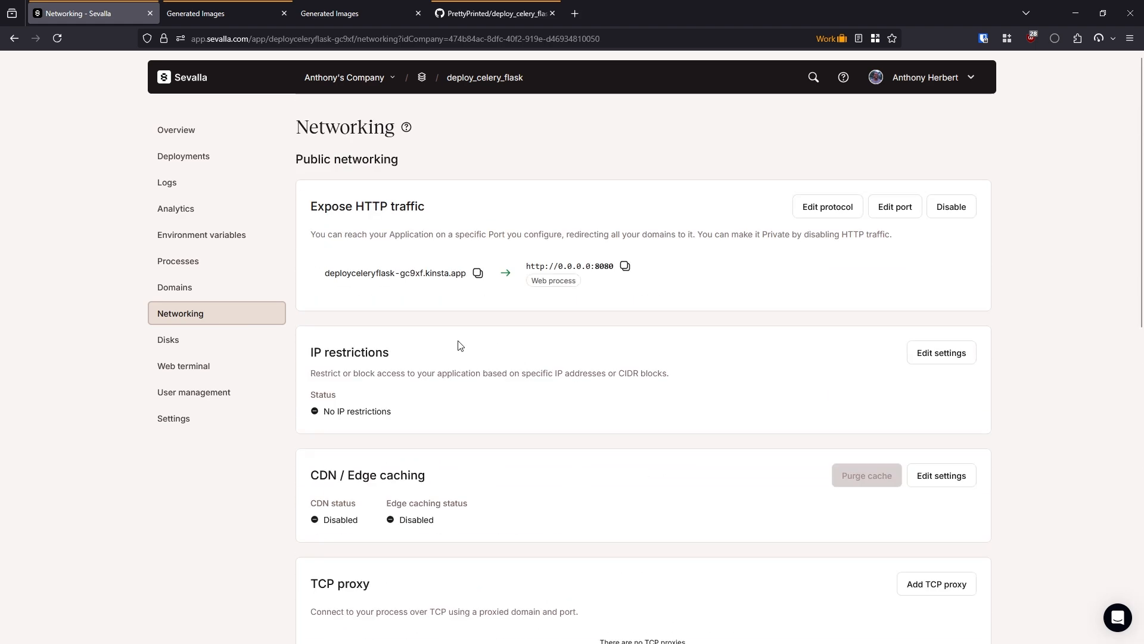
mouse_move(539, 312)
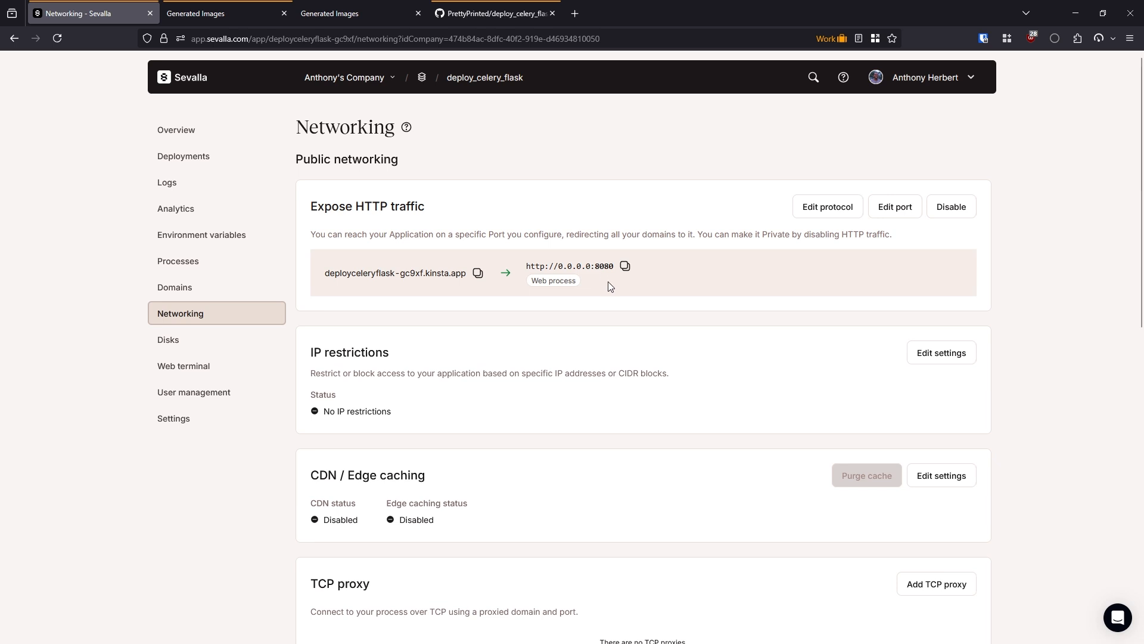
mouse_move(579, 420)
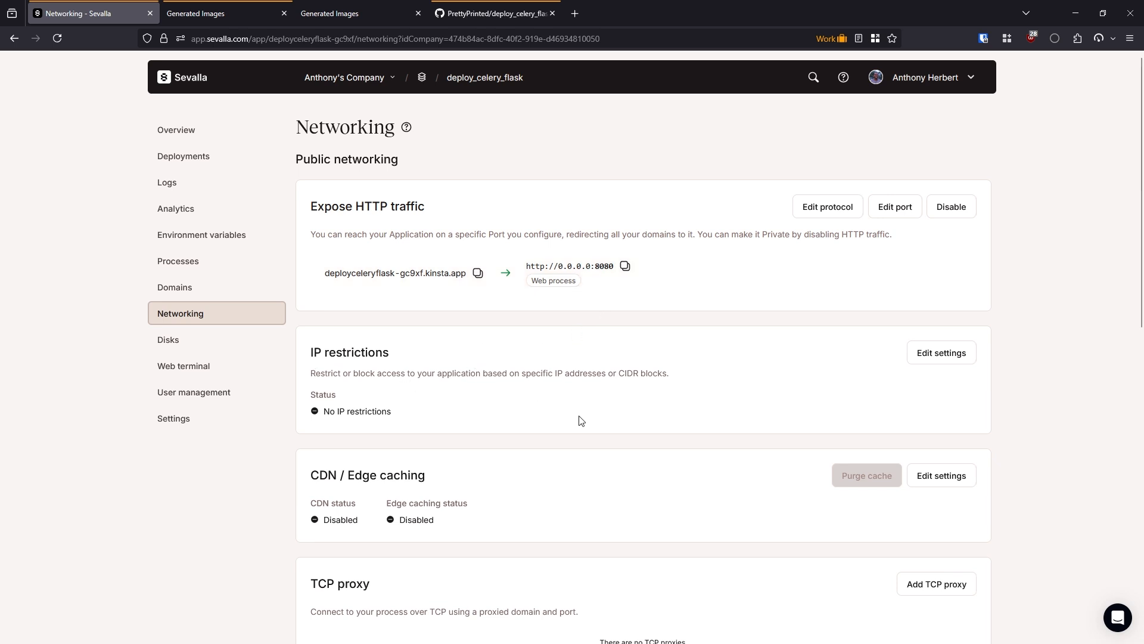
left_click(177, 260)
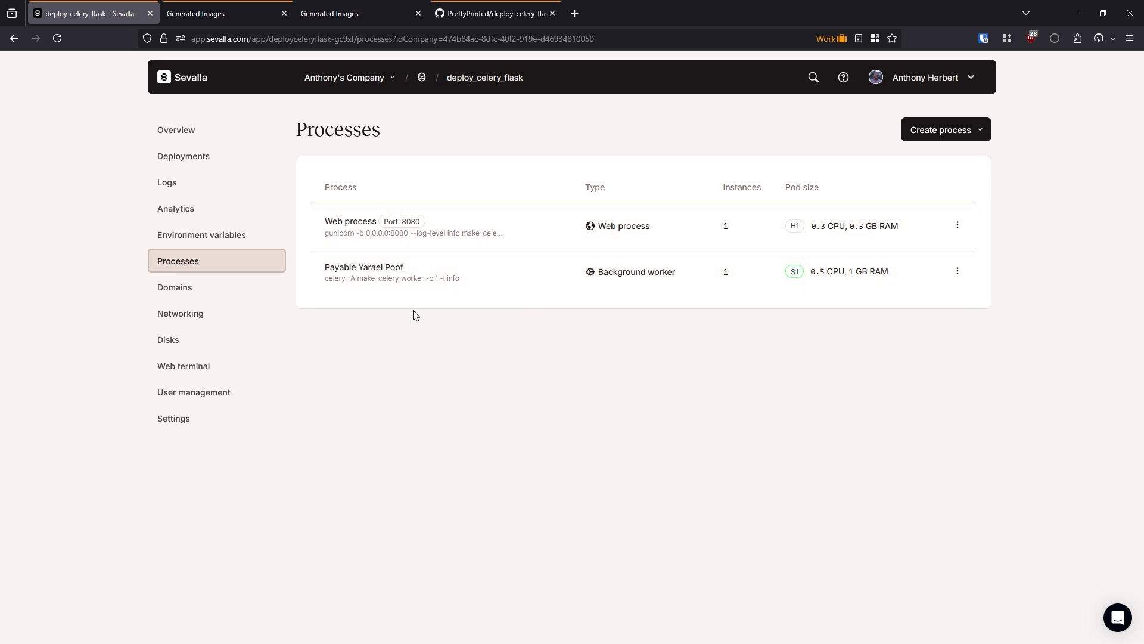
View the web process memory, CPU and instance charts on Analytics, briefly visiting Logs.
left_click(175, 208)
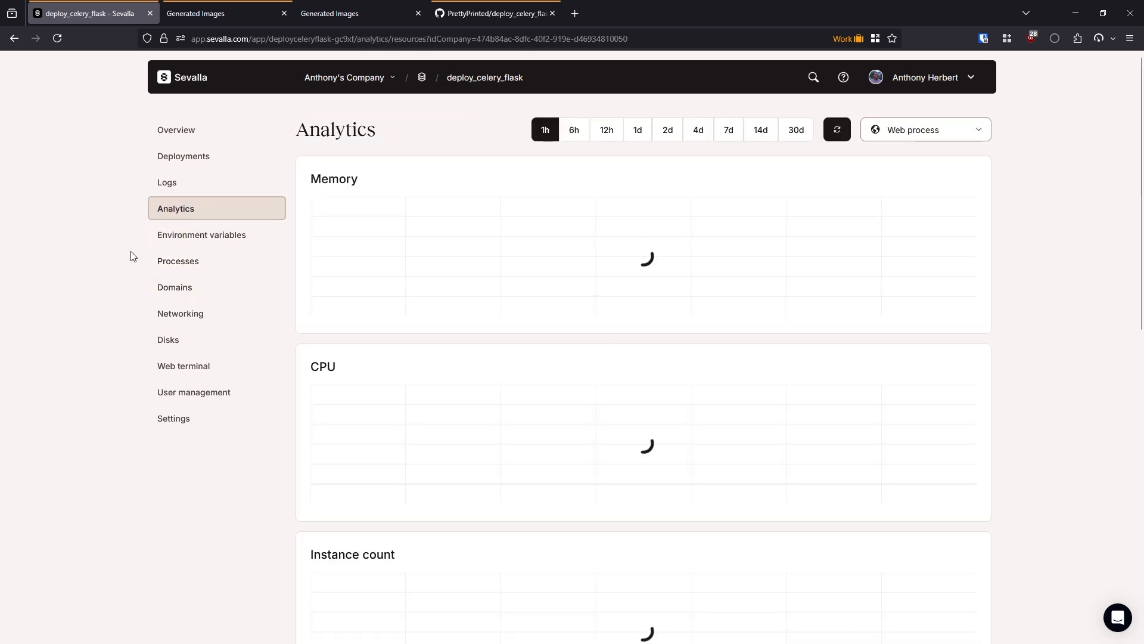
left_click(166, 182)
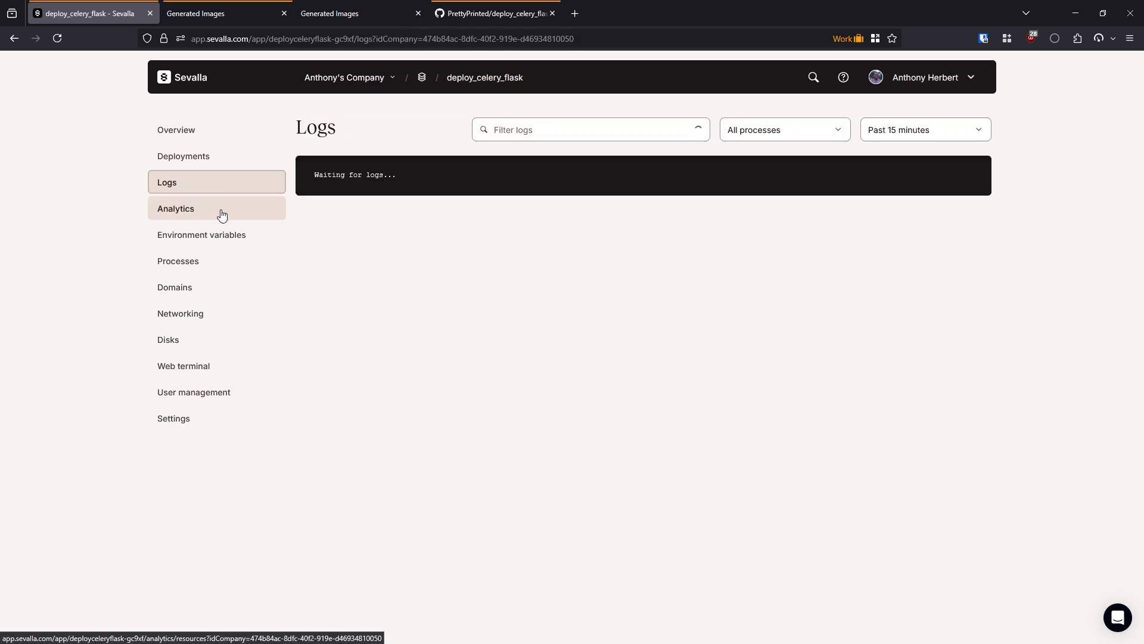
left_click(176, 209)
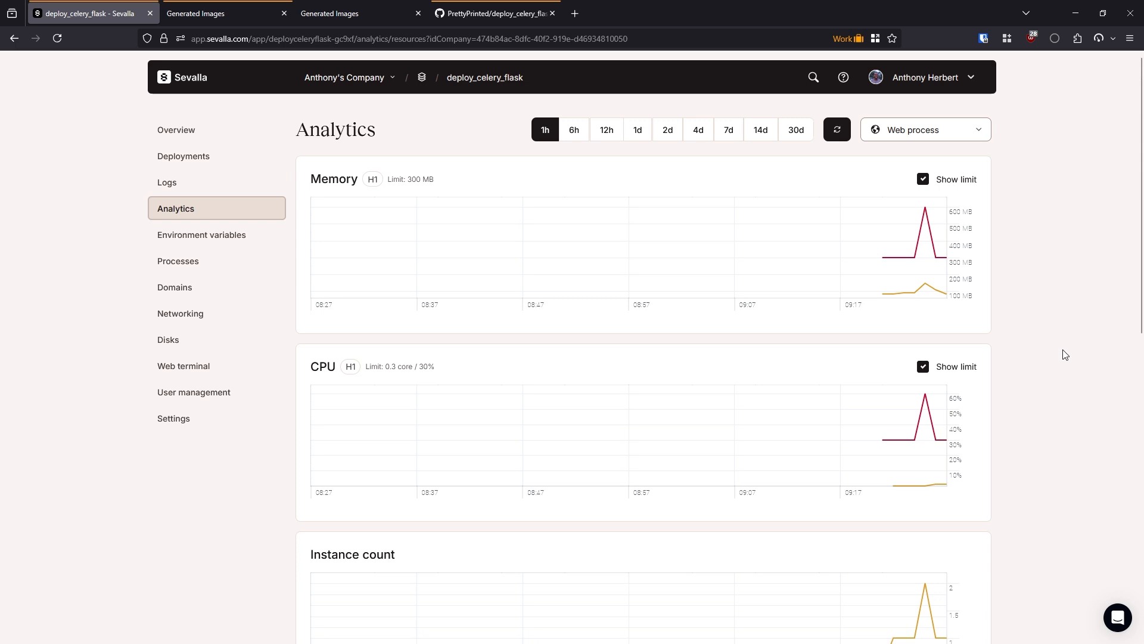
scroll("down", 3)
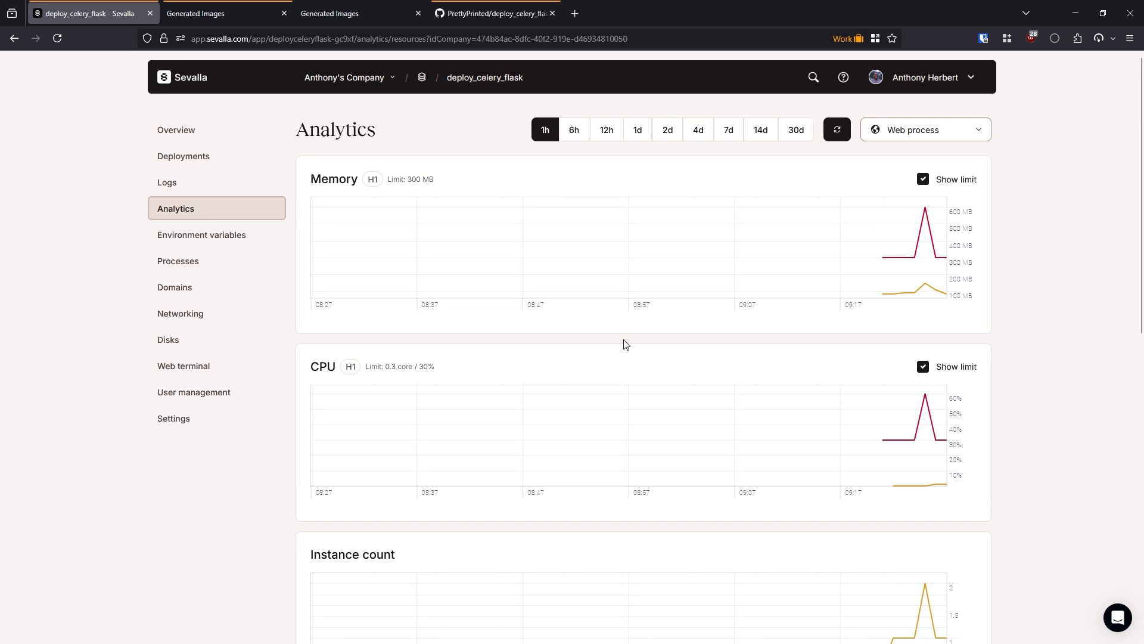
mouse_move(114, 421)
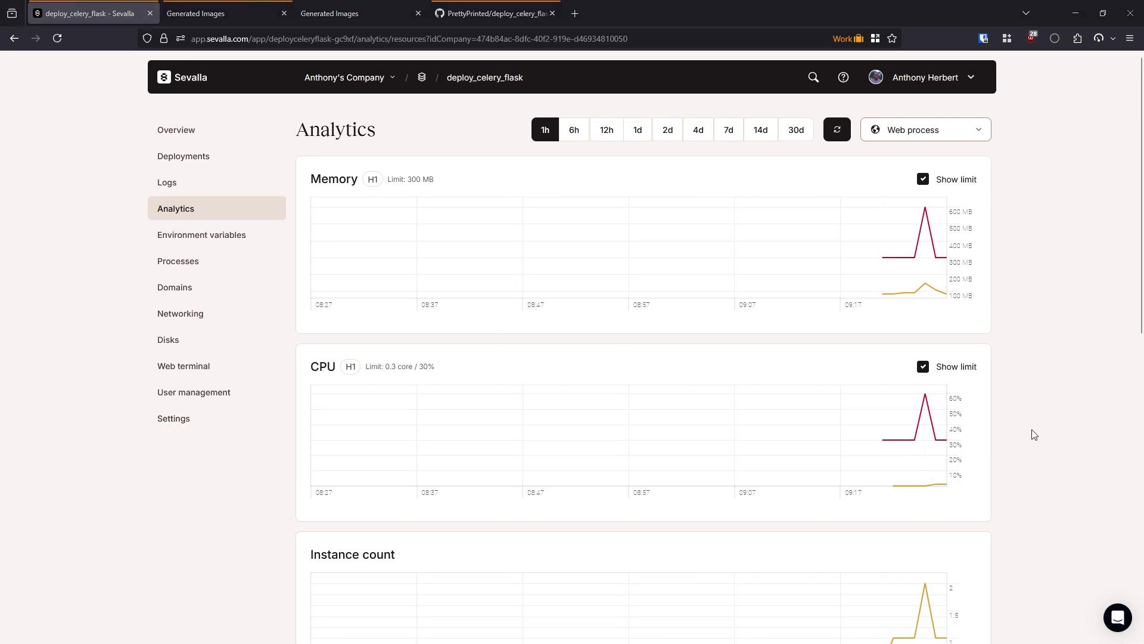
mouse_move(1027, 417)
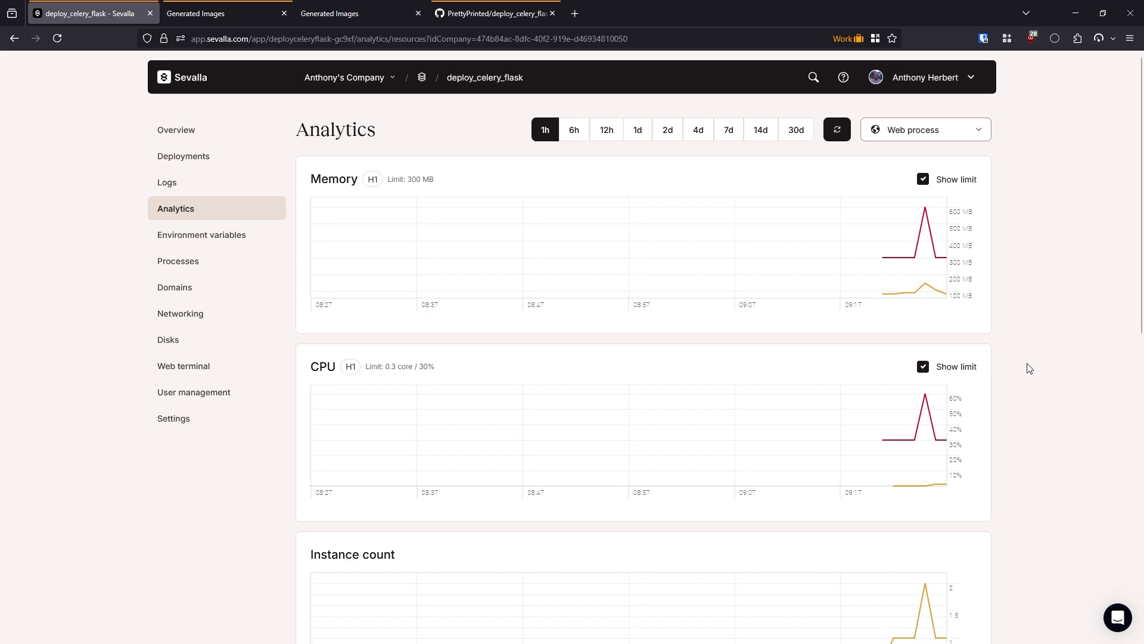
Return to the Generated Images app on kinsta.app showing the 'a computer' image.
left_click(219, 13)
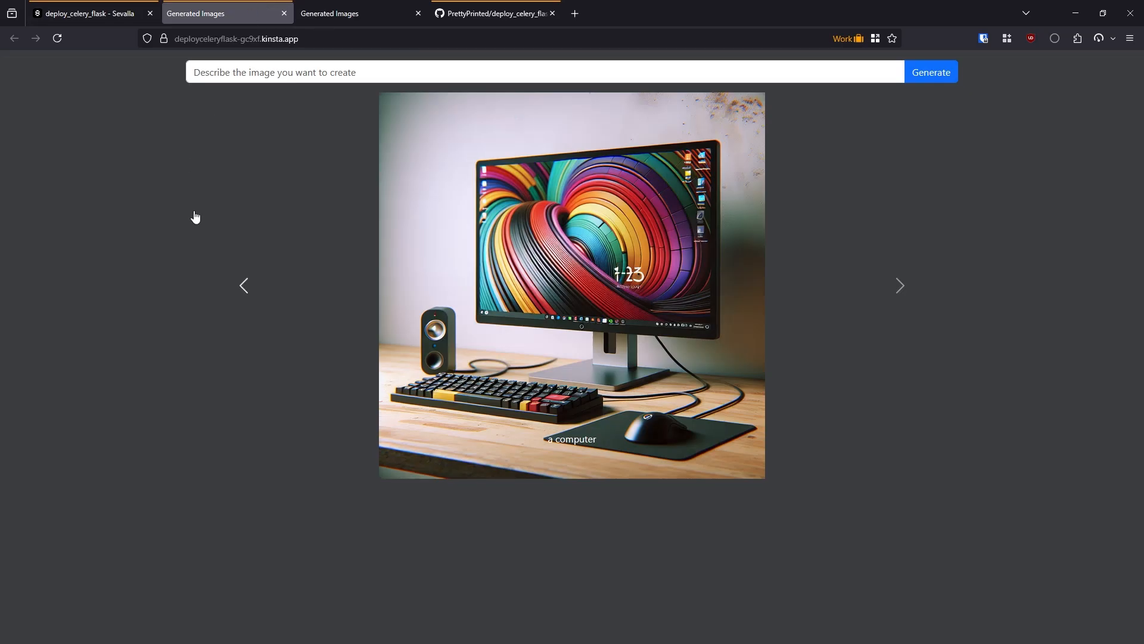
mouse_move(982, 381)
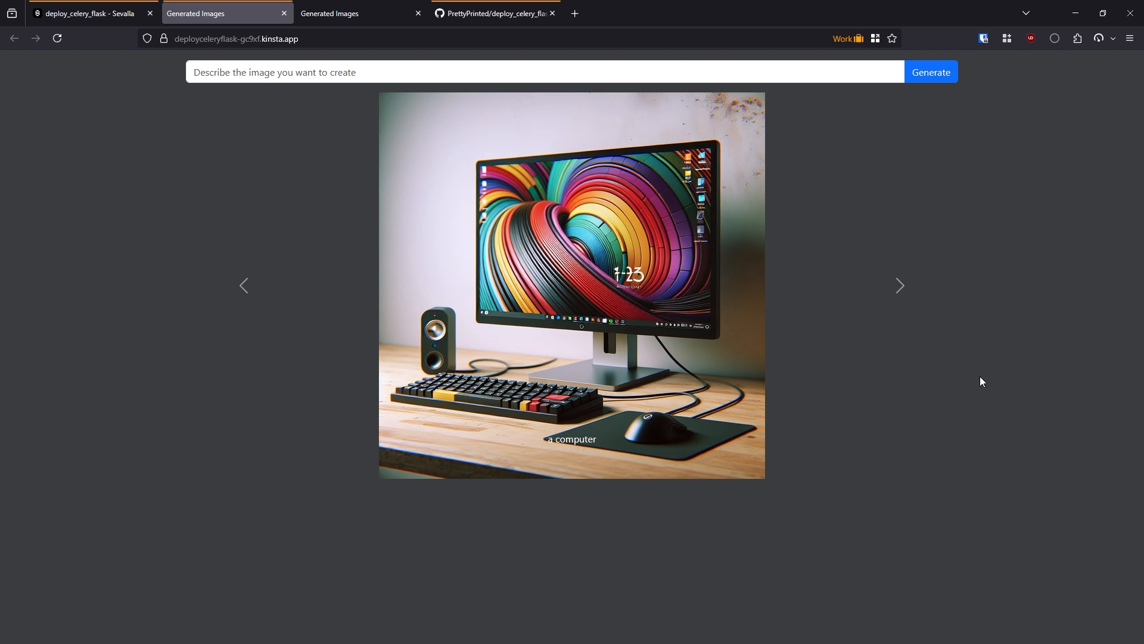
mouse_move(892, 386)
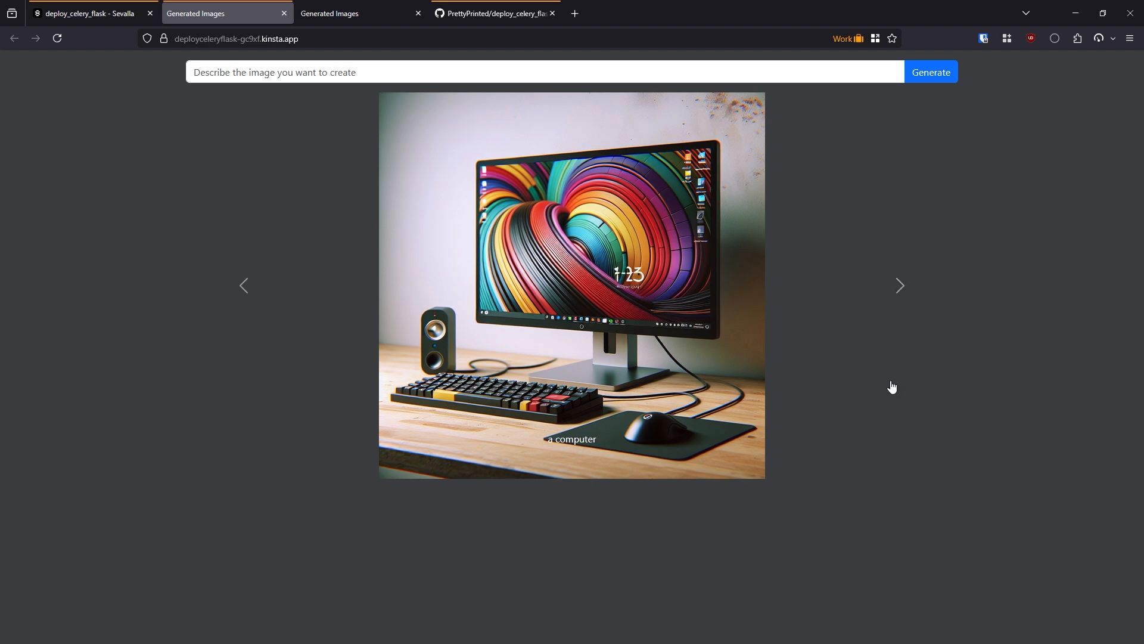